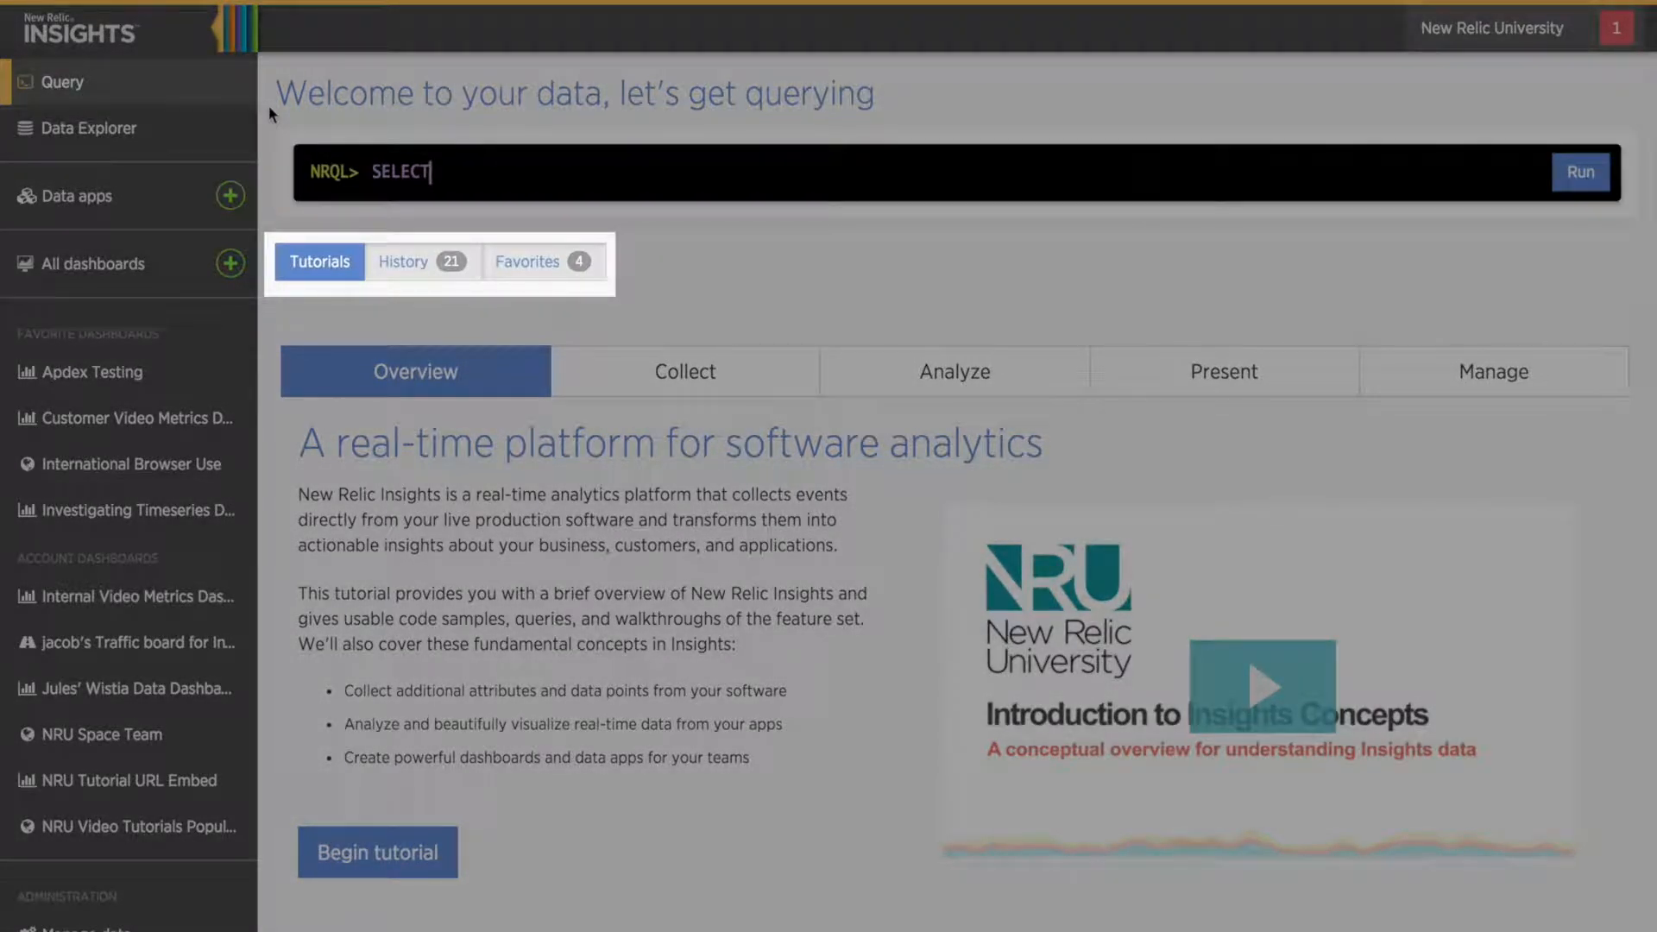
mouse_move(467, 631)
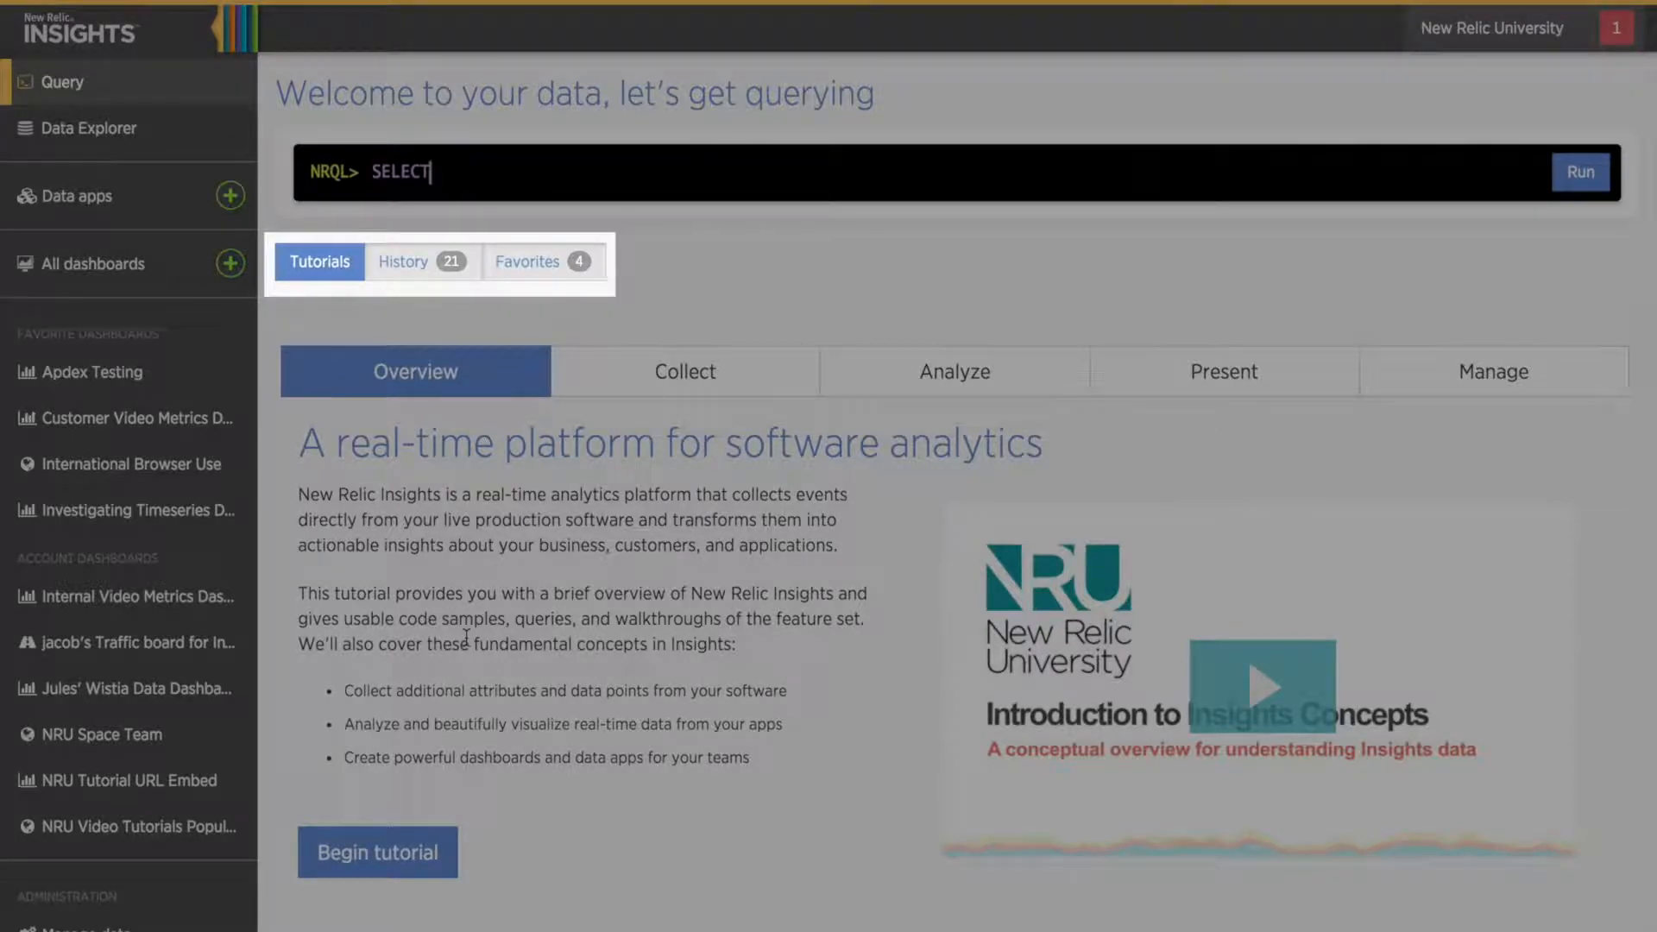
Step: Show the Collect tutorial on how data gets into Insights
click(683, 371)
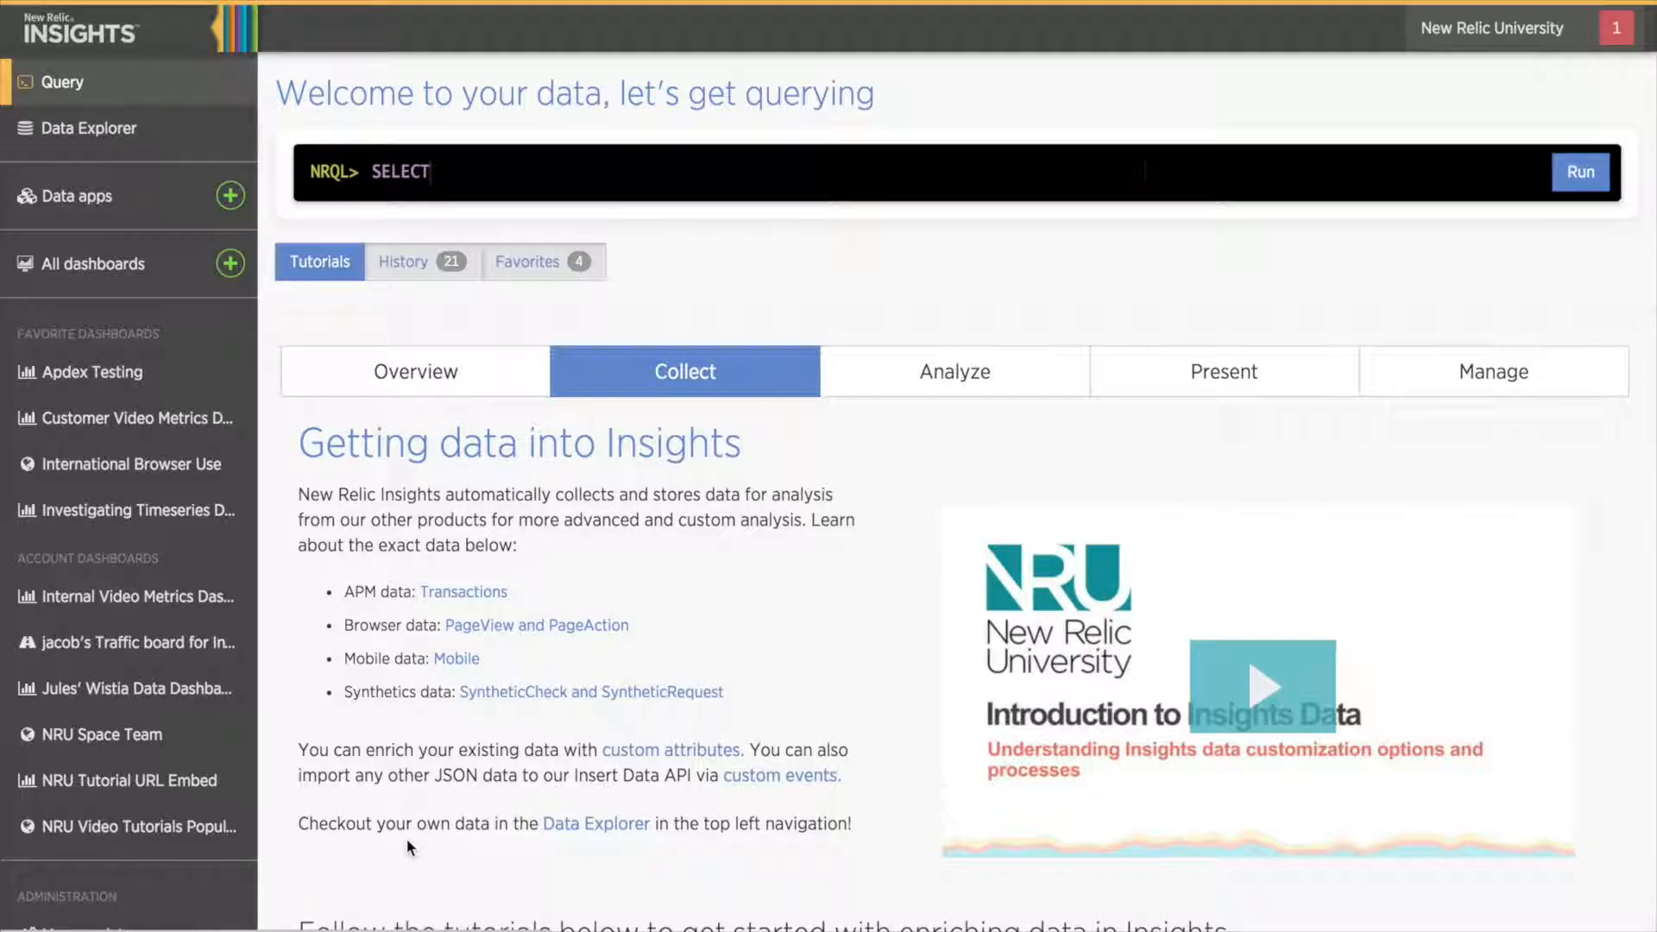
Step: View the Java custom attributes example in the Collect tutorial
scroll(down, 3)
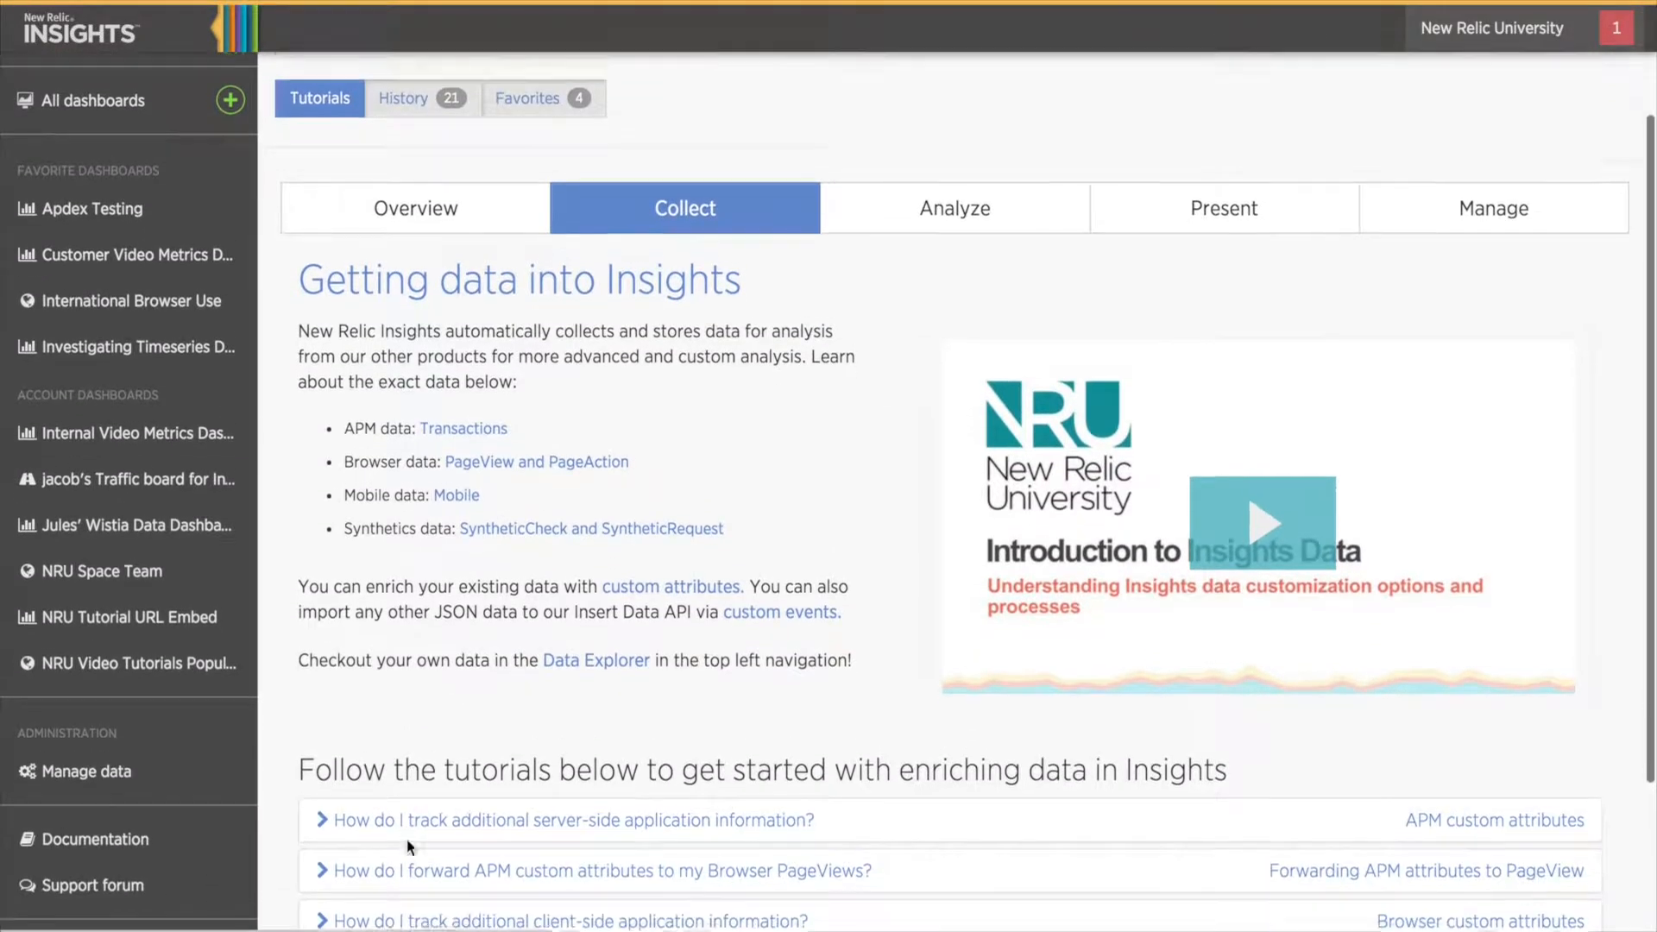
scroll(down, 3)
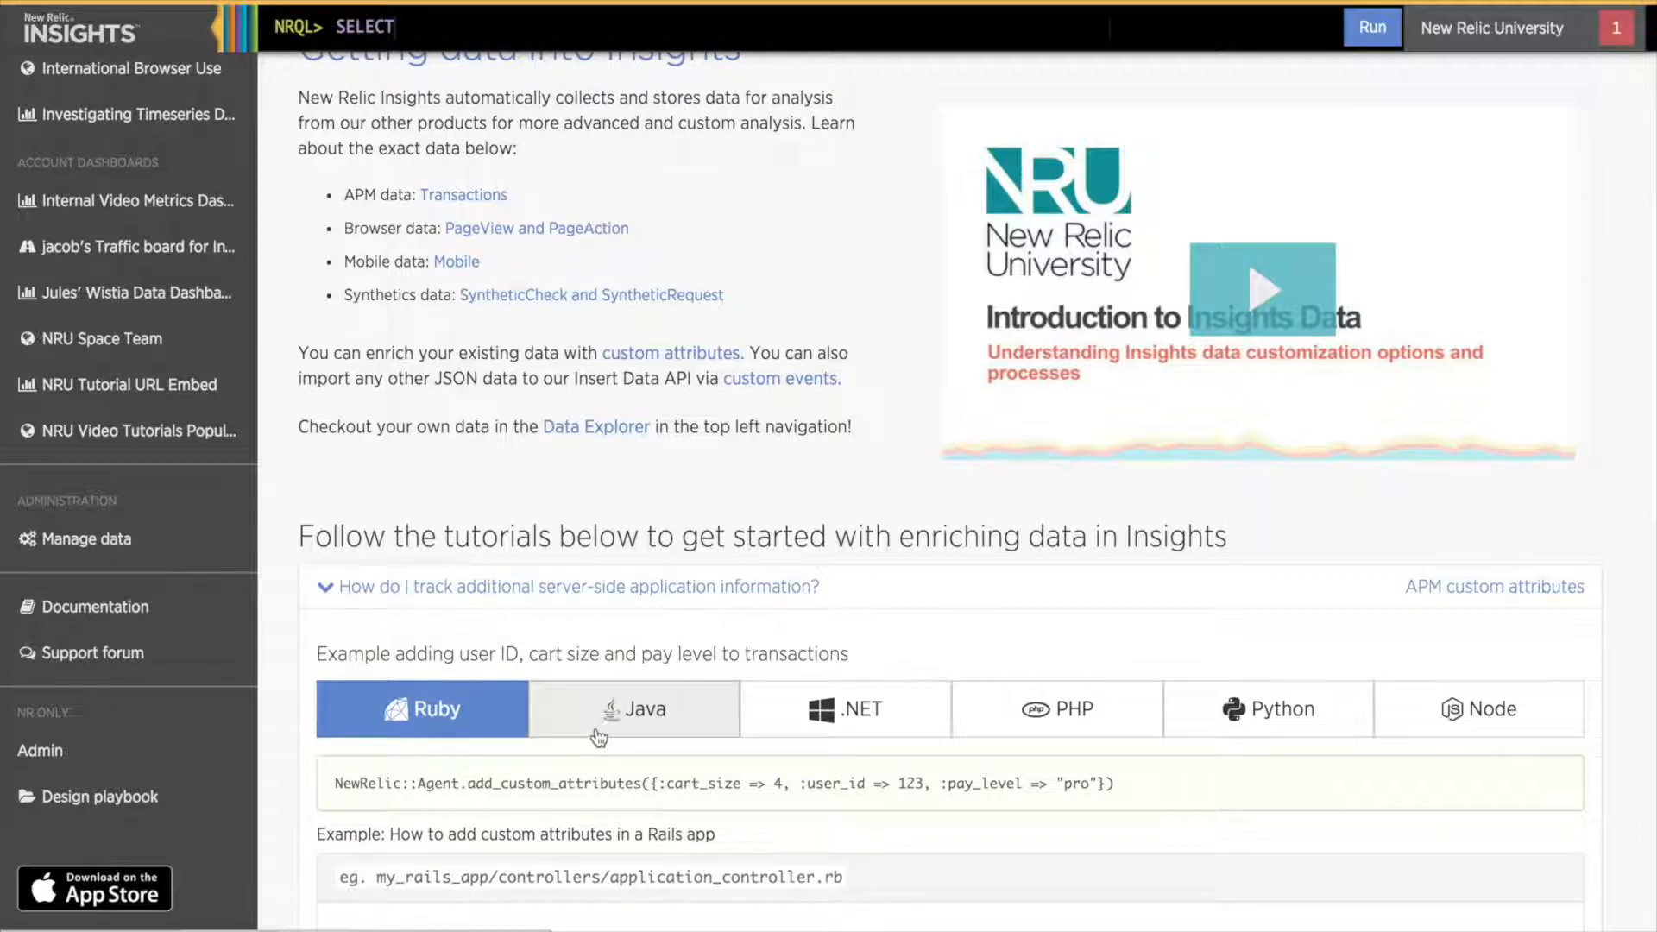
click(634, 707)
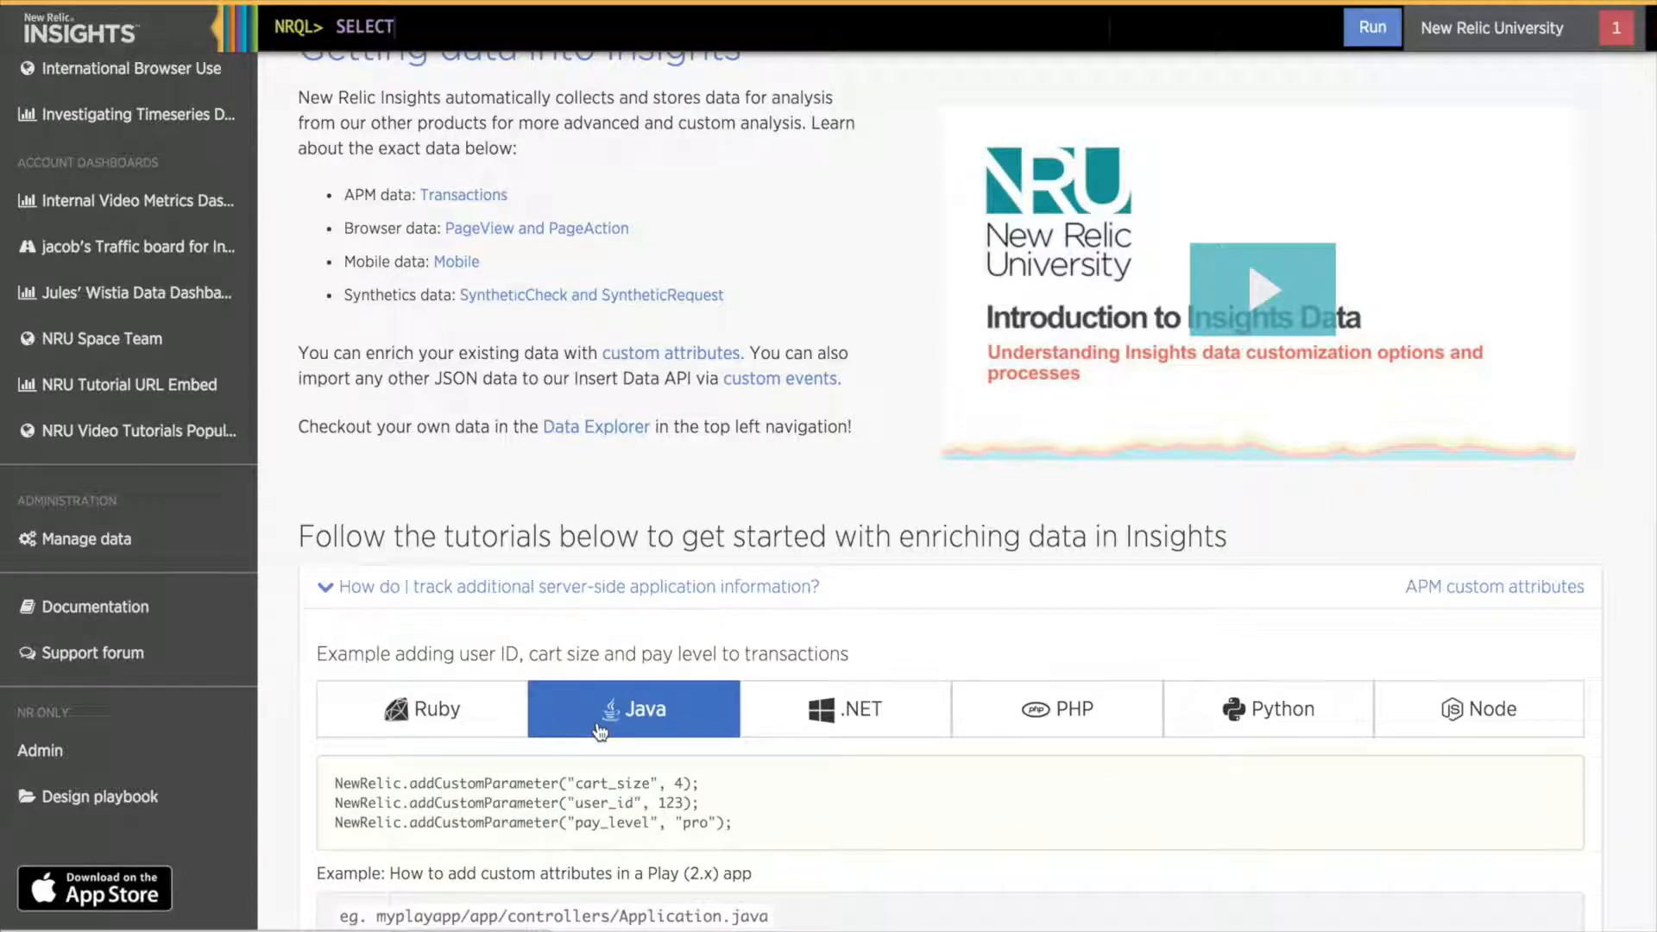
Step: Run the Analyze tutorial's transaction count FACET name query, then hide the results
scroll(up, 3)
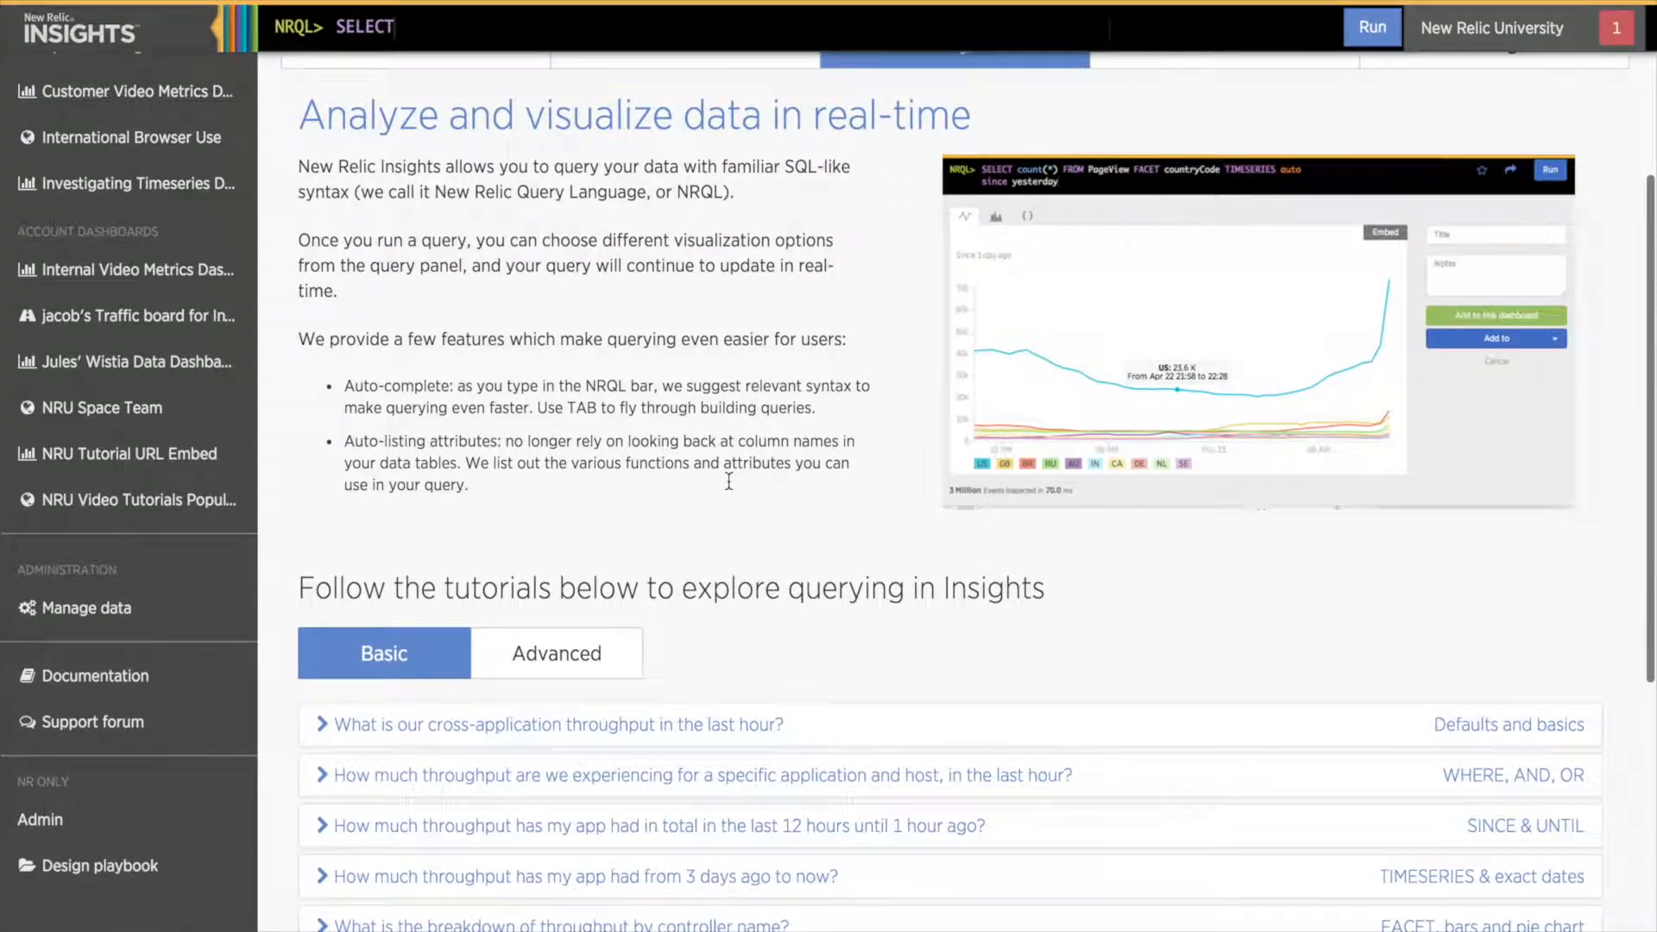
scroll(down, 3)
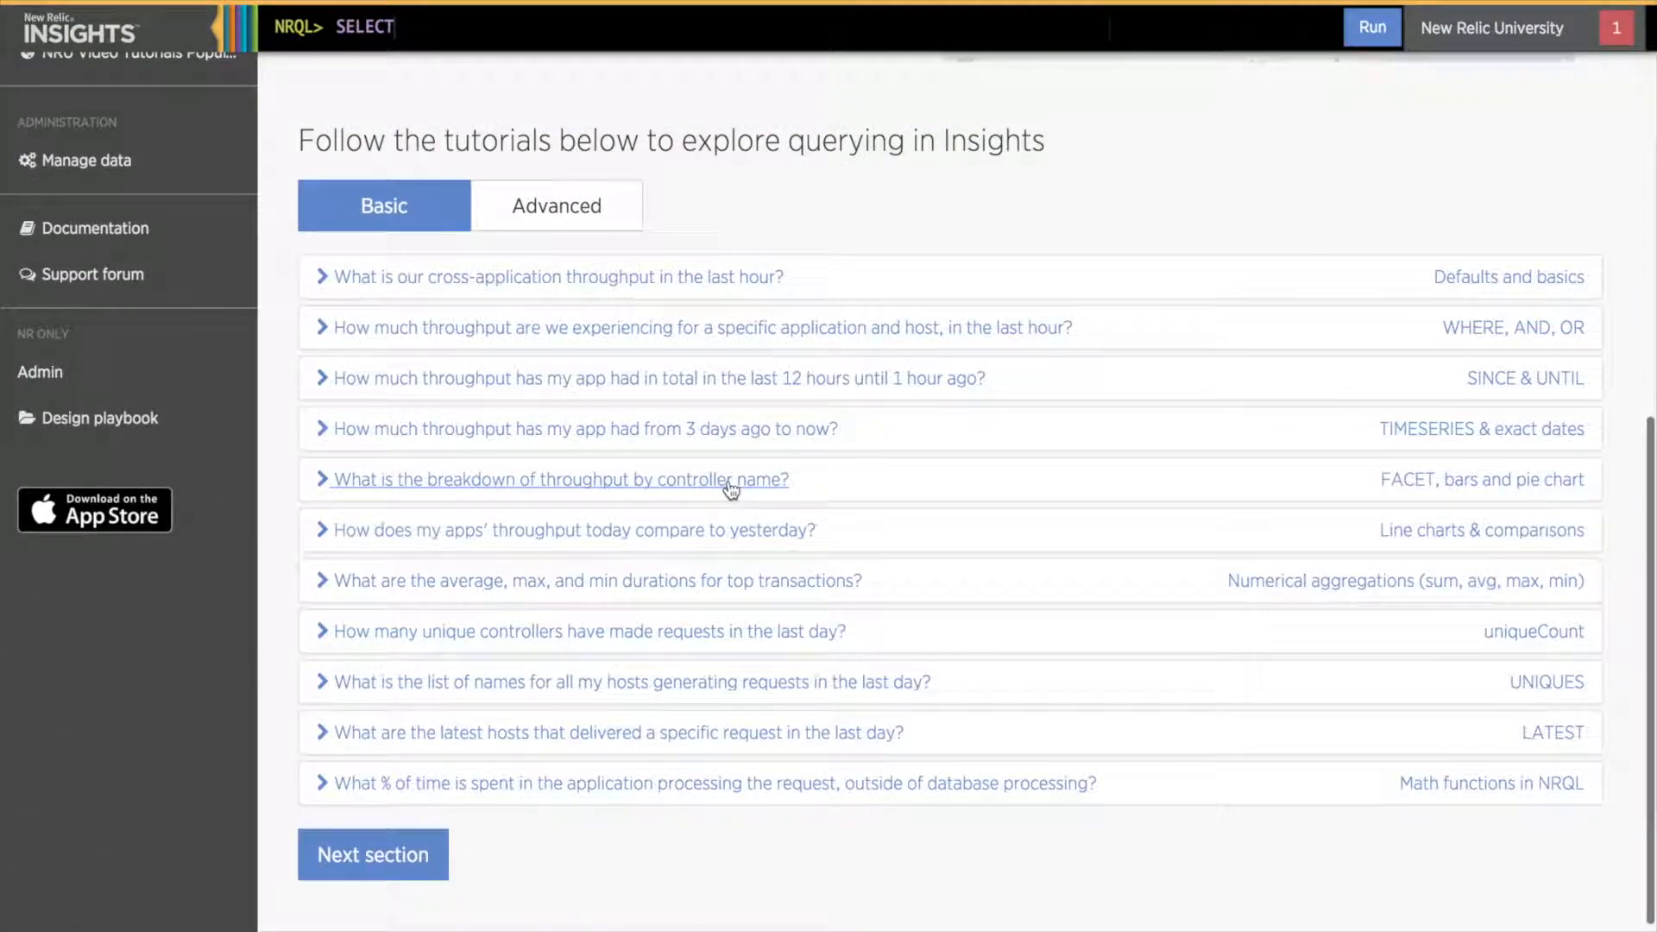
click(560, 479)
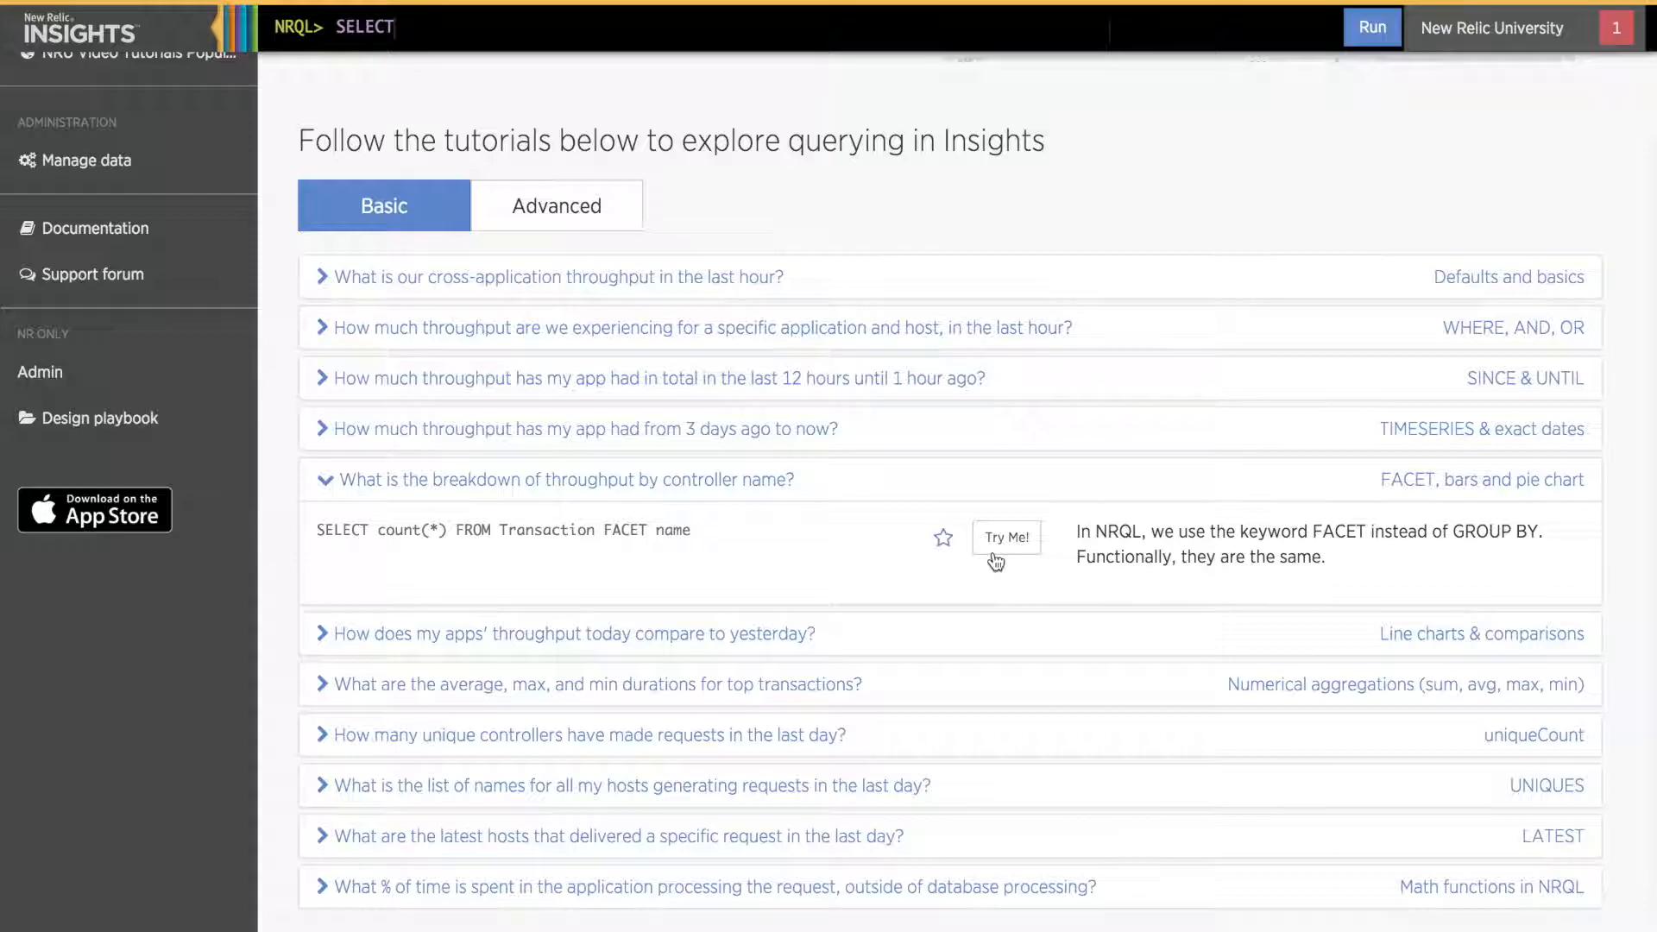
click(1004, 537)
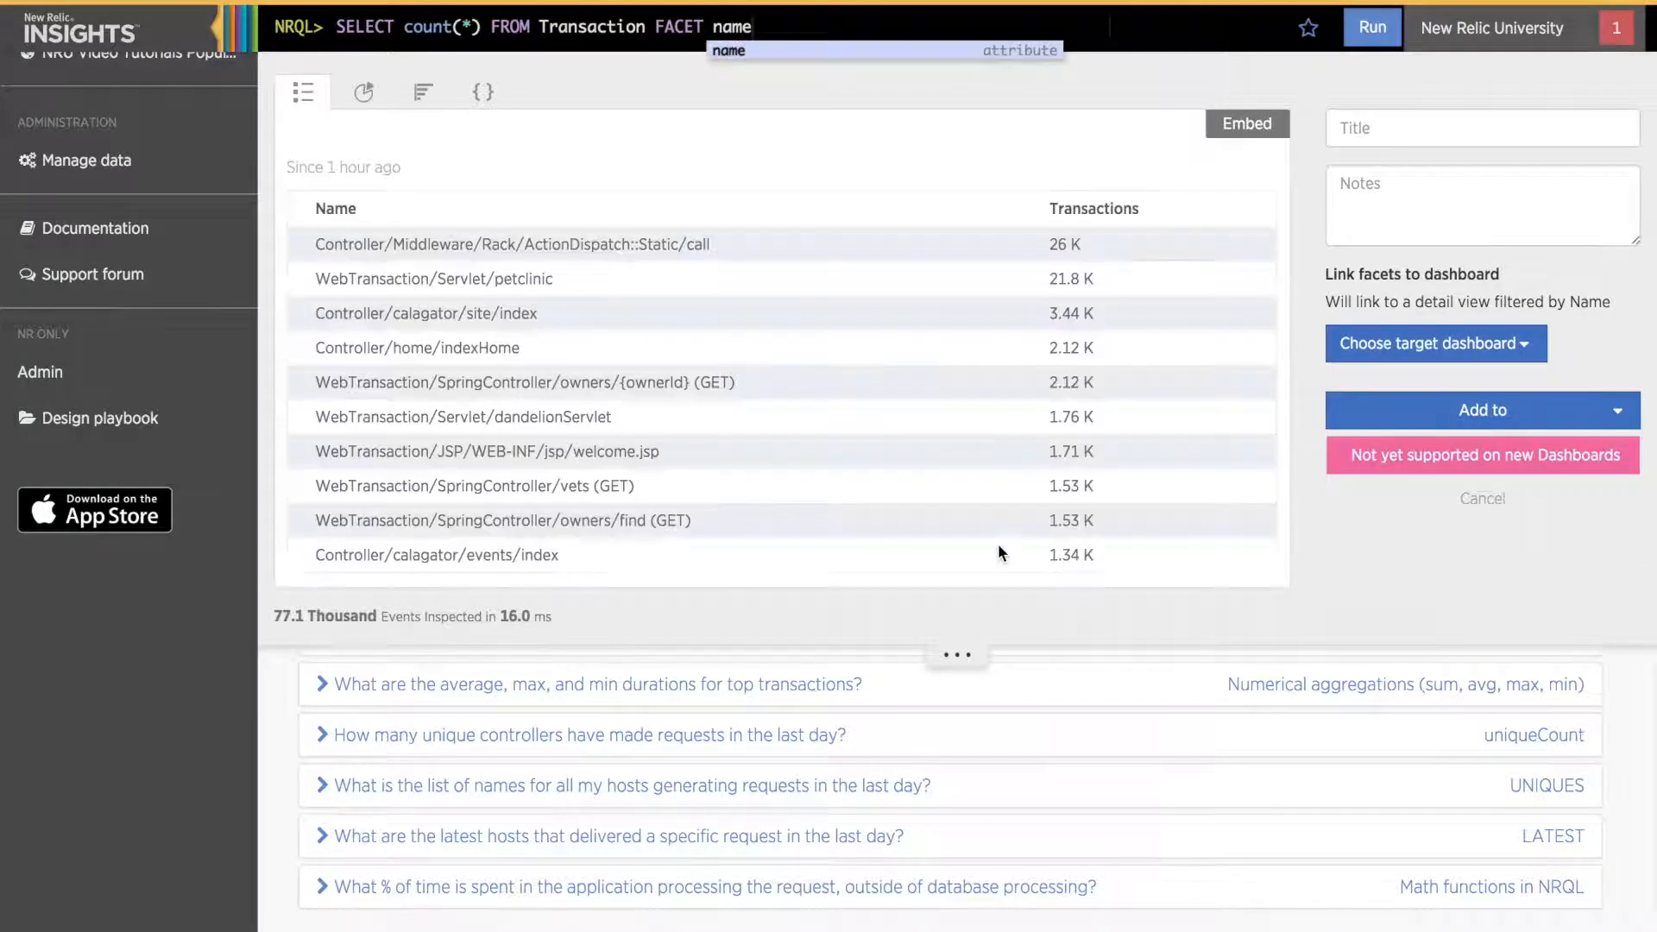
click(363, 92)
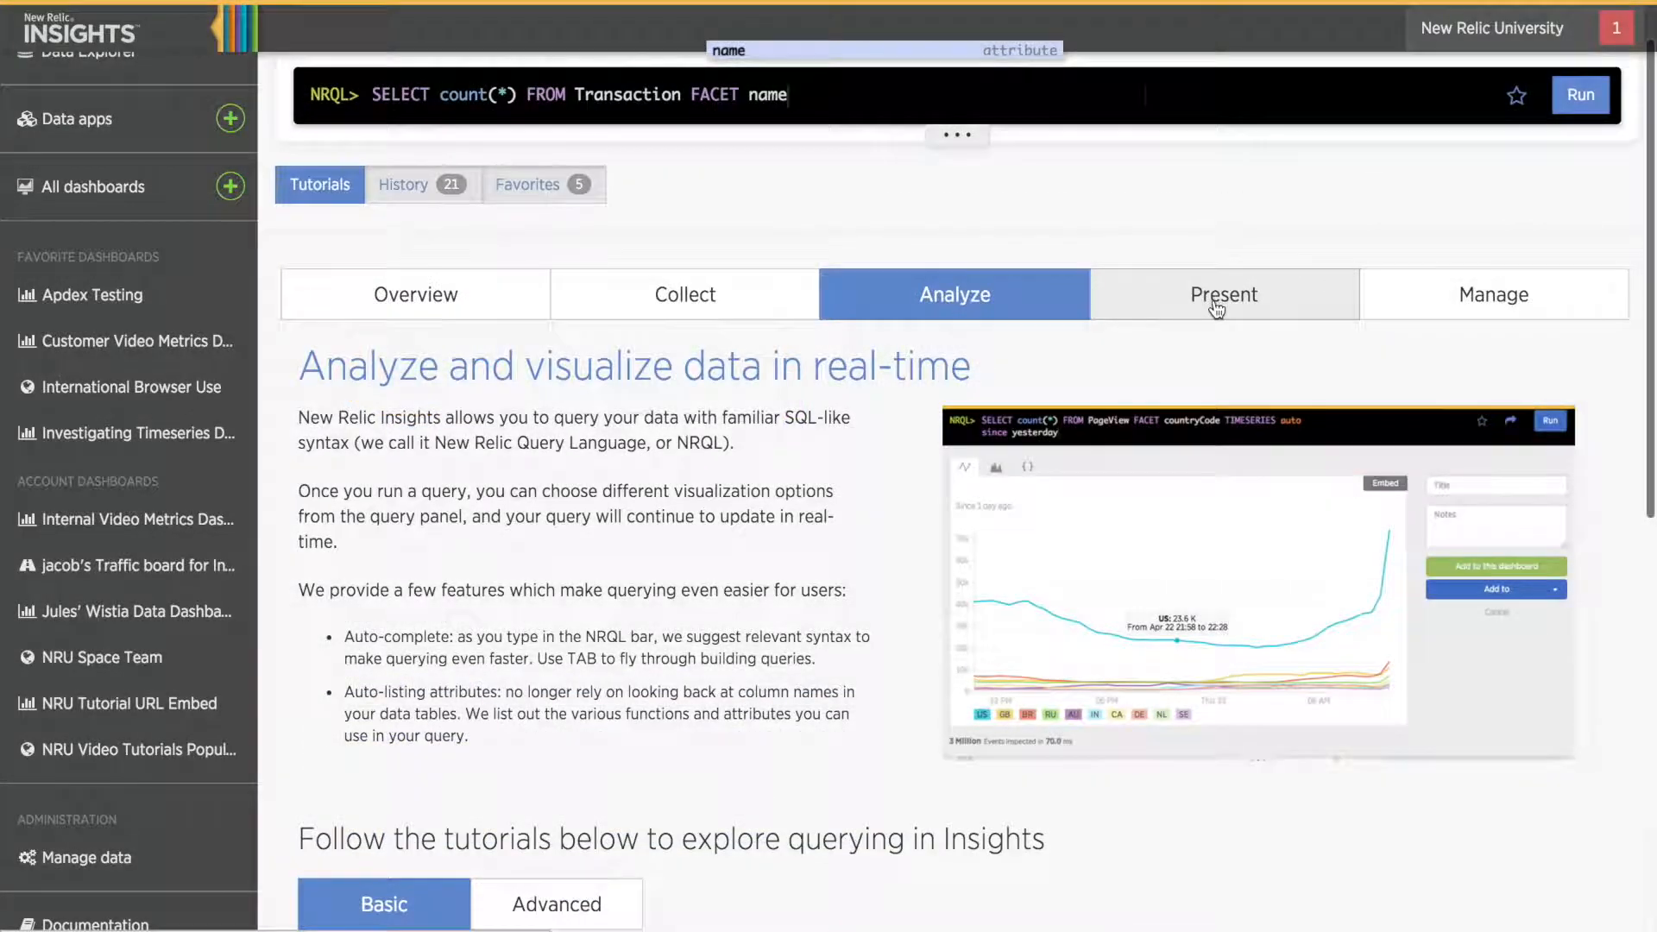
Step: Read the Present tutorial's 'How do I create a dashboard?' answer
click(1223, 293)
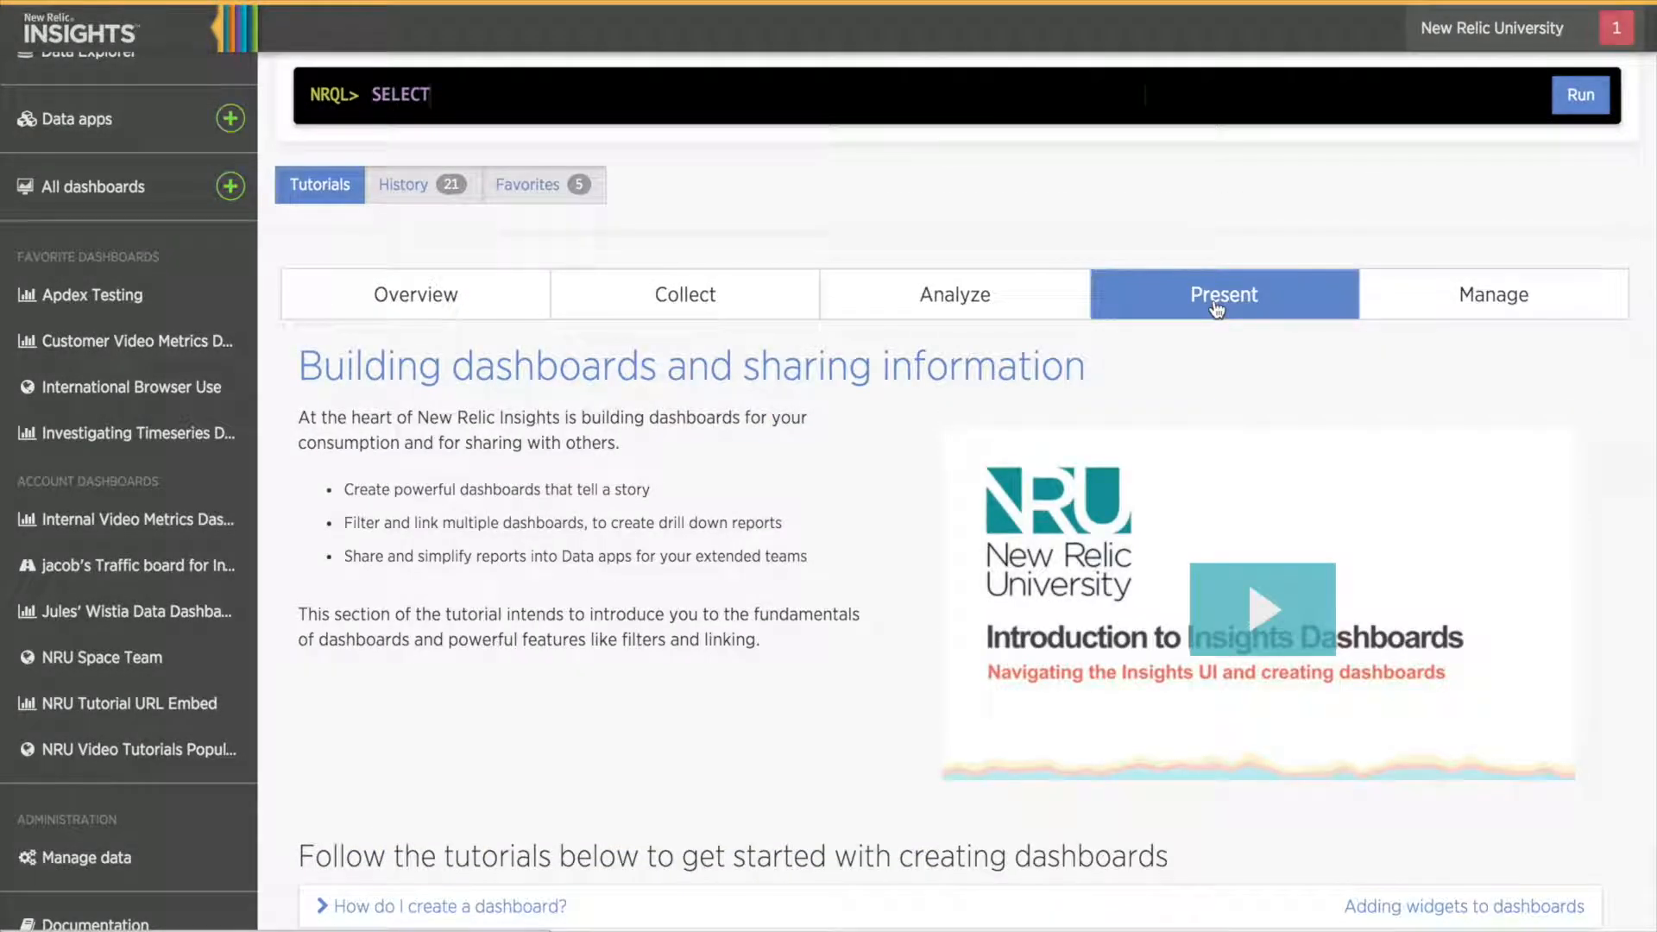
scroll(down, 3)
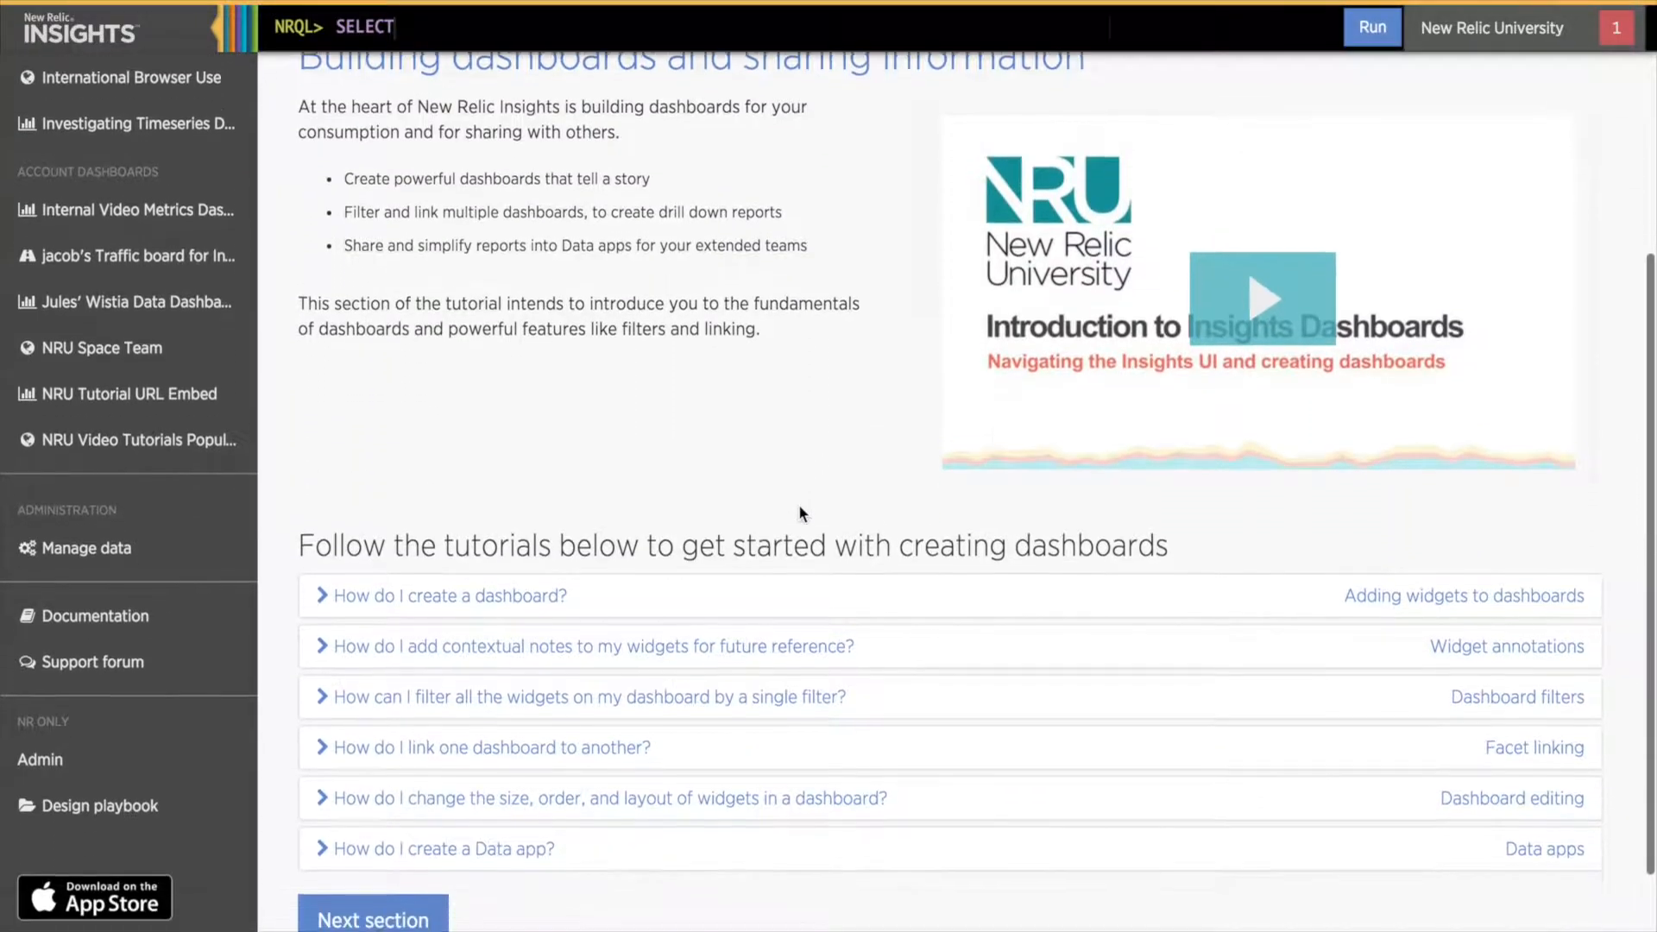
scroll(down, 3)
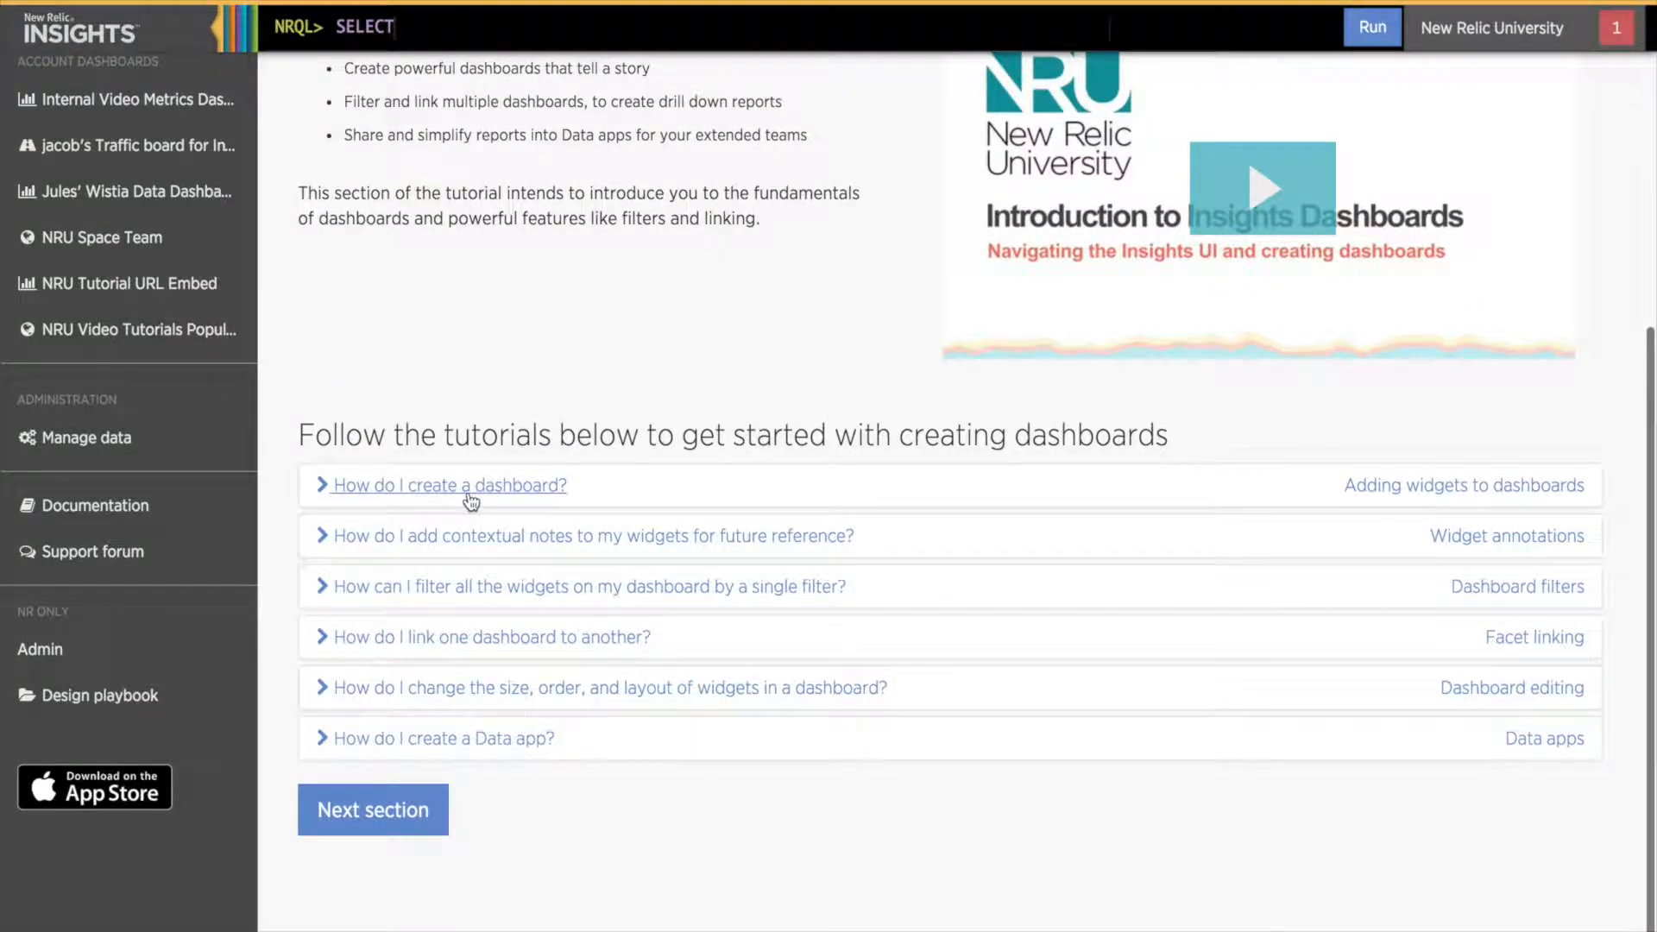
click(448, 485)
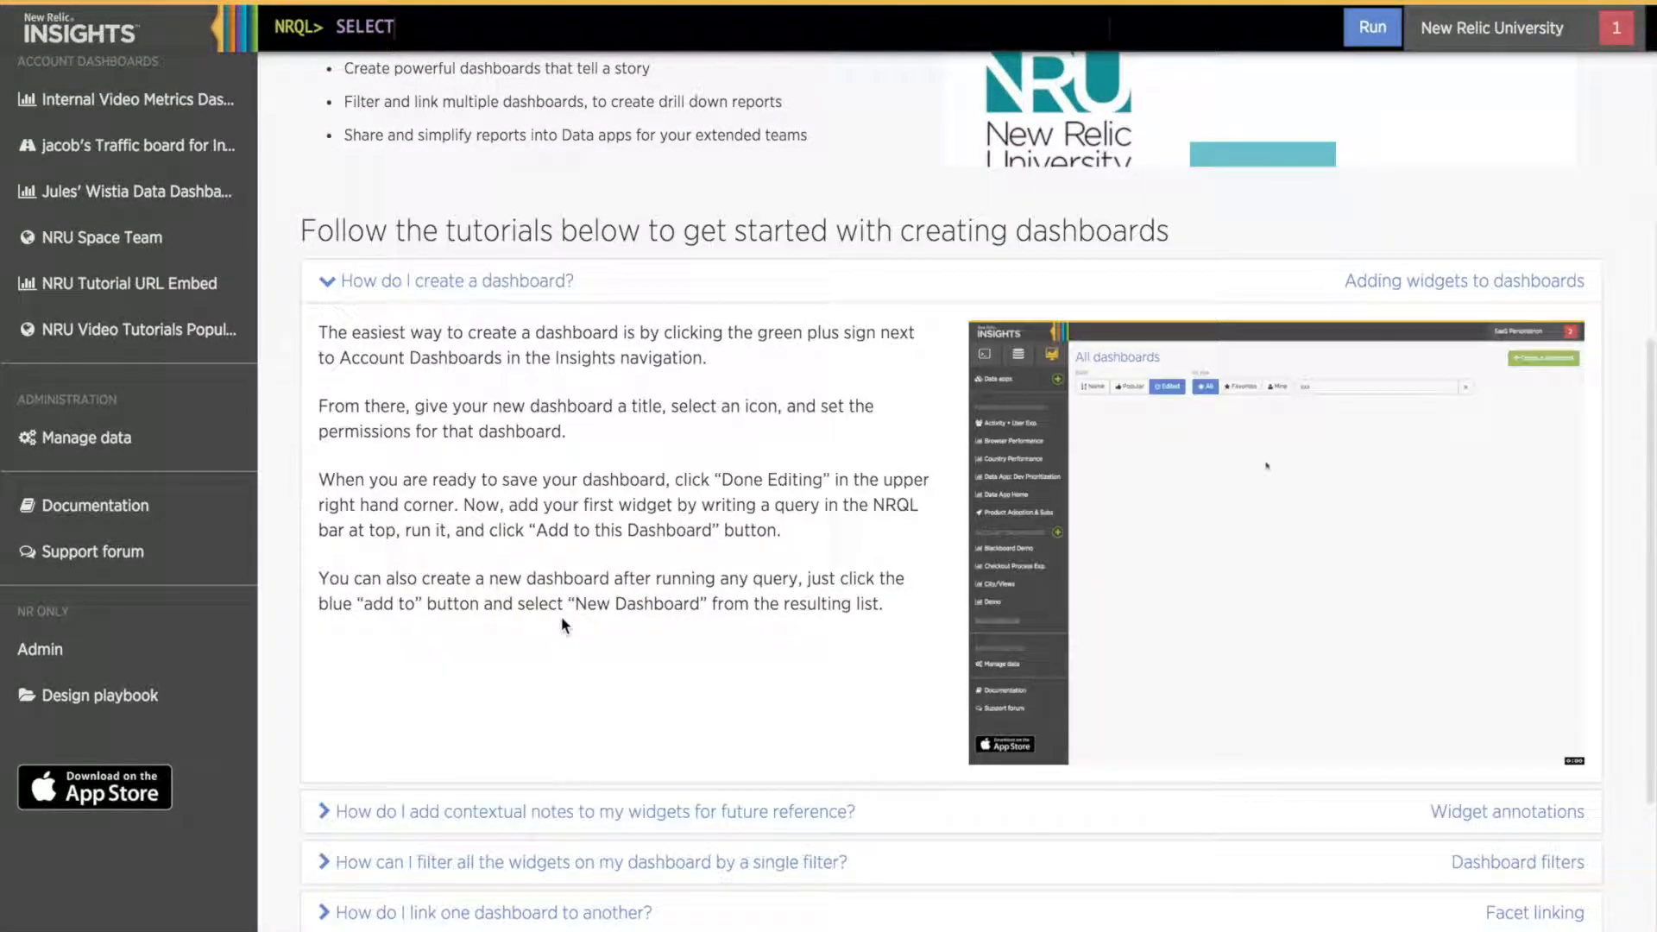
Step: Expand the Manage tutorial's question on how much data is stored
click(1491, 371)
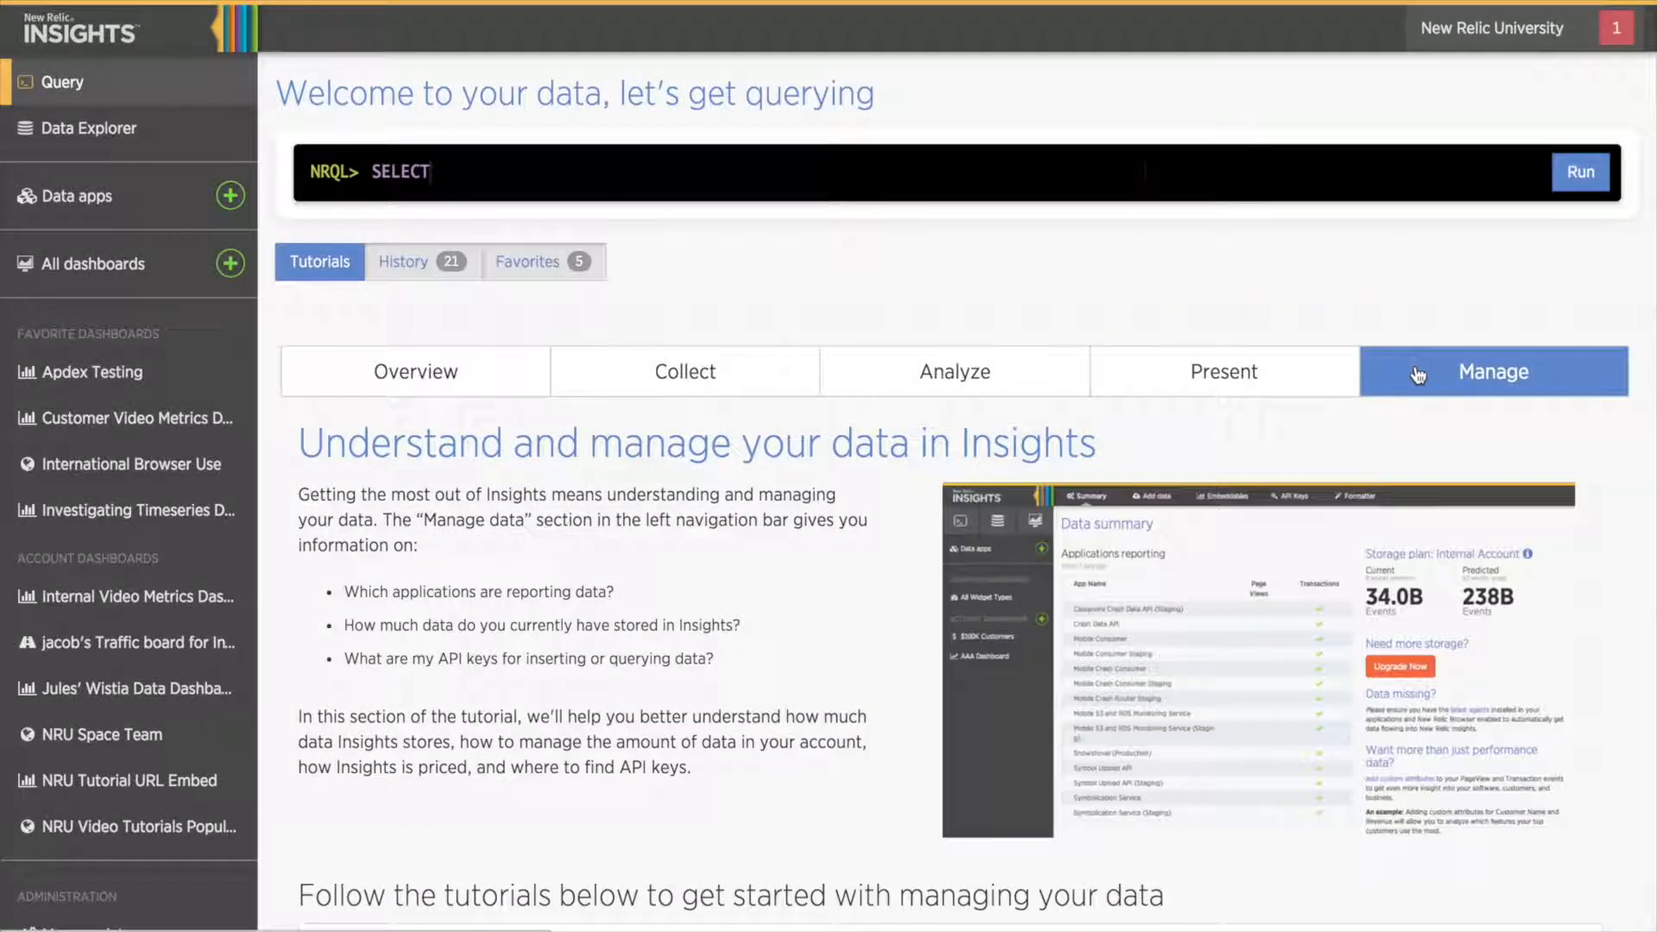
scroll(down, 3)
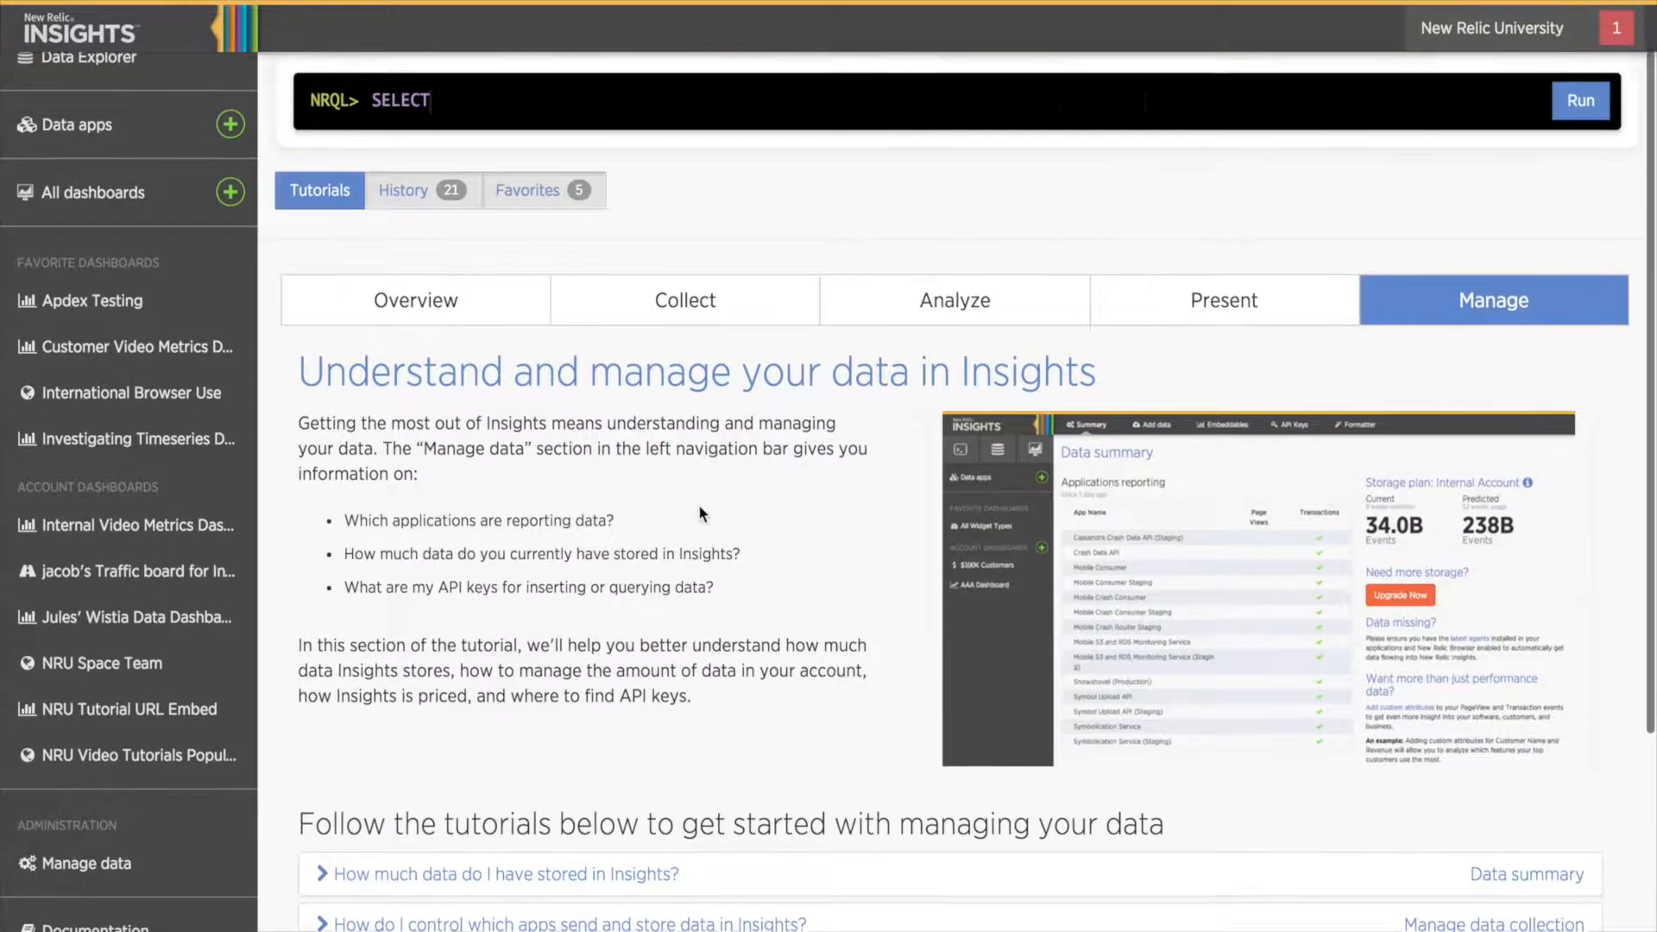
click(505, 874)
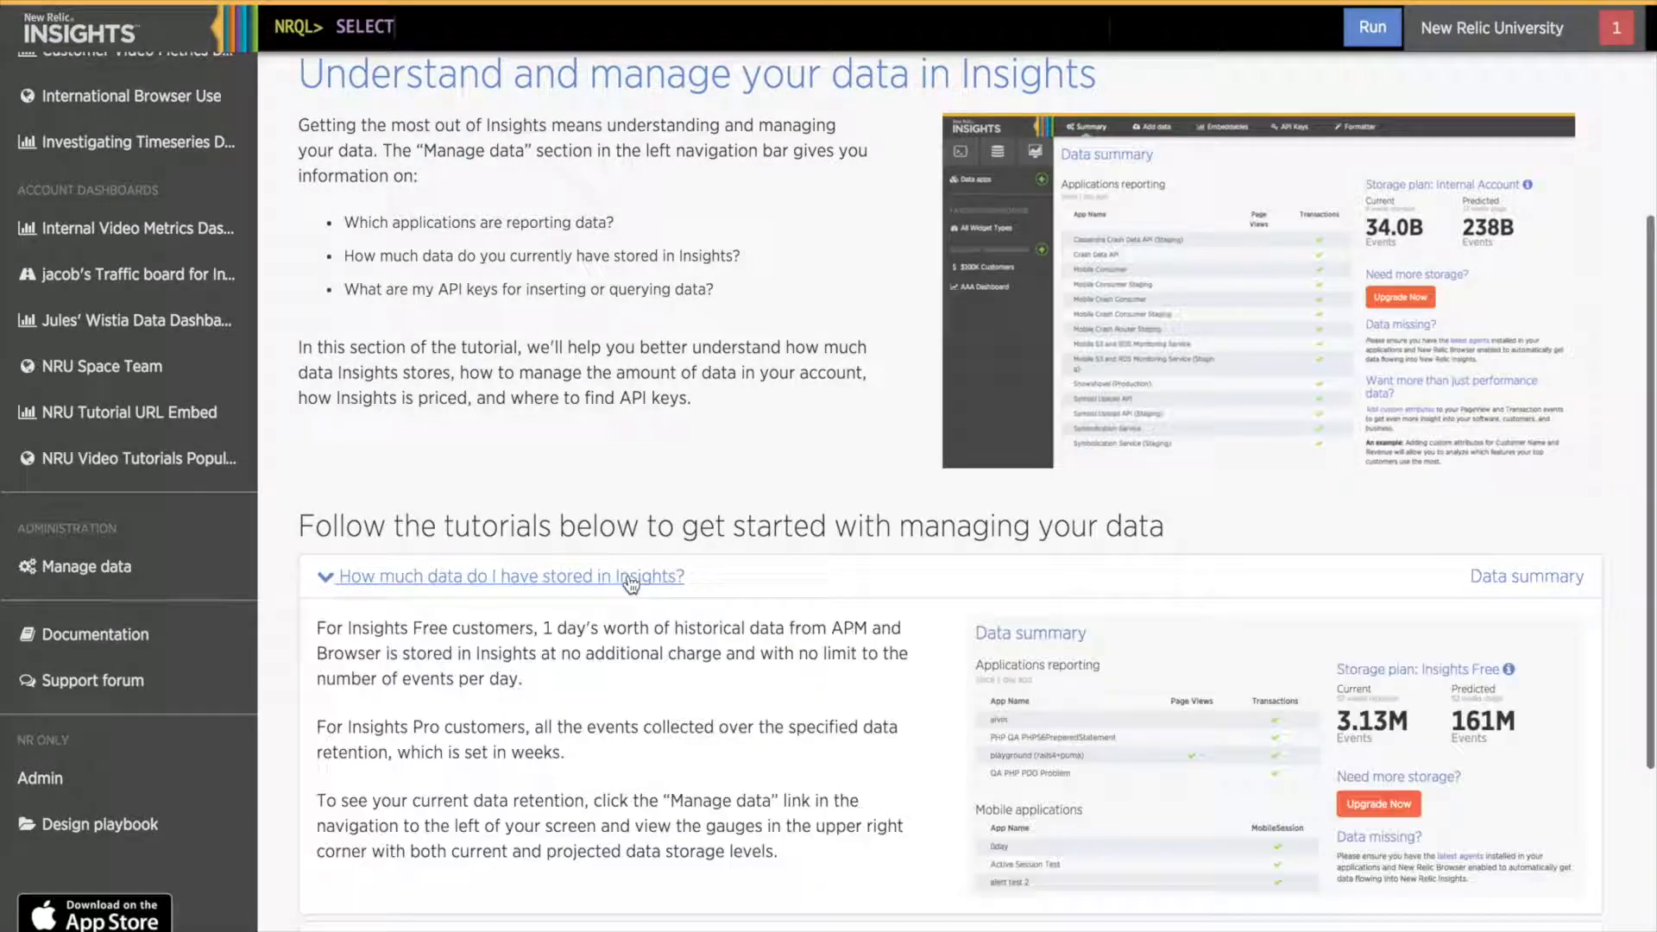
scroll(up, 3)
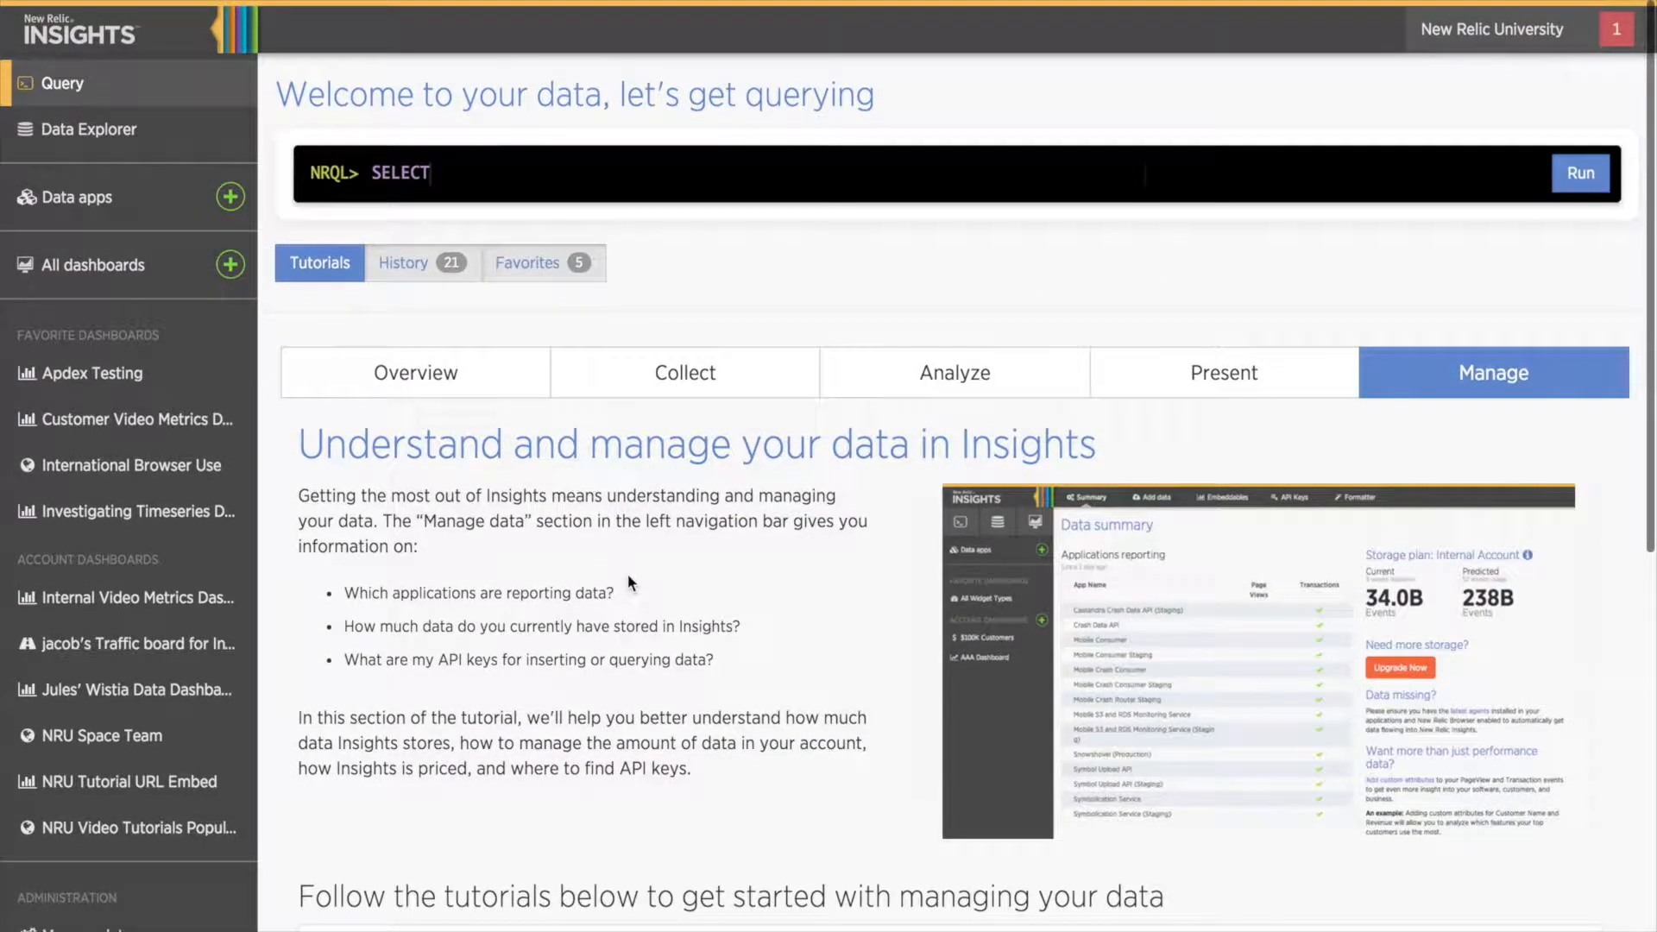
mouse_move(406, 273)
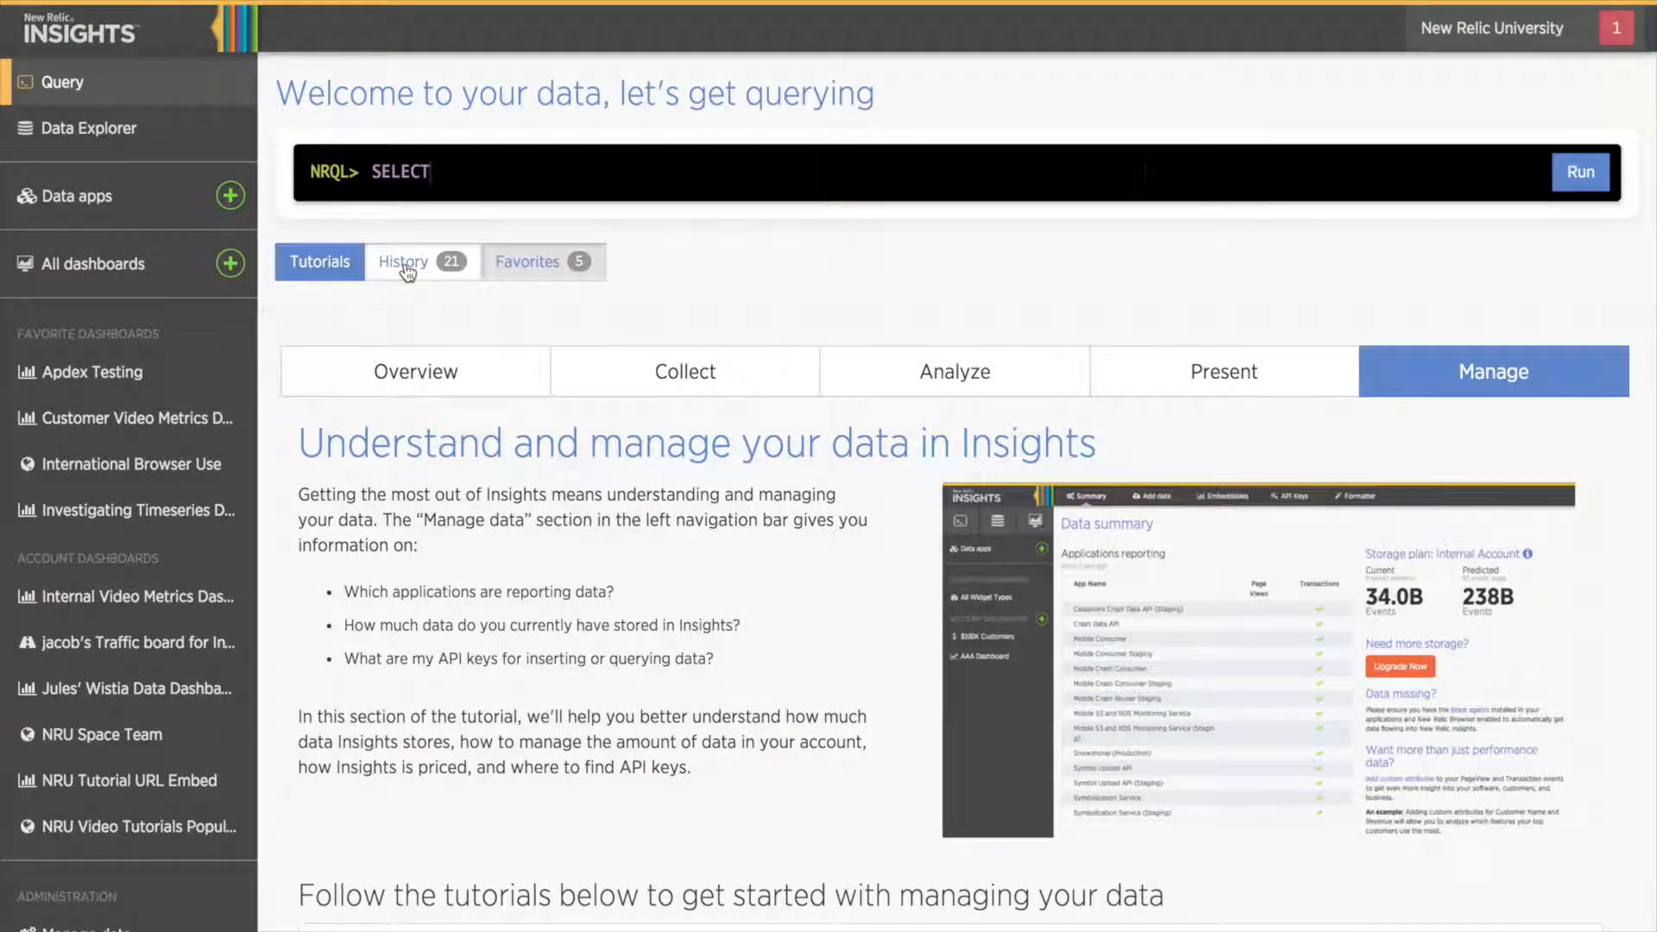
Step: Preview the PageView today-versus-last-week COMPARE WITH query from History, glancing at Favorites
click(403, 261)
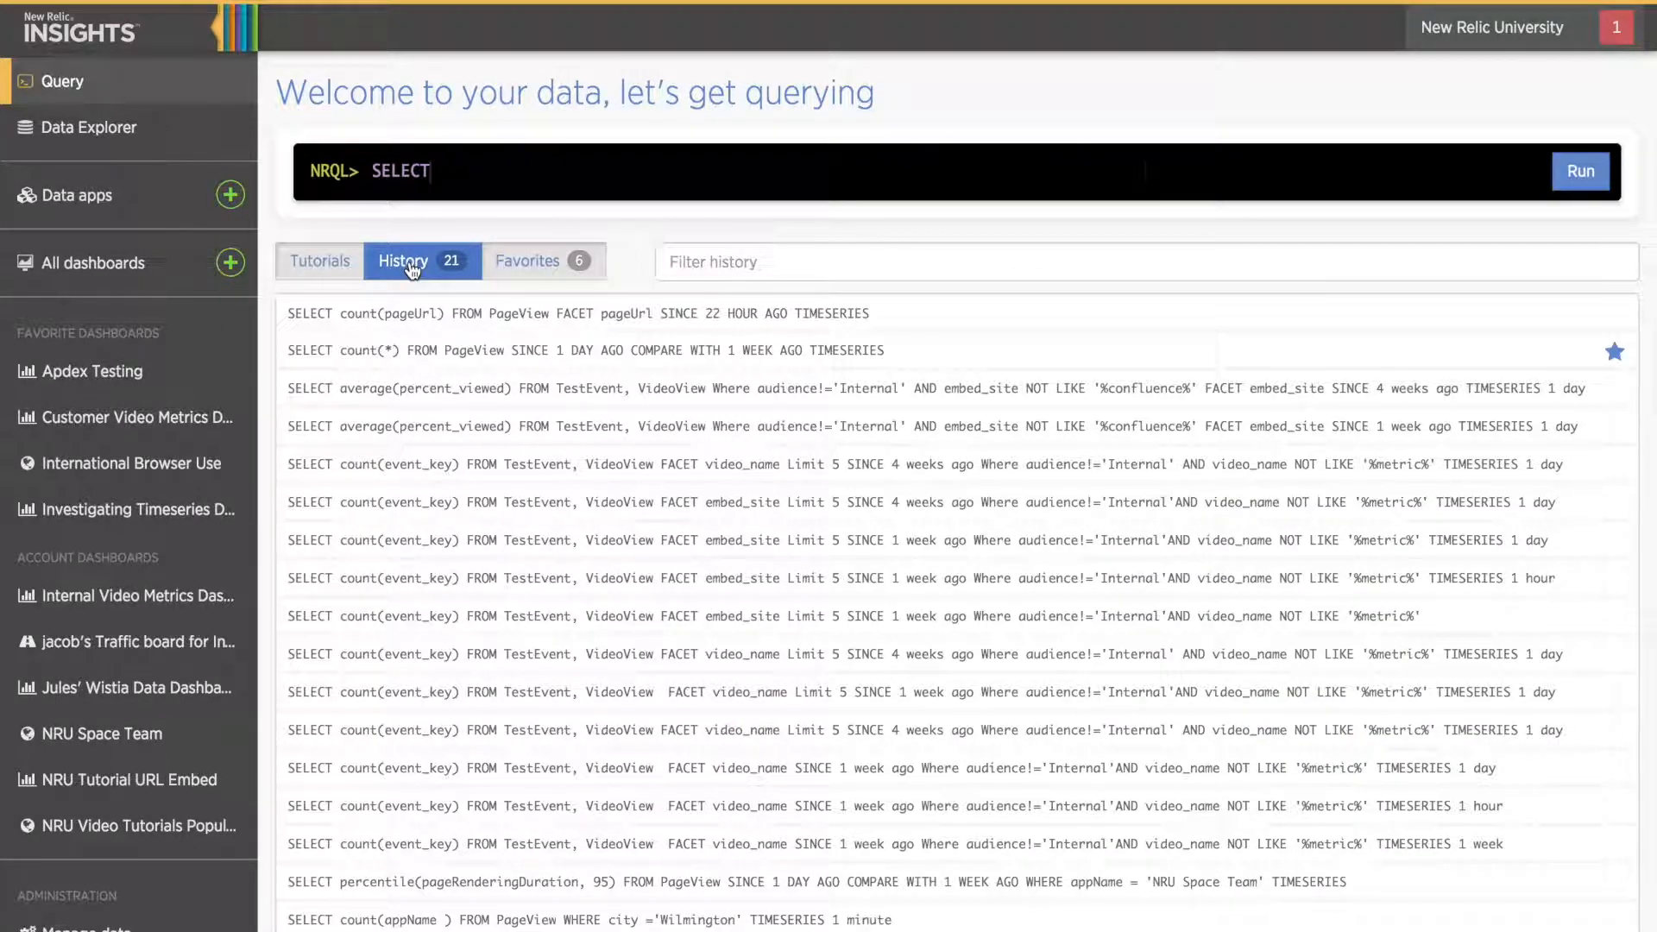
mouse_move(531, 356)
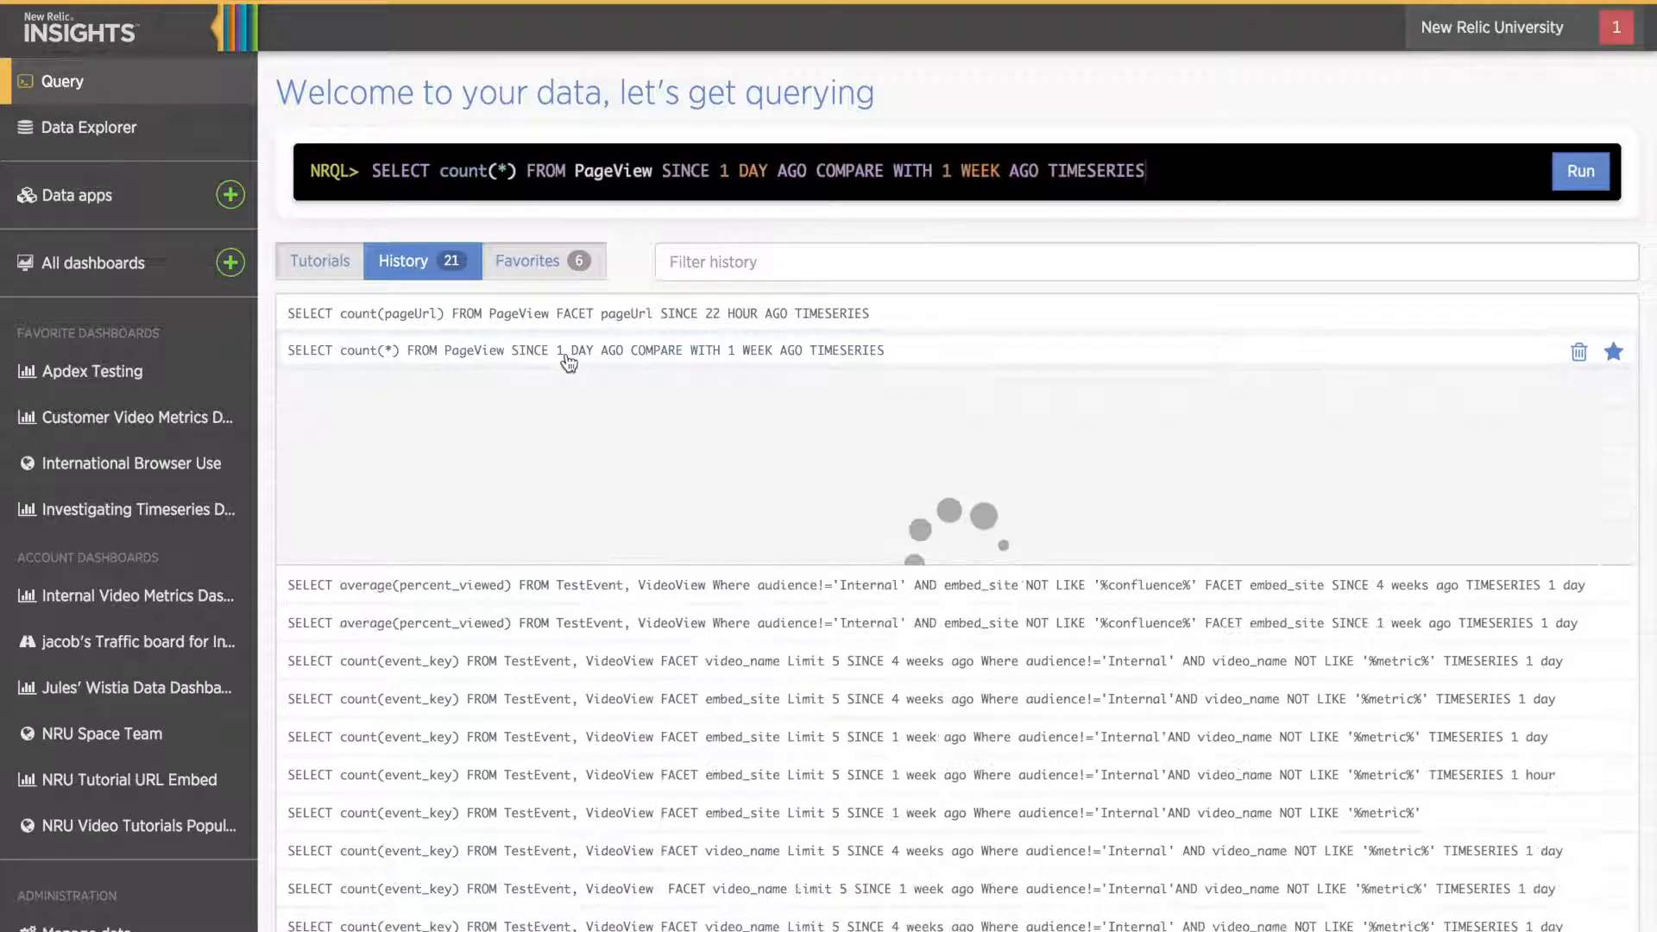
click(585, 350)
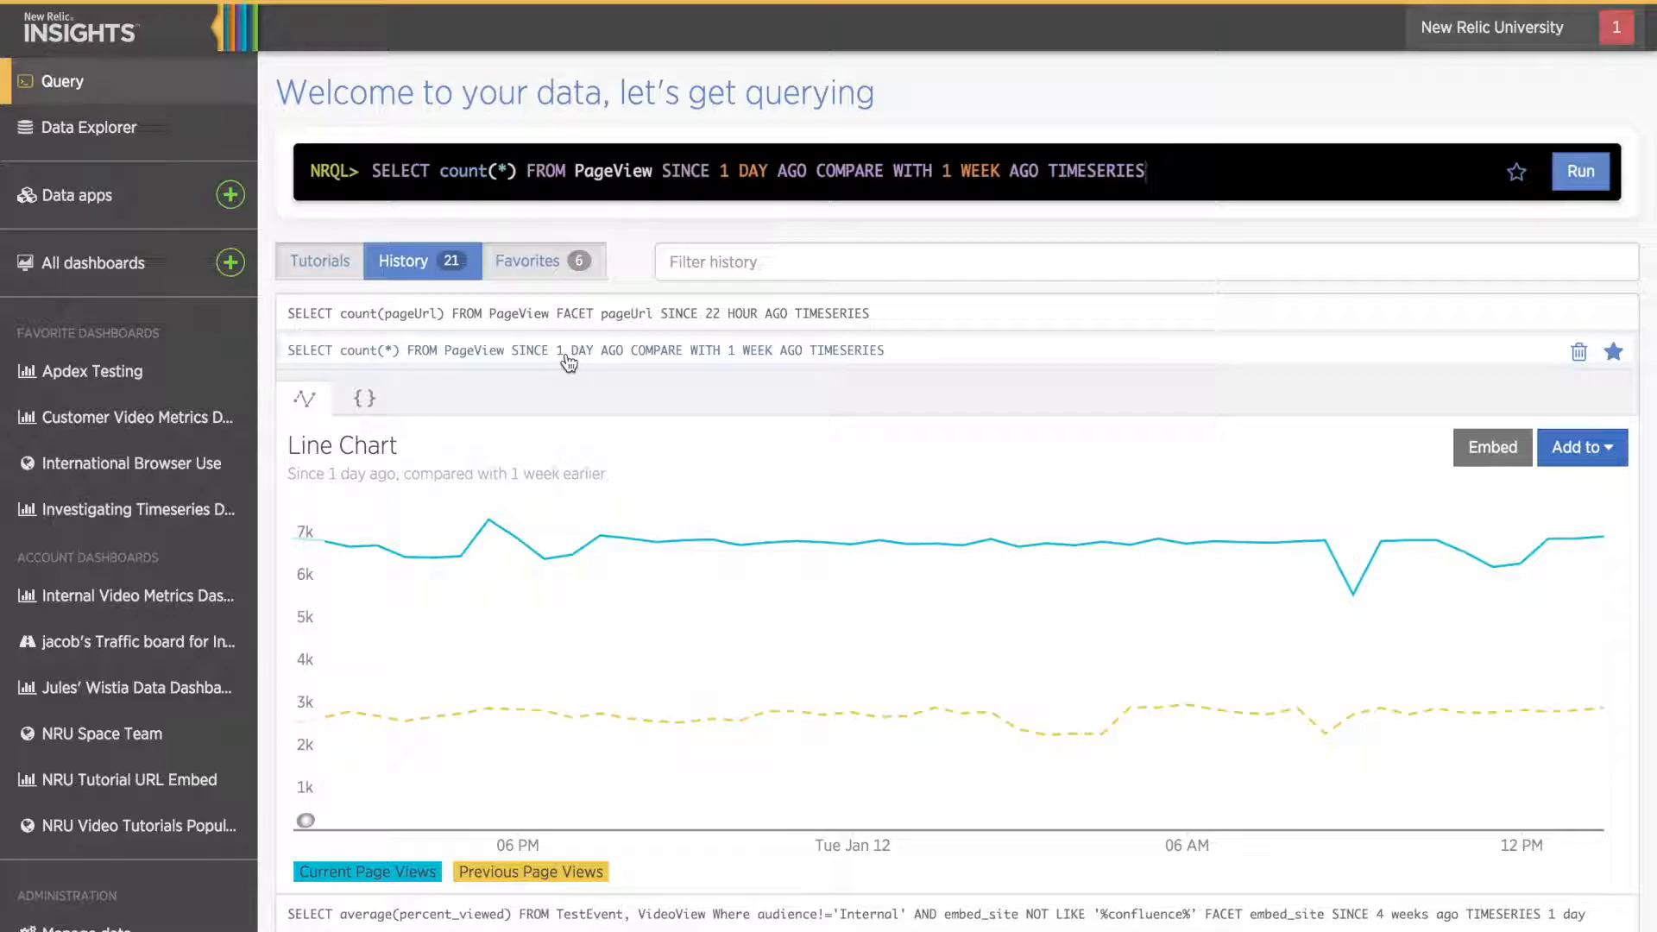
click(528, 261)
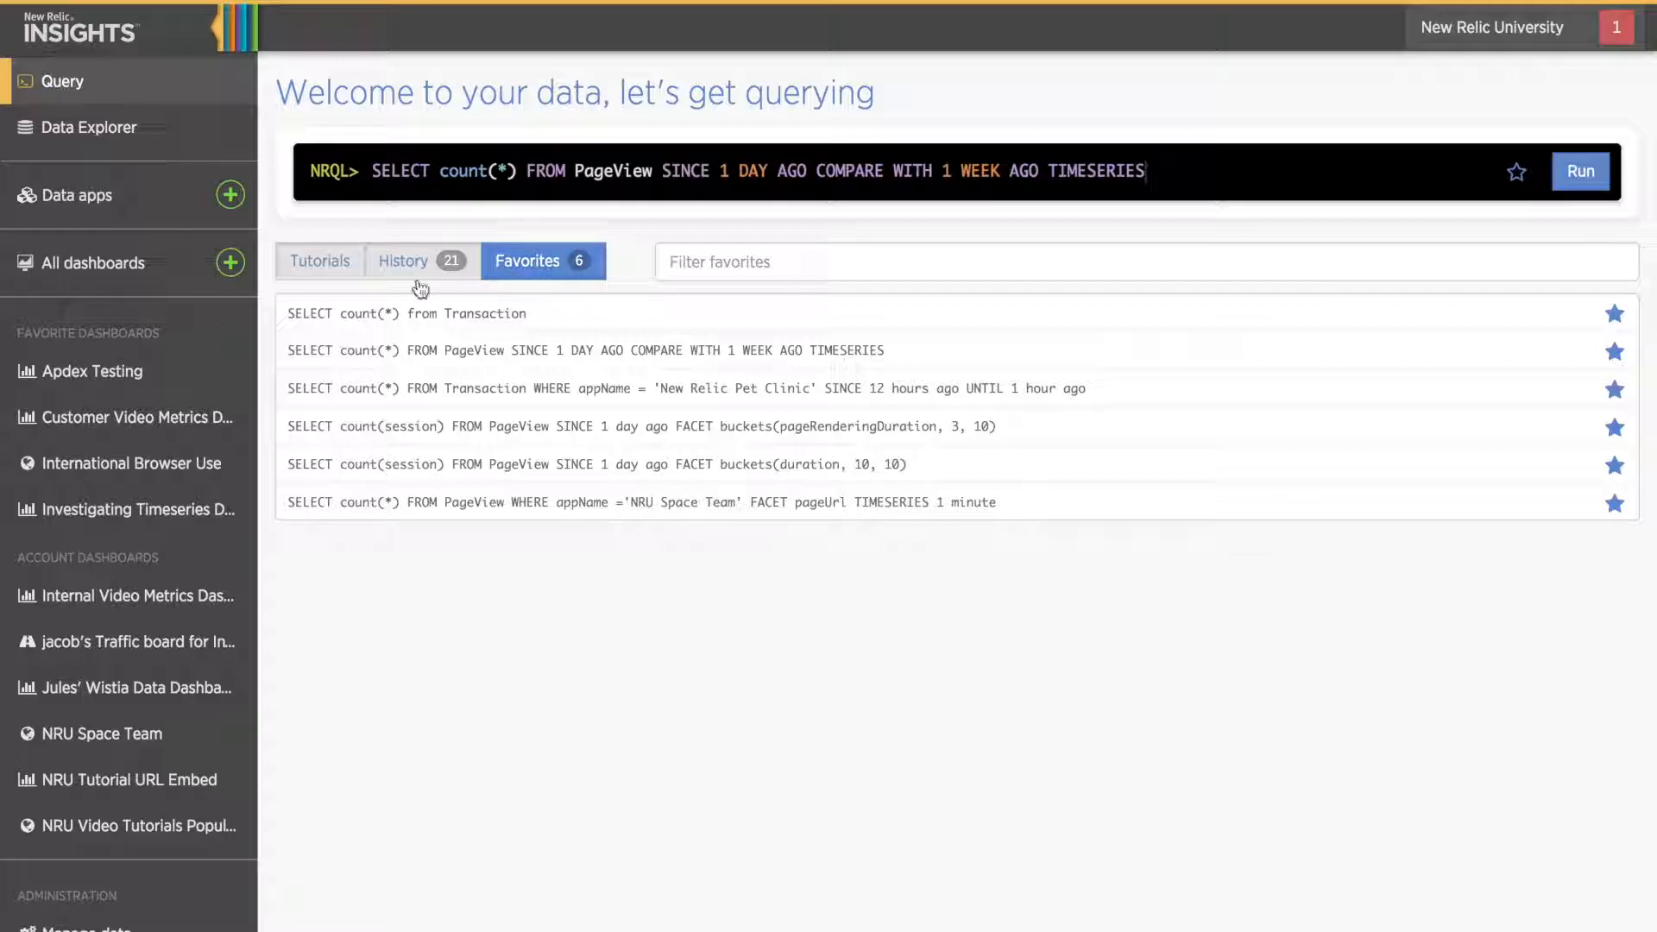
click(401, 260)
text(SELECT)
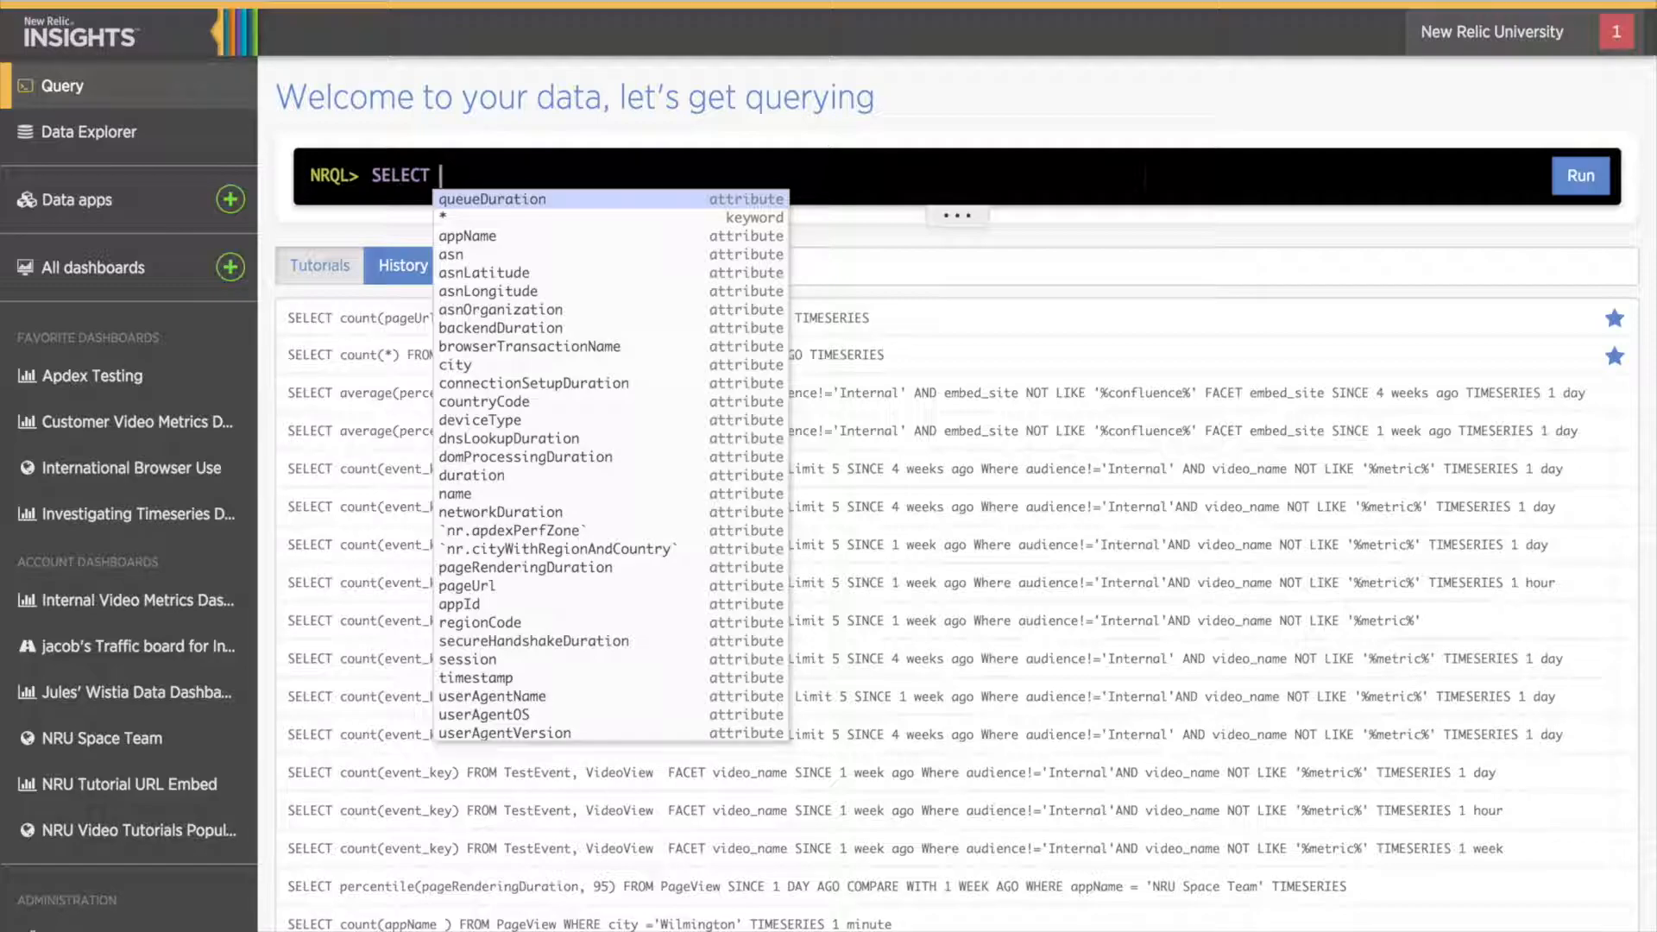
Step: Start the query SELECT count(pageUrl) FROM PageView using autocomplete
text(coun)
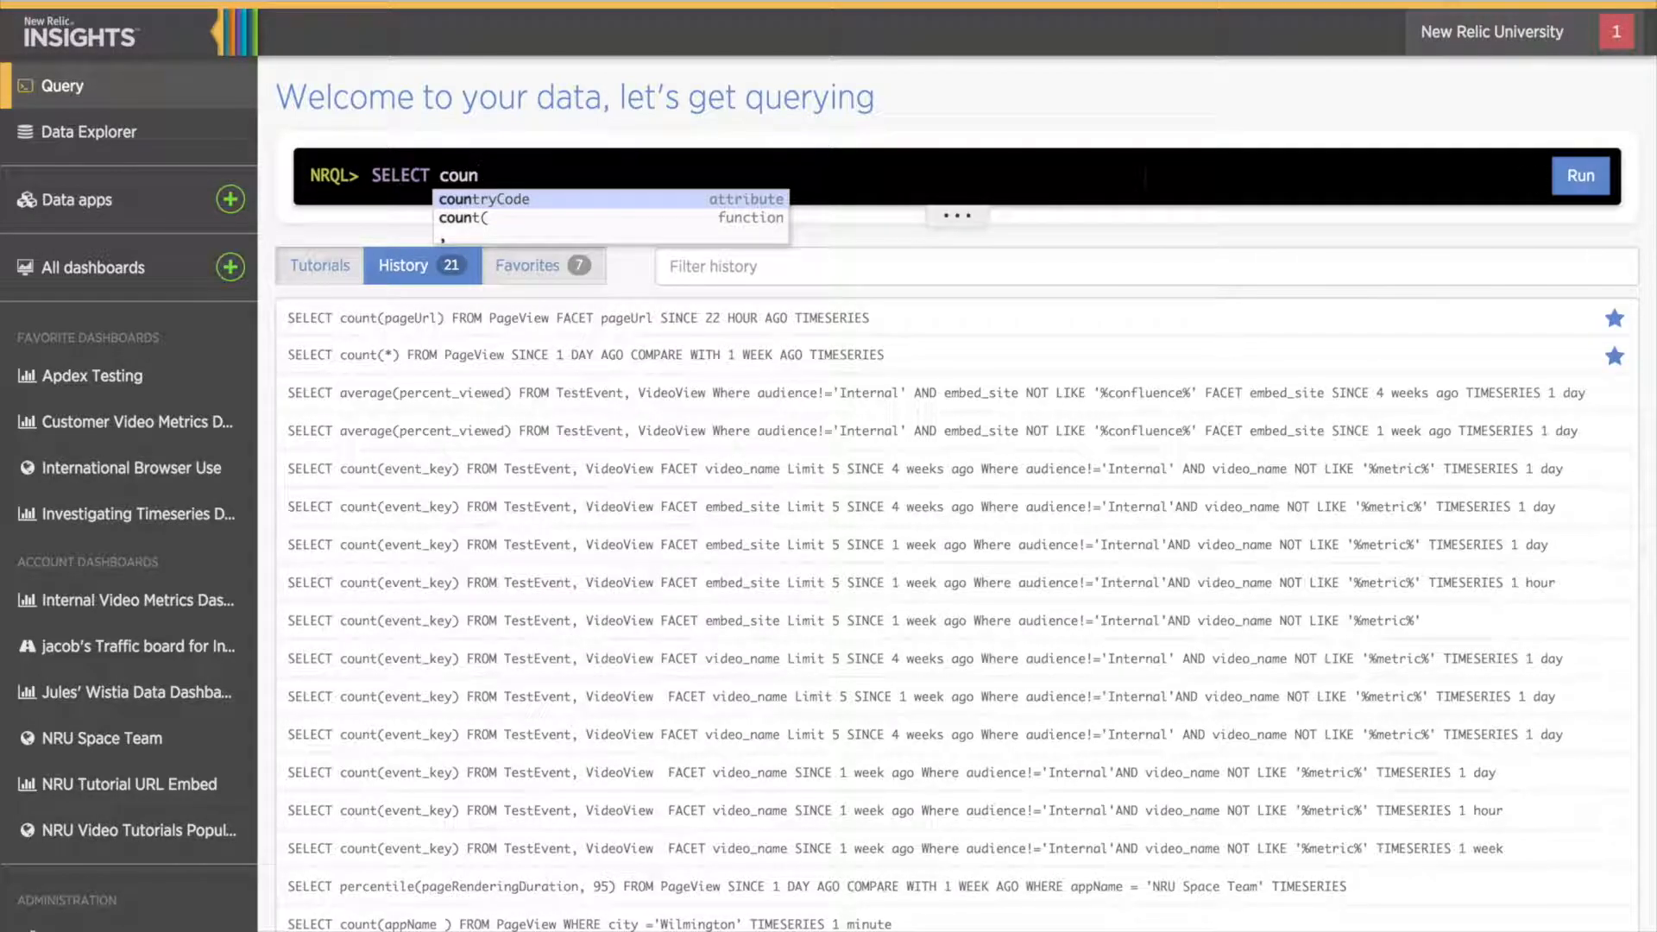
text(t()
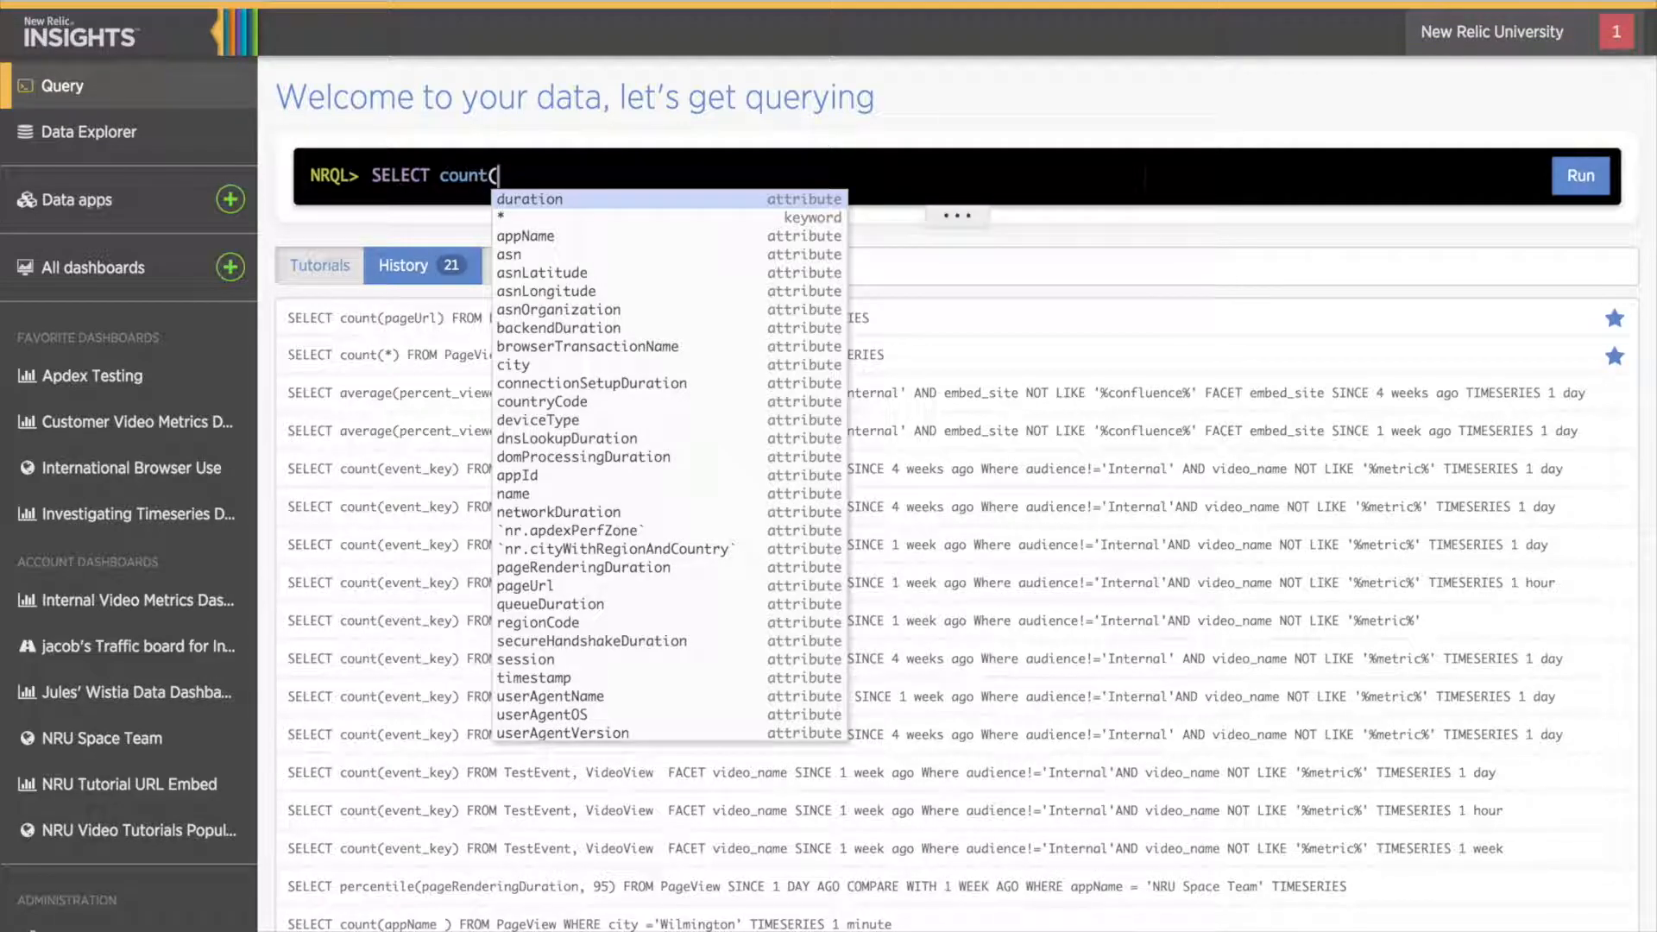
click(524, 584)
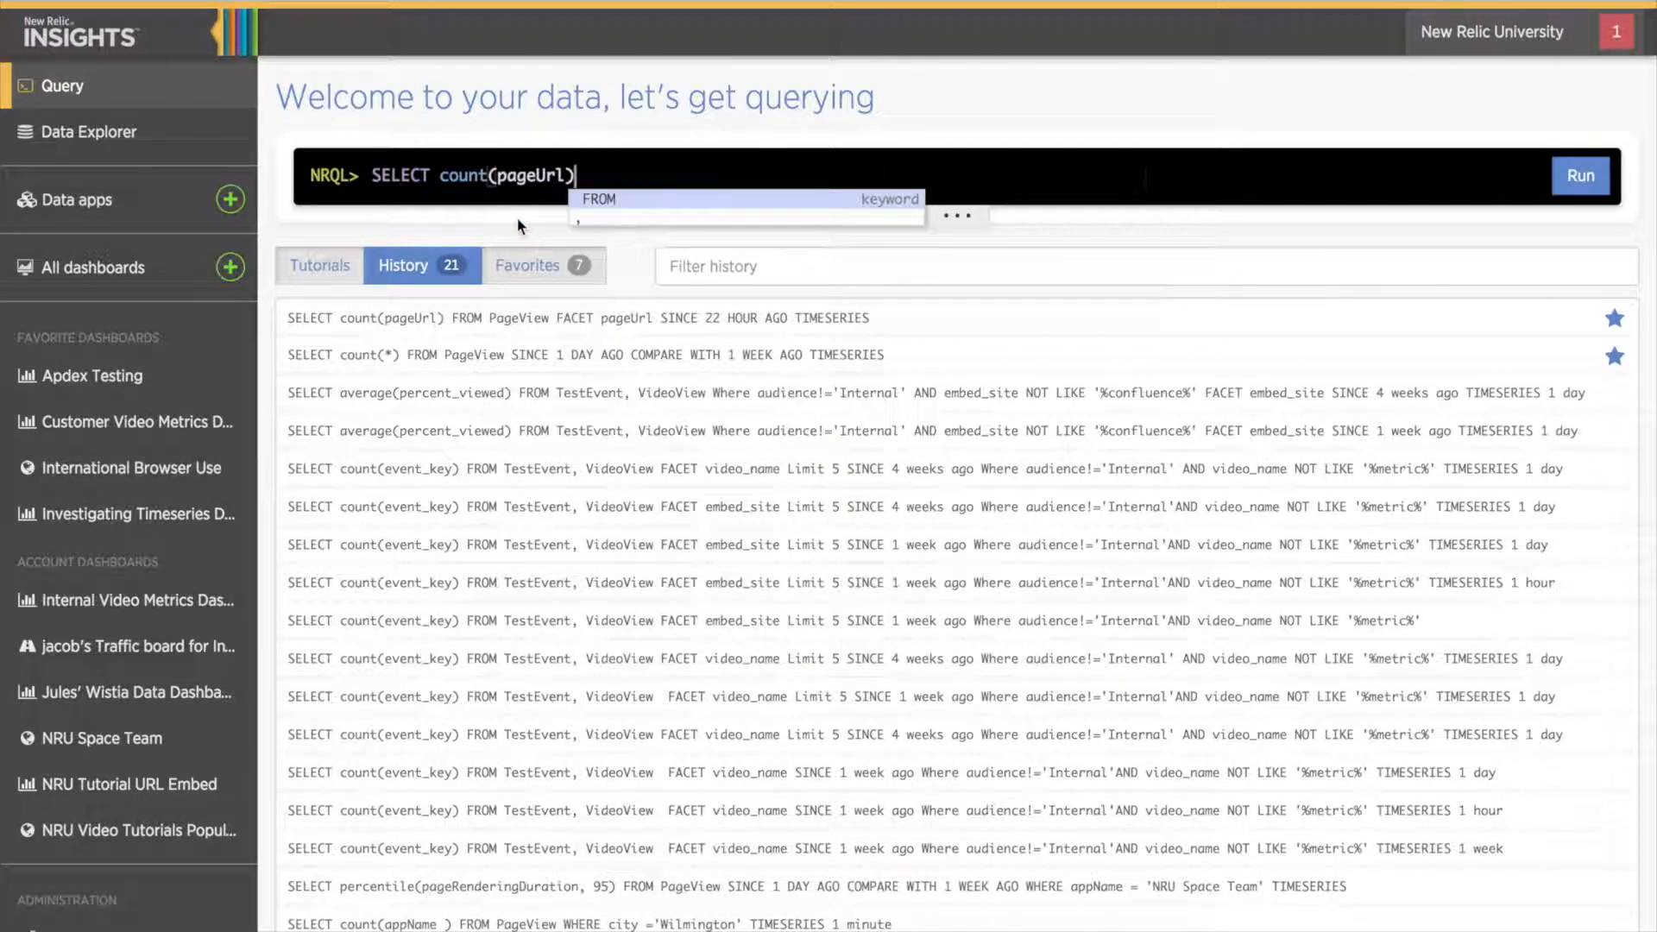
click(599, 198)
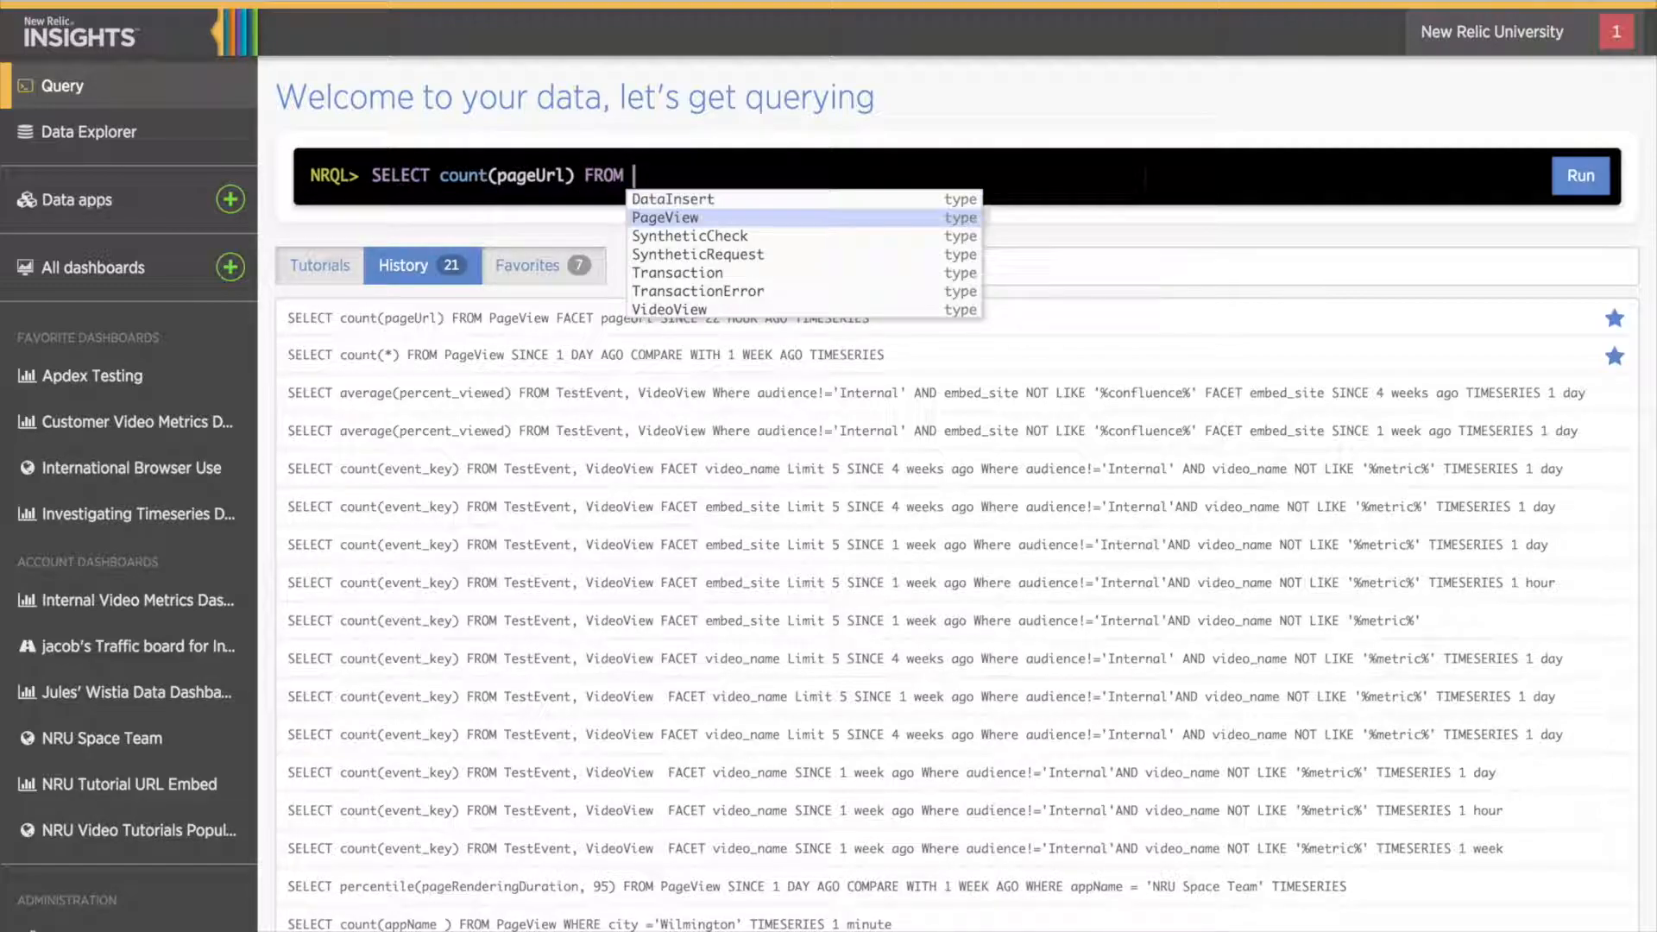
click(665, 216)
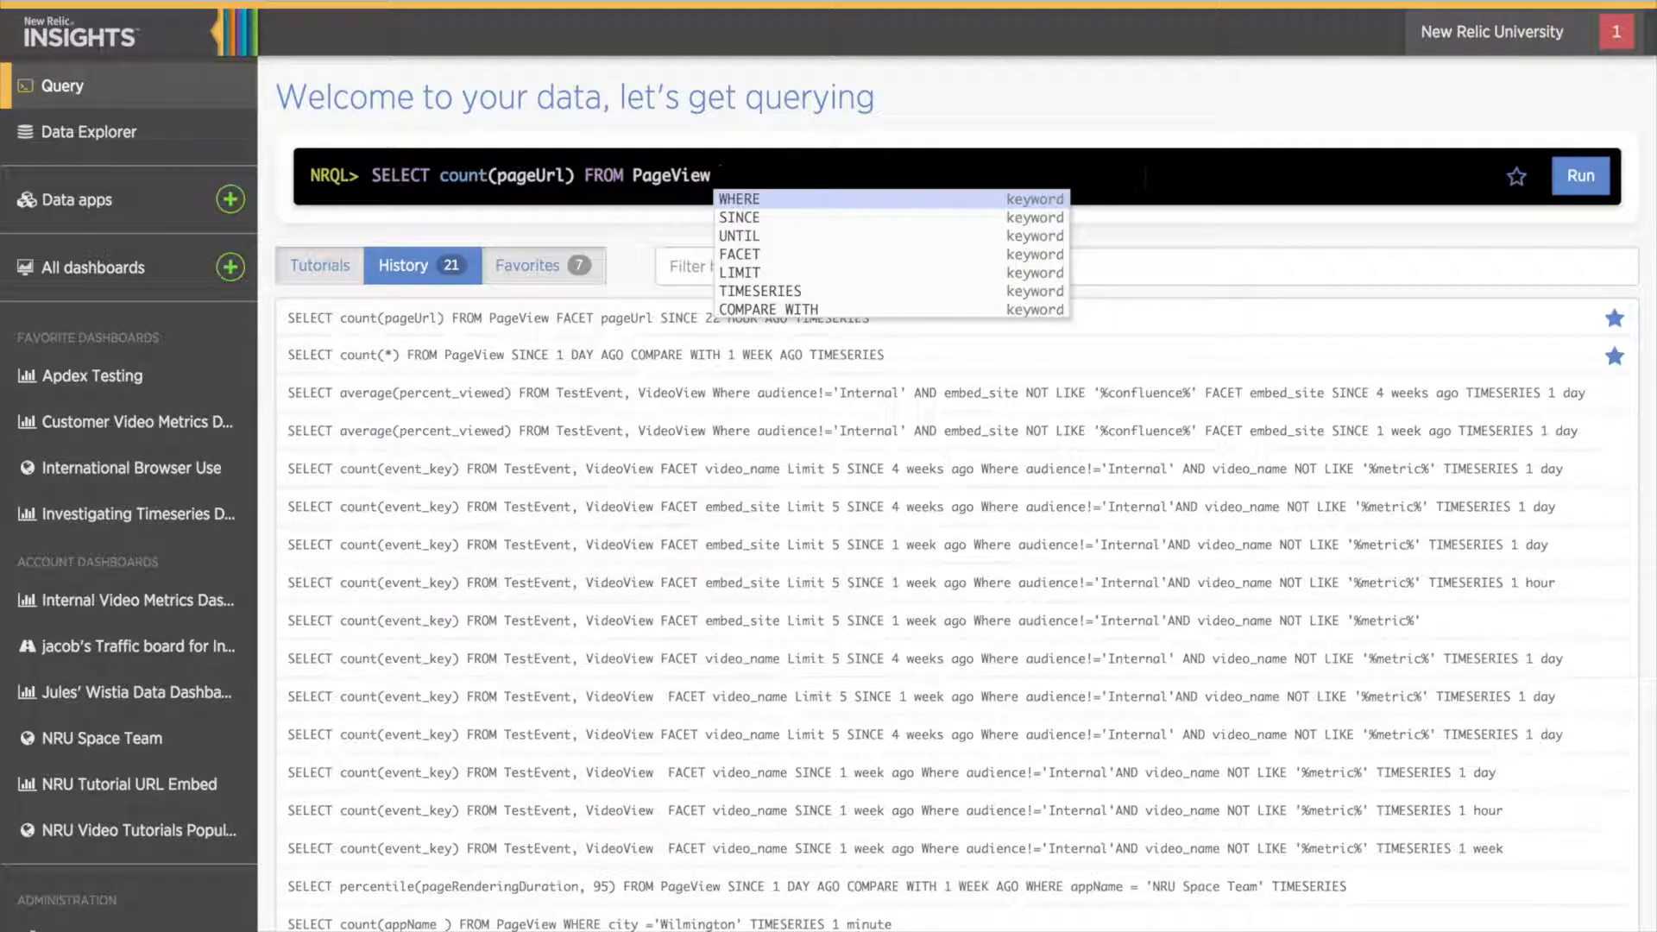
mouse_move(740, 253)
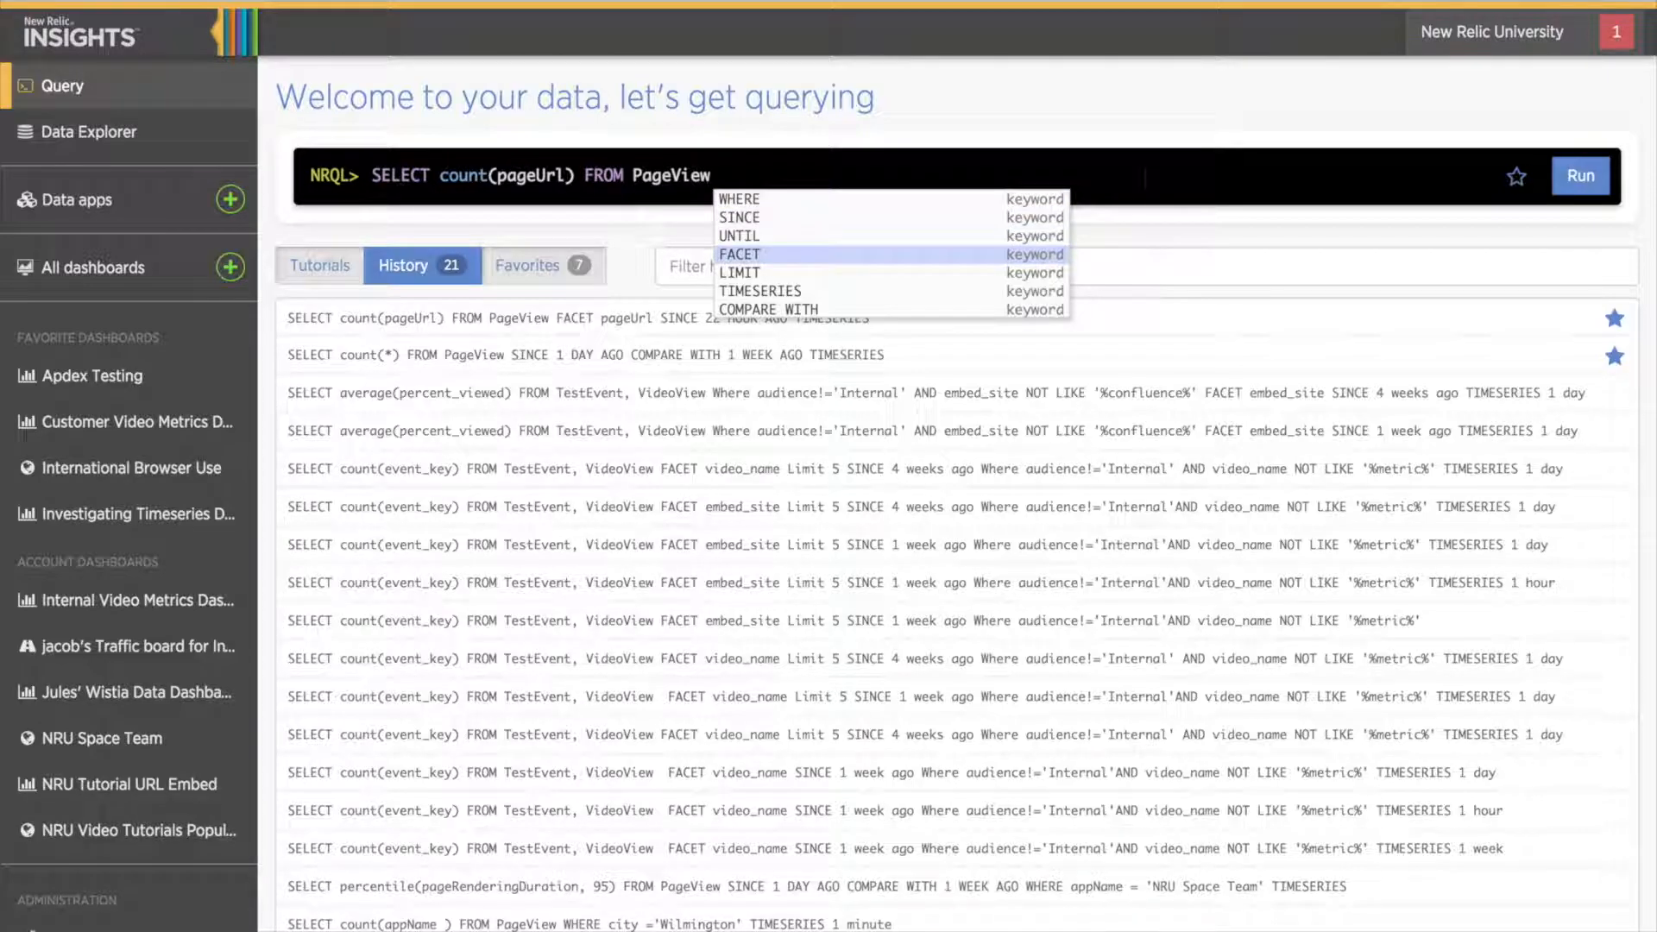
Step: Add FACET pageUrl, WHERE appName ='NRU Calagator Demo', and SINCE 1 hour ago
click(739, 254)
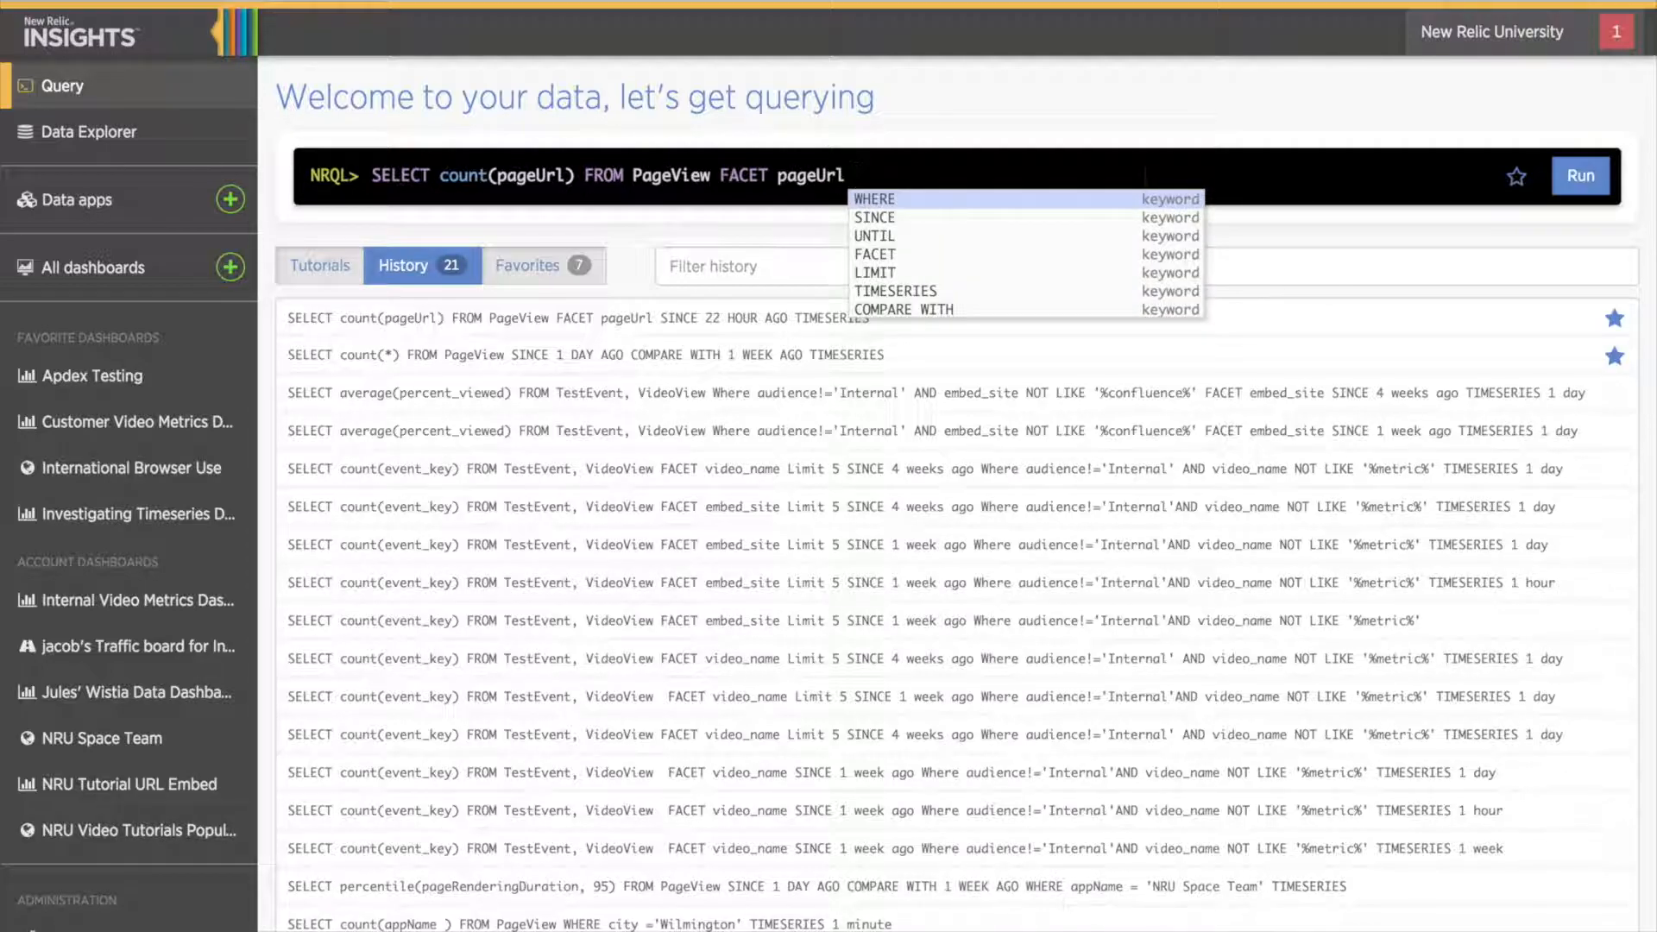
click(874, 199)
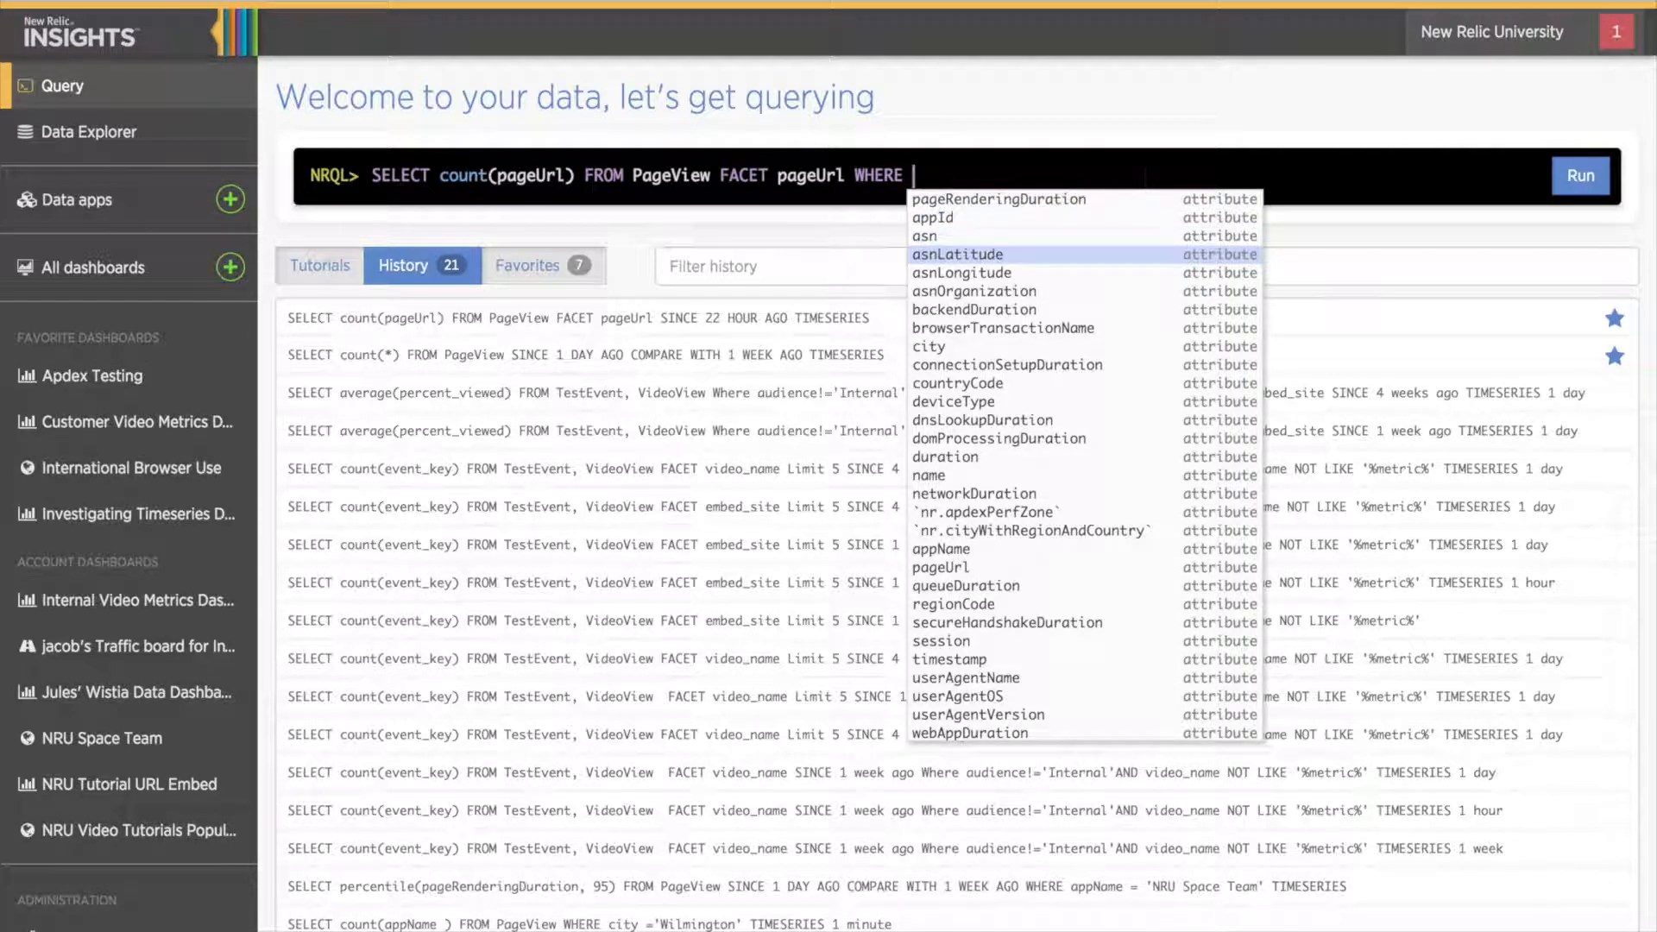
text(ap)
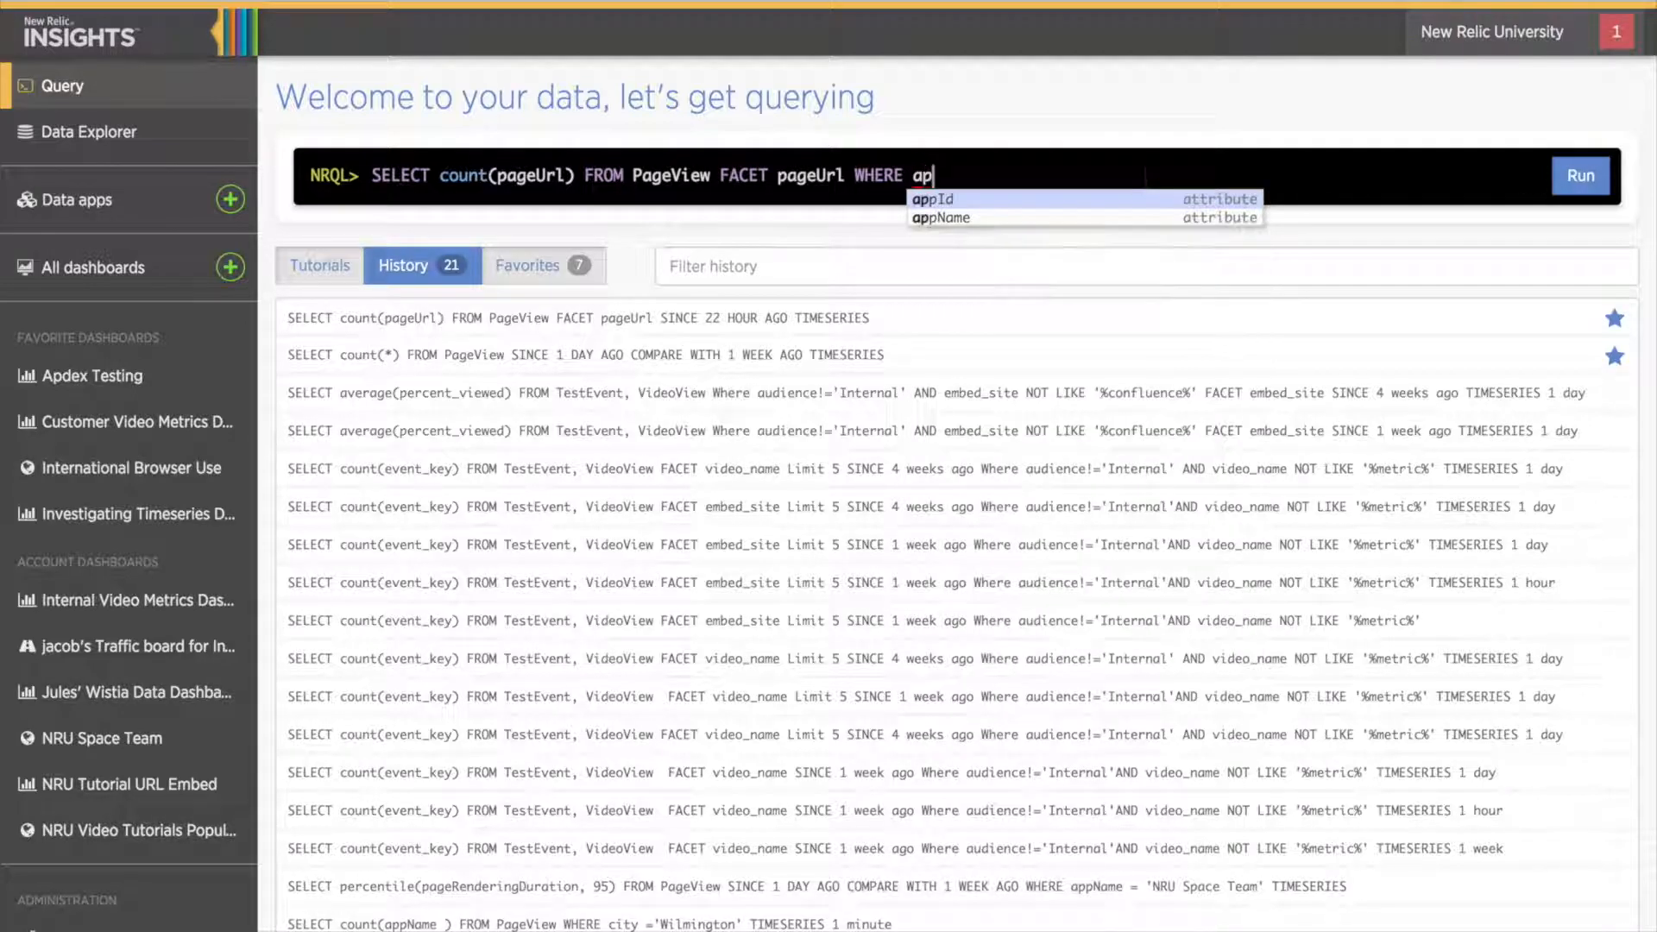
click(940, 217)
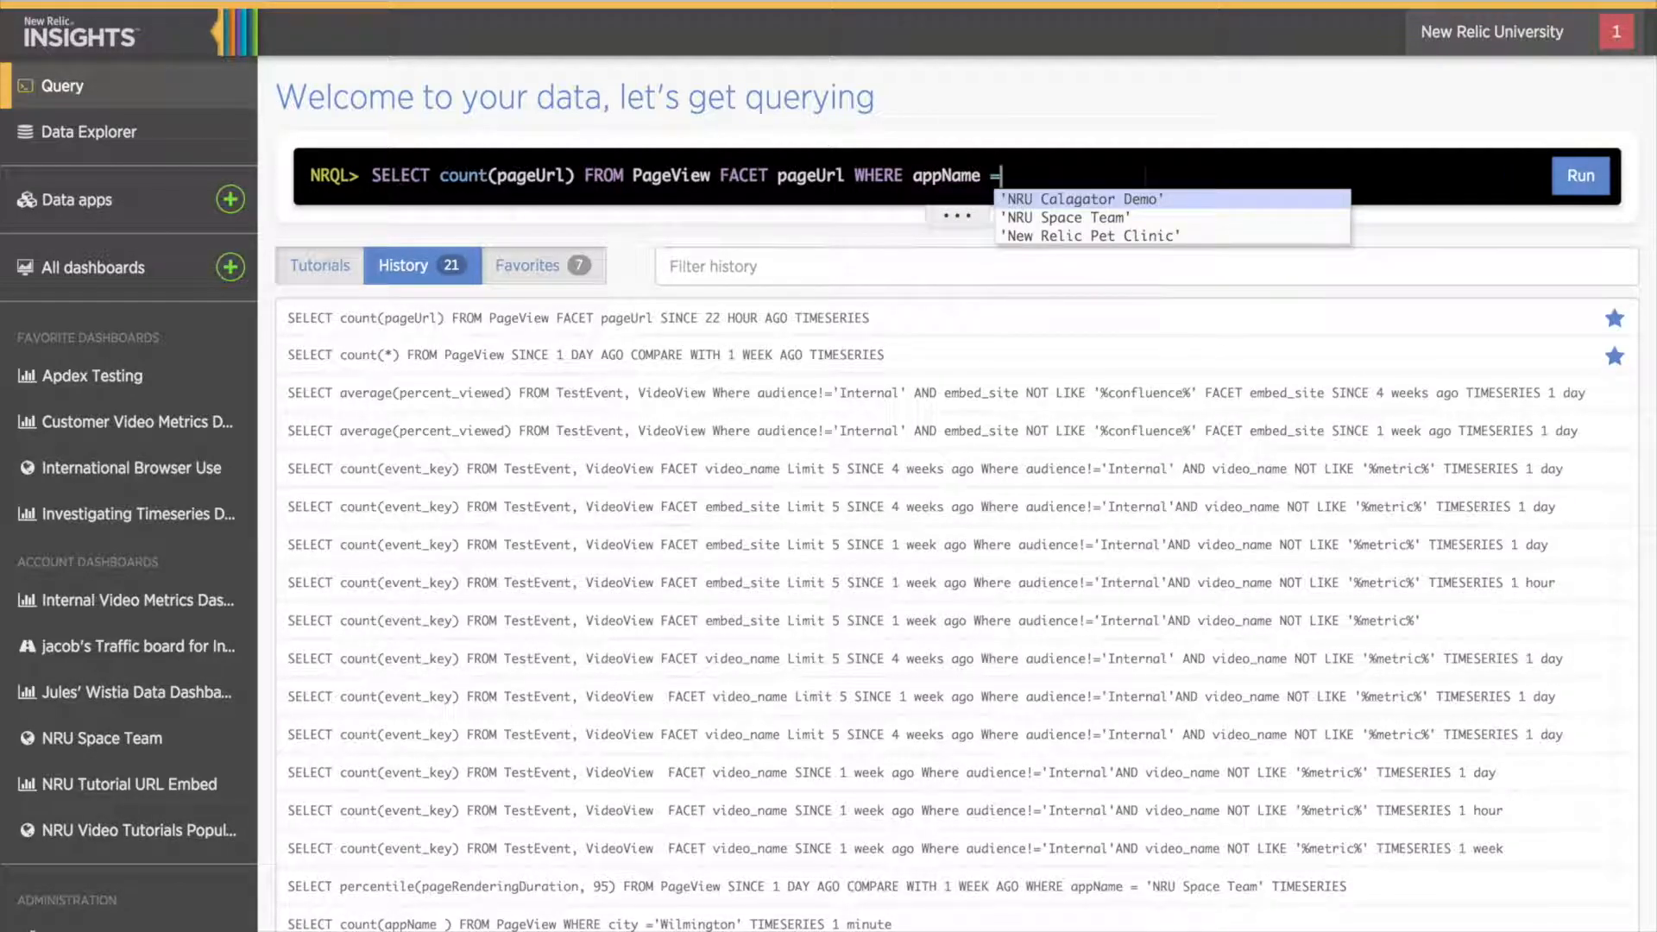
click(1063, 199)
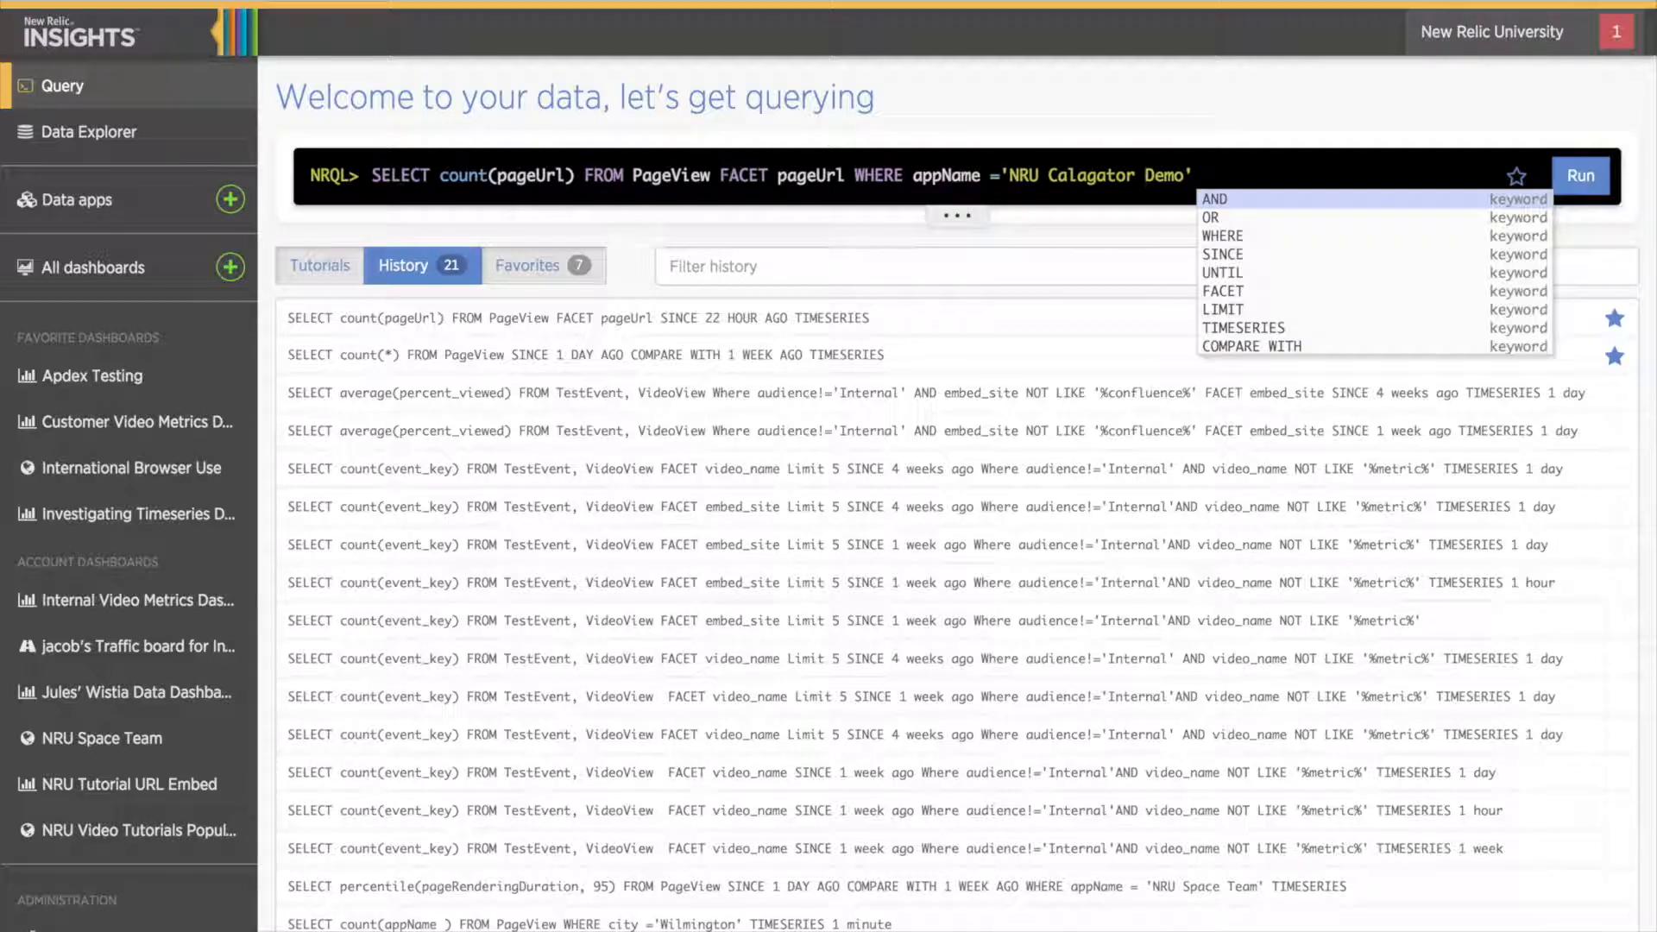
click(1222, 235)
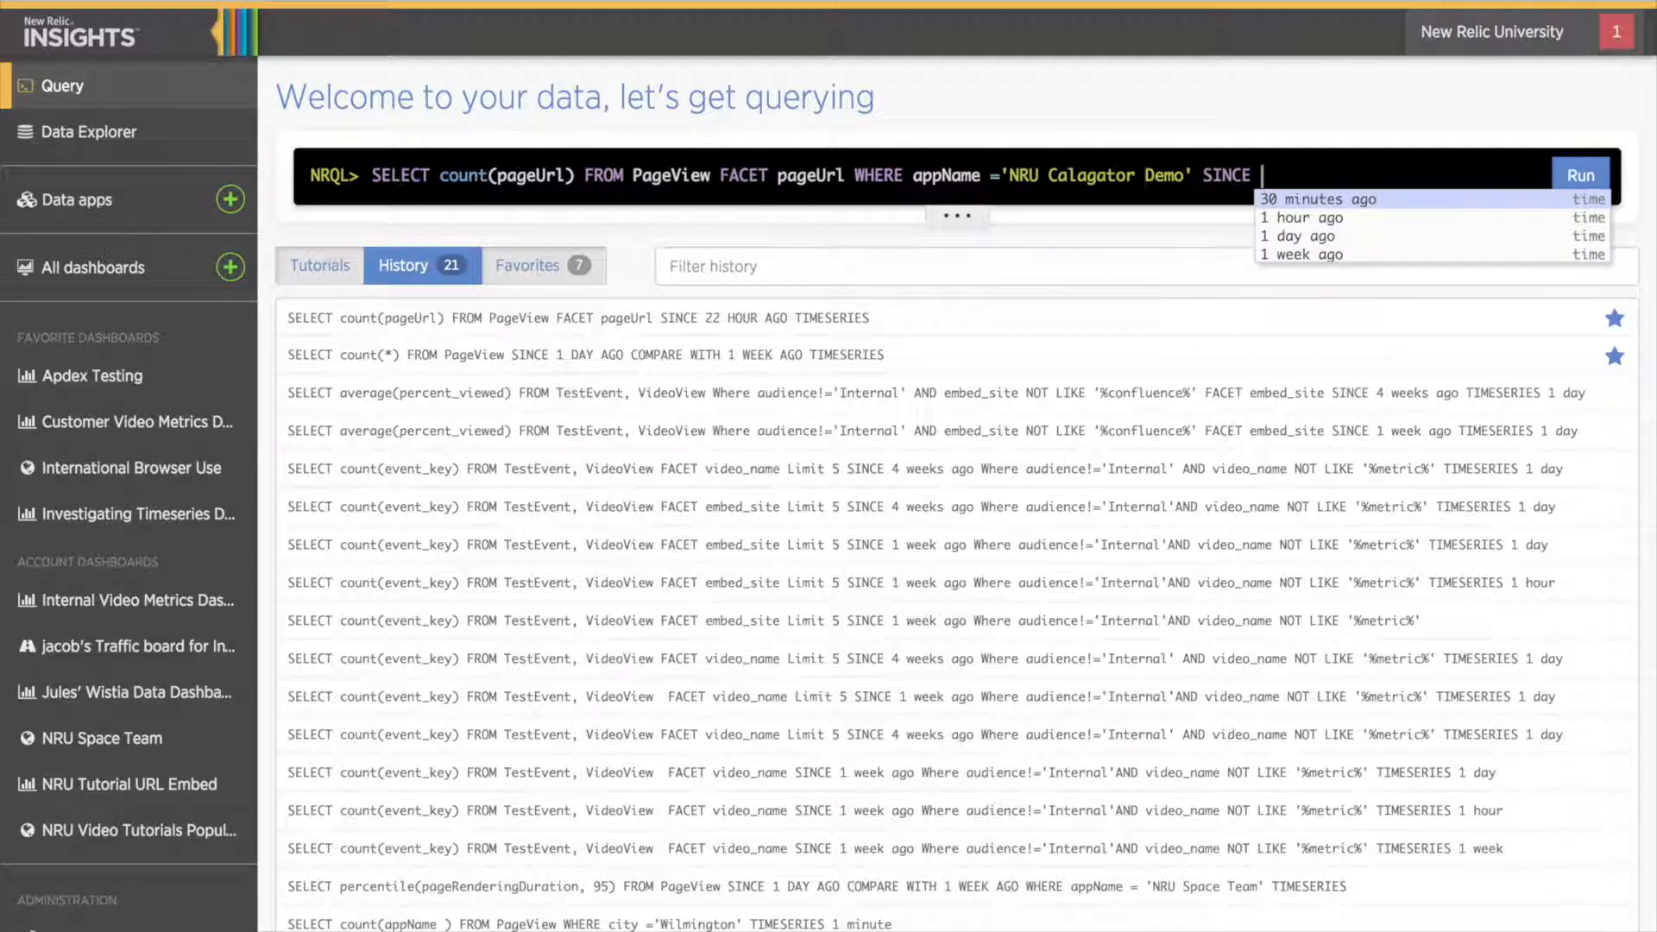
click(1300, 217)
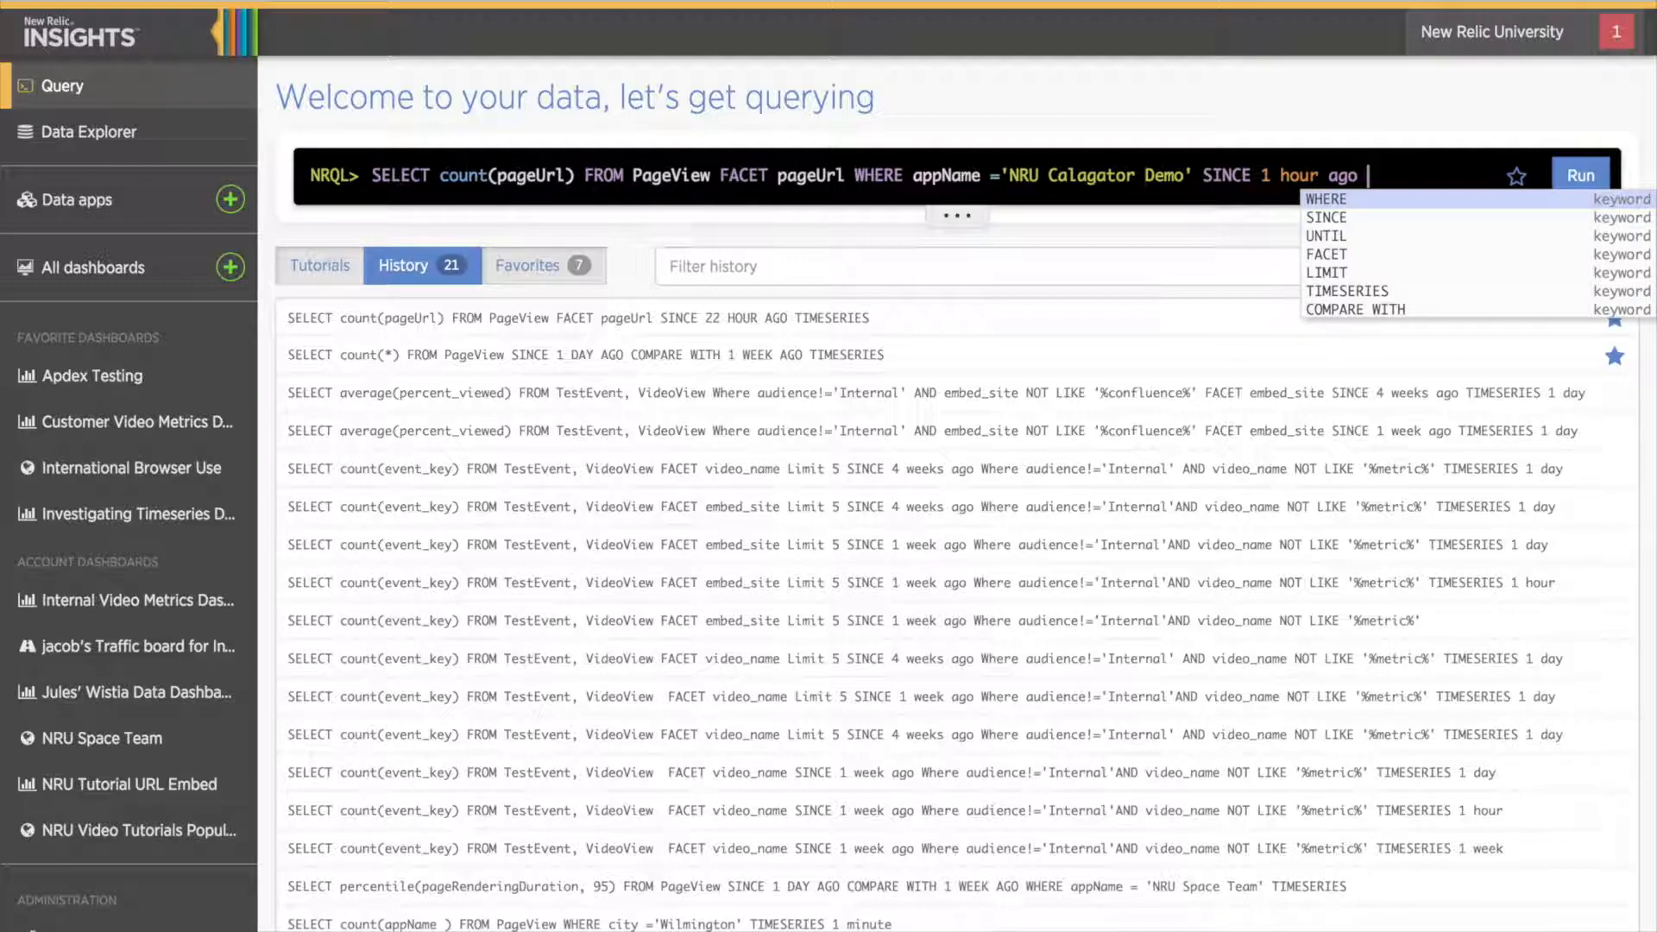
Step: Append TIMESERIES to the Calagator page-view query and run it
click(1347, 291)
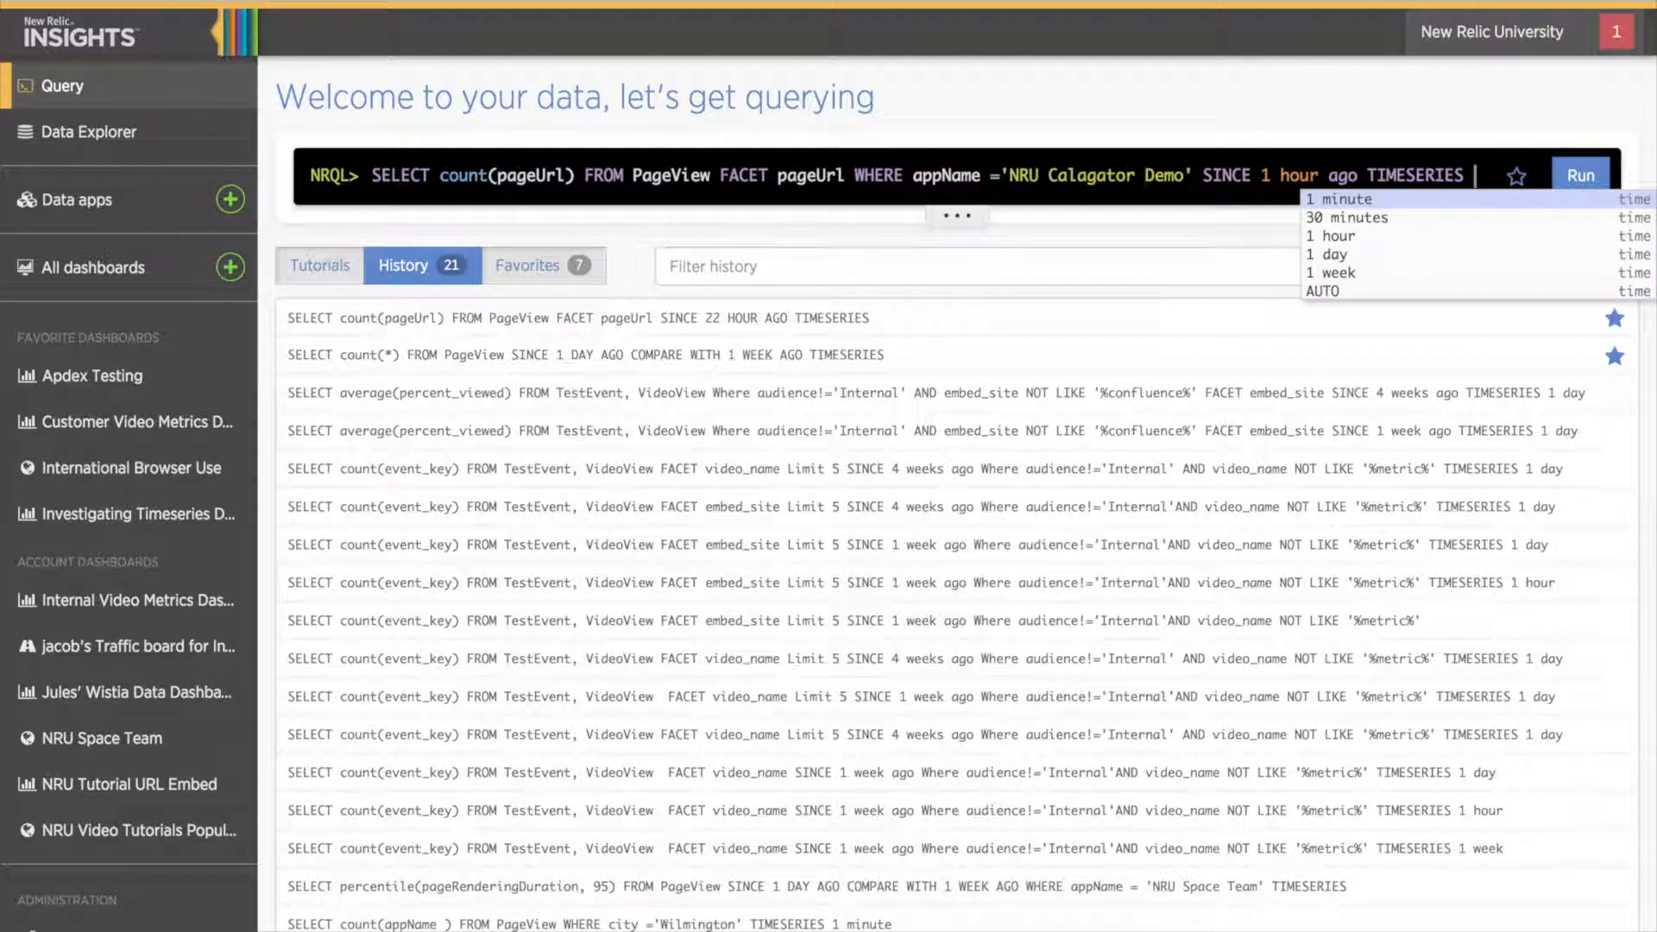
click(1581, 175)
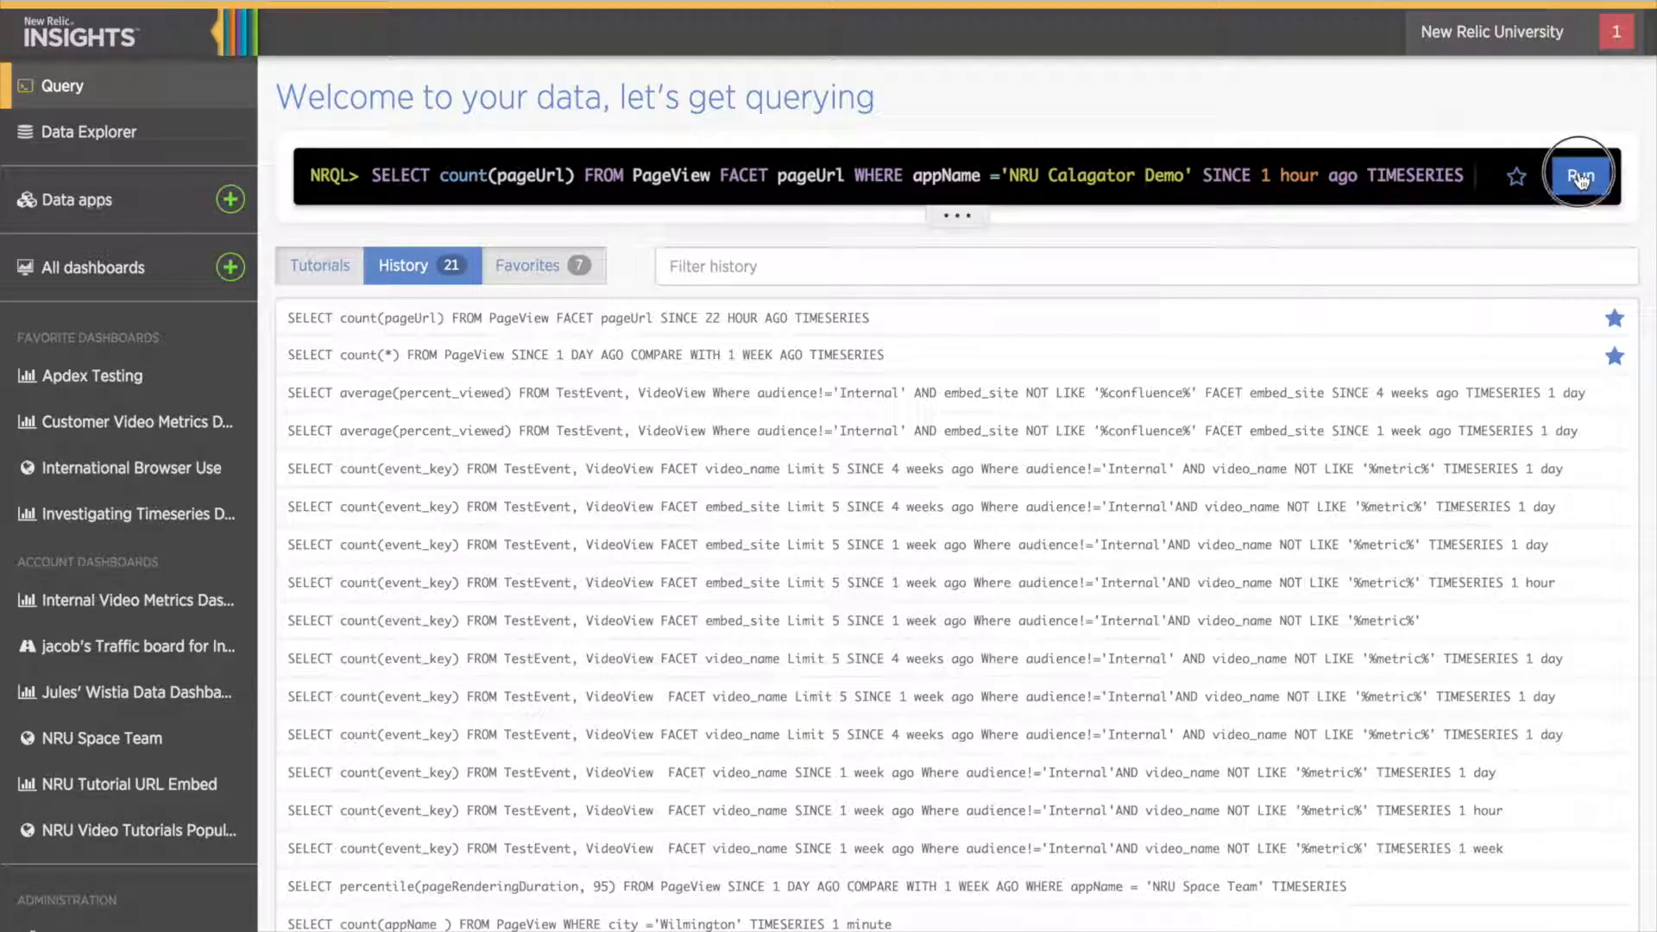
click(1580, 175)
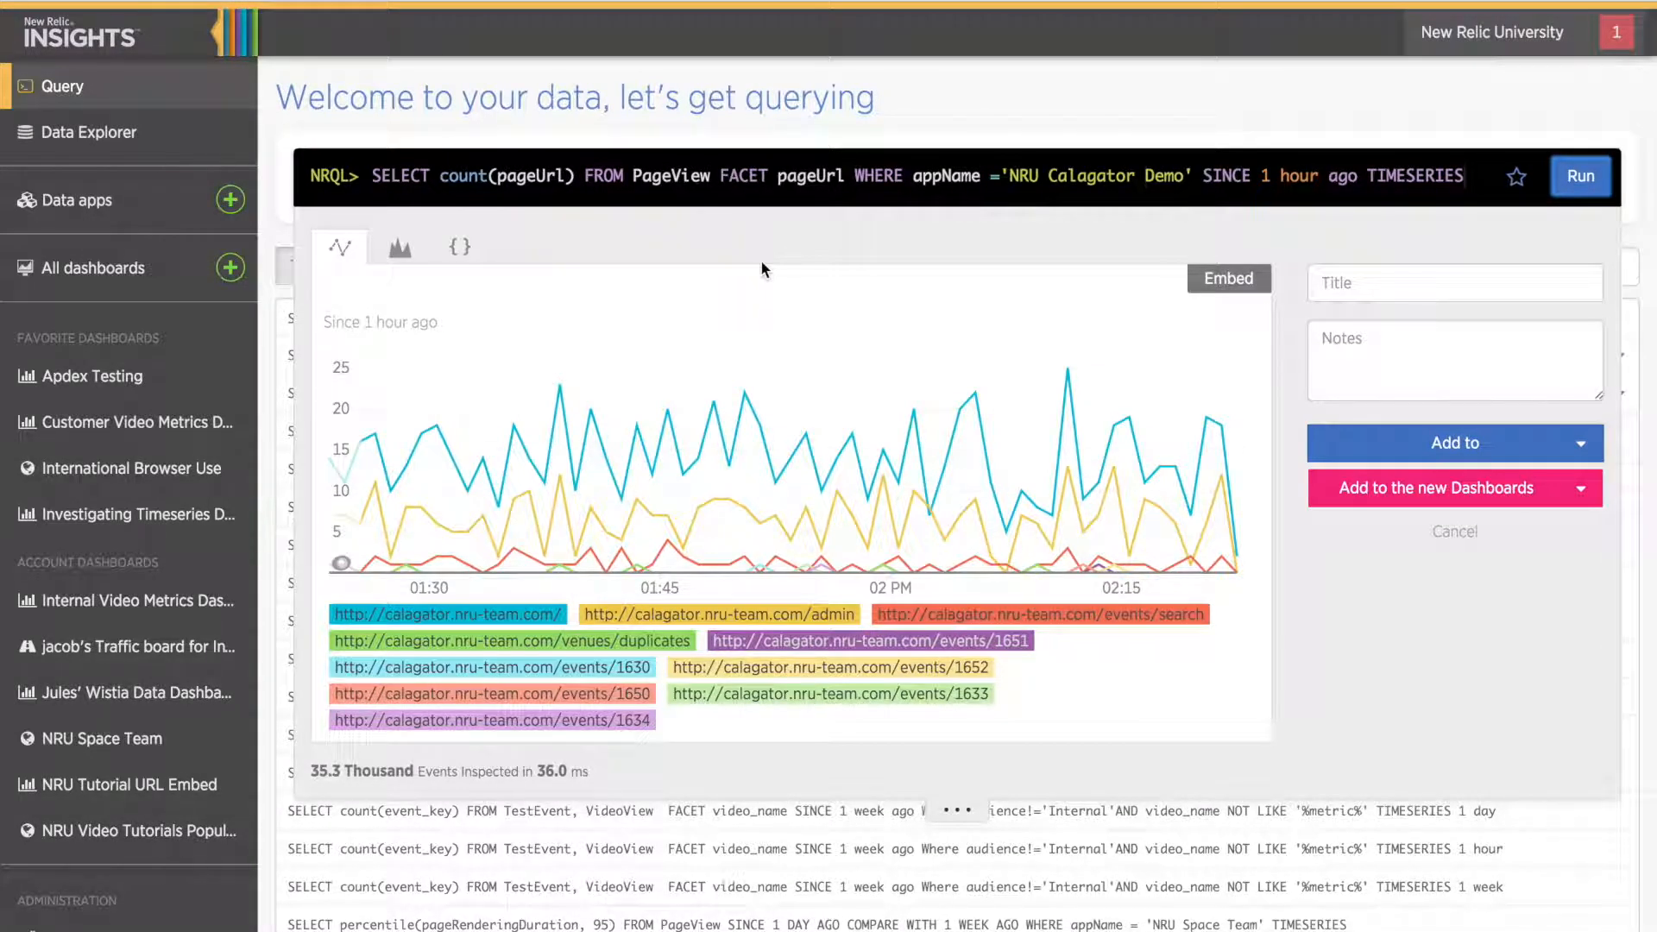
Step: Try area and line chart views, dismiss Embed, and type the title 'Page views in the past h'
click(399, 246)
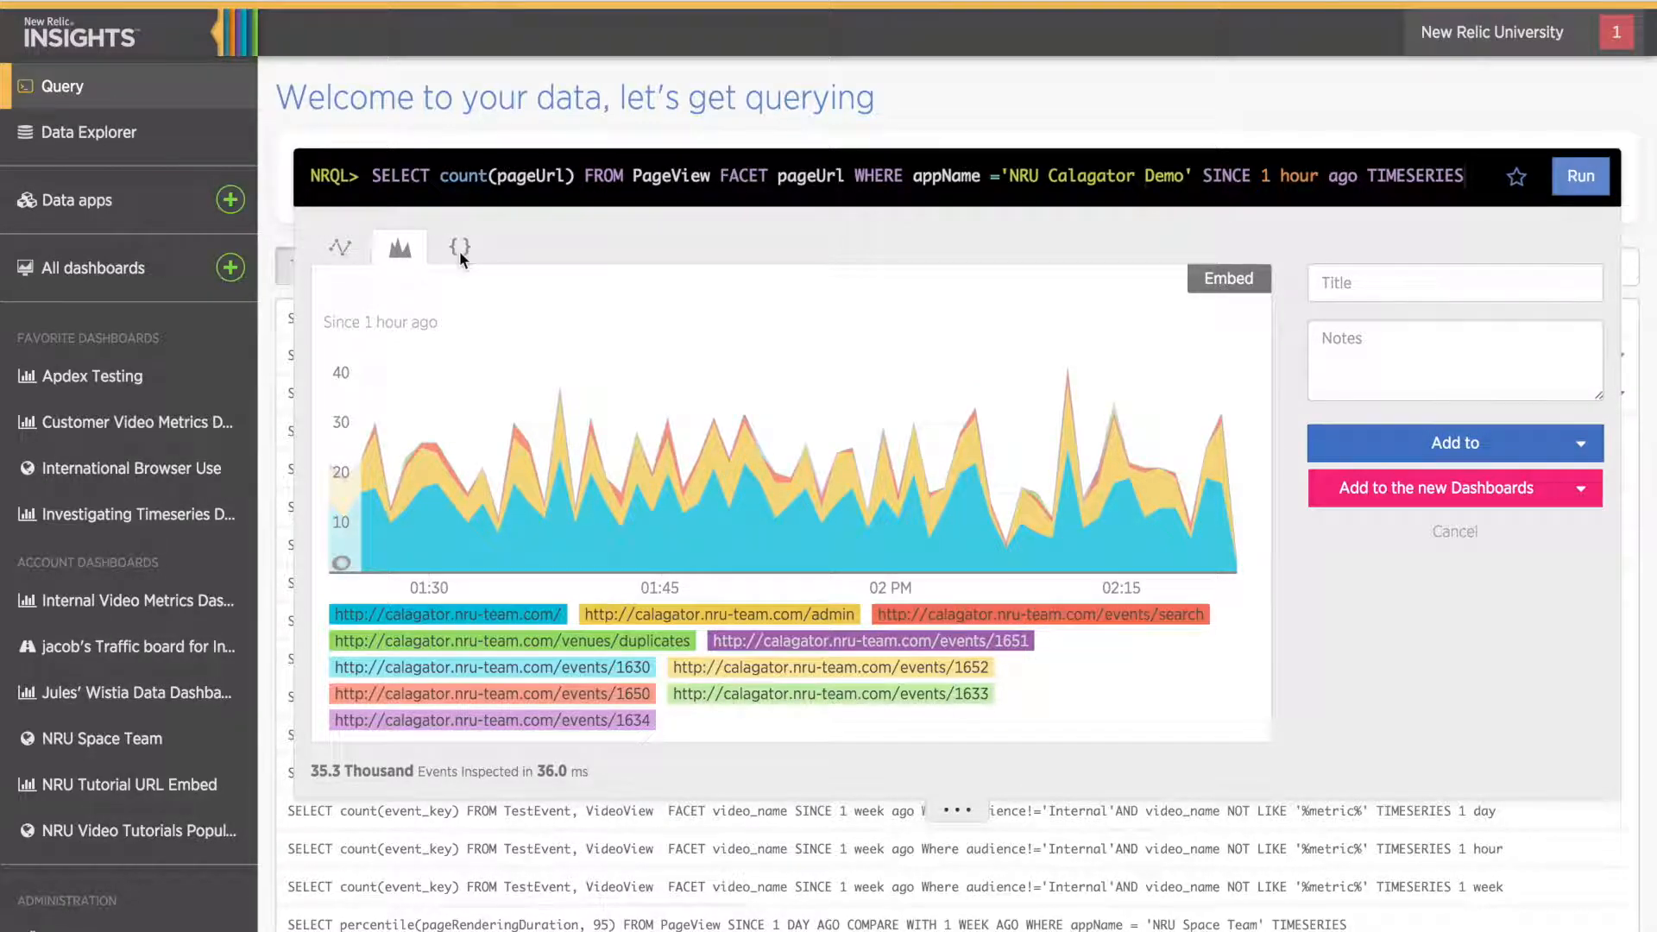
click(339, 246)
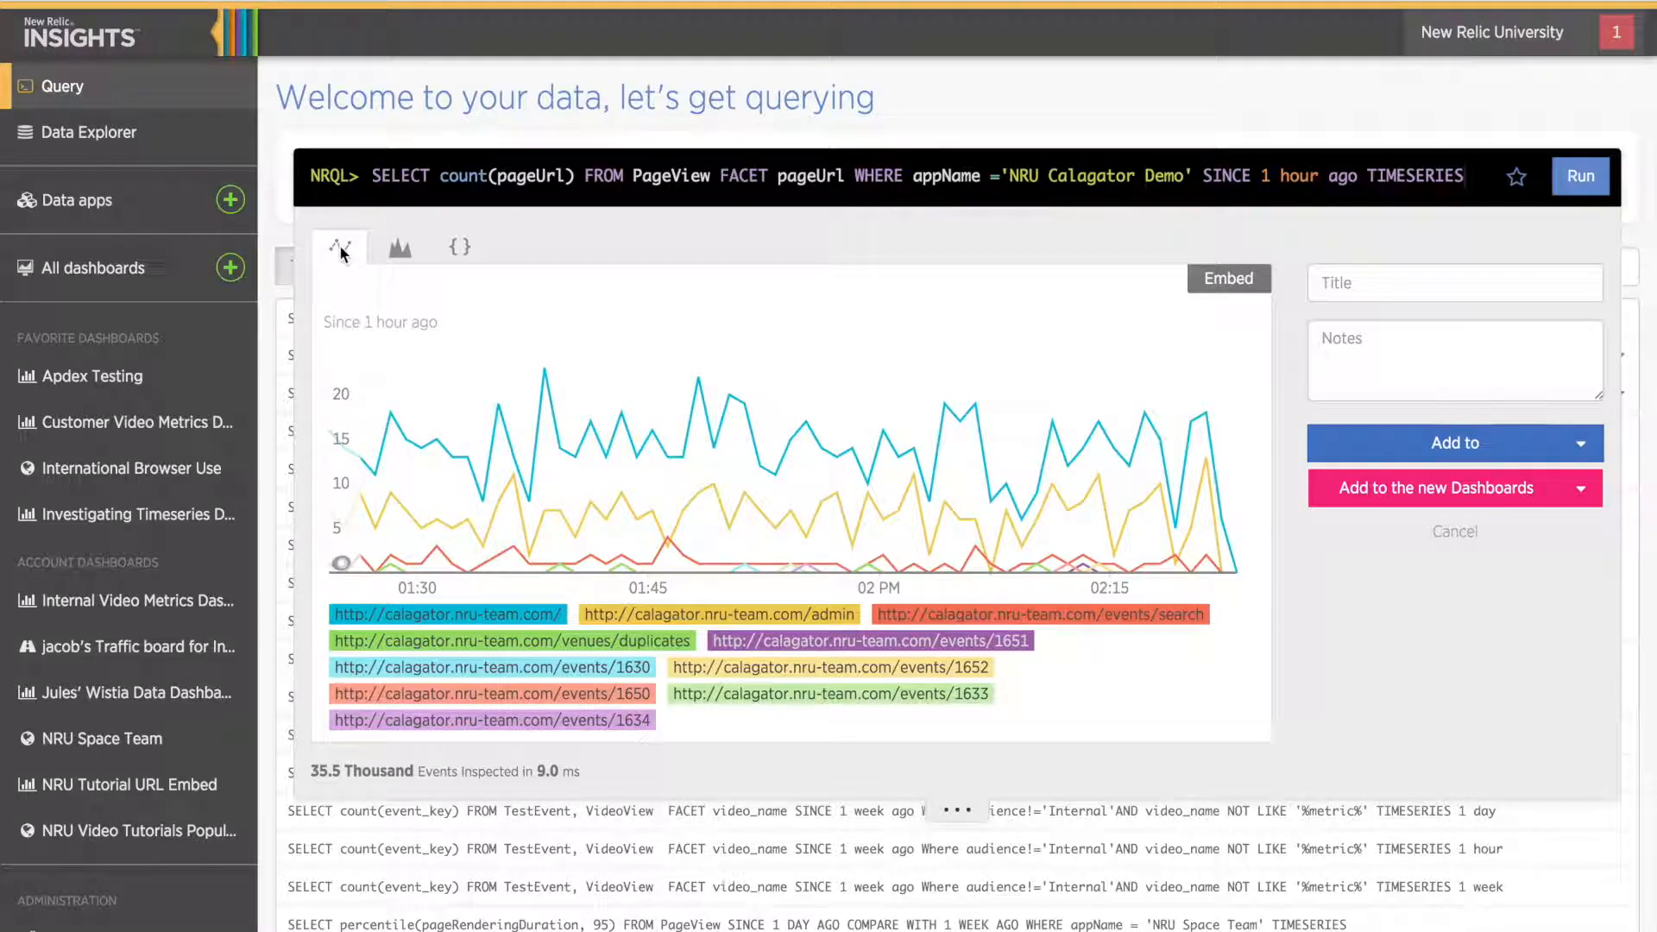
click(1228, 278)
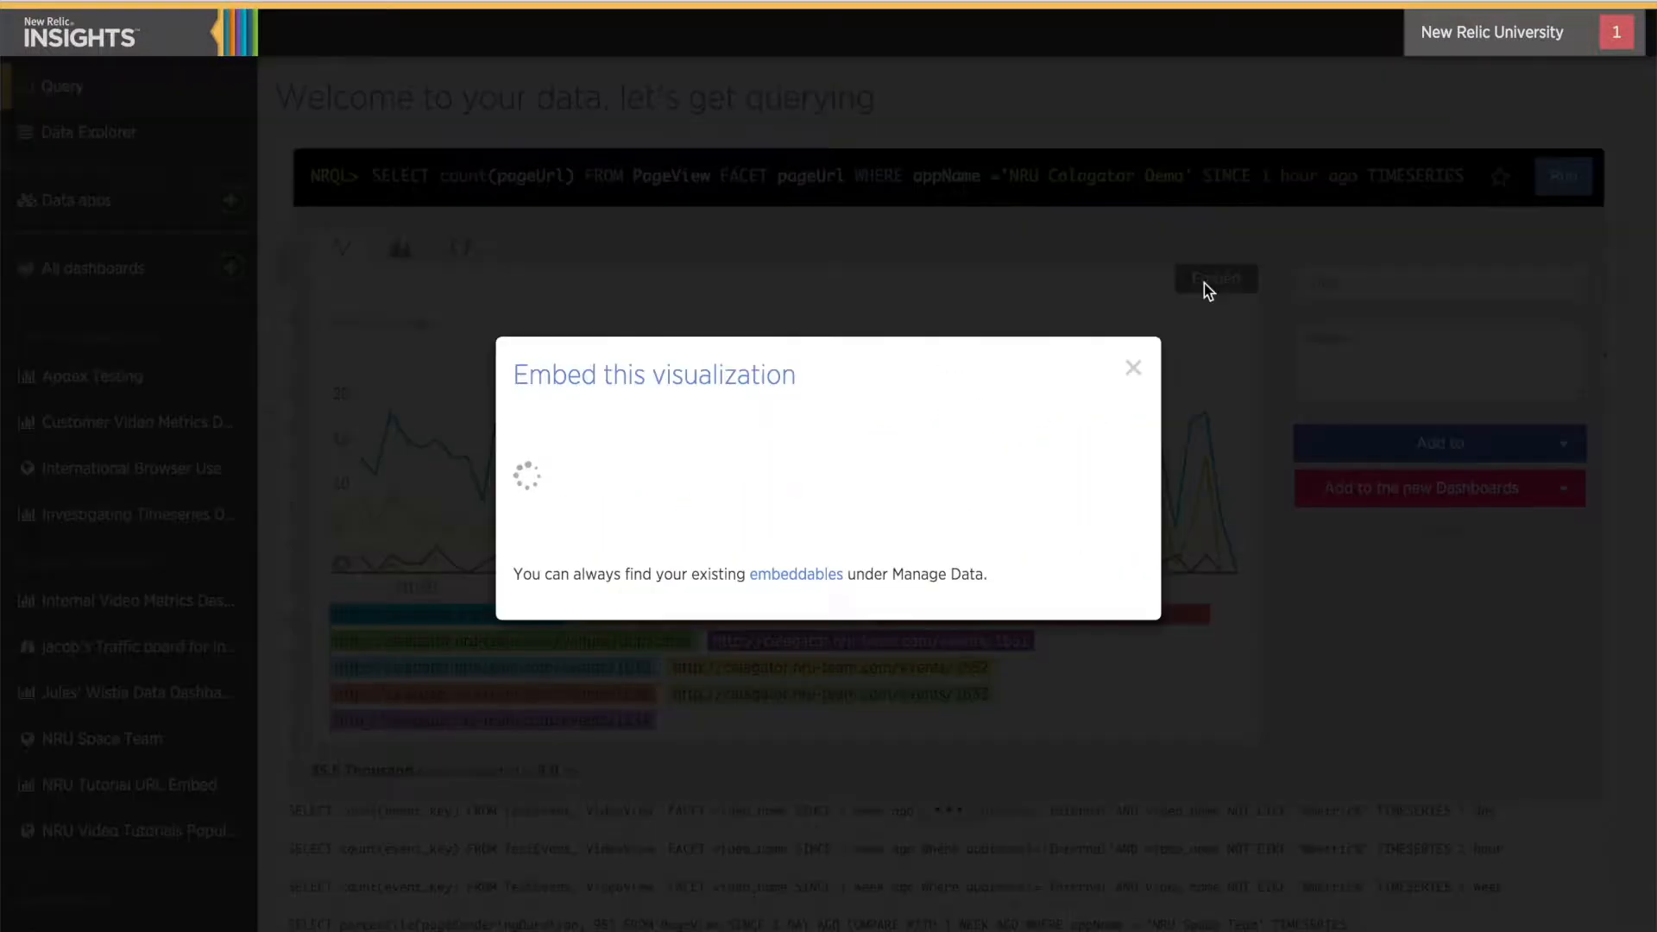
click(1131, 368)
text(NRU Calagator )
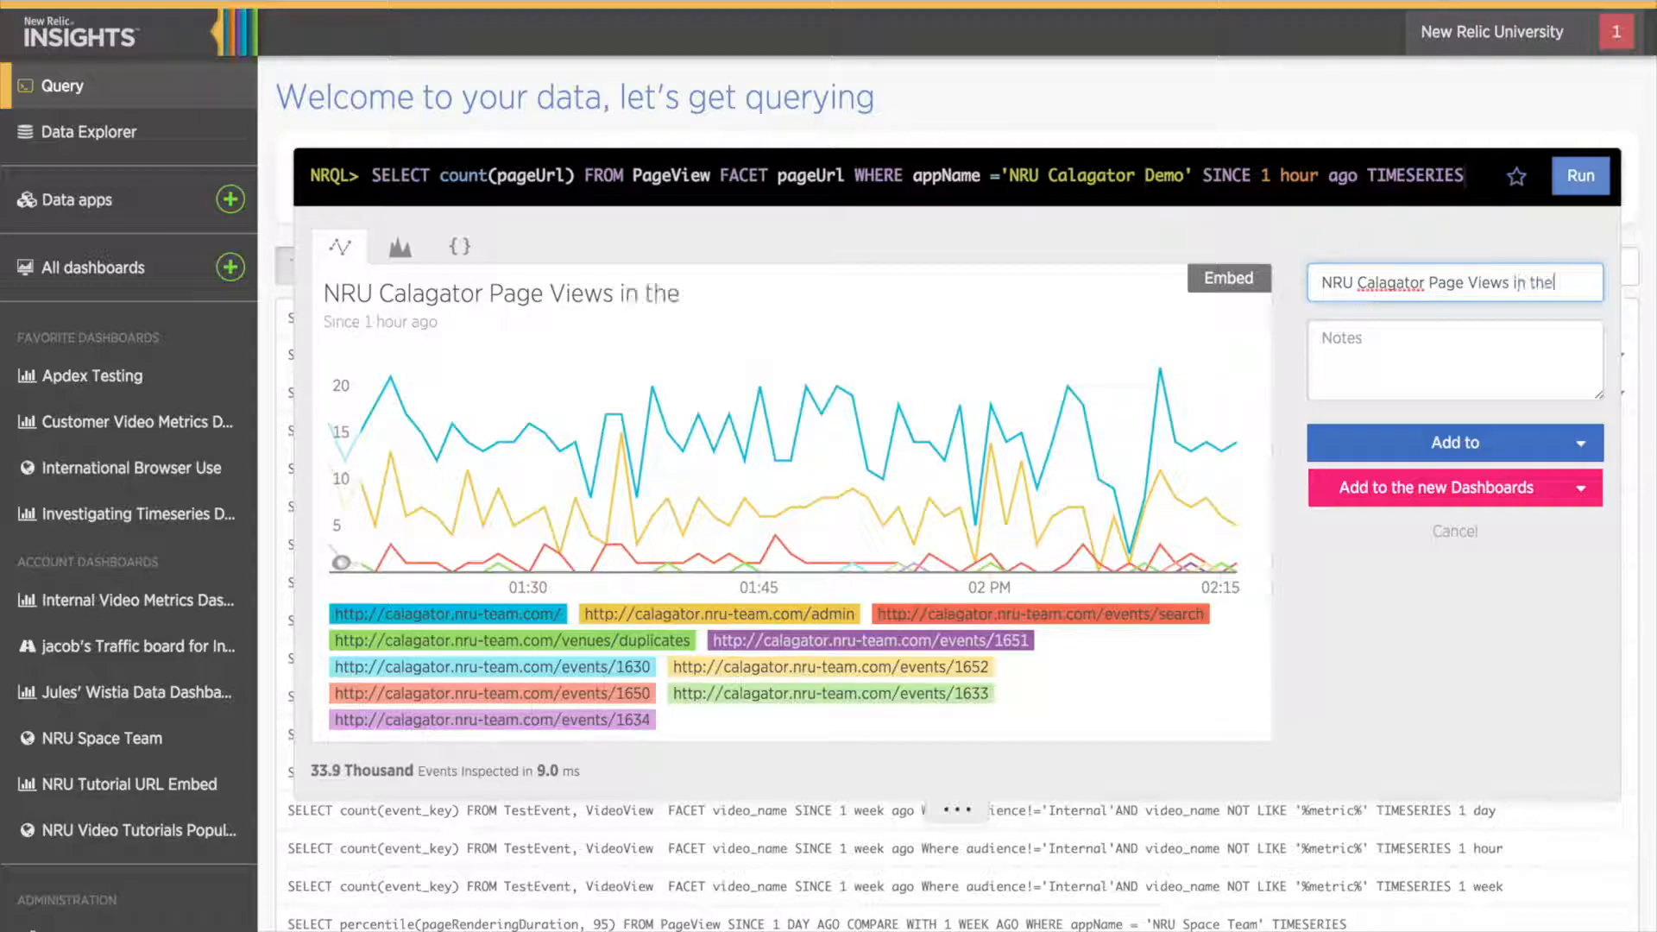
text(Page views in the past hour by URL)
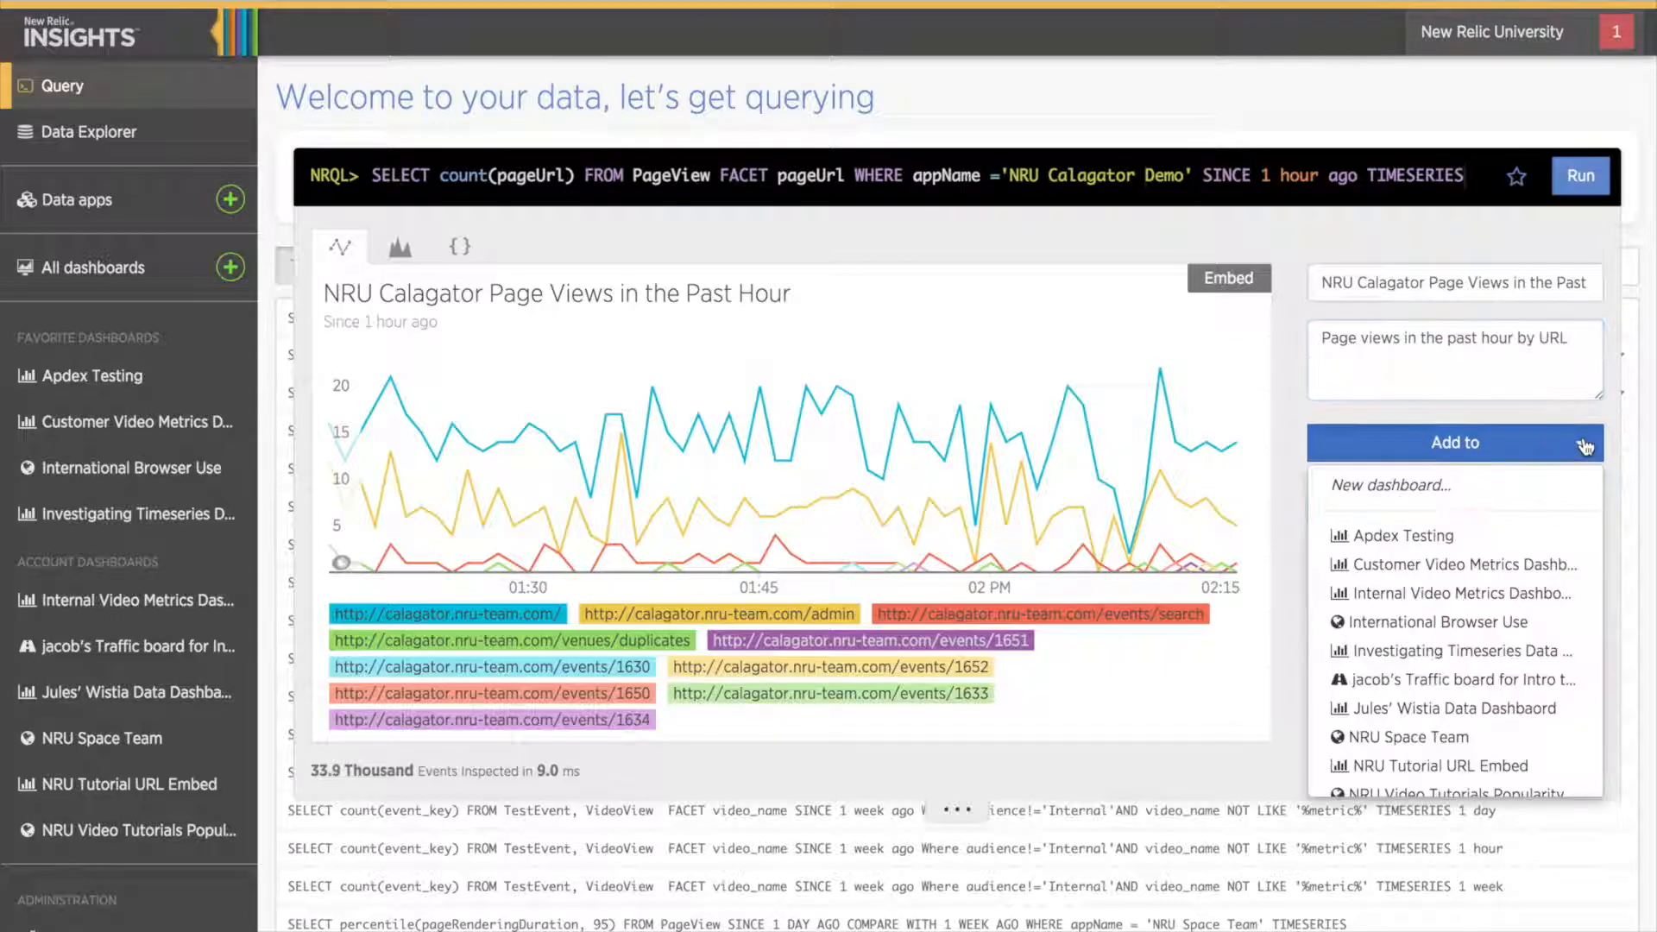
mouse_move(1454, 679)
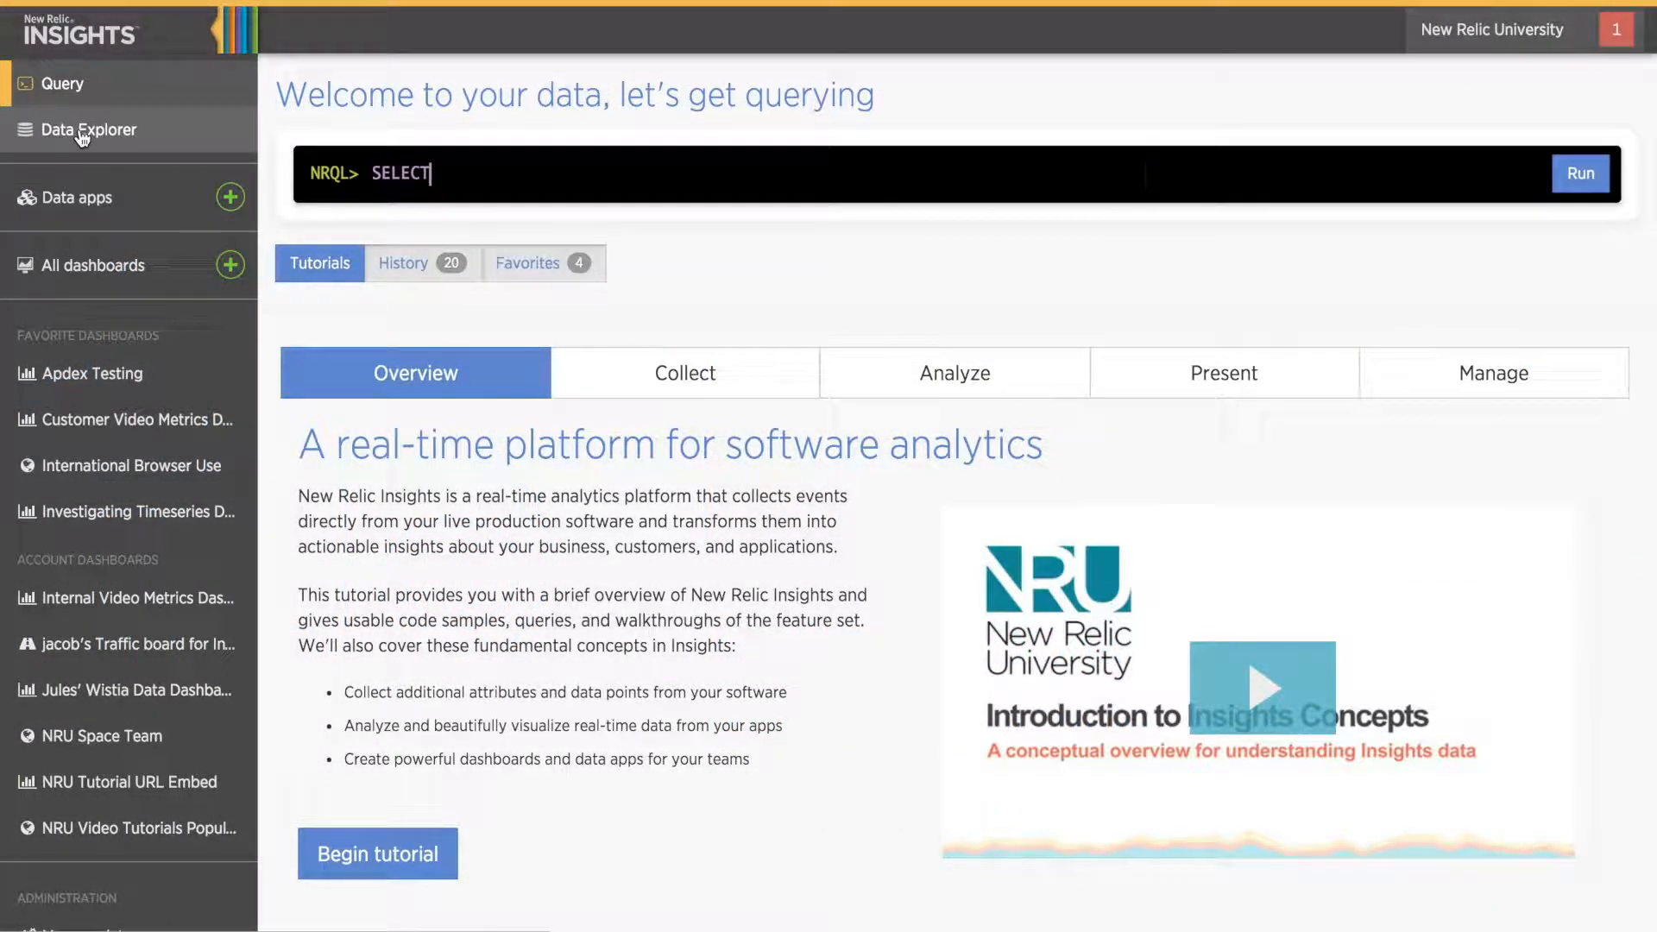
Step: Open Data Explorer and choose PageView as the event type
click(88, 129)
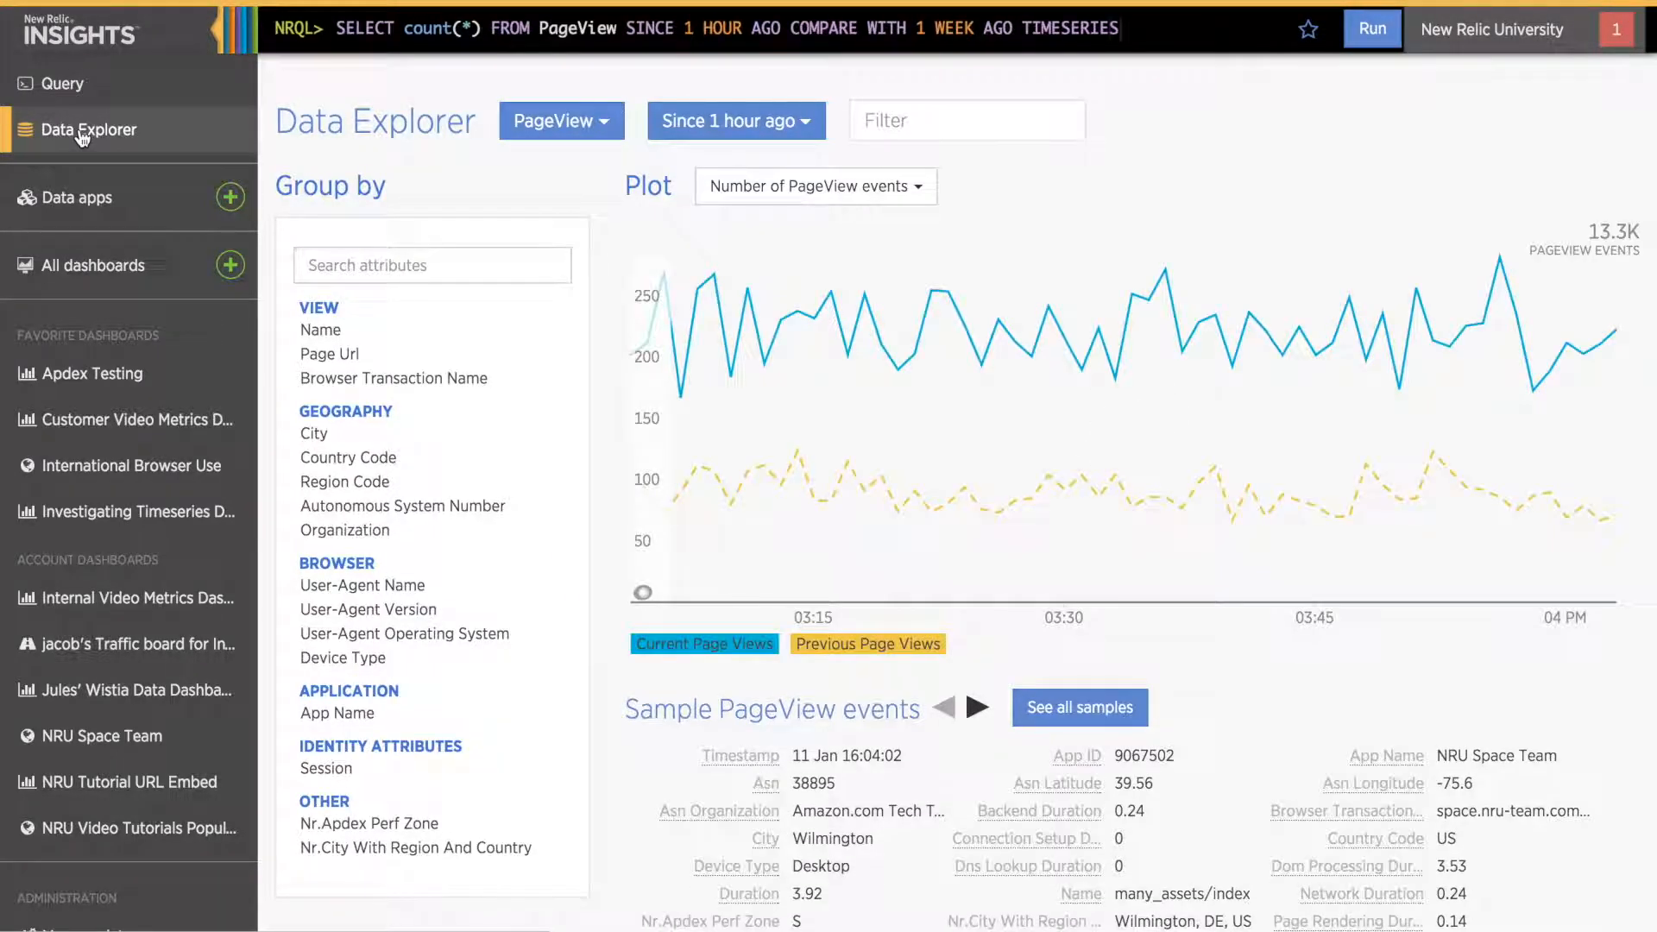
mouse_move(95, 179)
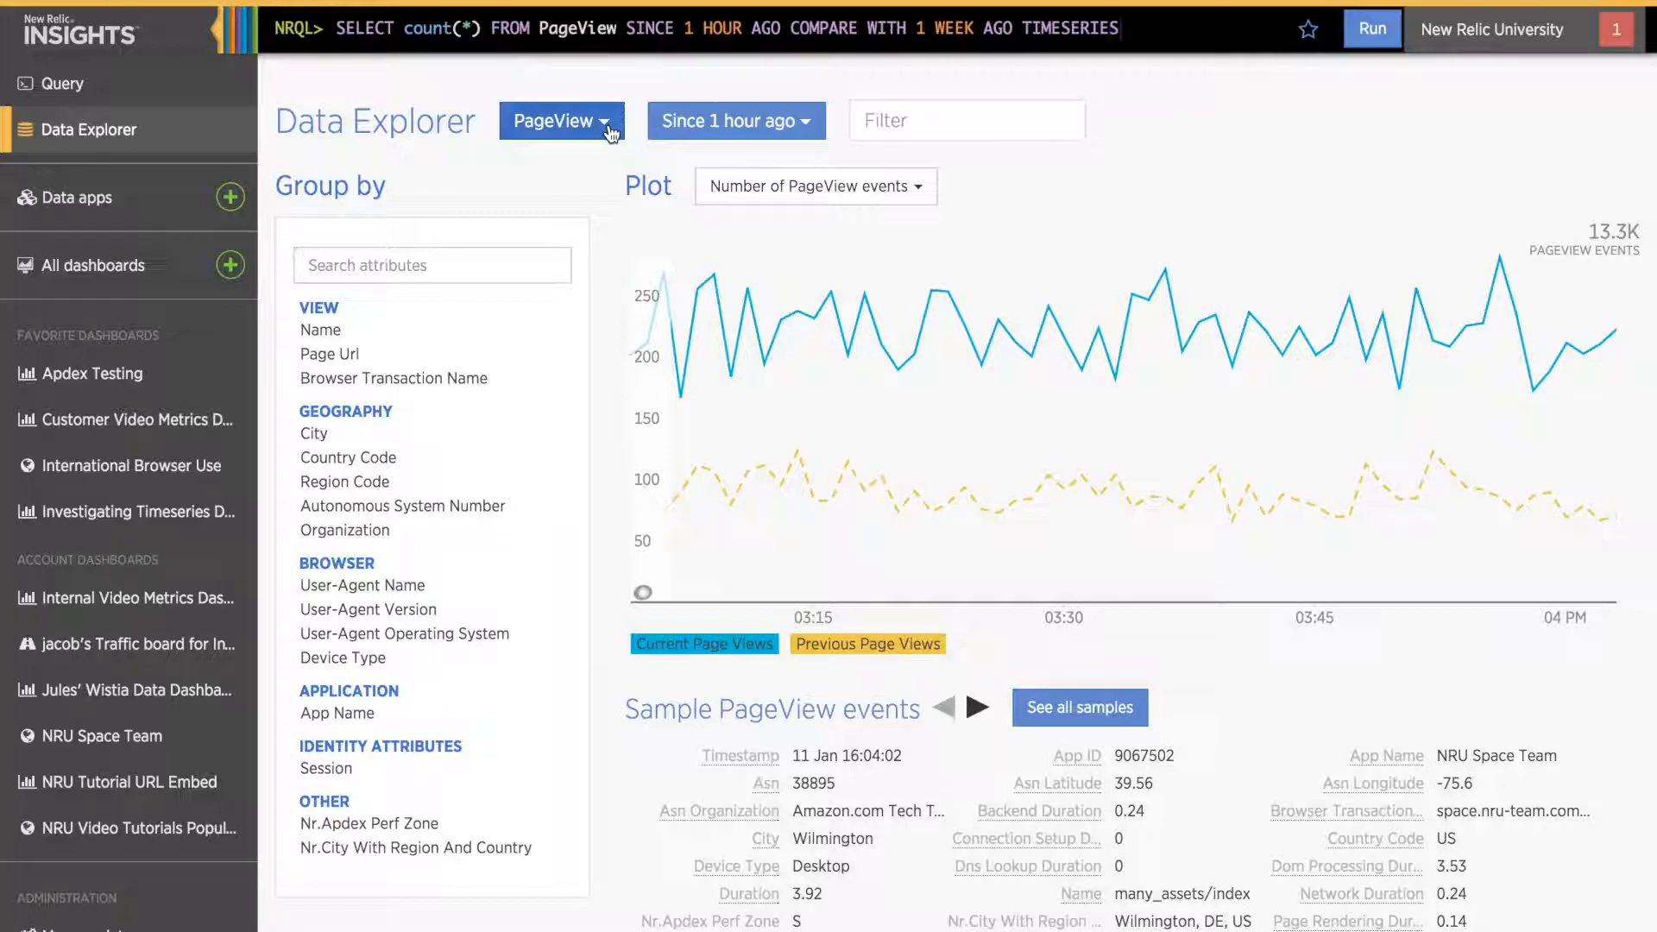
click(560, 119)
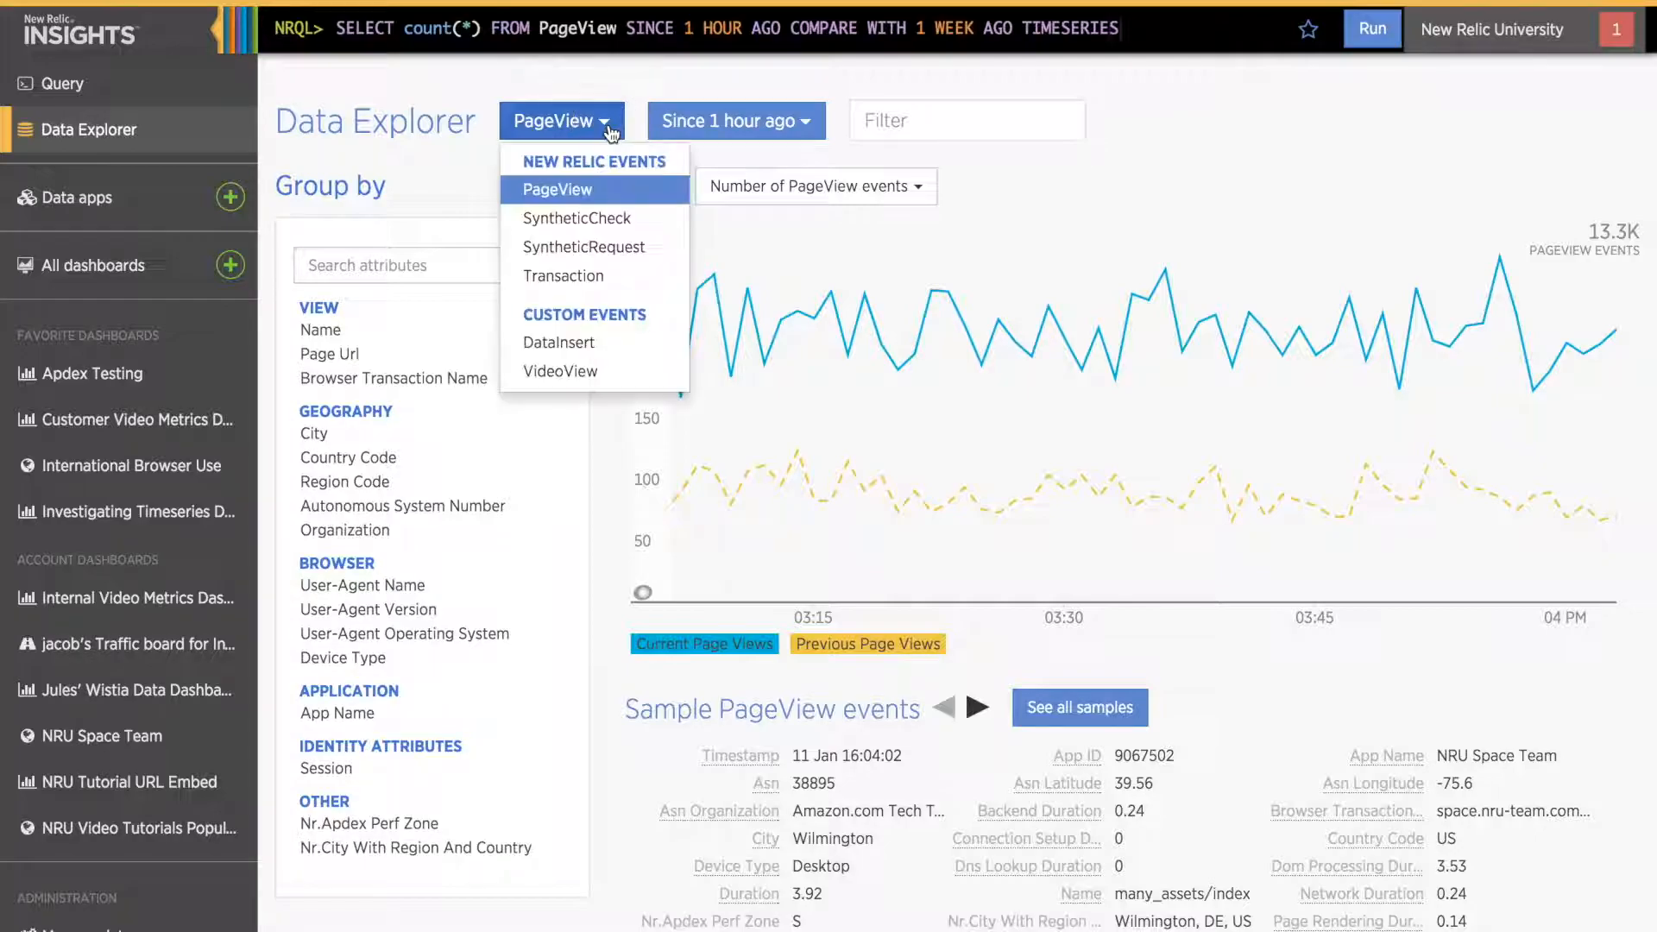
mouse_move(601, 161)
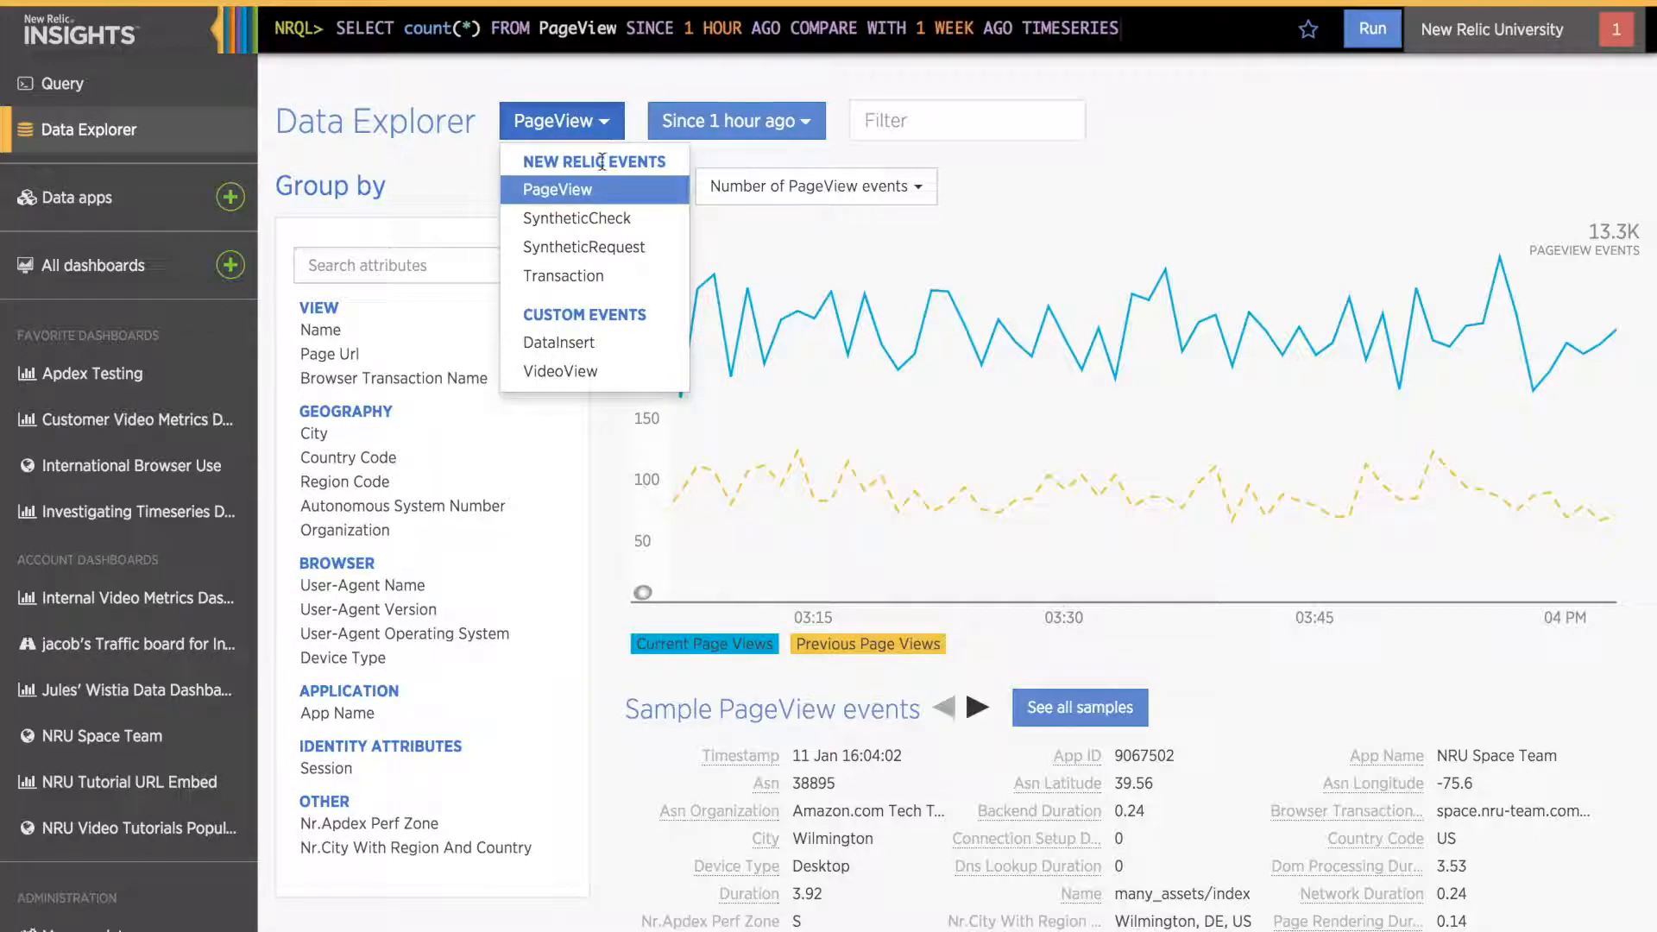
mouse_move(566, 277)
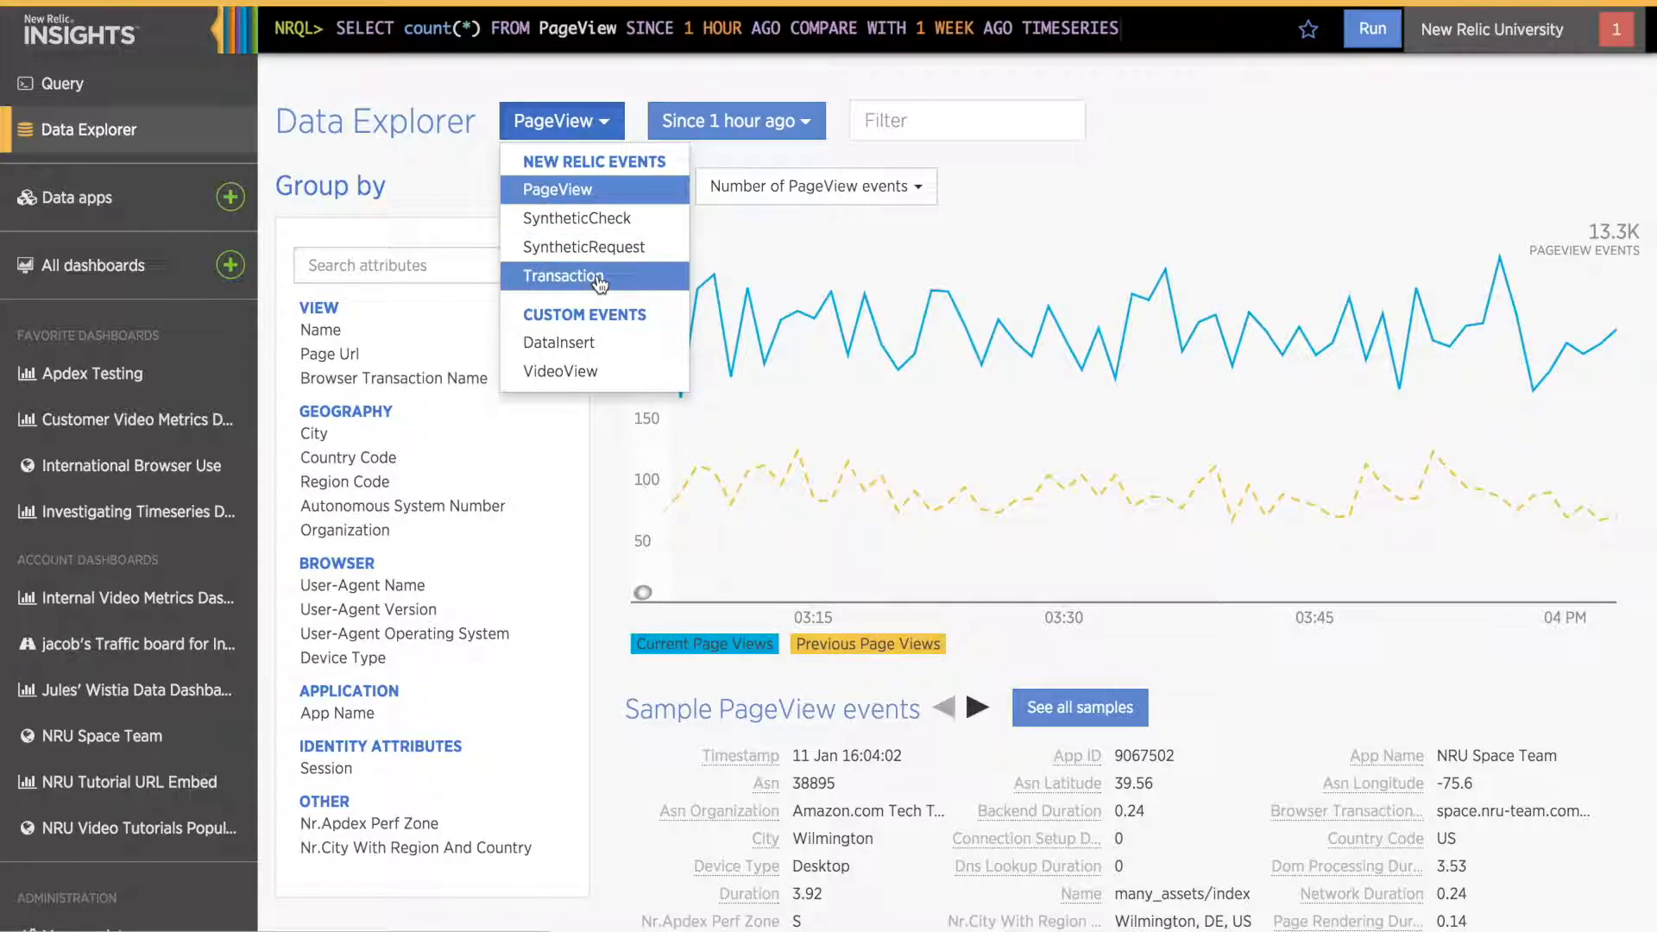
mouse_move(560, 189)
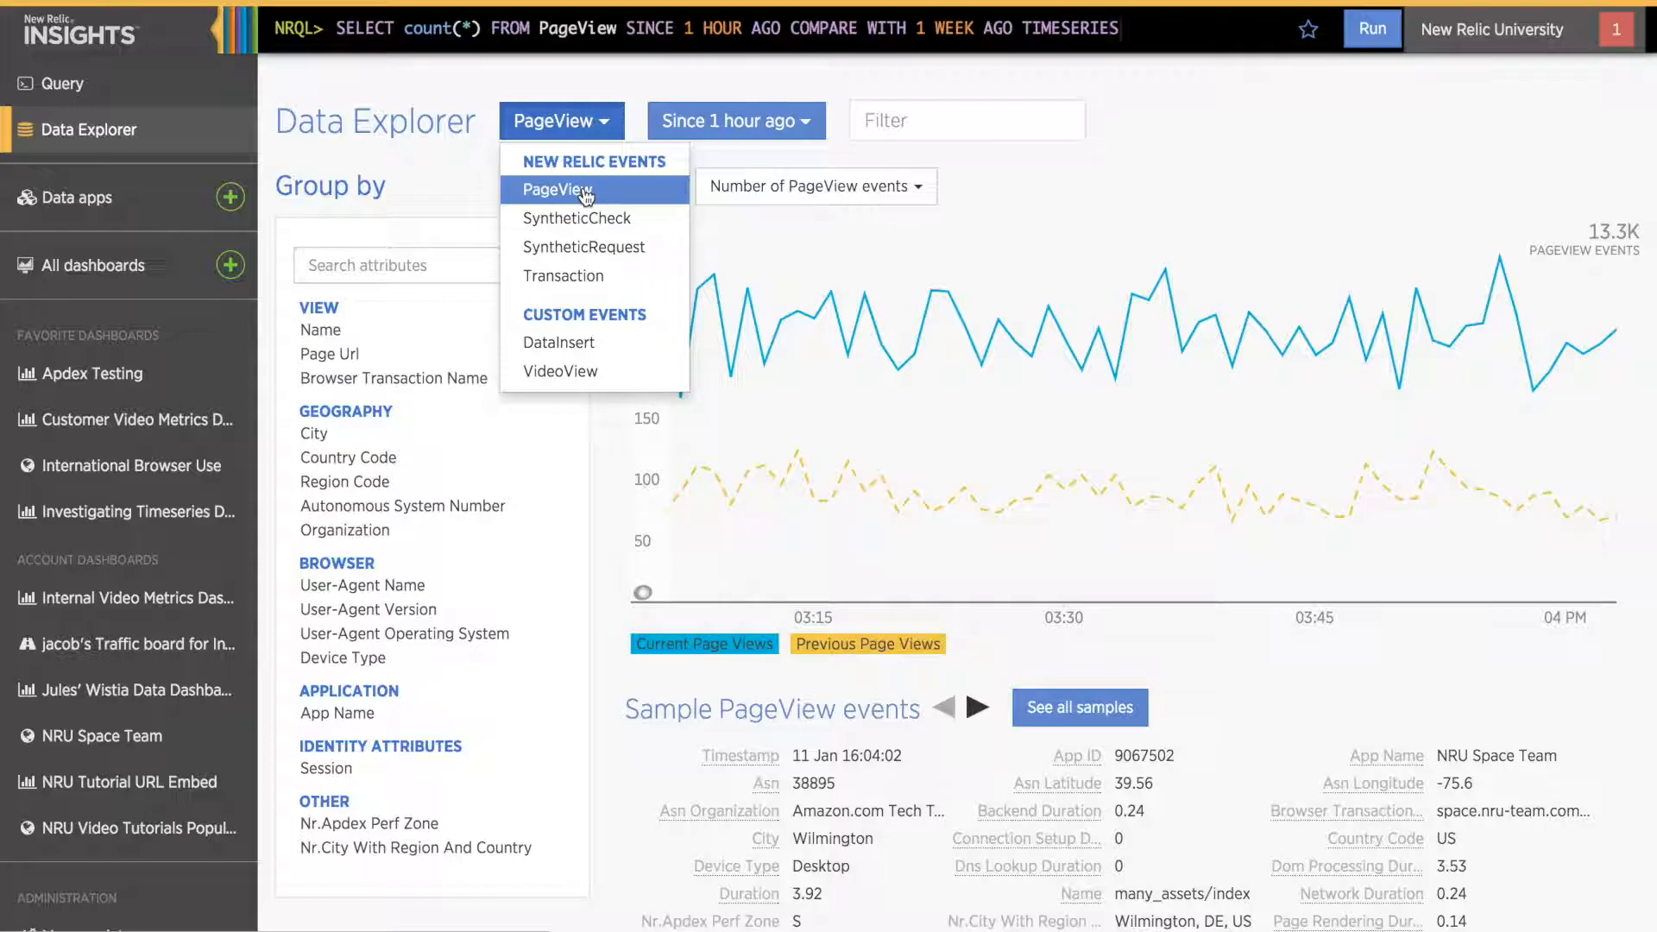
click(559, 190)
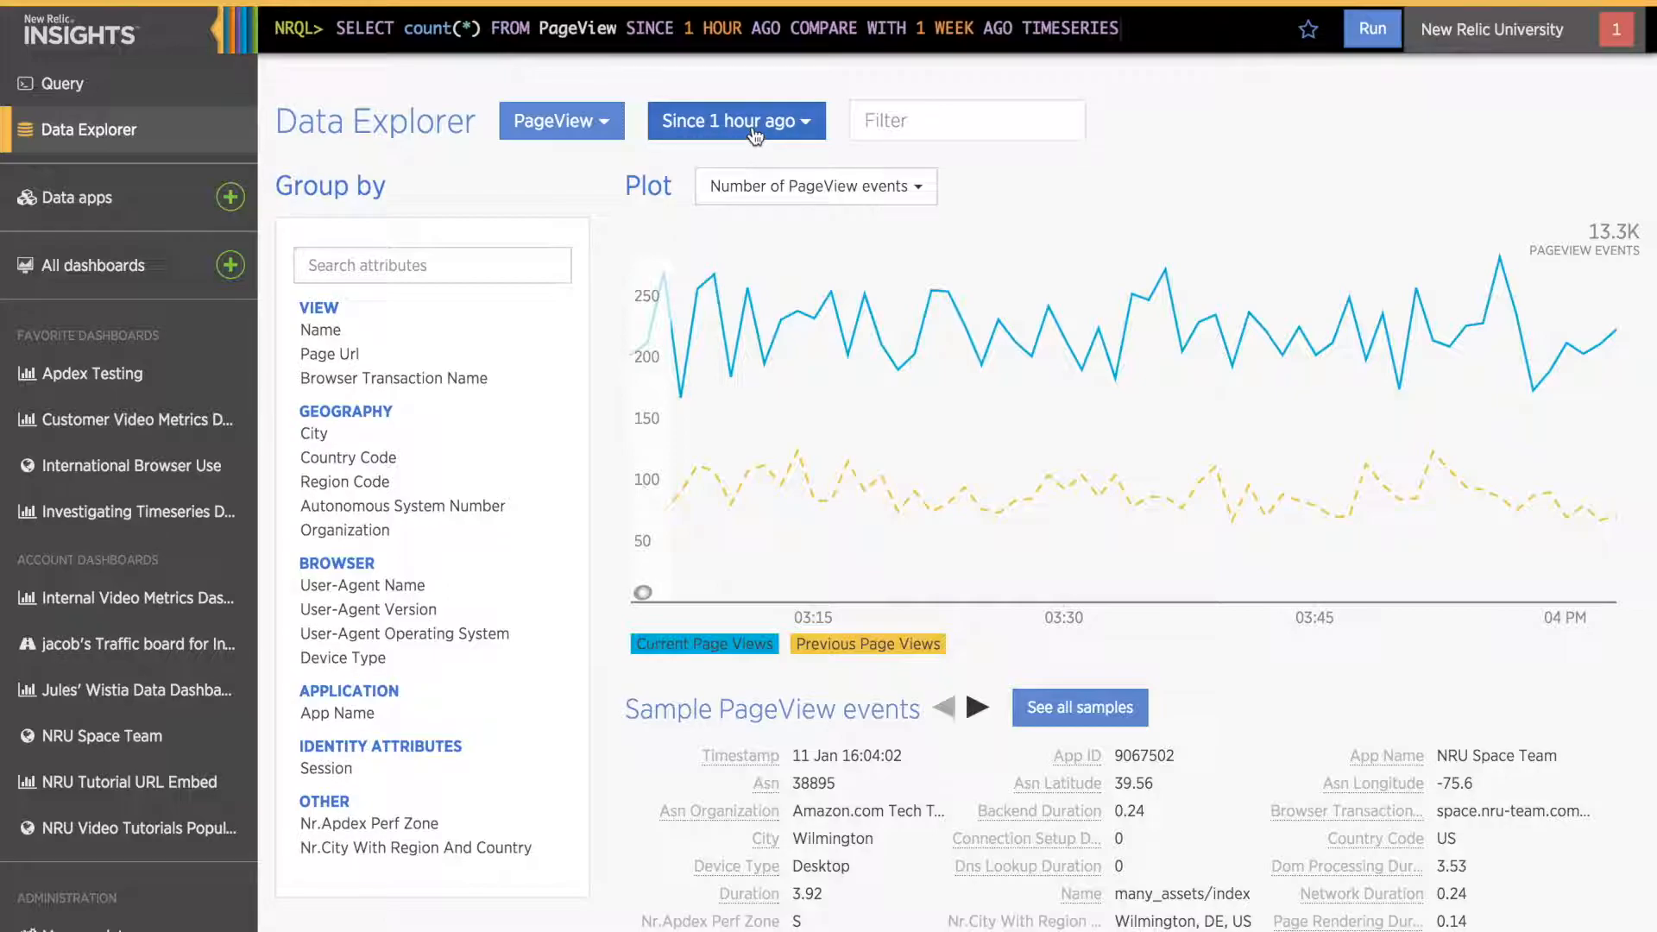
Step: Change the Data Explorer time range from 'Since 1 hour ago' to 'Since 1 day ago'
click(736, 119)
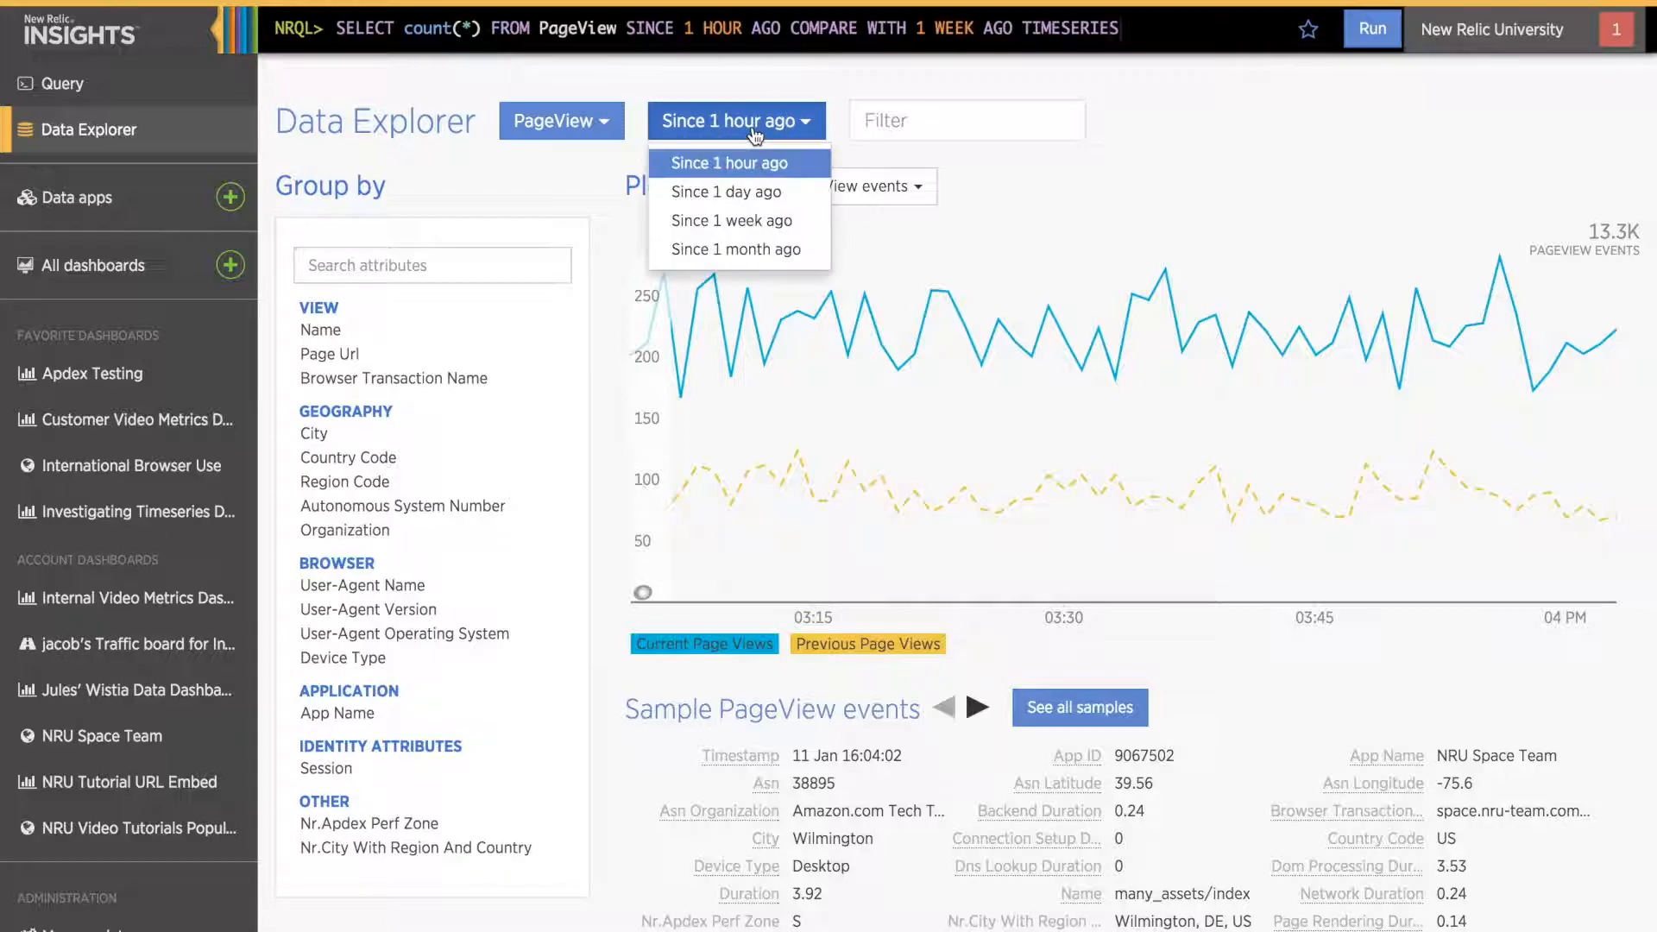
mouse_move(725, 191)
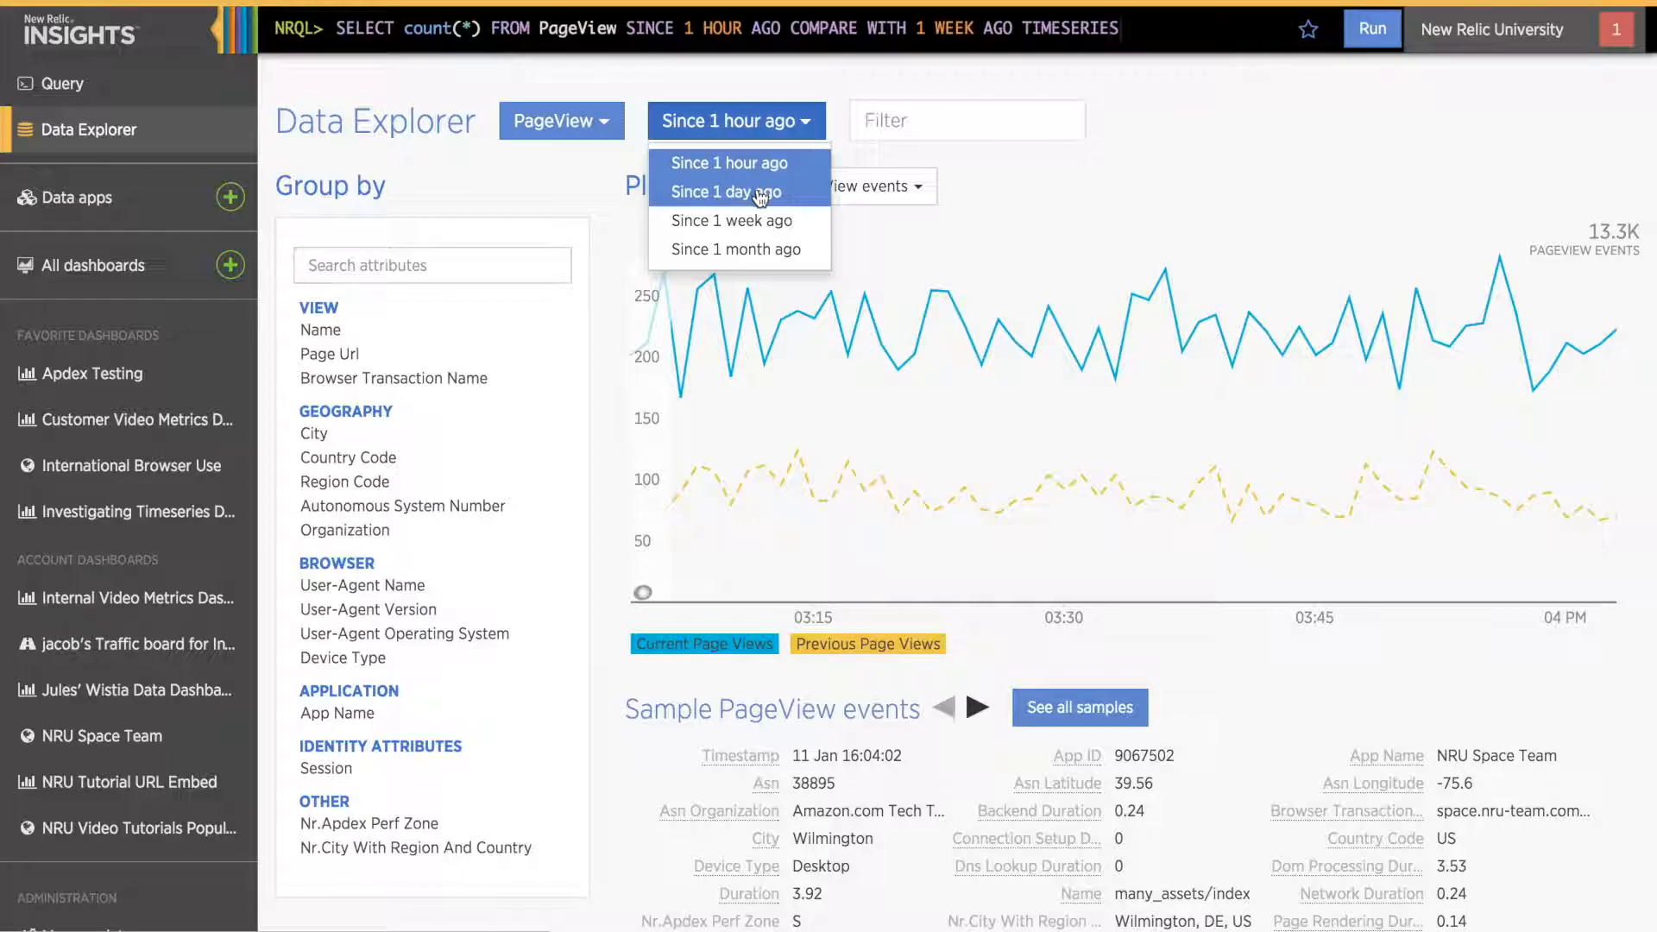
click(726, 192)
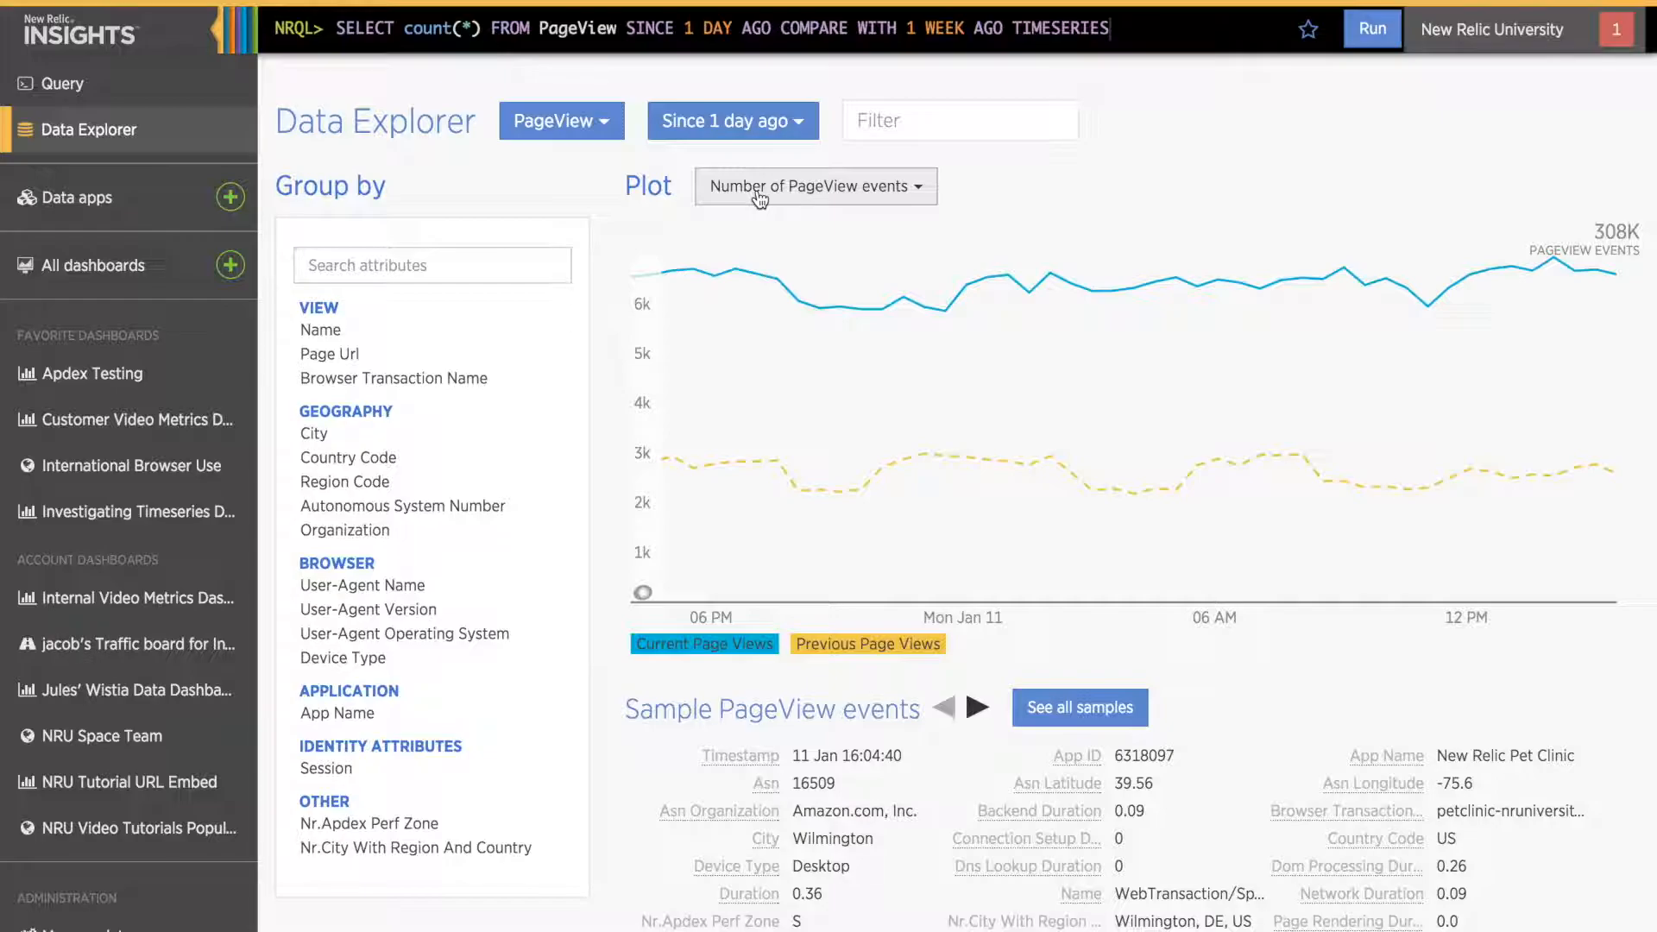
mouse_move(780, 263)
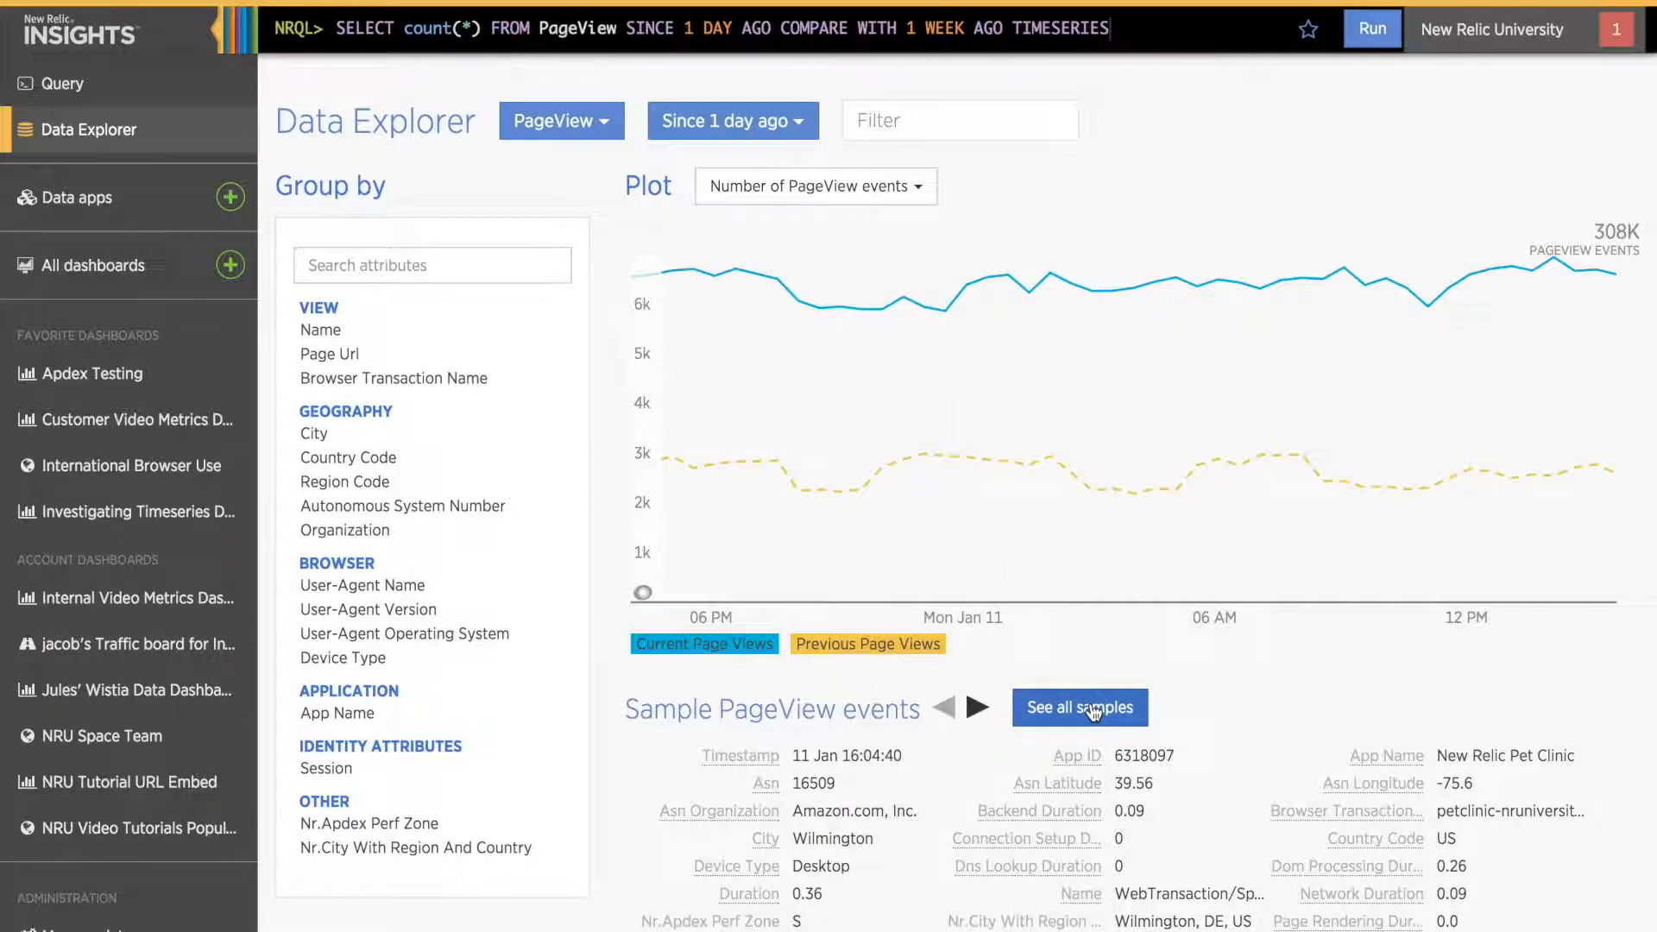
Step: Scroll across the latest PageView events table, then close it
click(1079, 707)
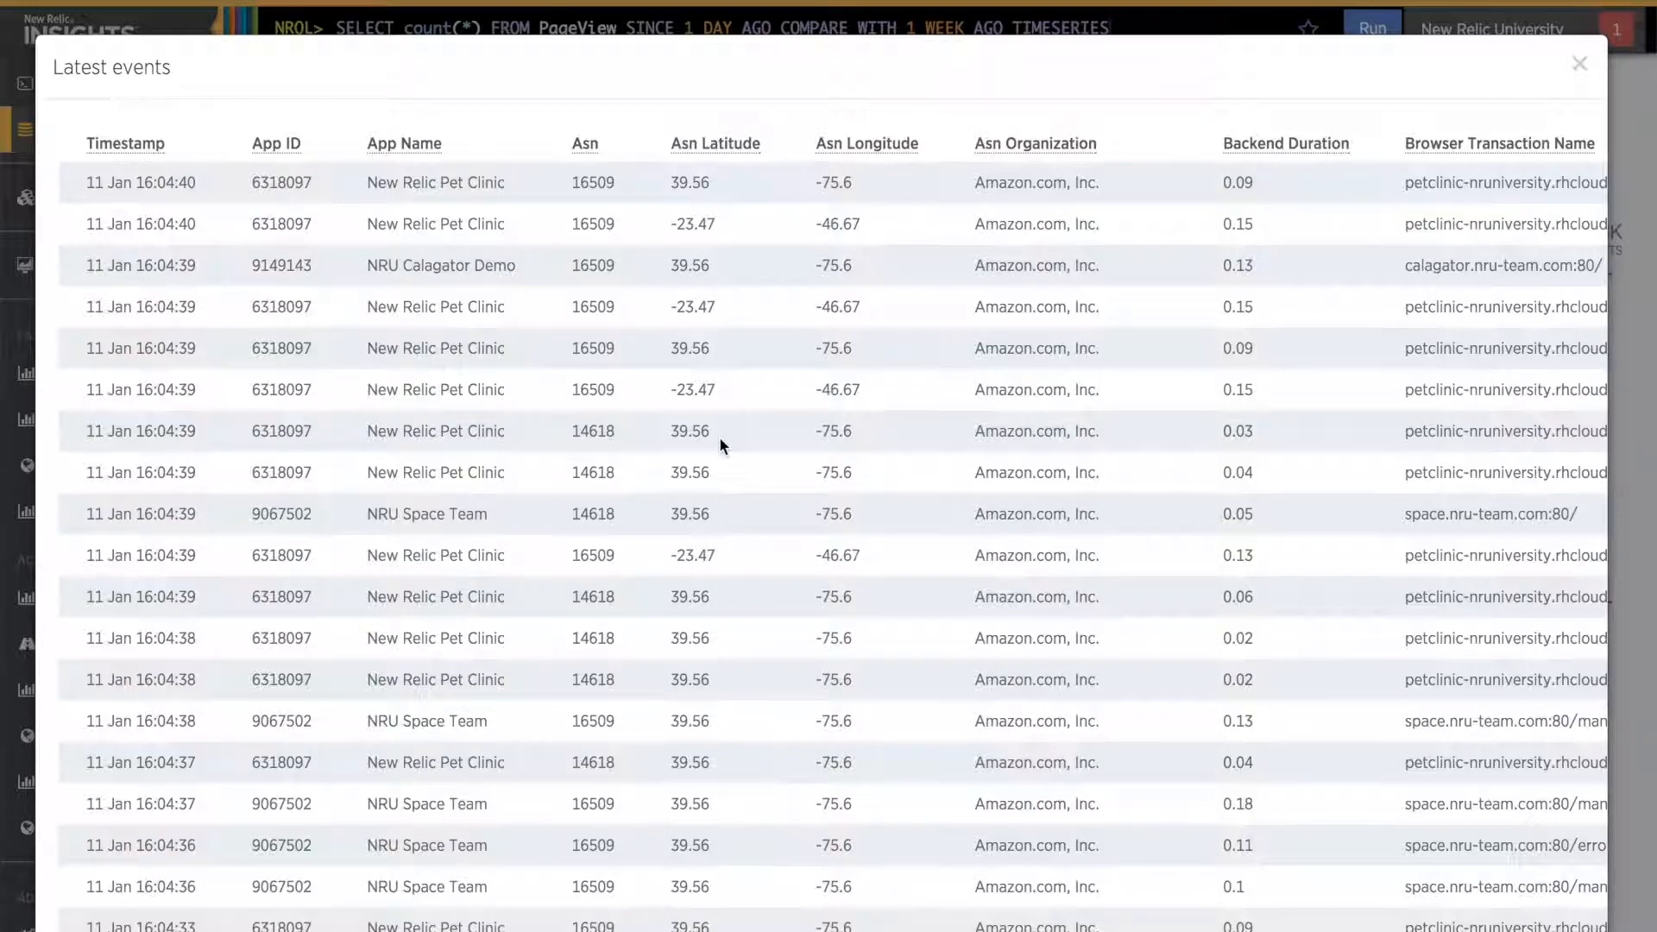
scroll(right, 3)
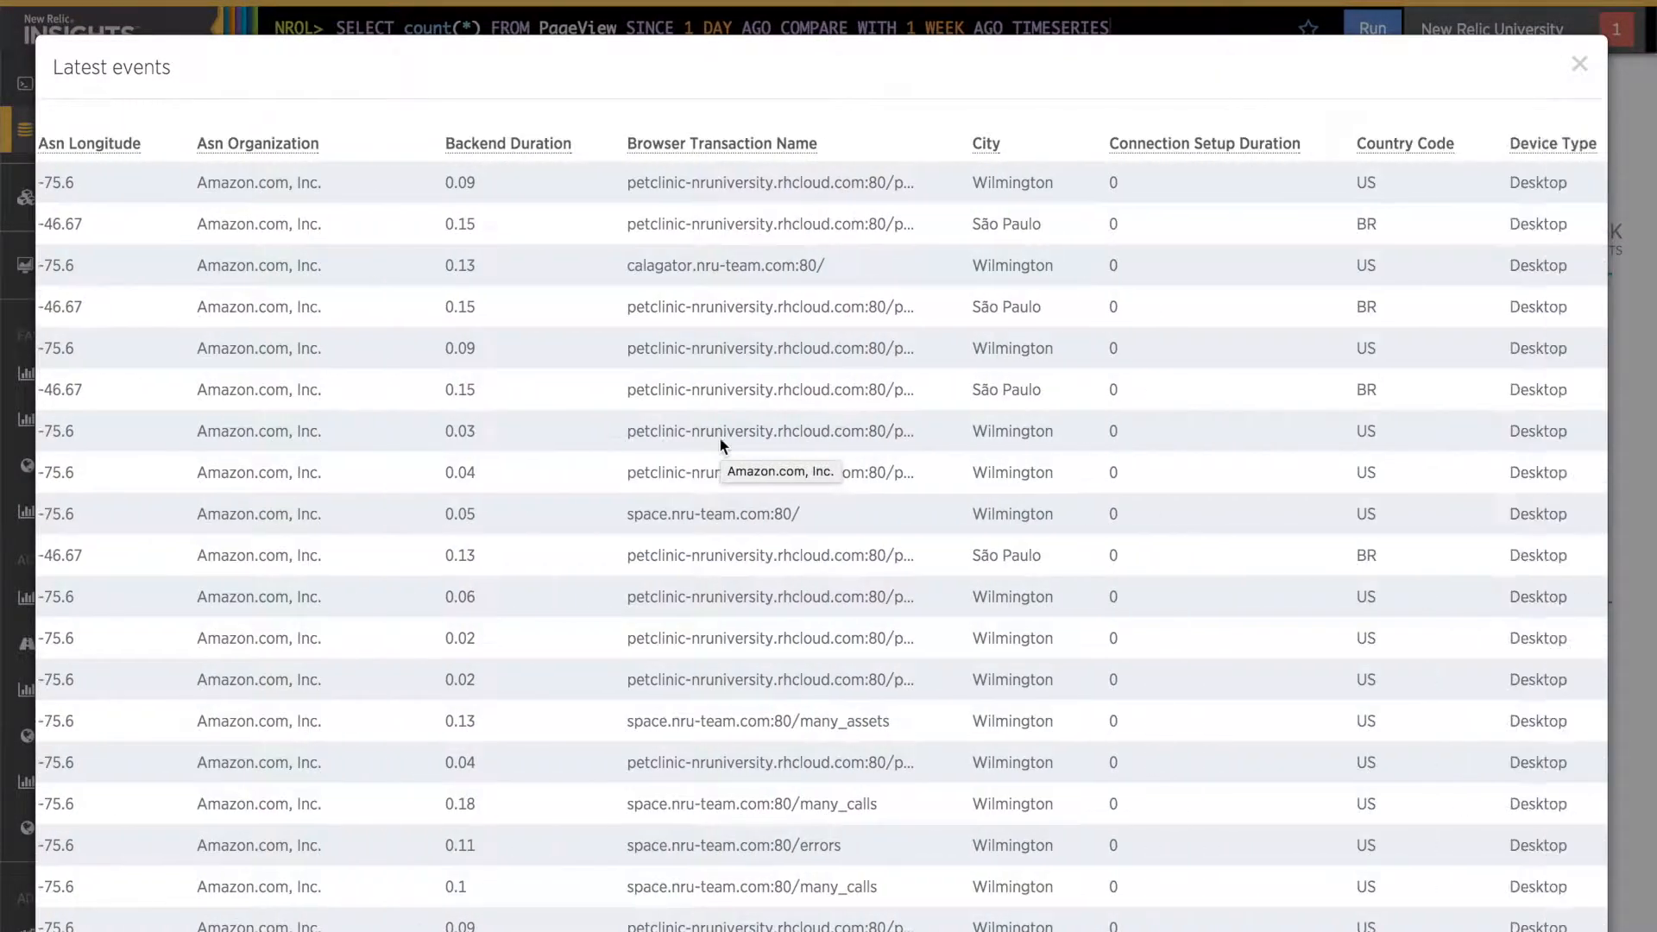
scroll(right, 3)
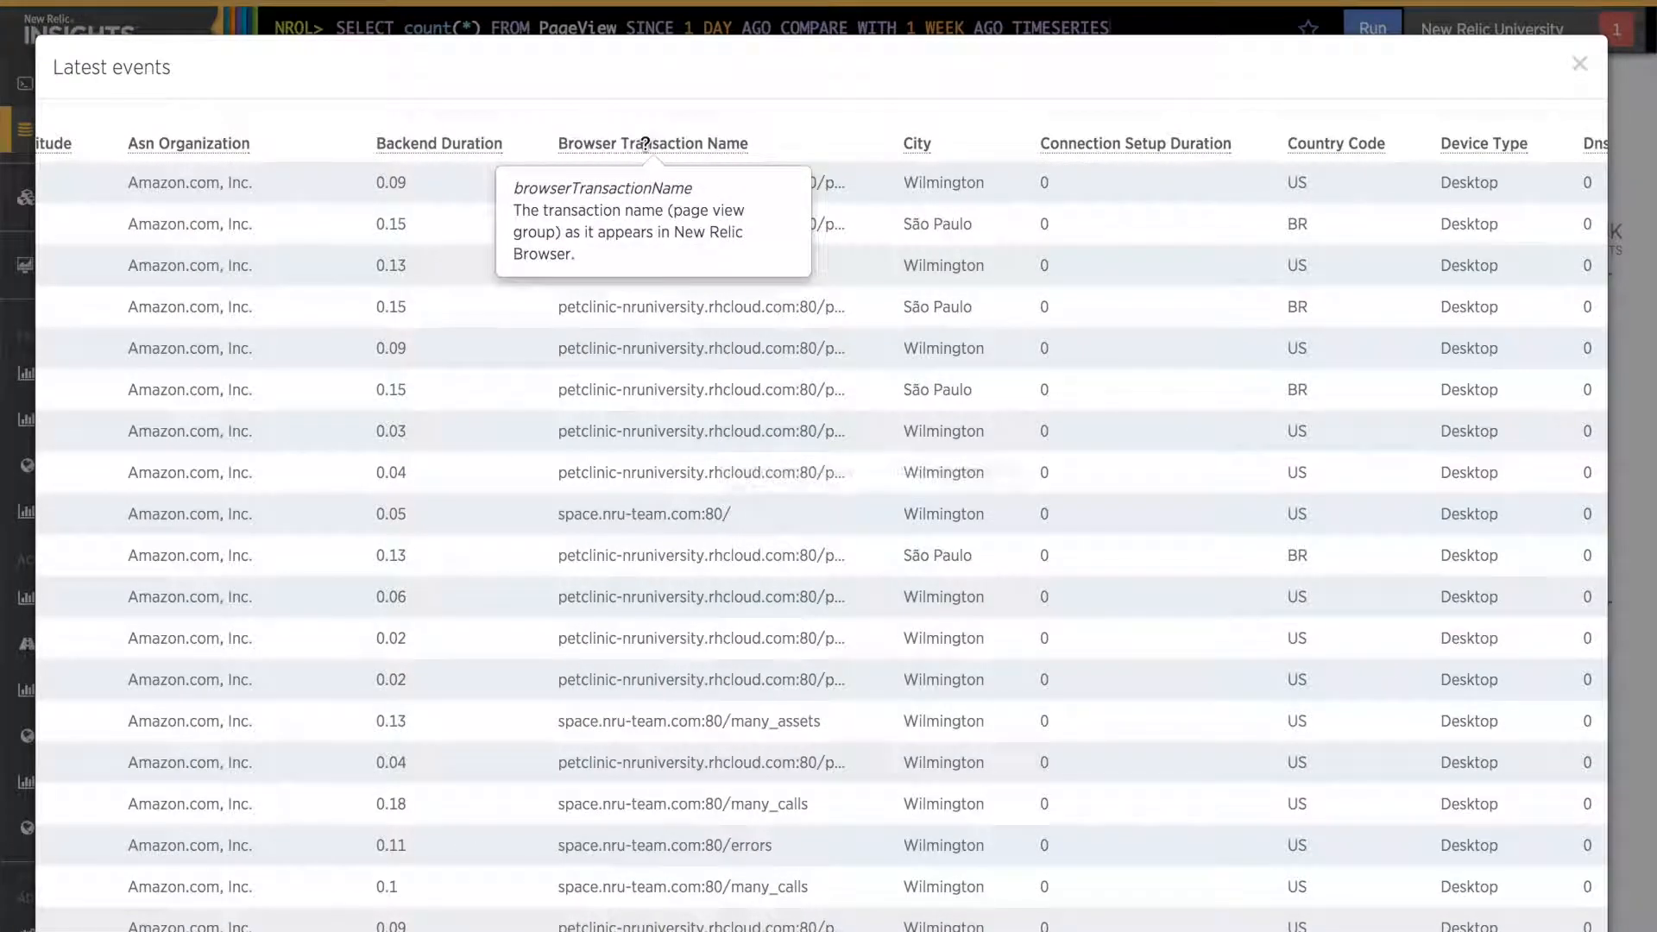
mouse_move(498, 145)
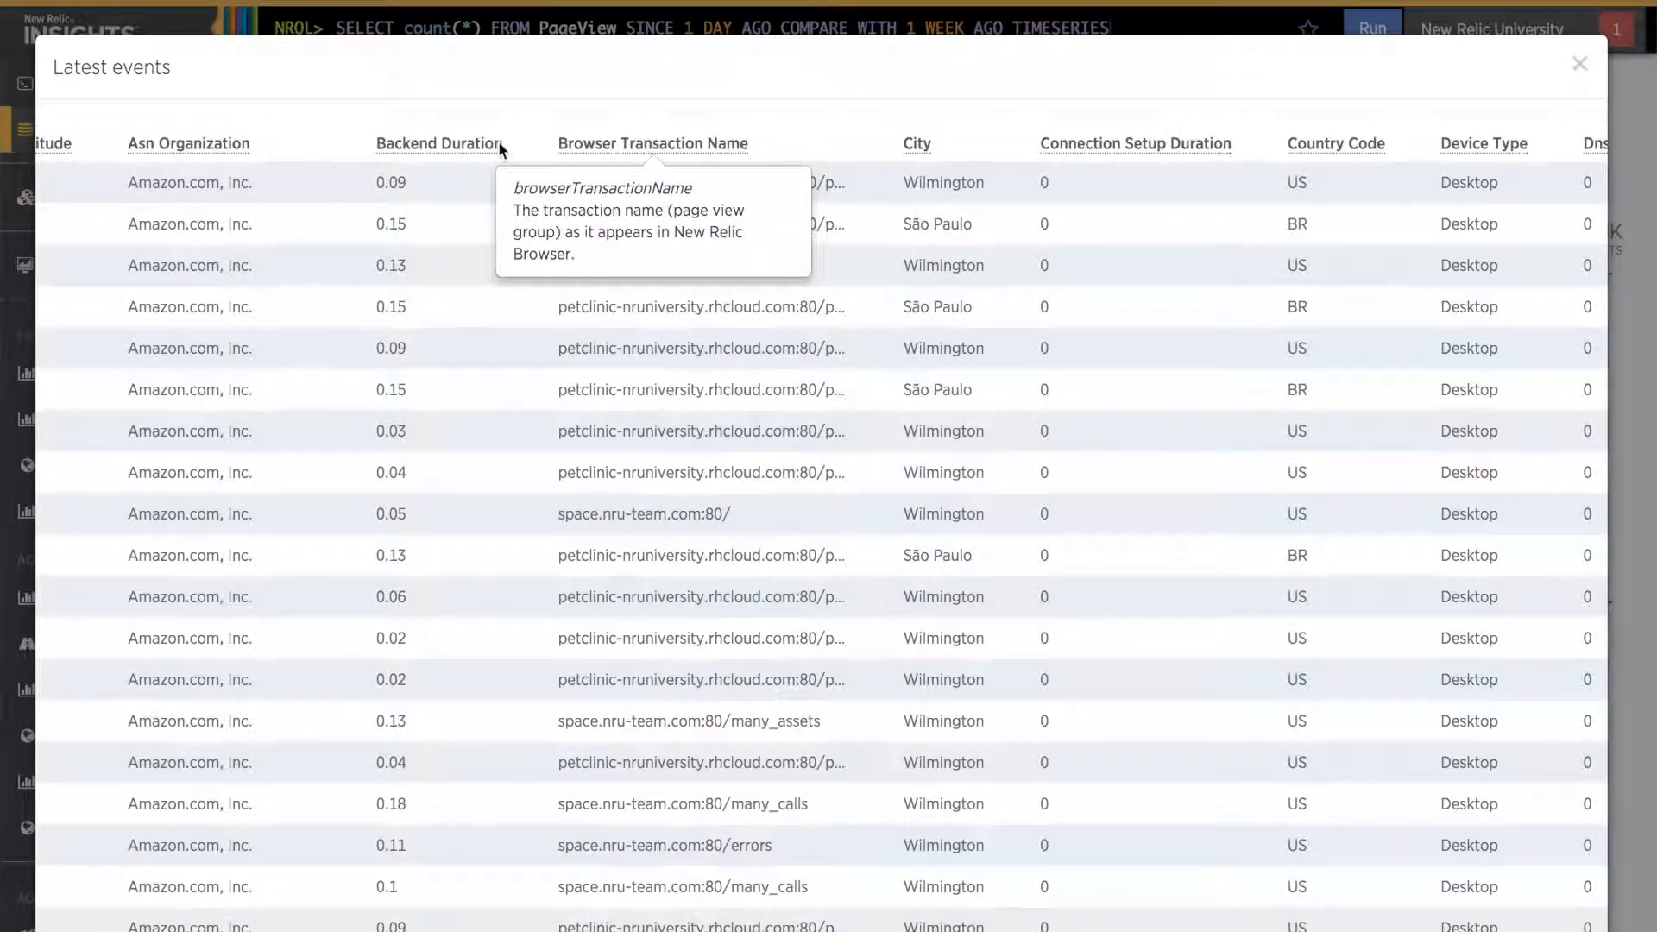
mouse_move(439, 143)
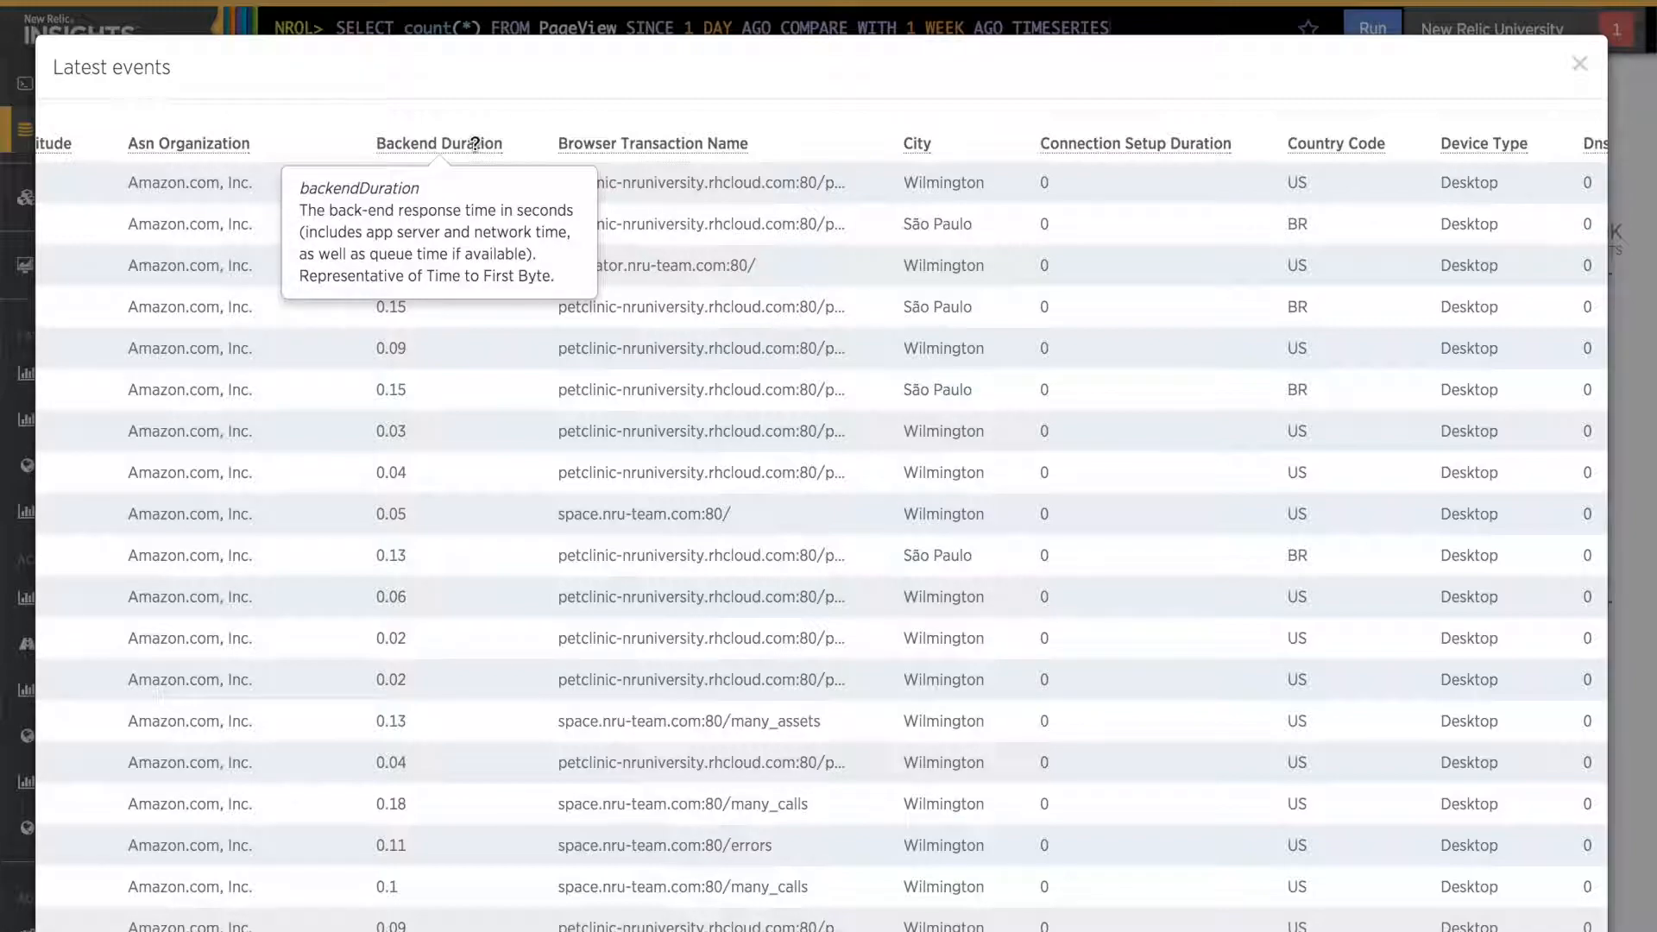
mouse_move(1398, 182)
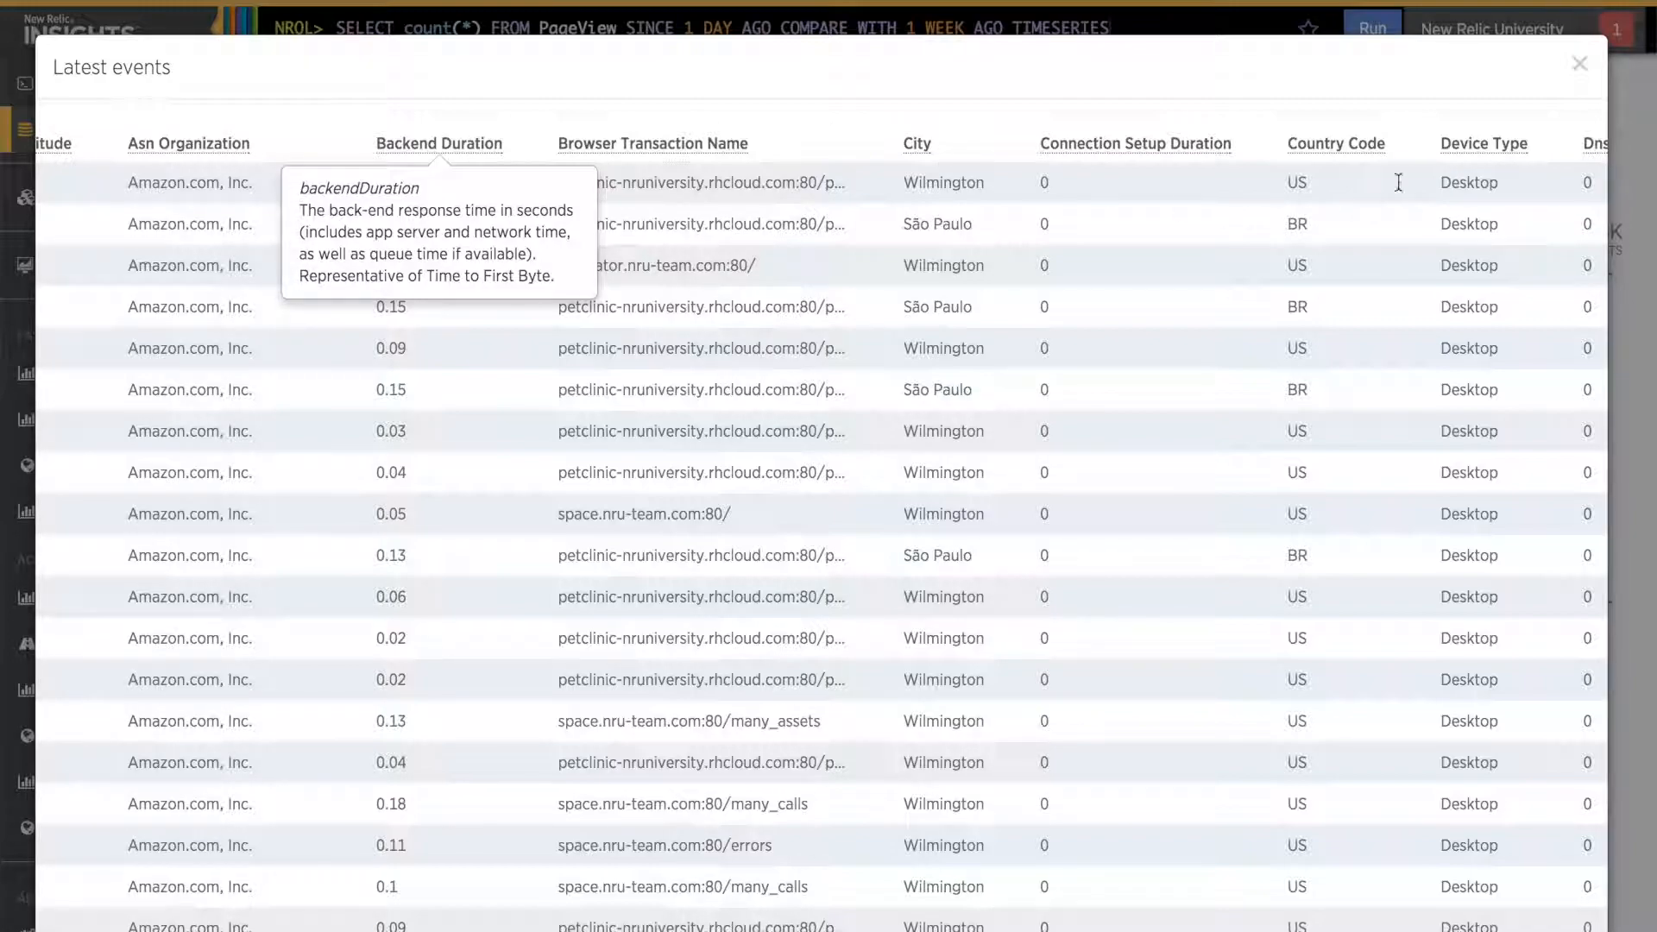
click(1580, 63)
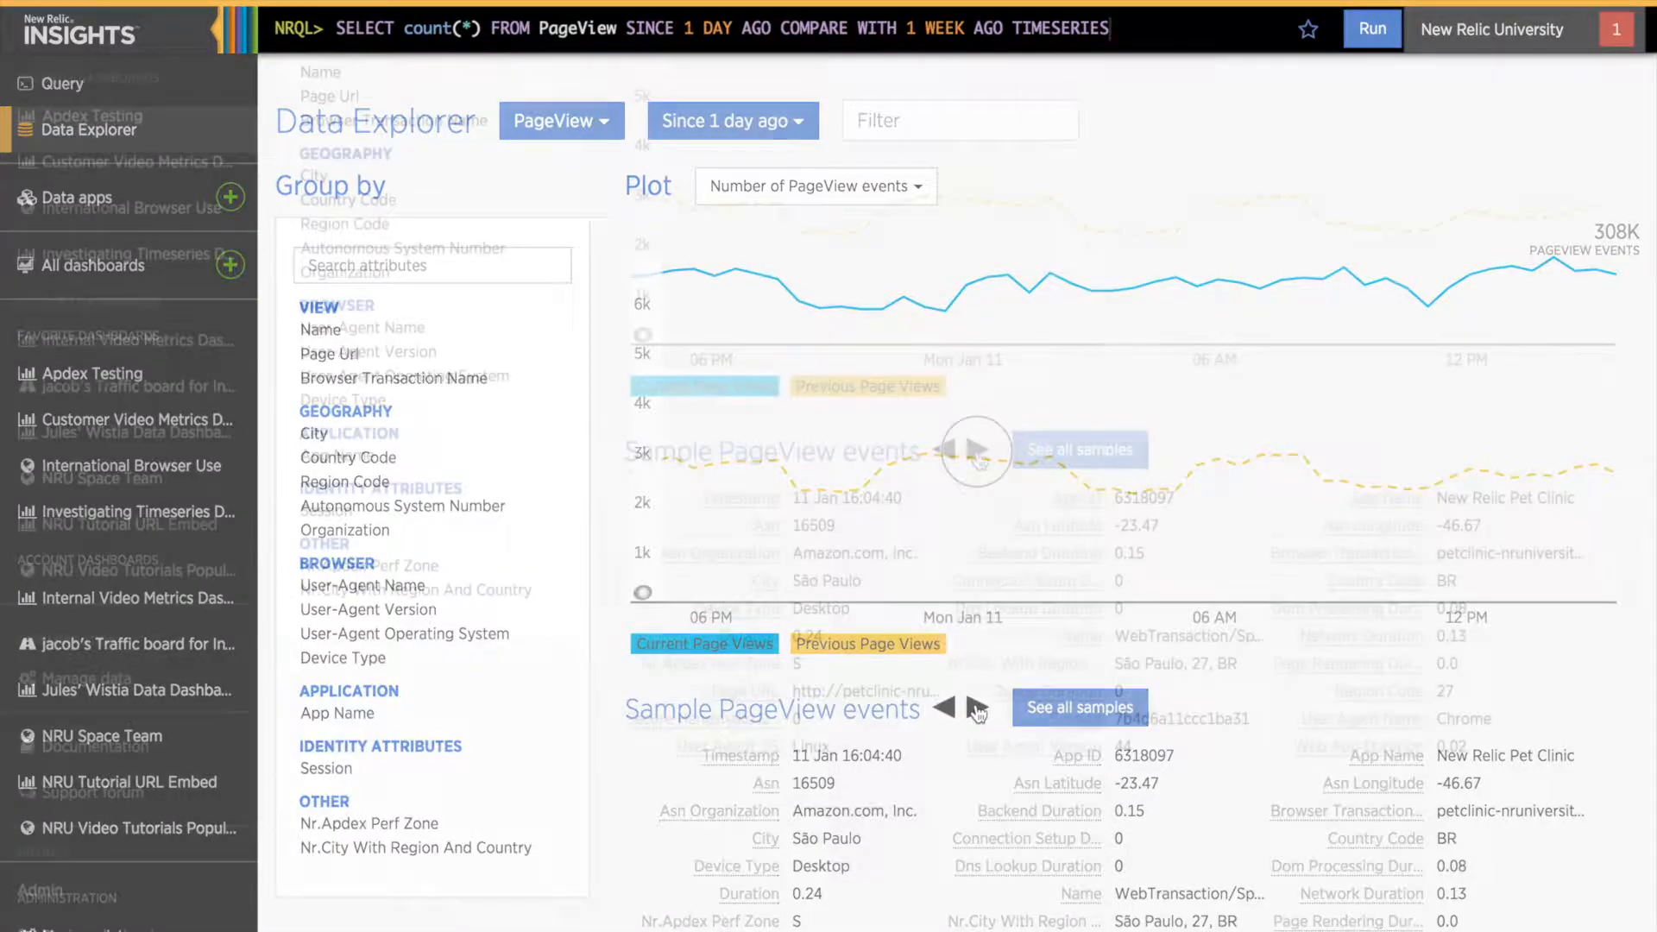
Step: Show the next sample PageView event, a Wilmington Pet Clinic view, then start saving to a dashboard
scroll(down, 3)
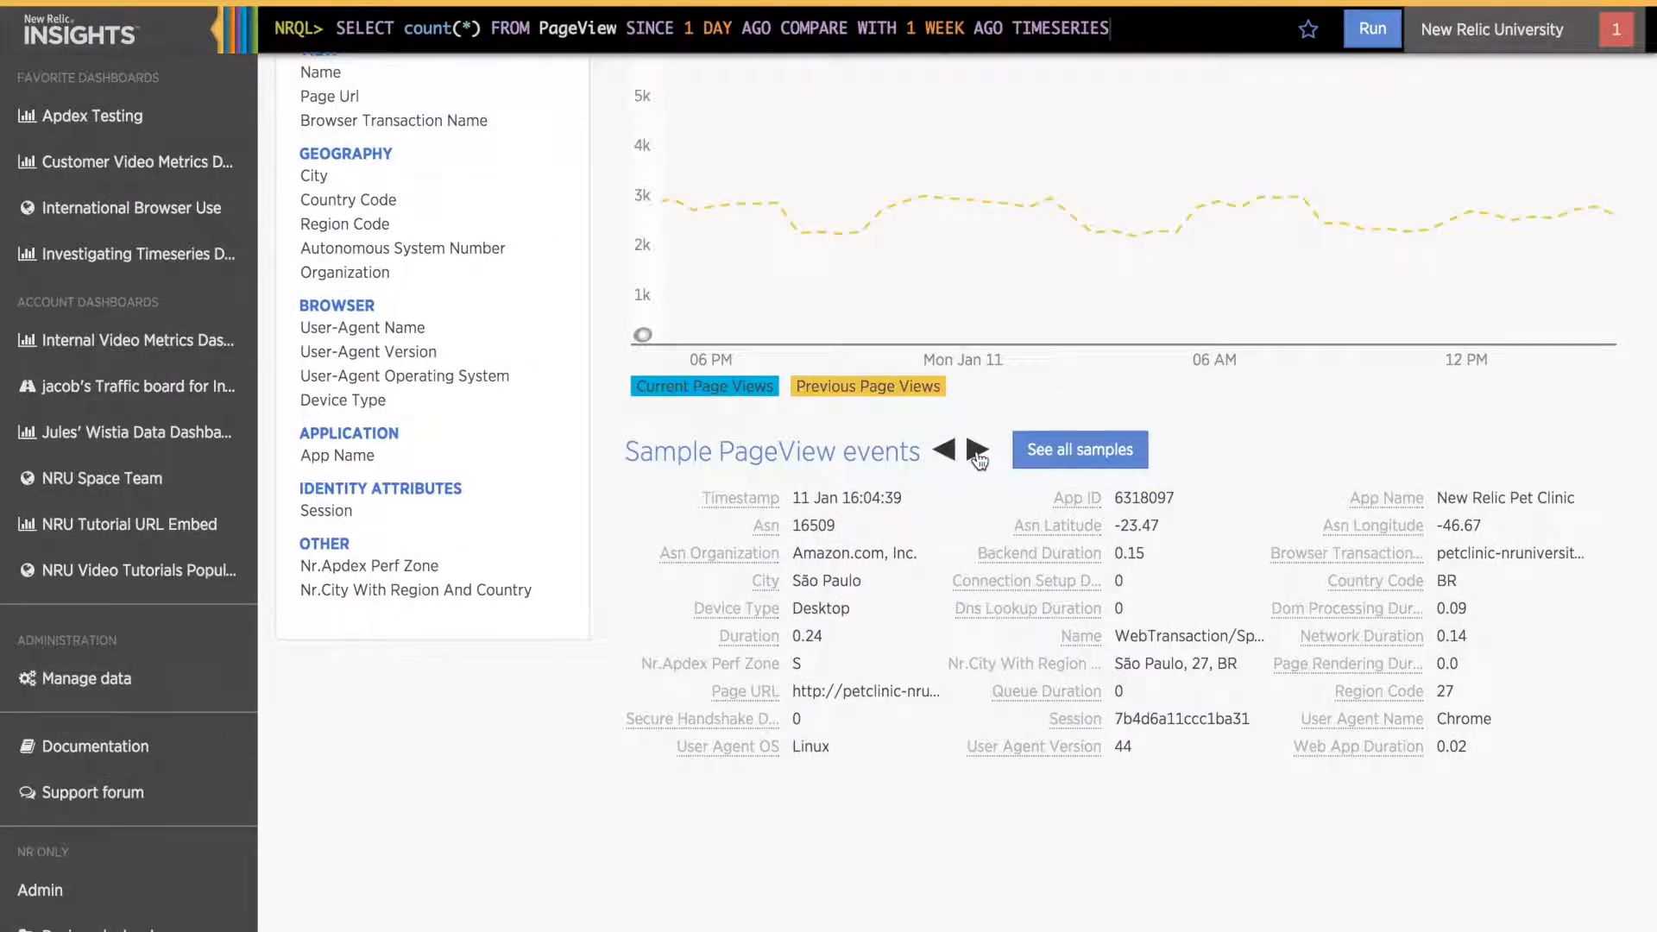
click(971, 450)
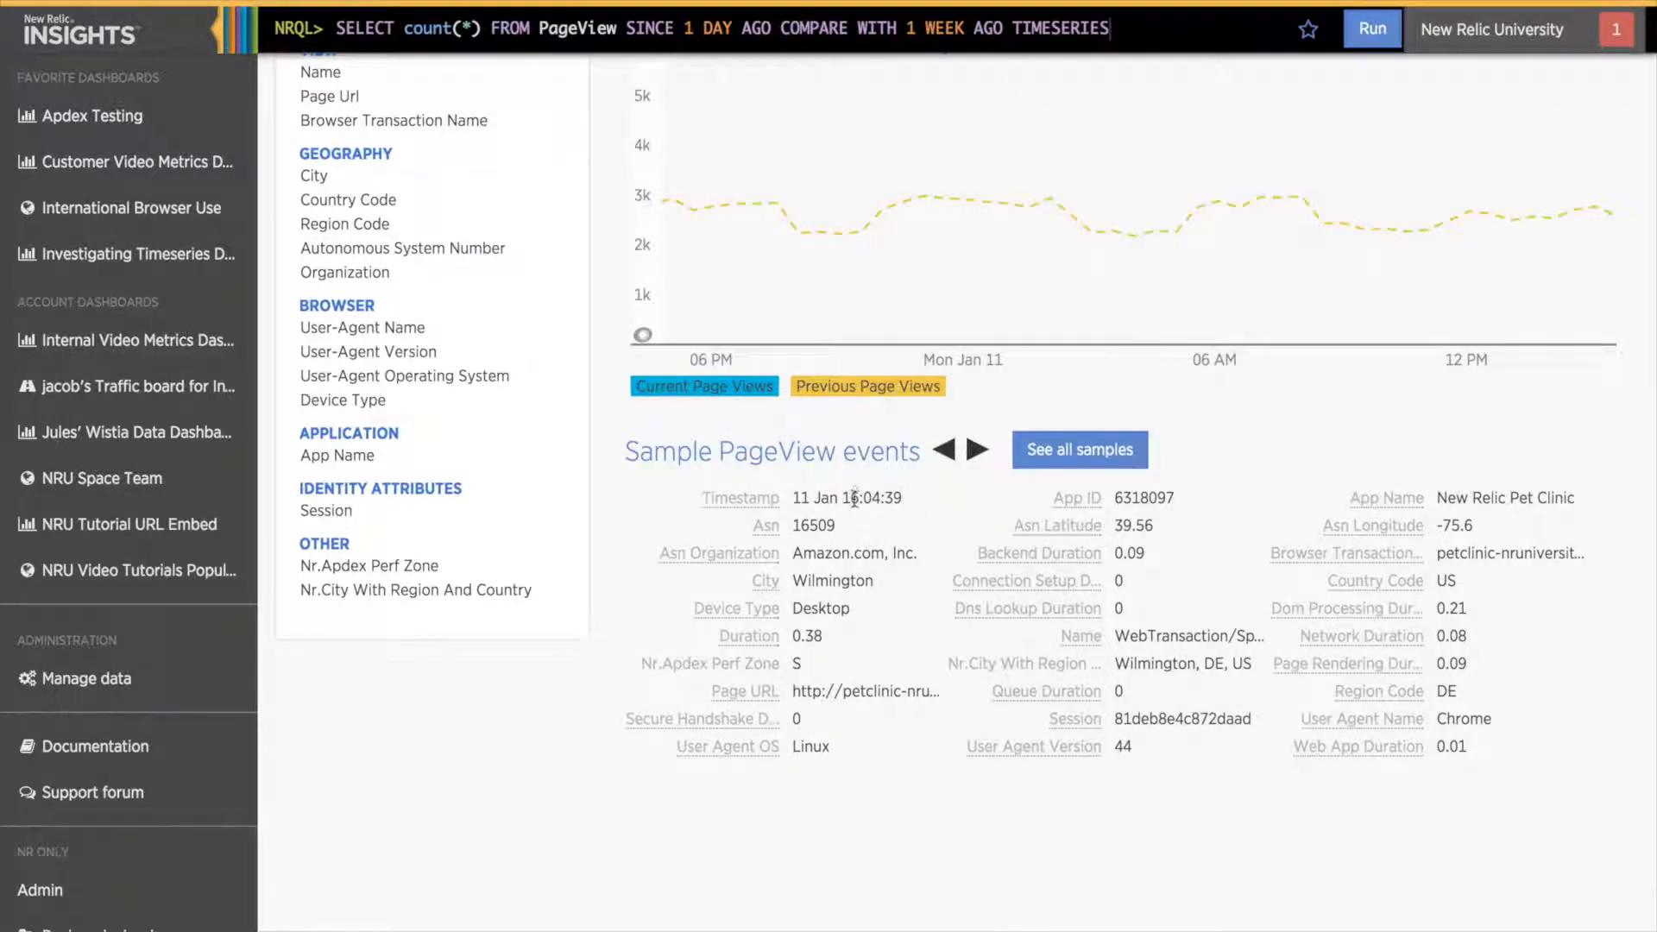
mouse_move(739, 498)
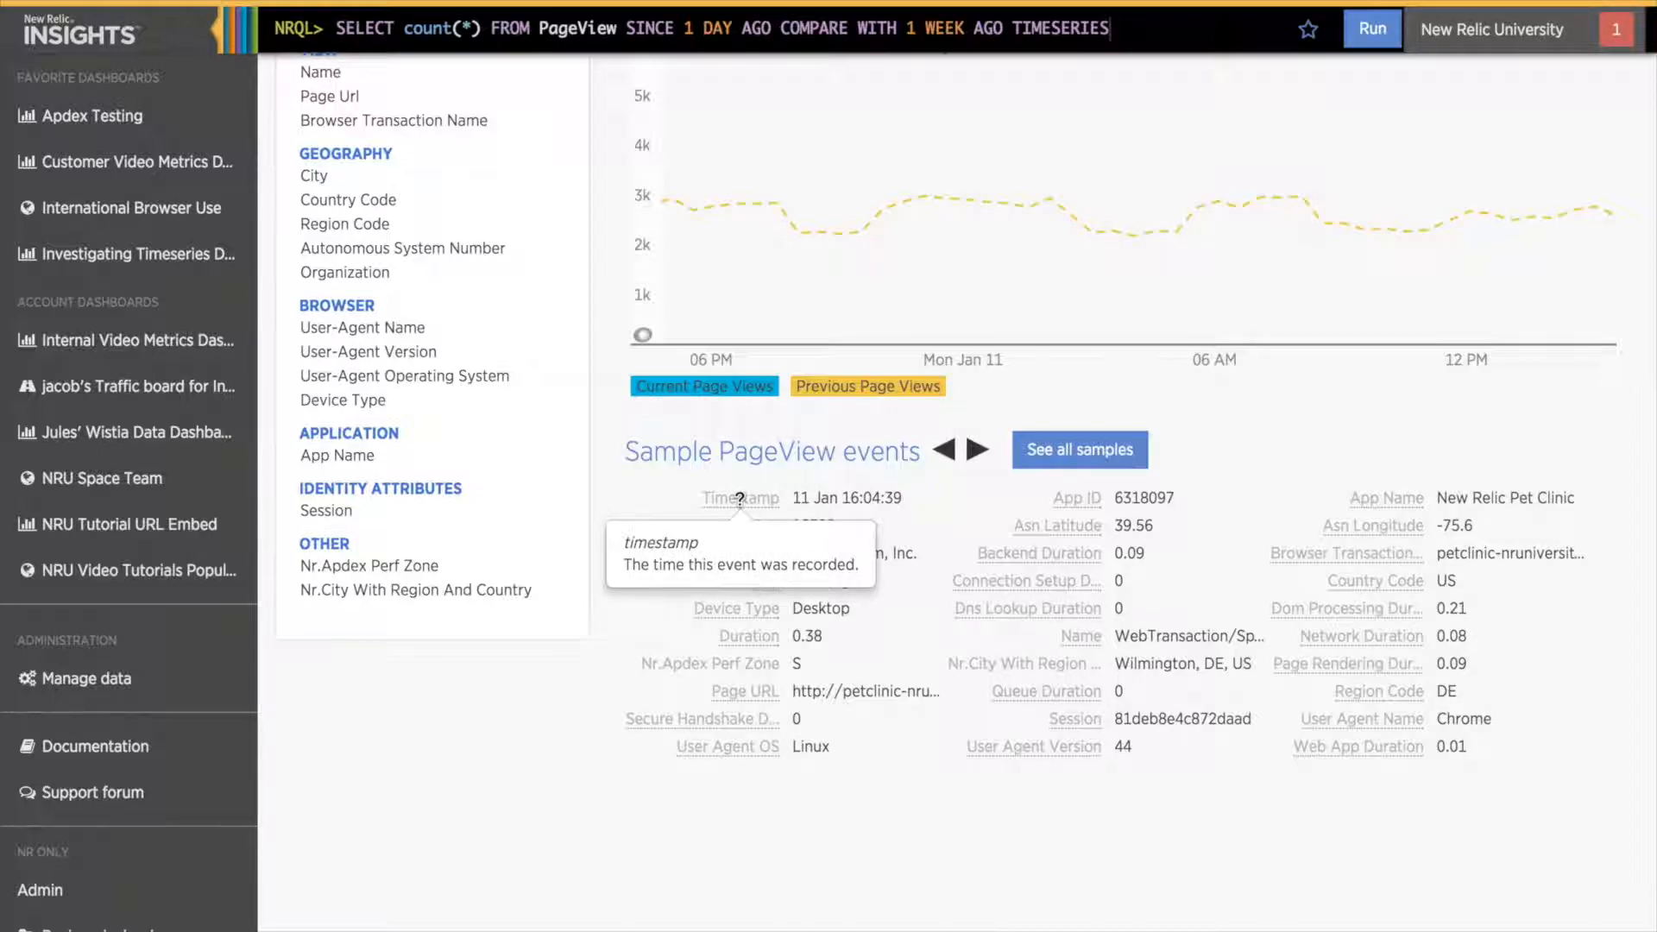
mouse_move(736, 608)
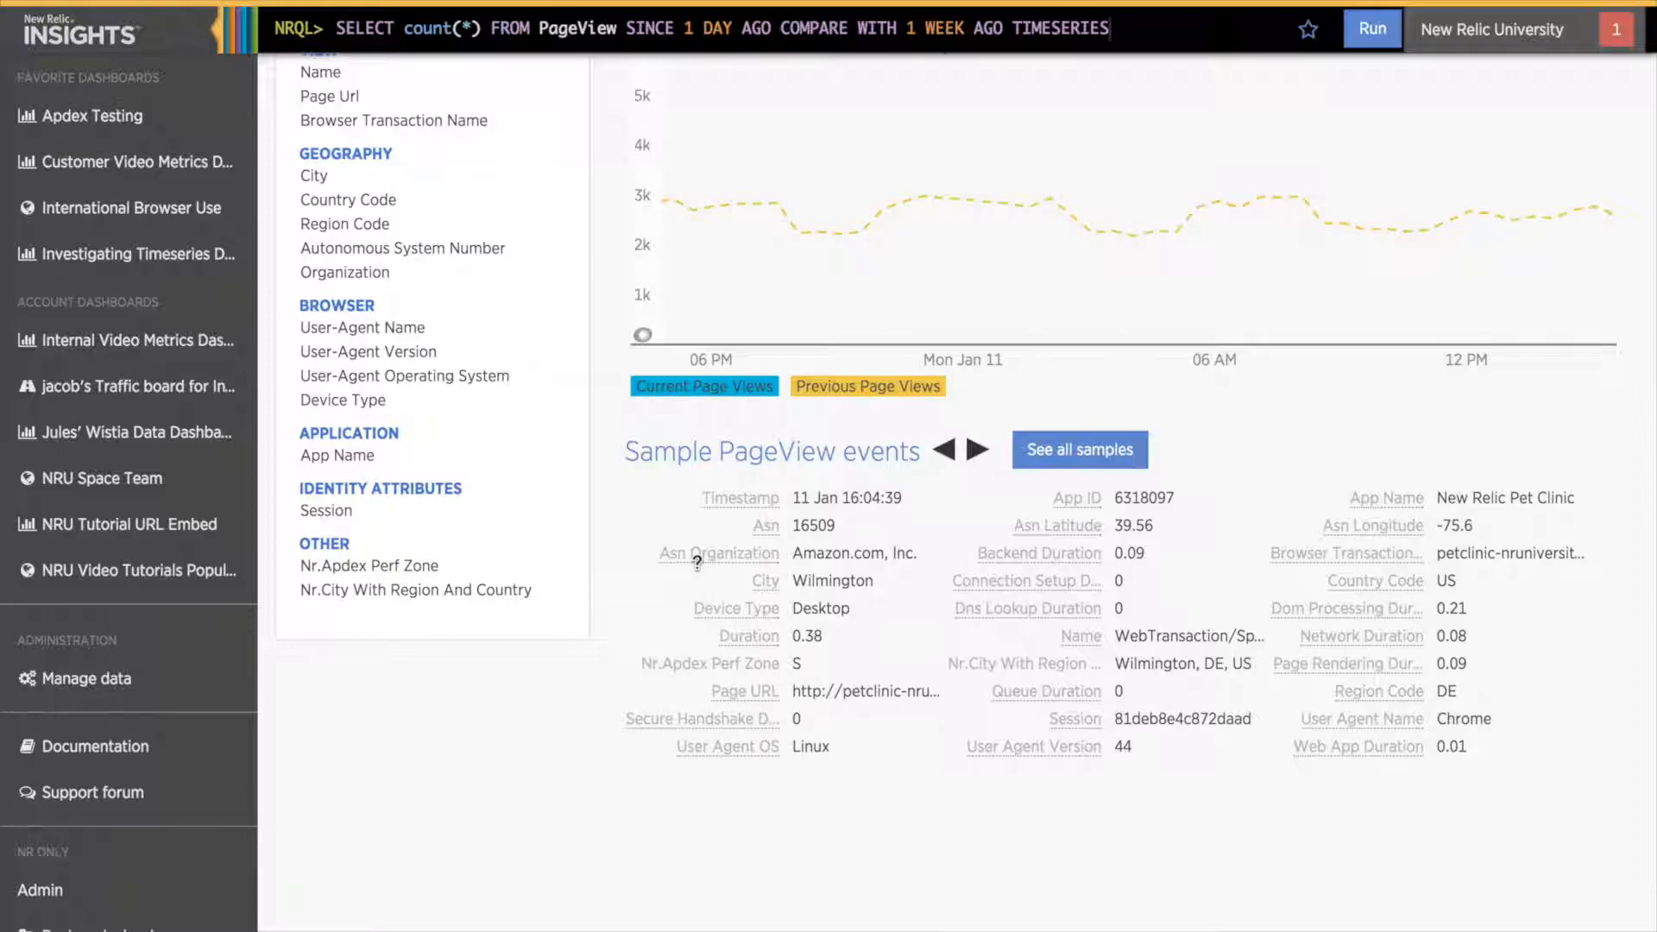
mouse_move(765, 526)
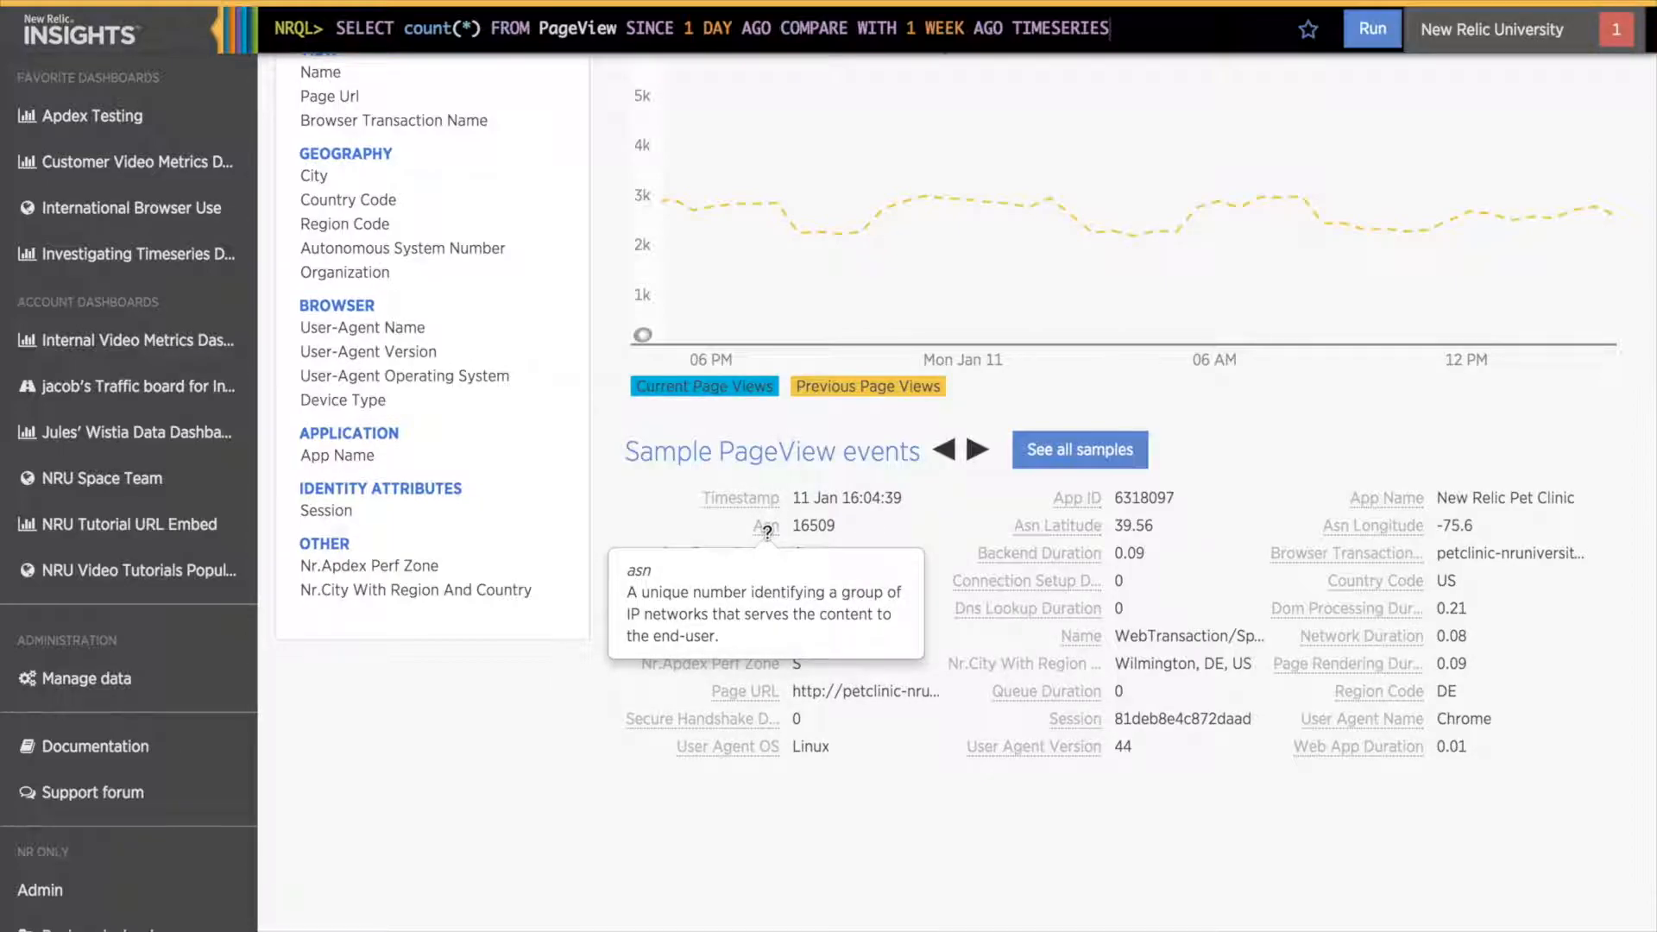
mouse_move(766, 558)
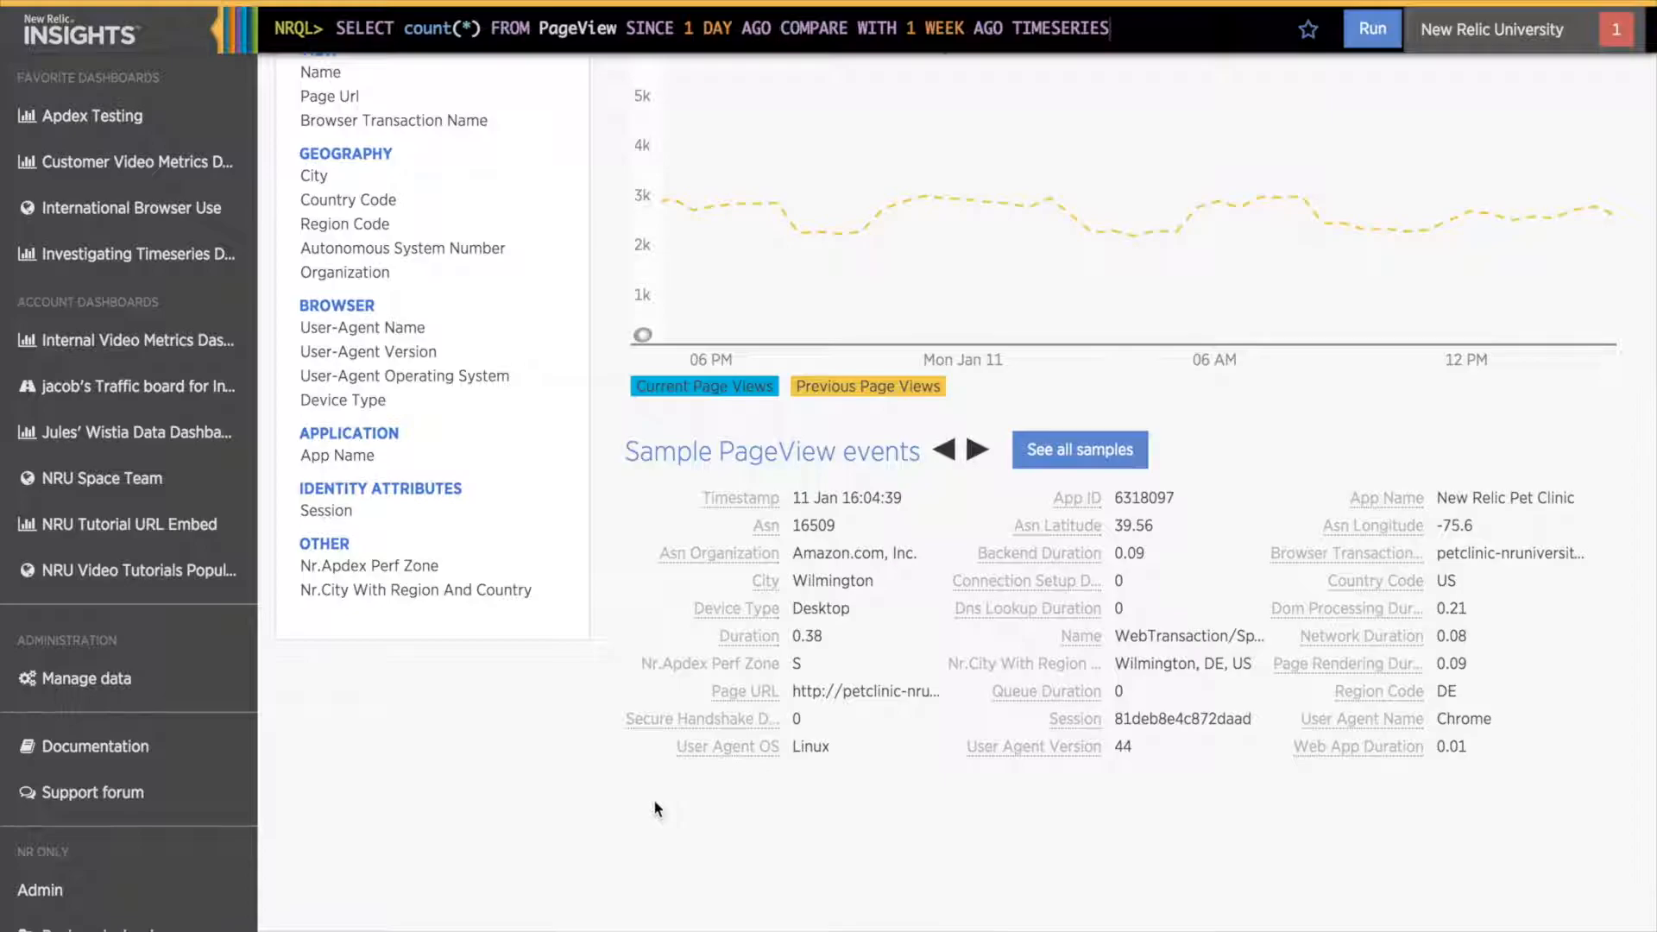
scroll(up, 3)
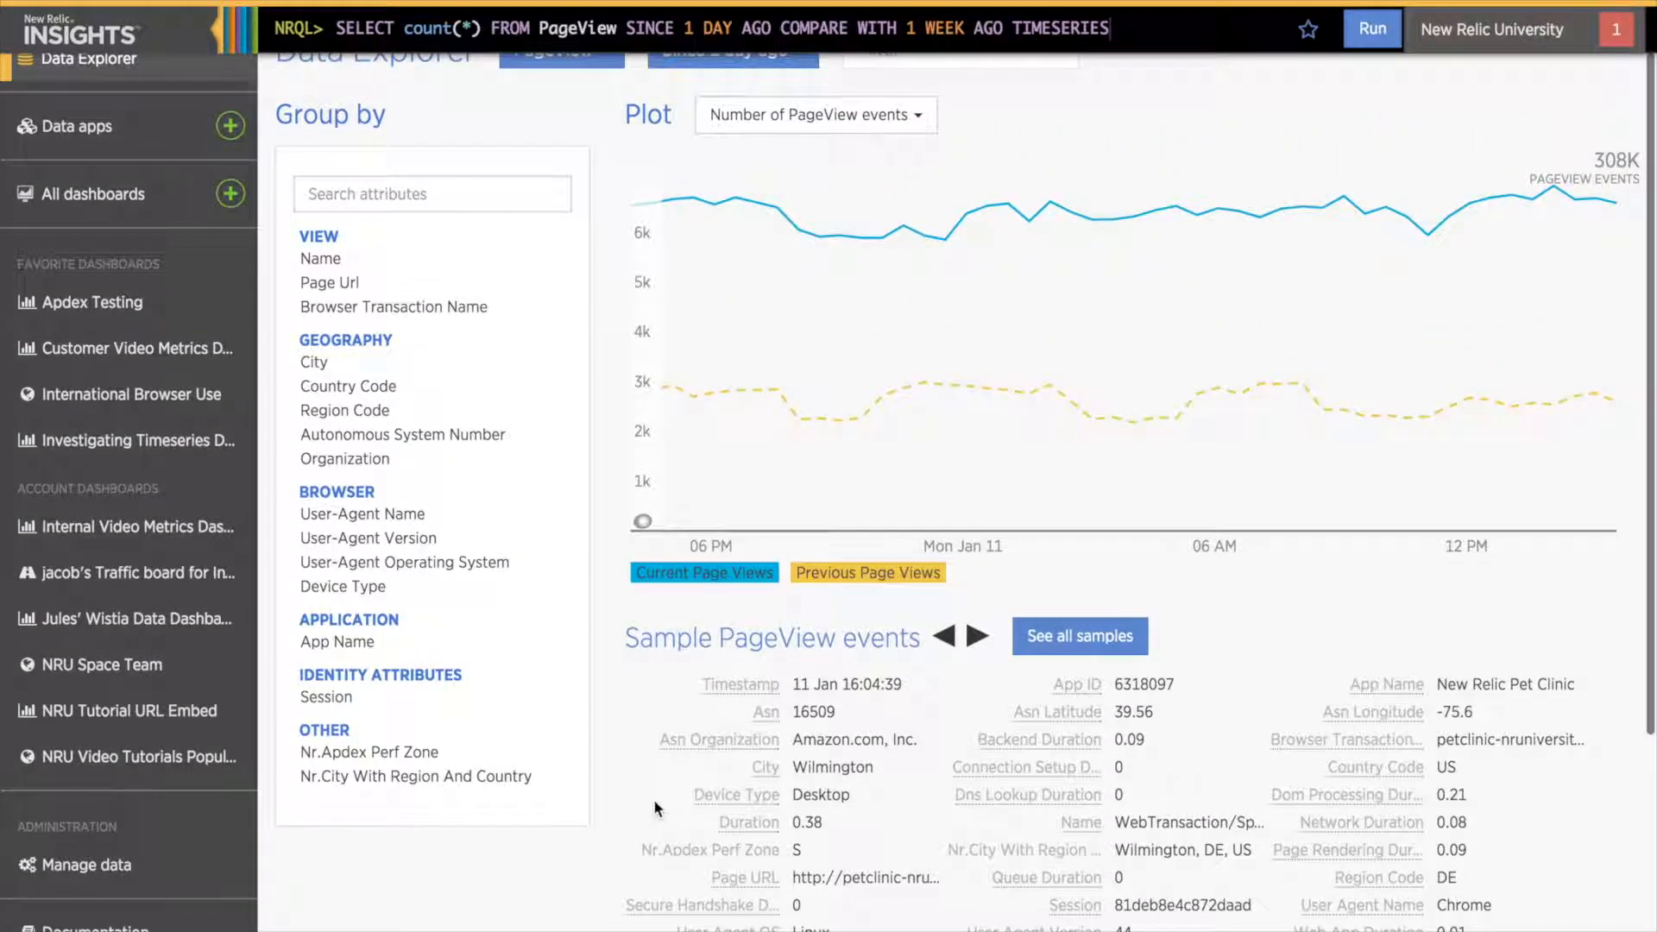
mouse_move(1346, 138)
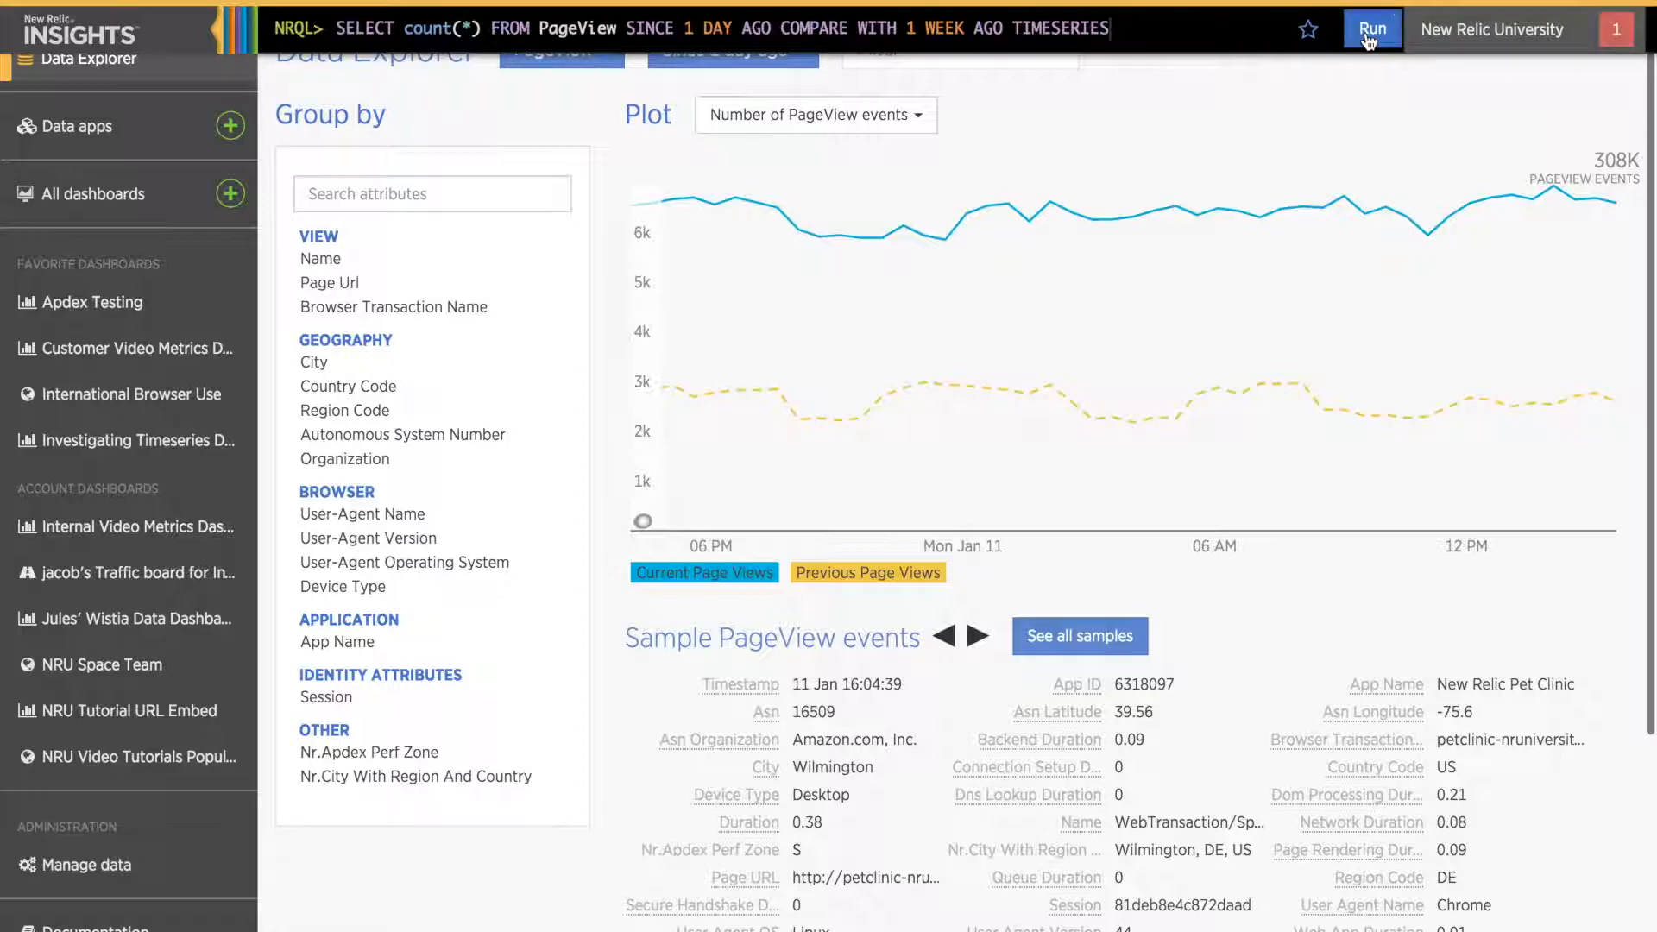
click(1371, 28)
text(Page Views for NRU)
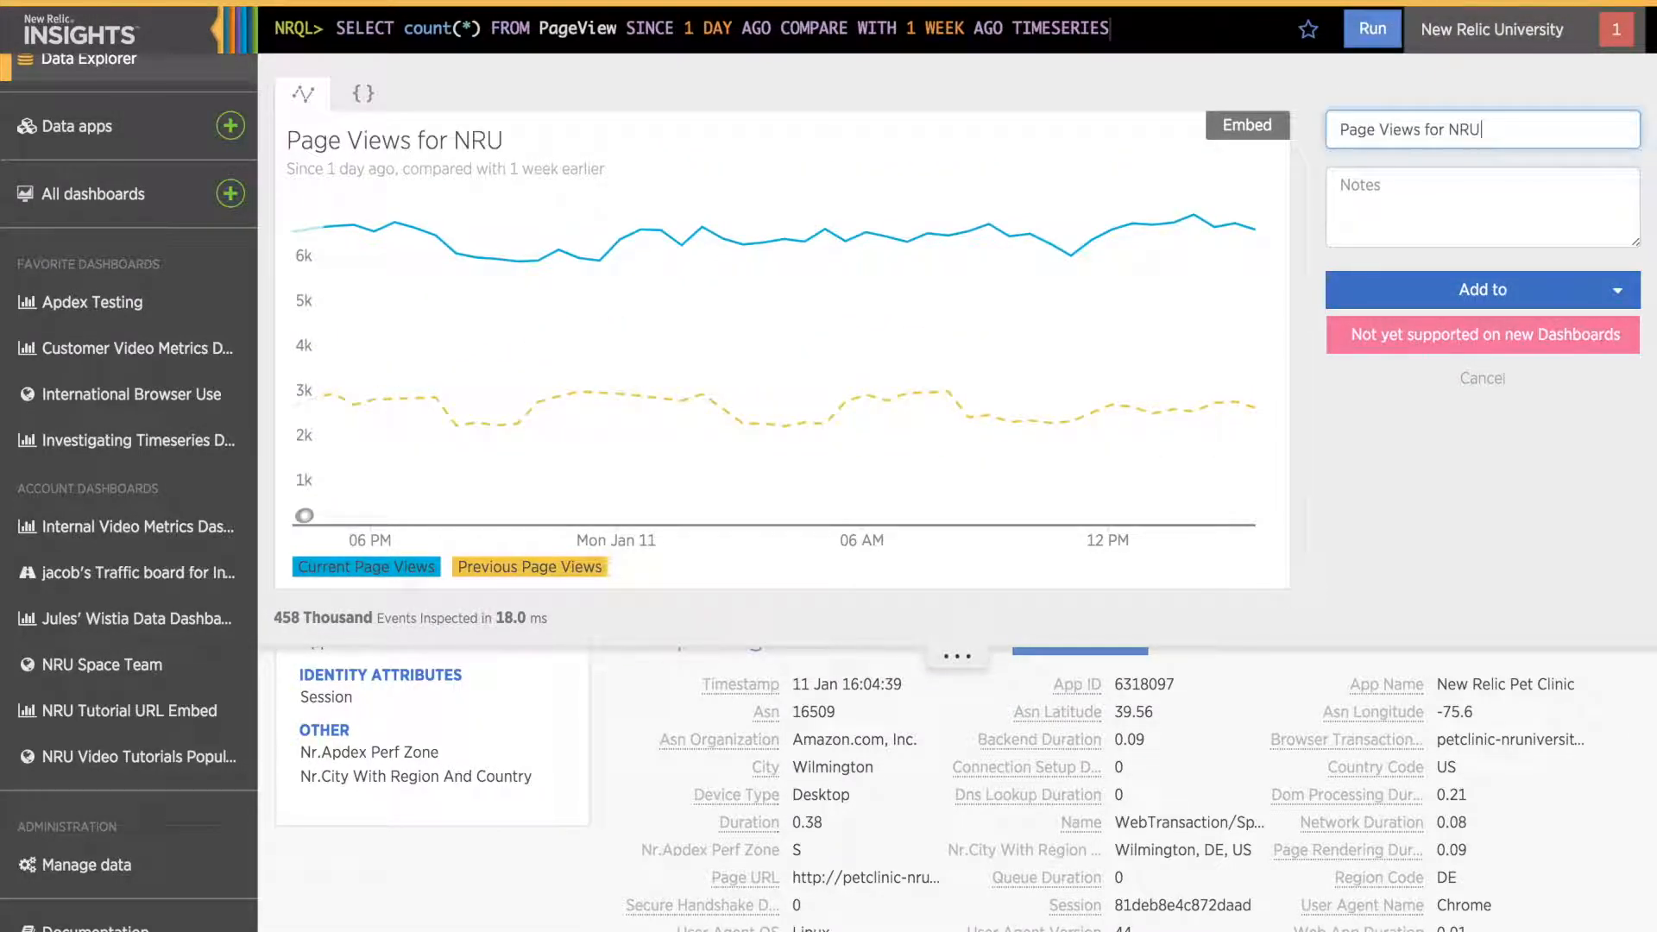
click(1483, 290)
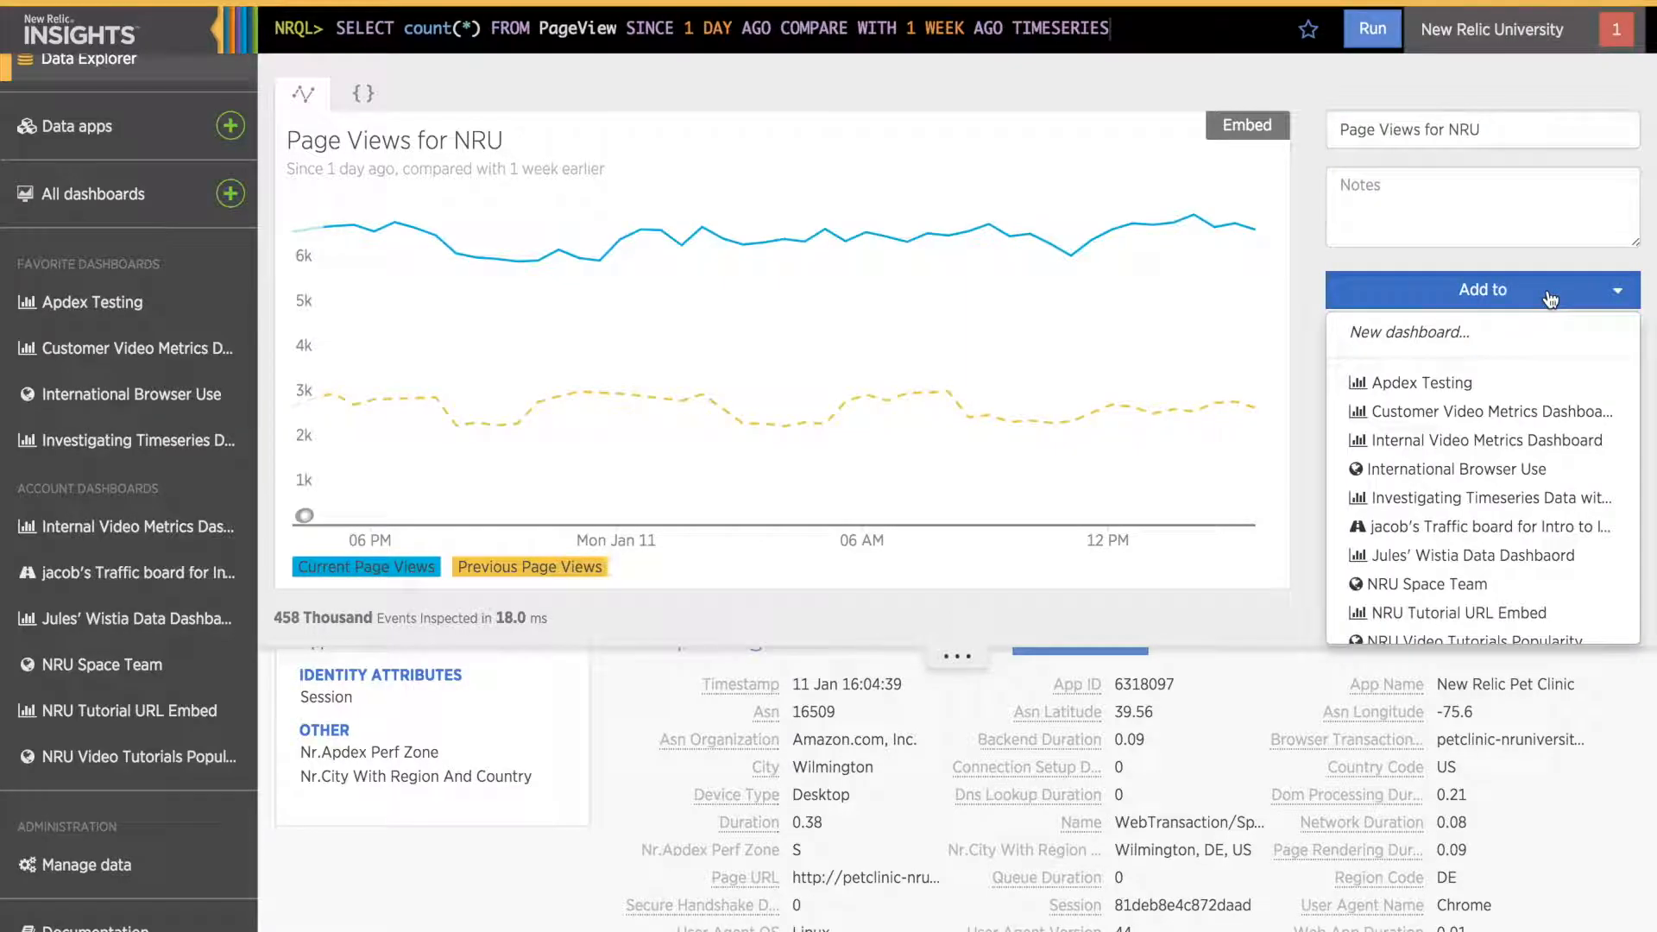
mouse_move(1479, 411)
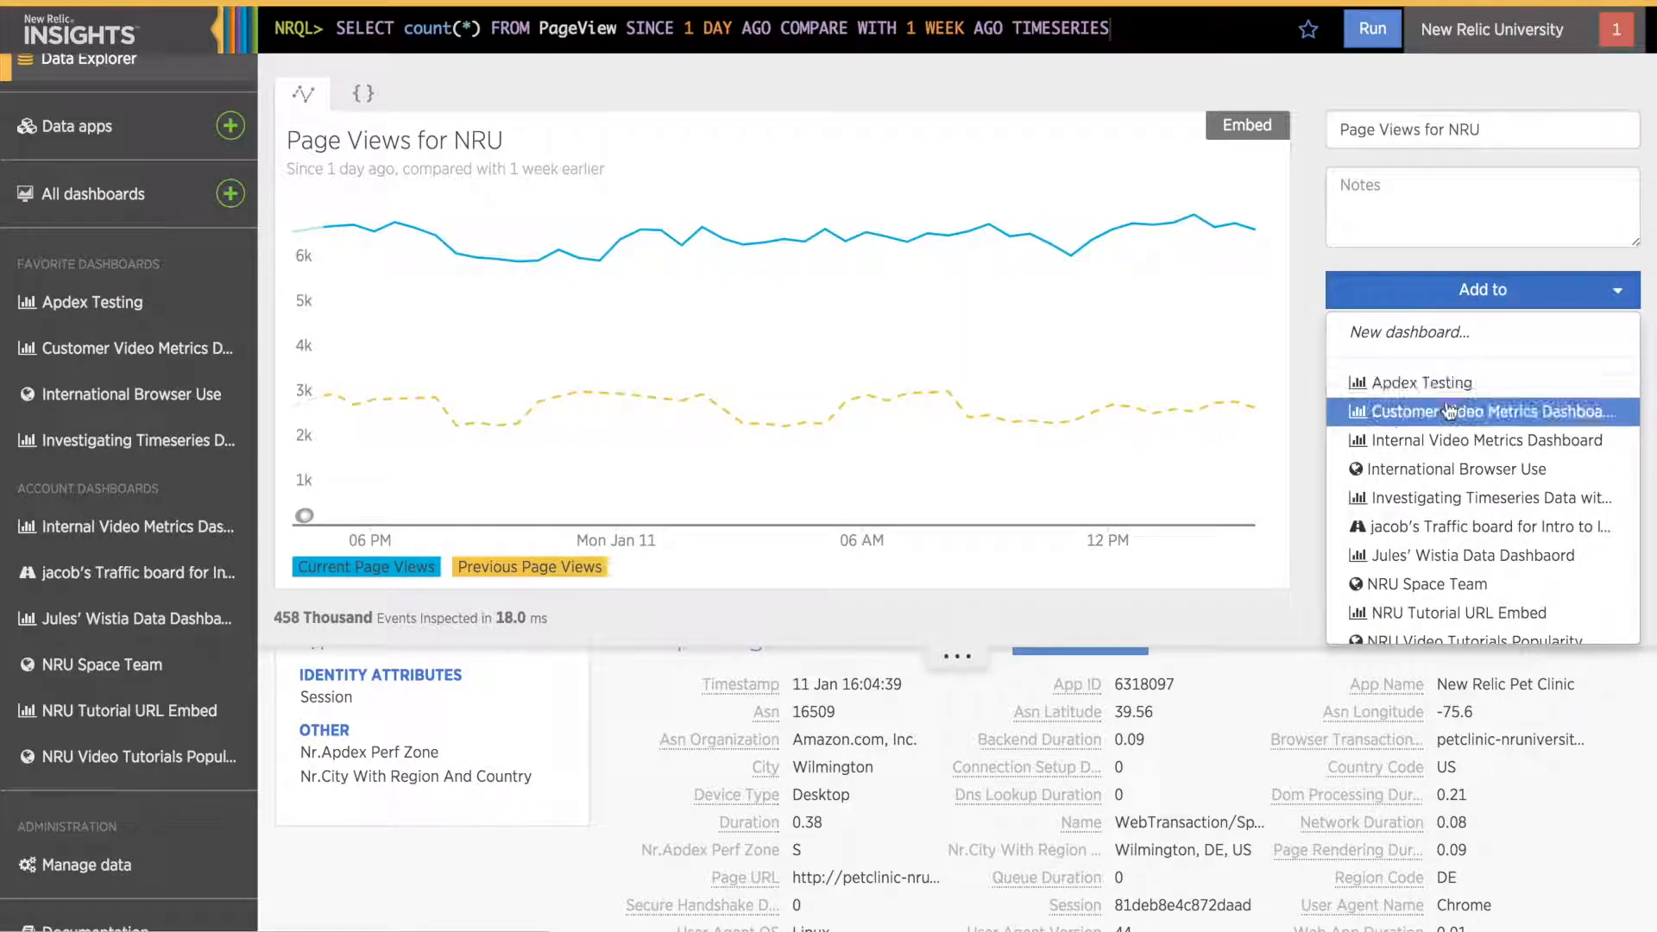
mouse_move(1482, 288)
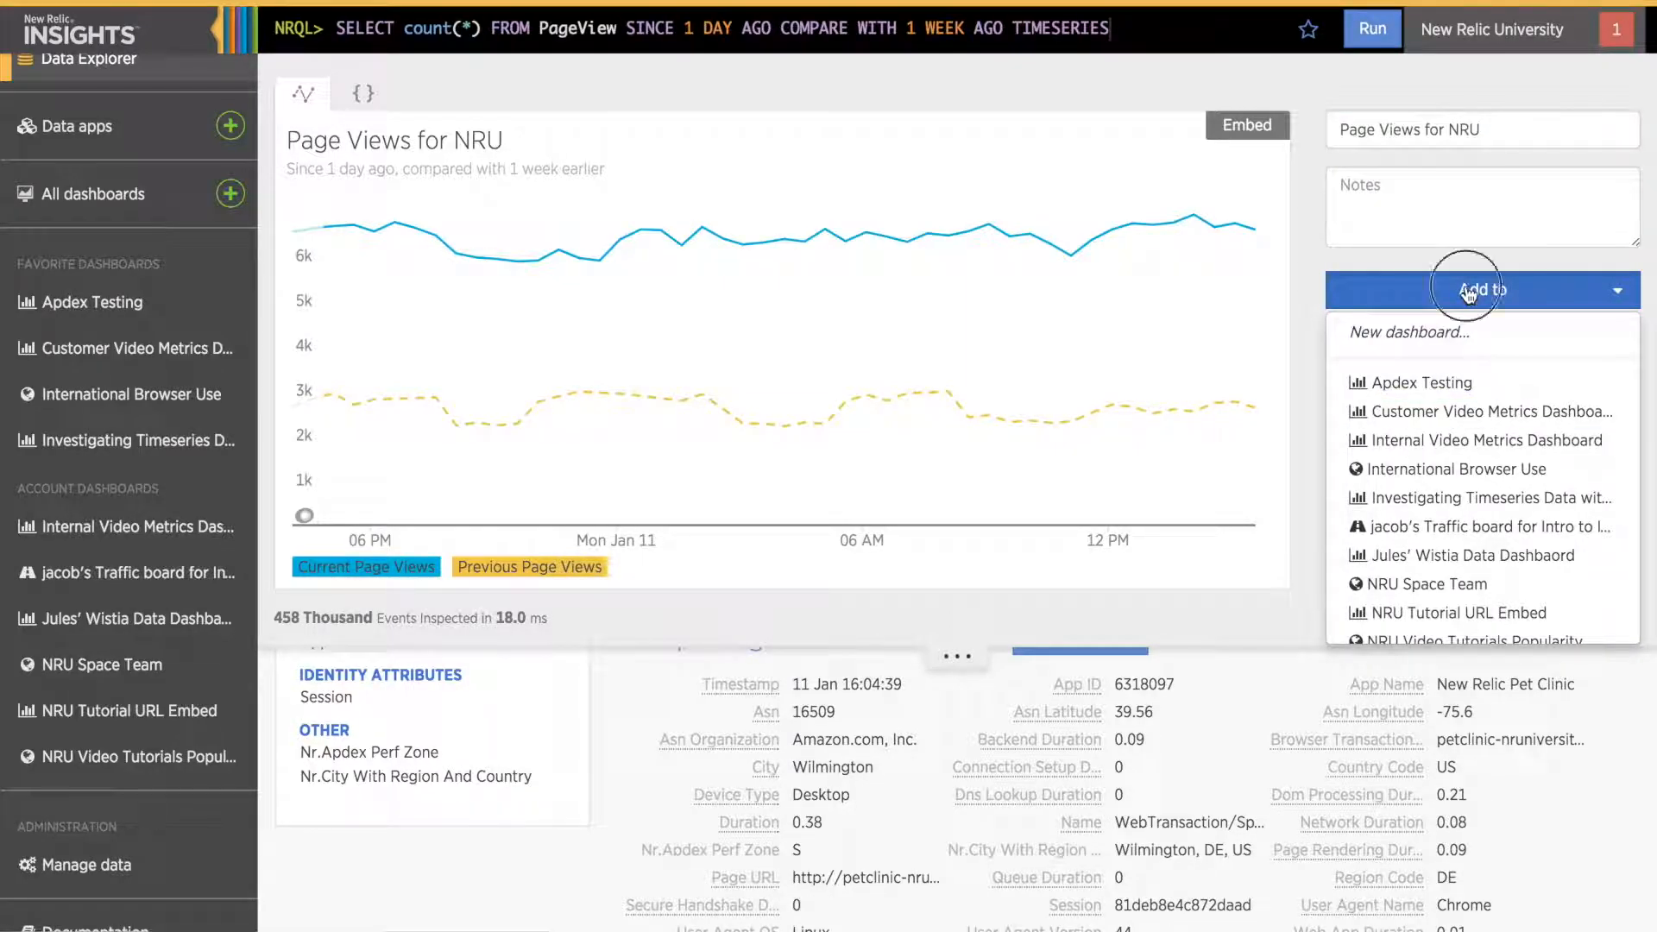
click(1407, 331)
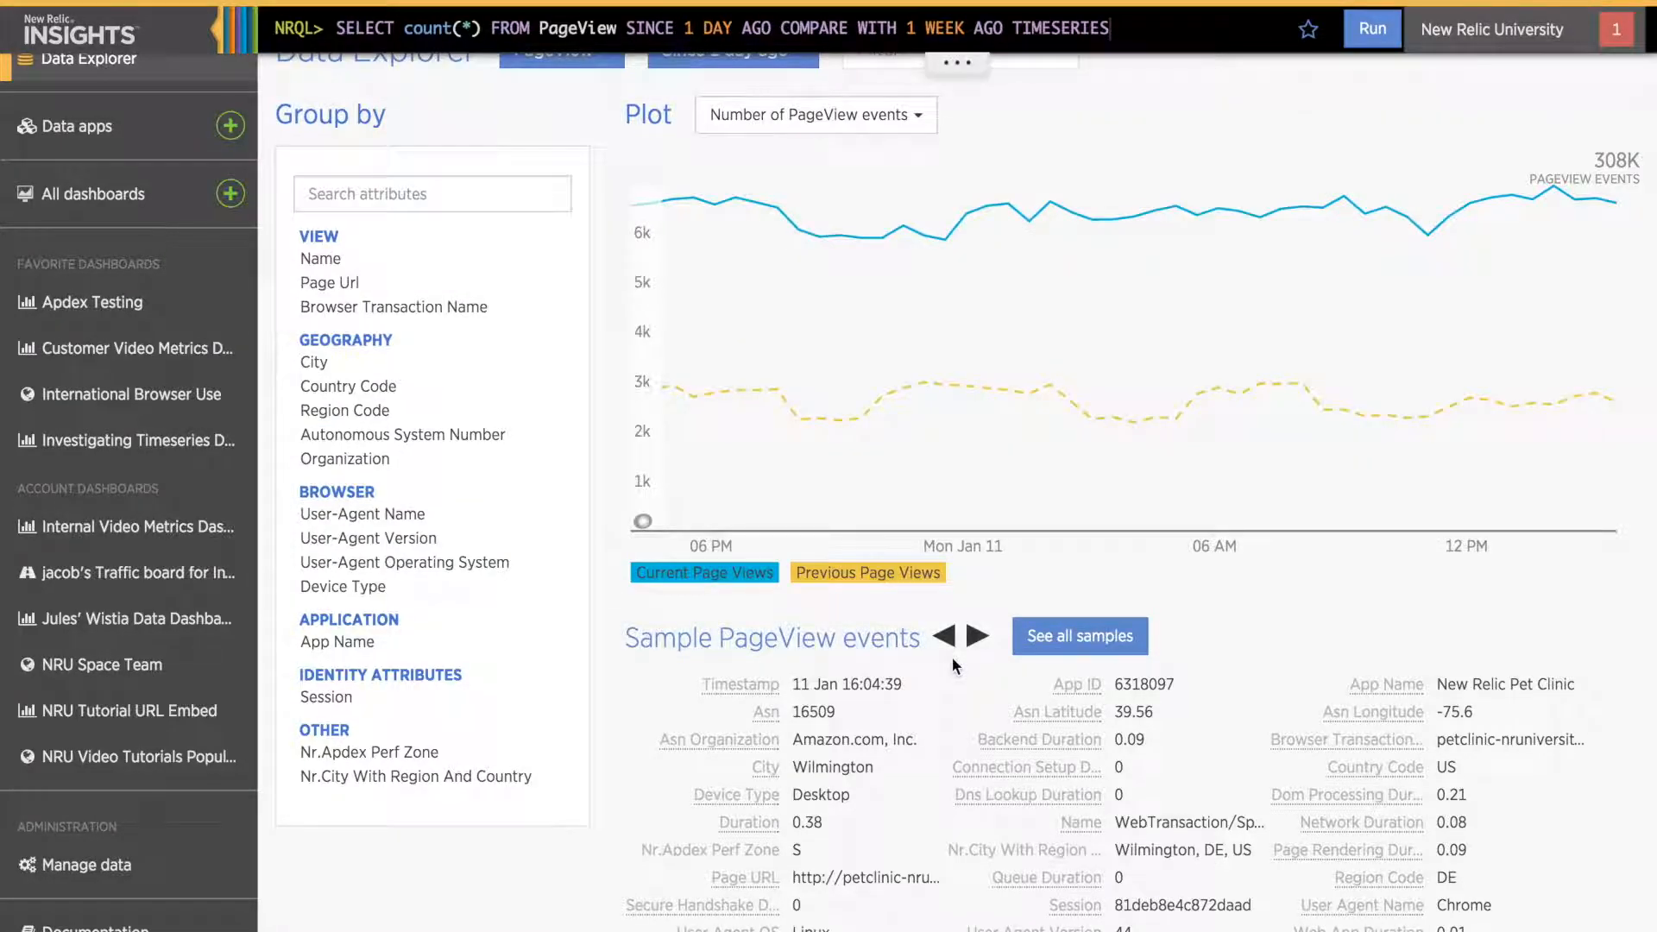
scroll(up, 3)
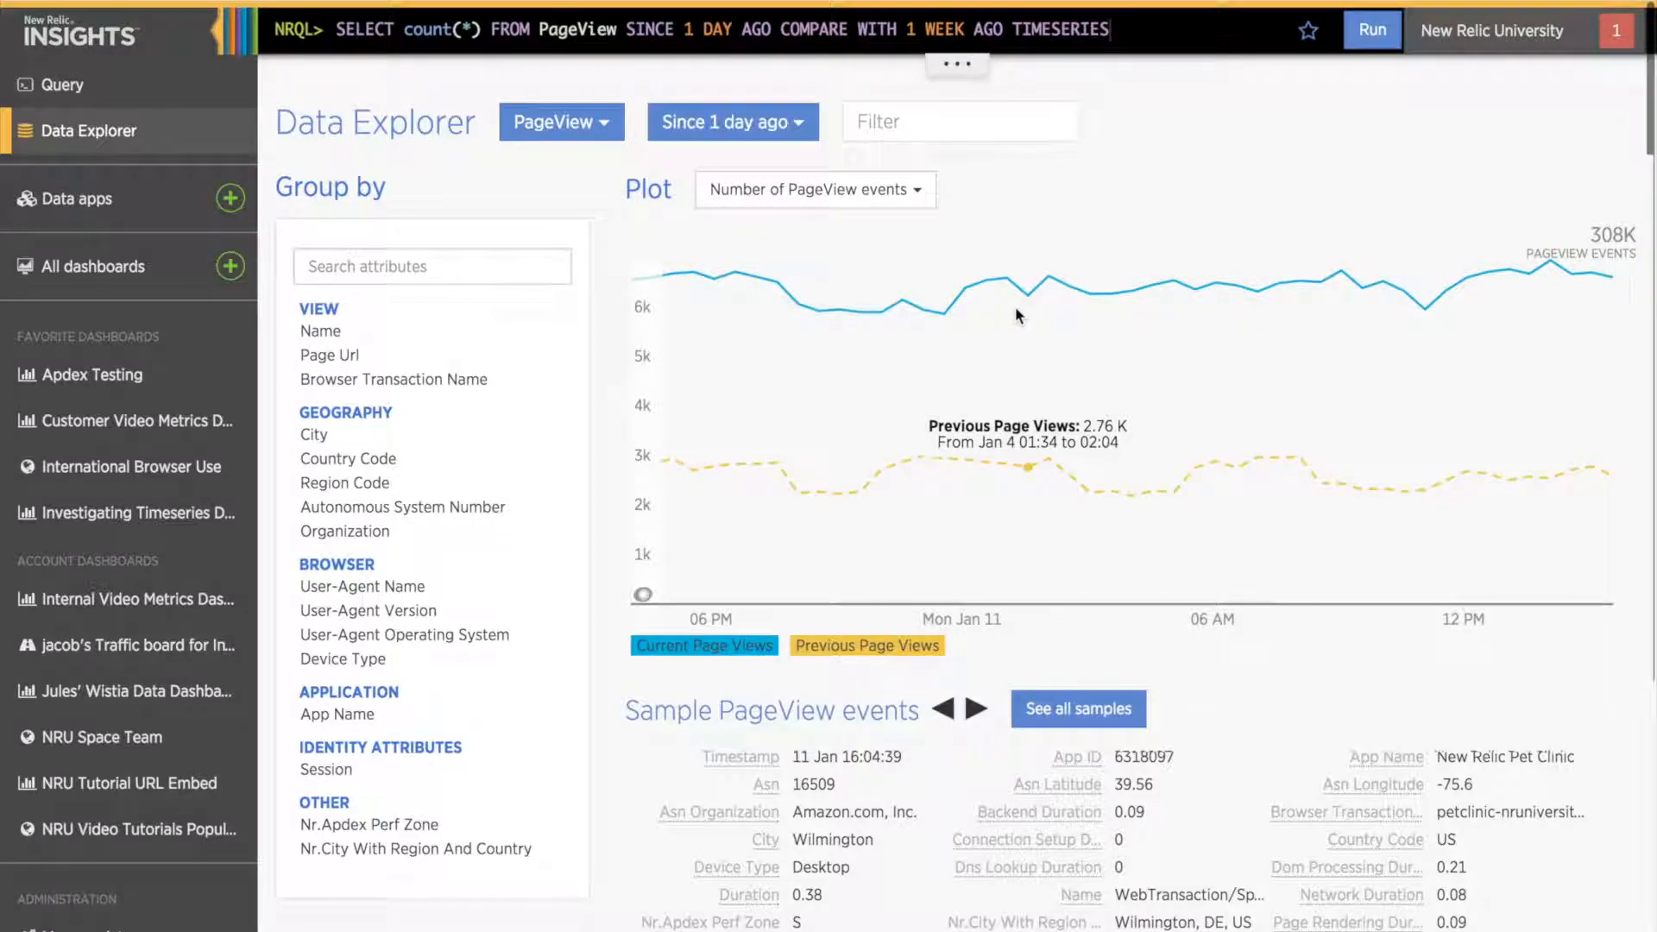
mouse_move(1056, 258)
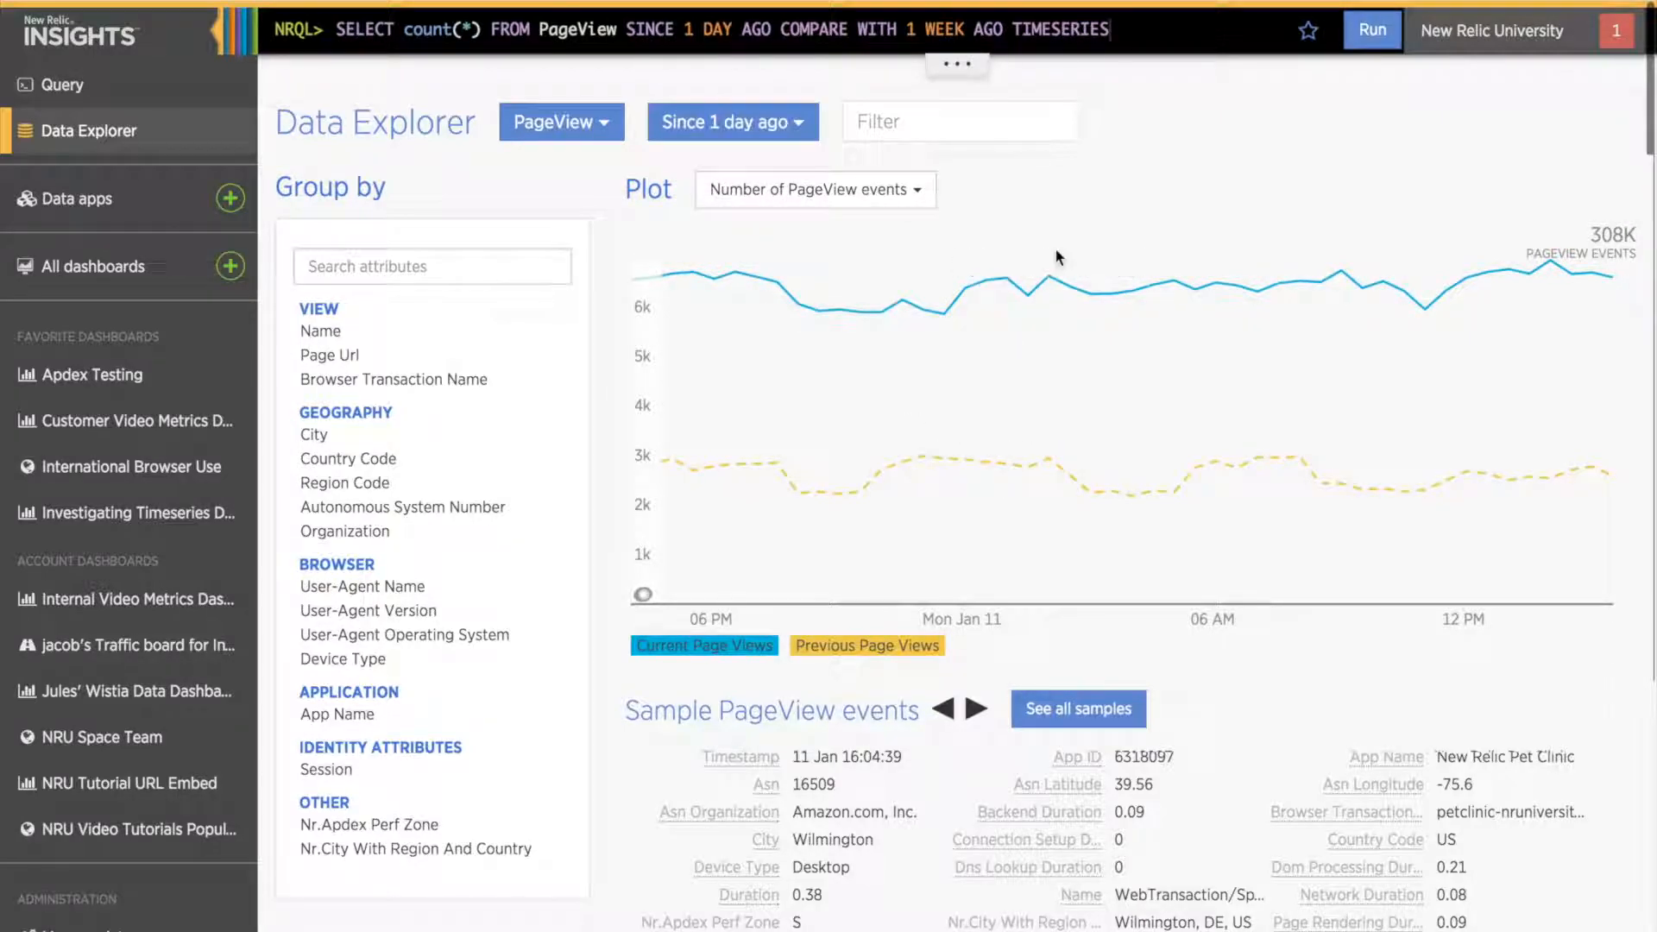
mouse_move(1062, 286)
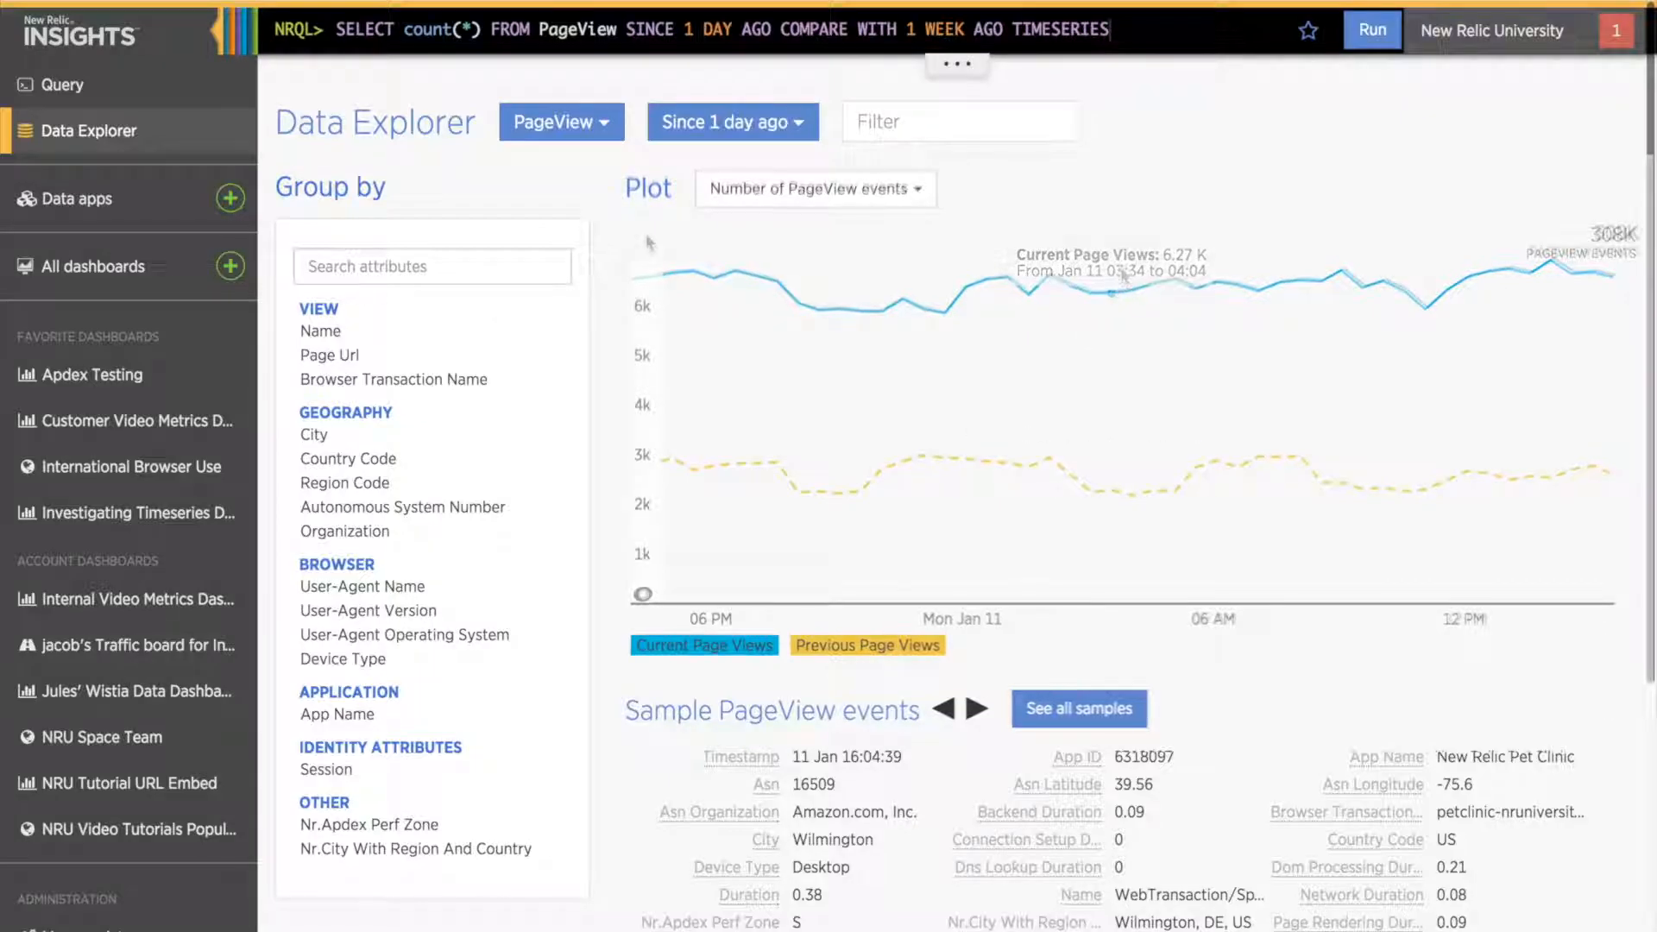
mouse_move(349, 330)
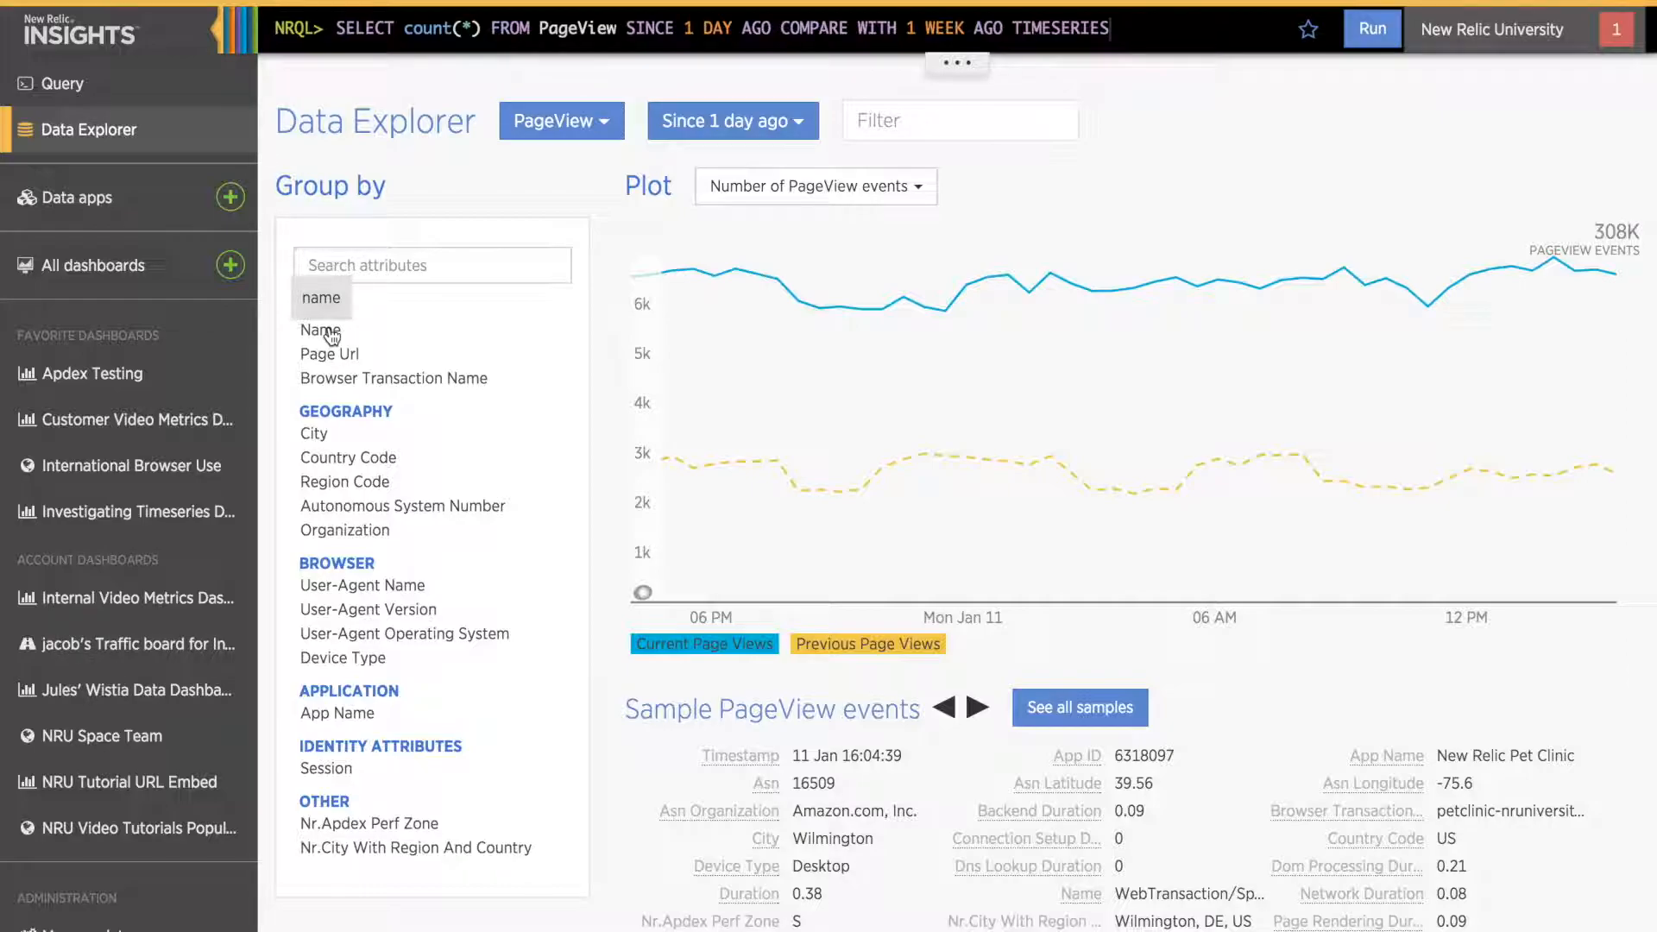
mouse_move(489, 333)
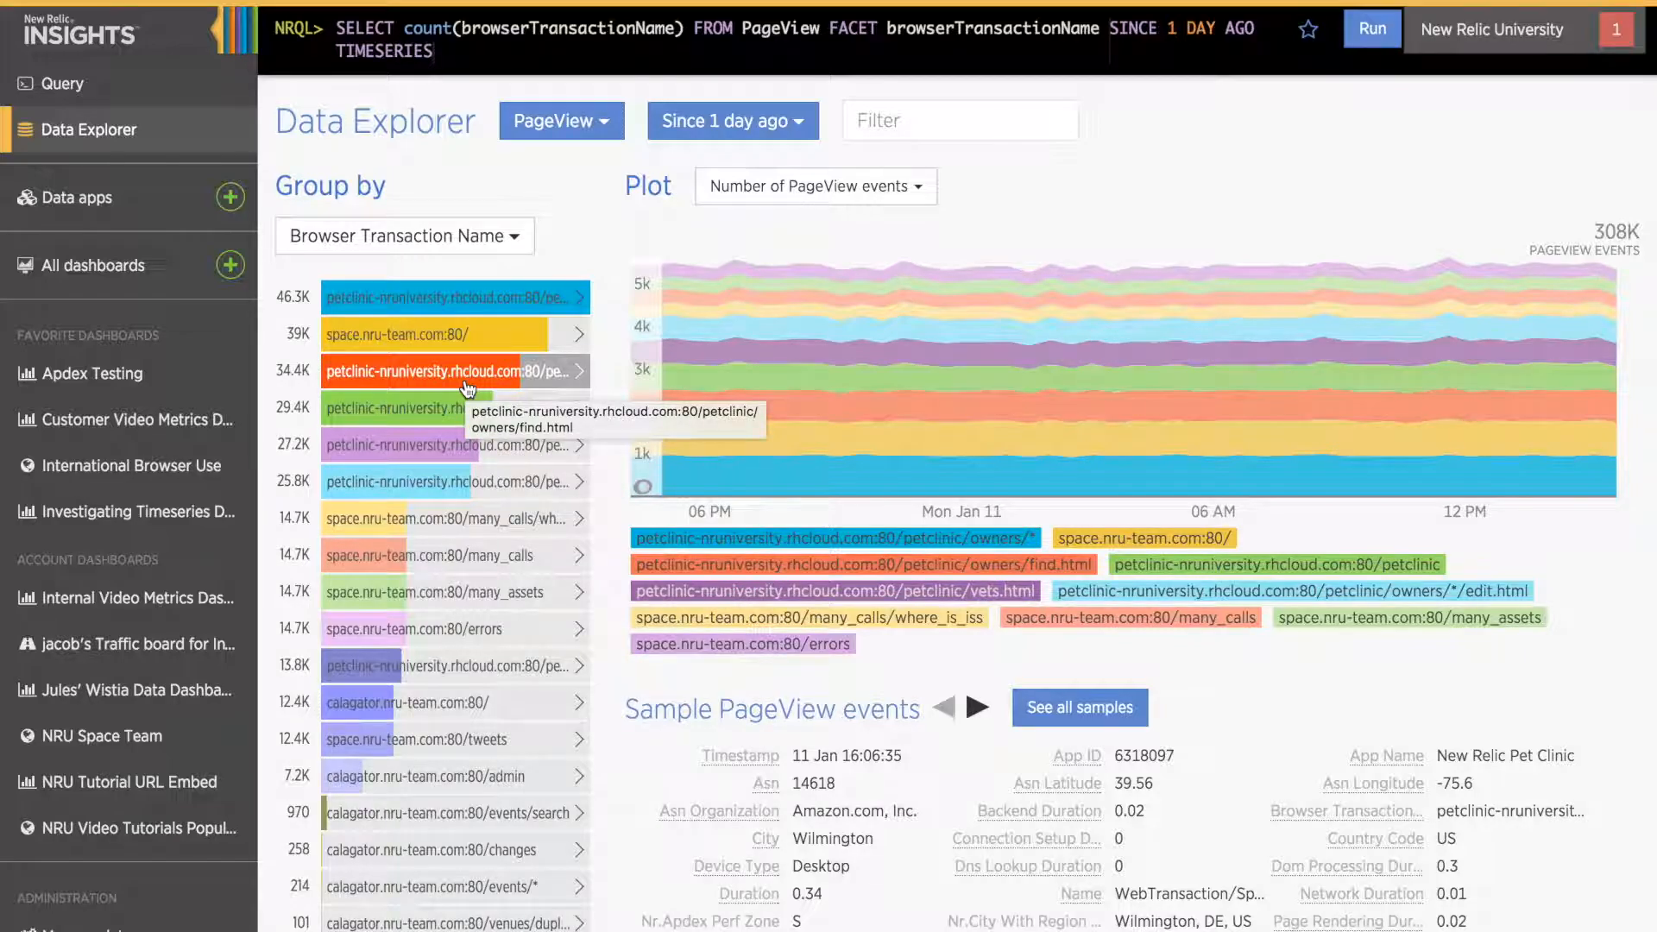
Step: Remove the Browser Transaction Name facet to chart total page views versus last week
click(404, 236)
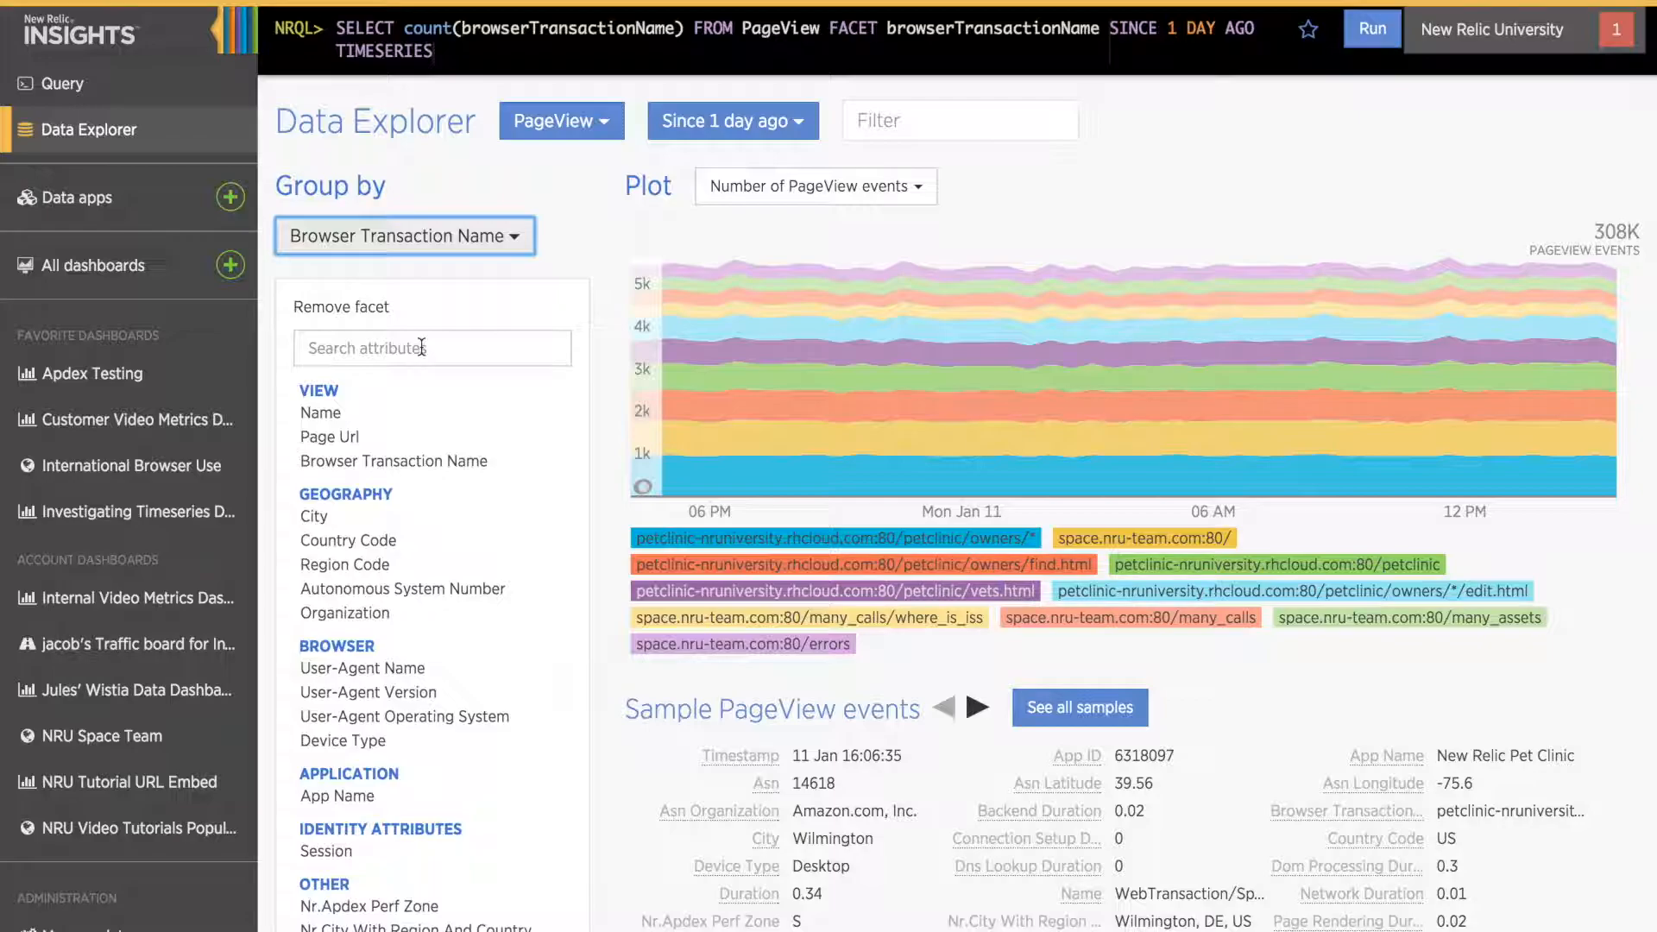
click(1371, 28)
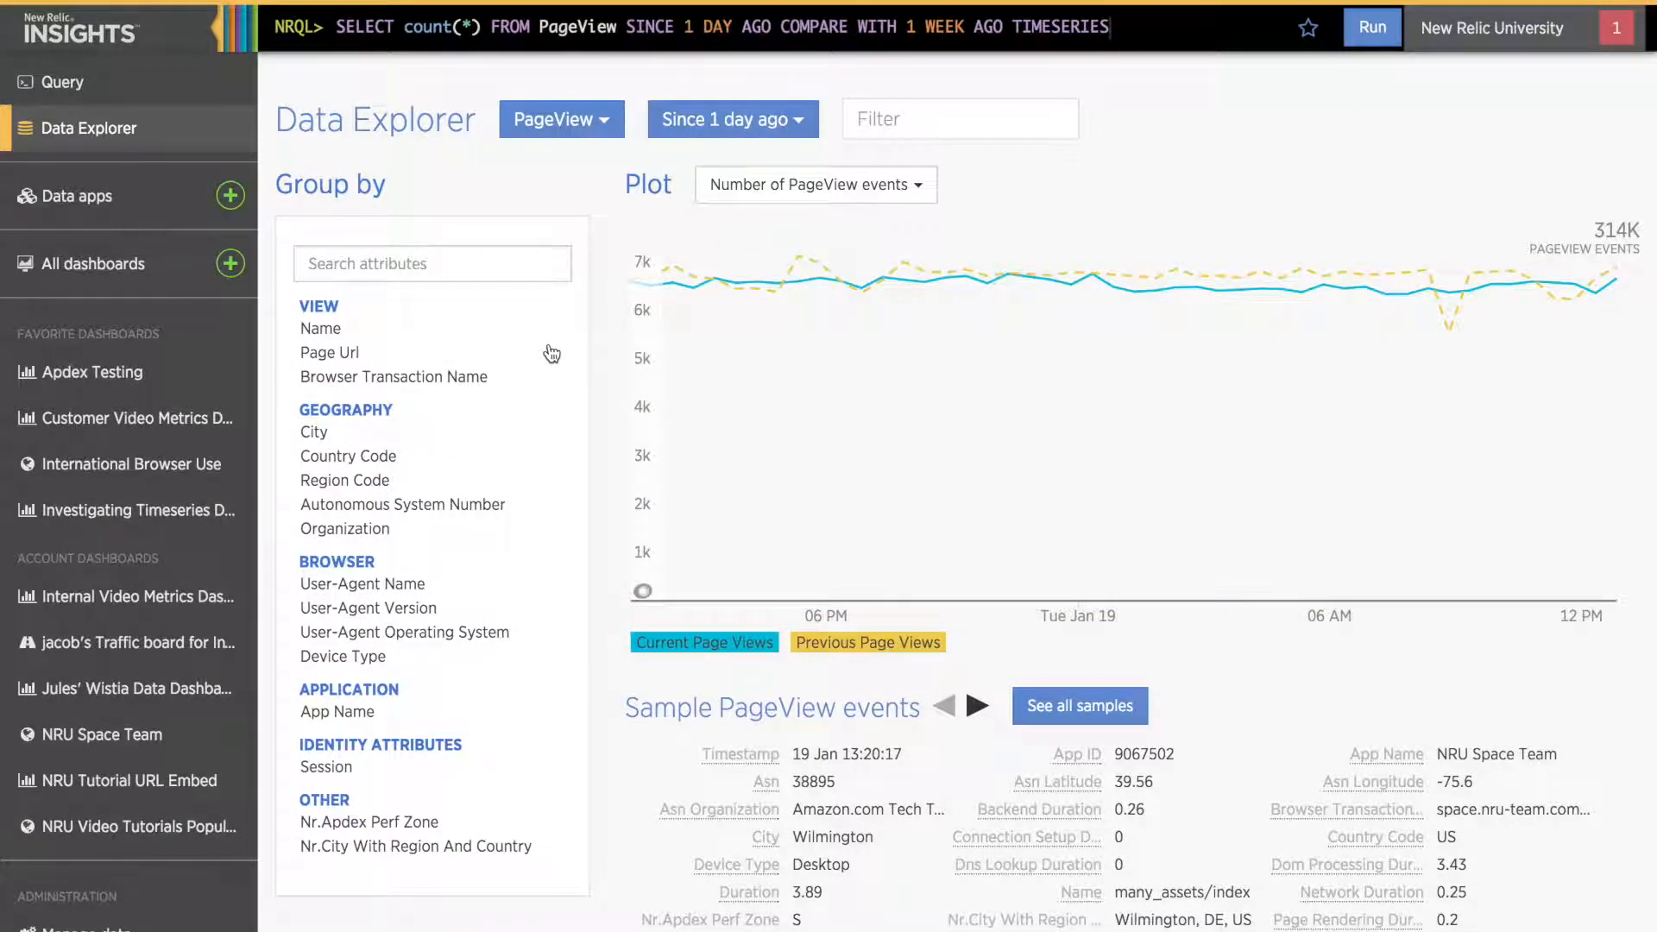
mouse_move(312, 433)
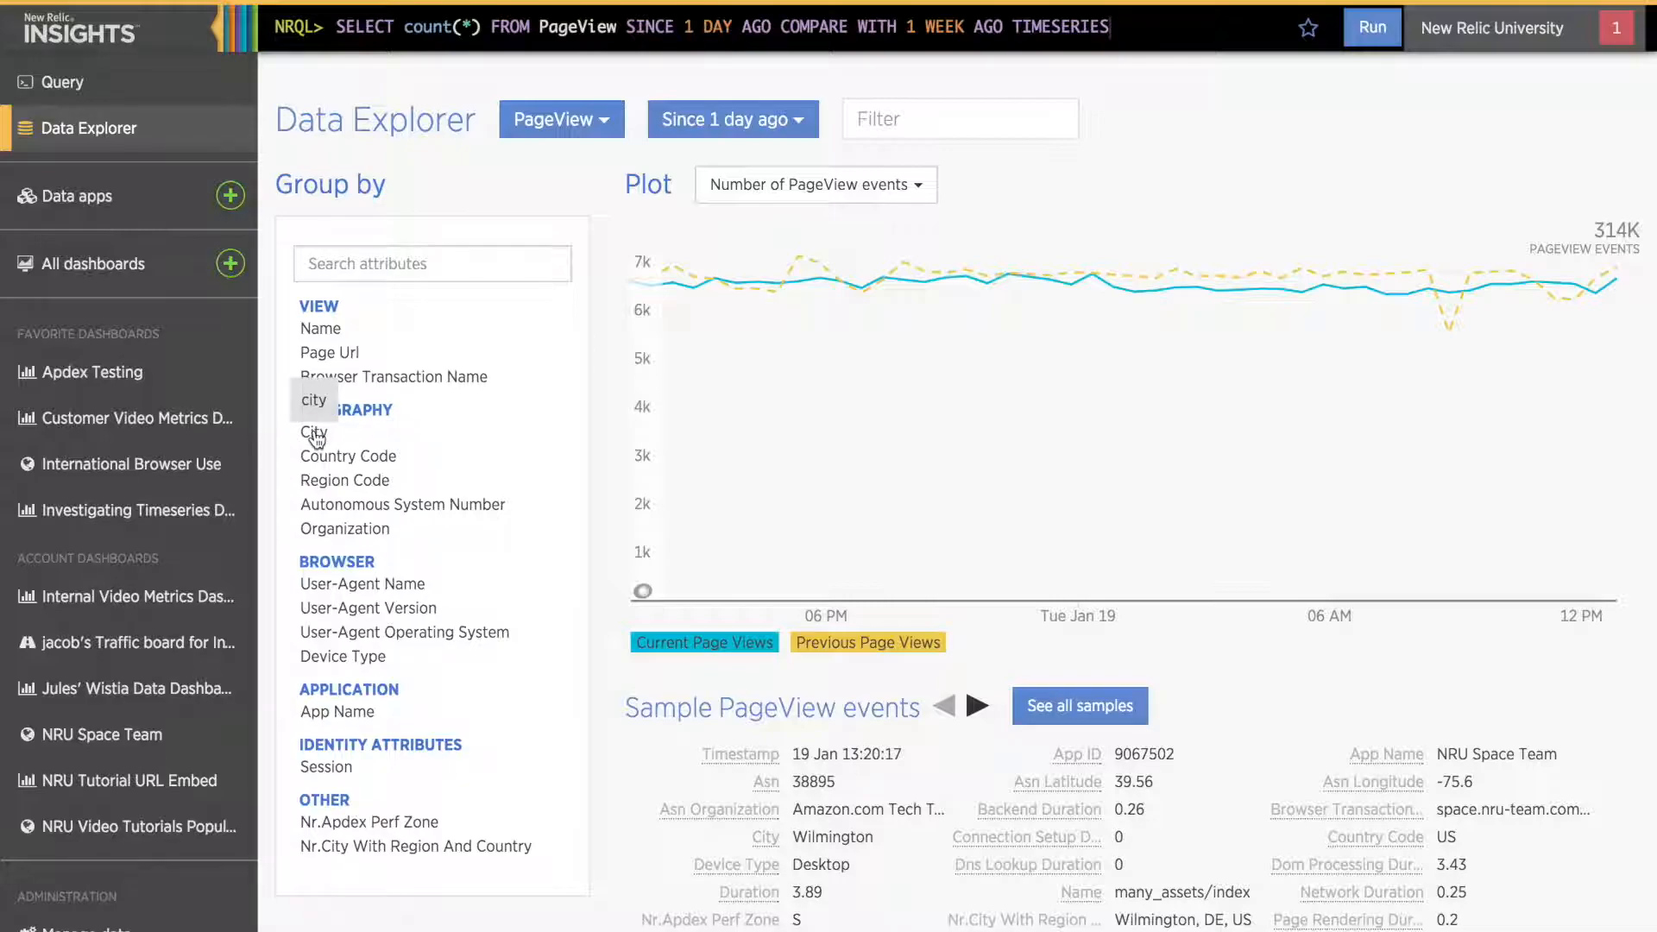
Step: Remove the City grouping and São Paulo filter, leaving past-hour page views by Page Url
click(311, 433)
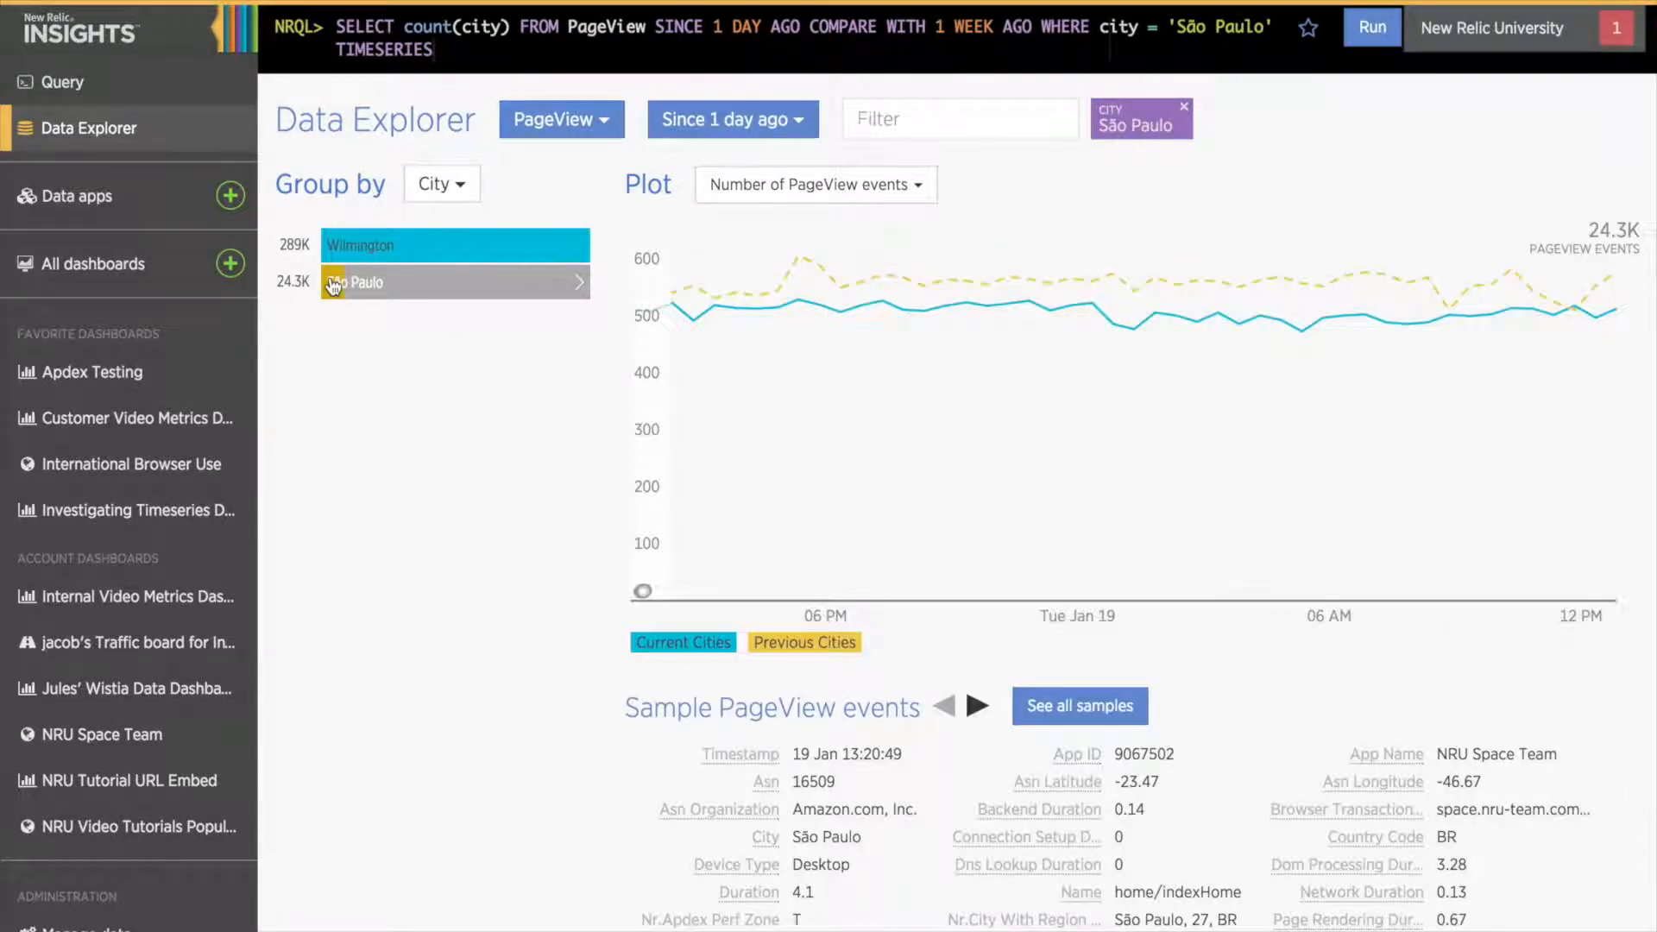
mouse_move(682, 642)
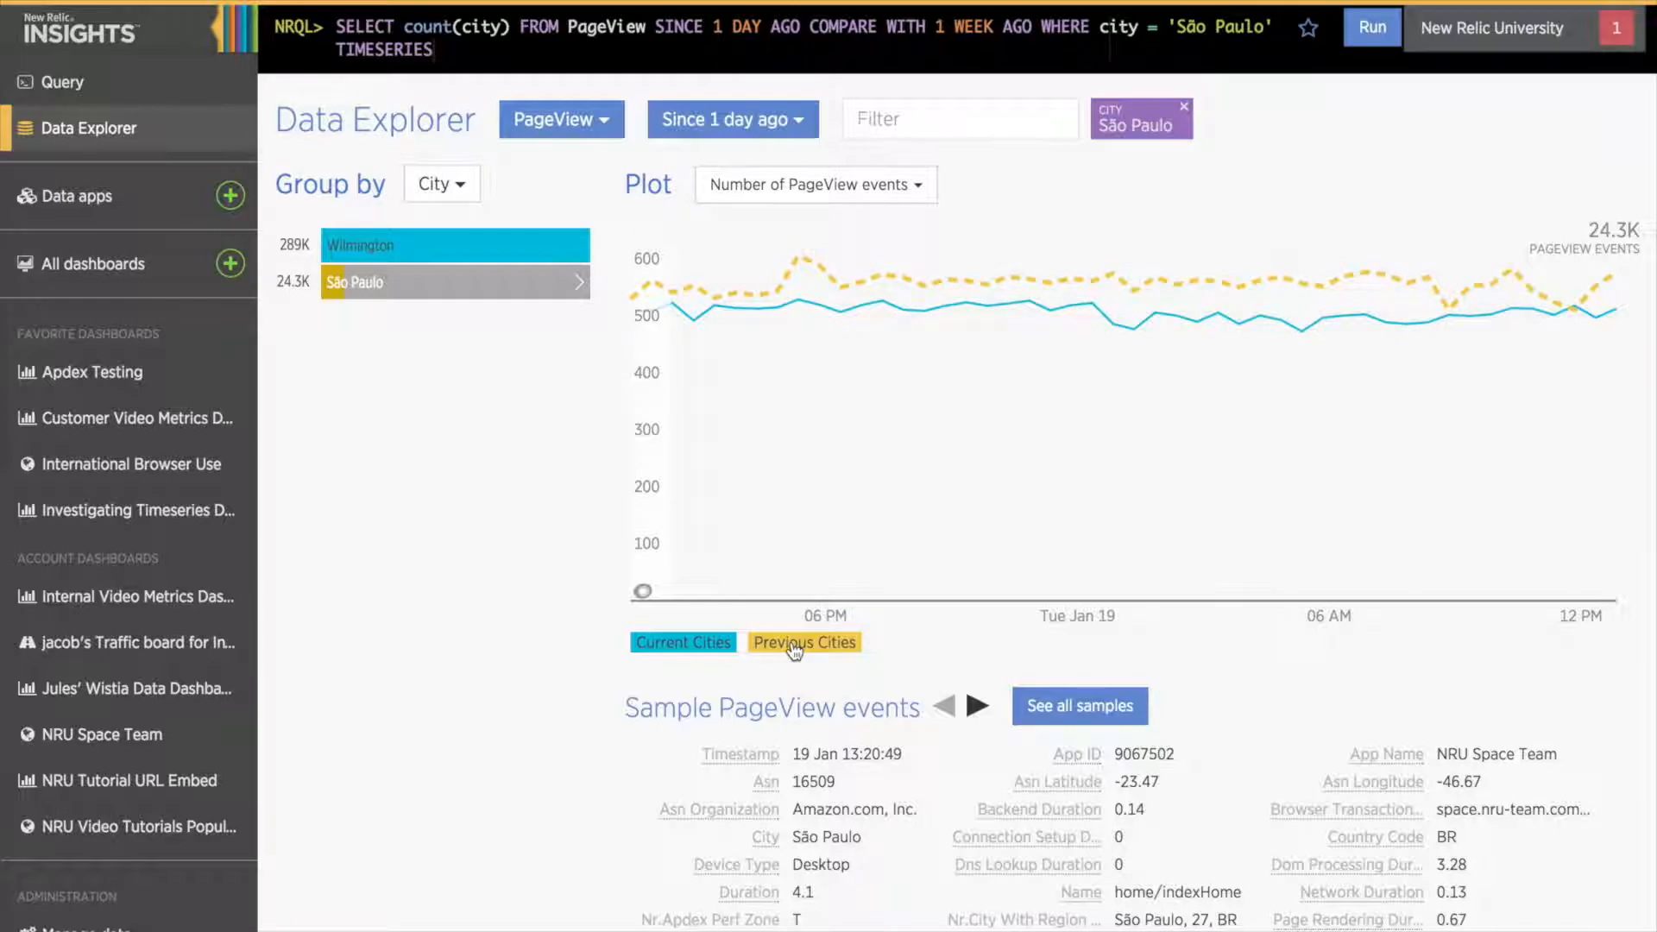
click(442, 183)
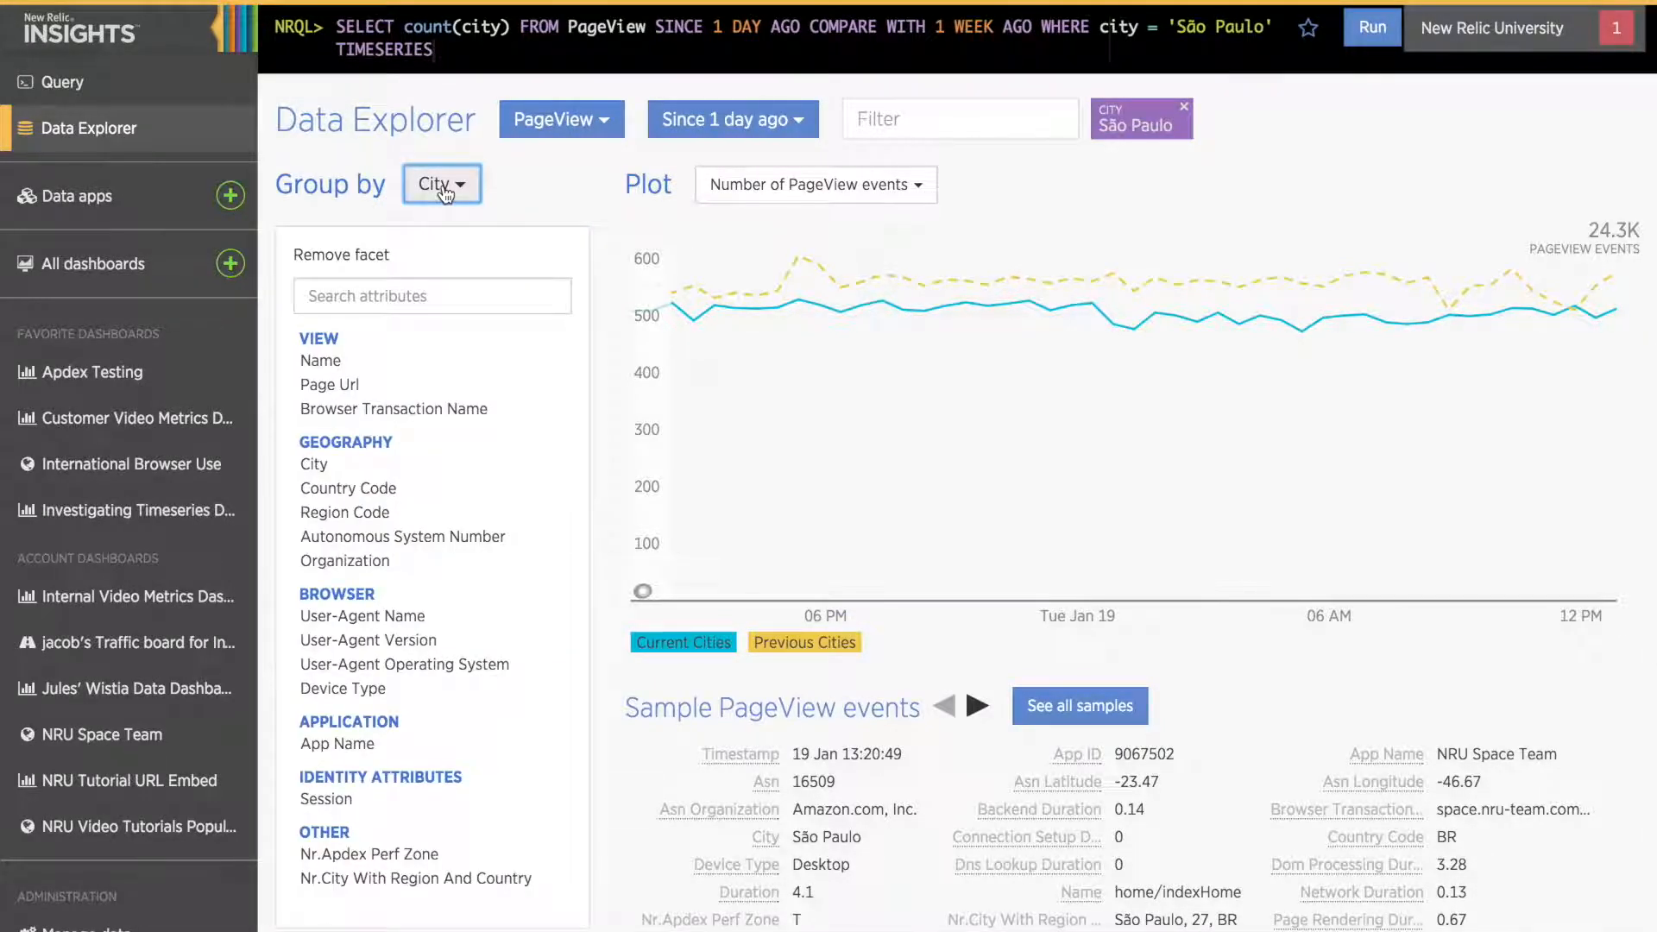
mouse_move(382, 272)
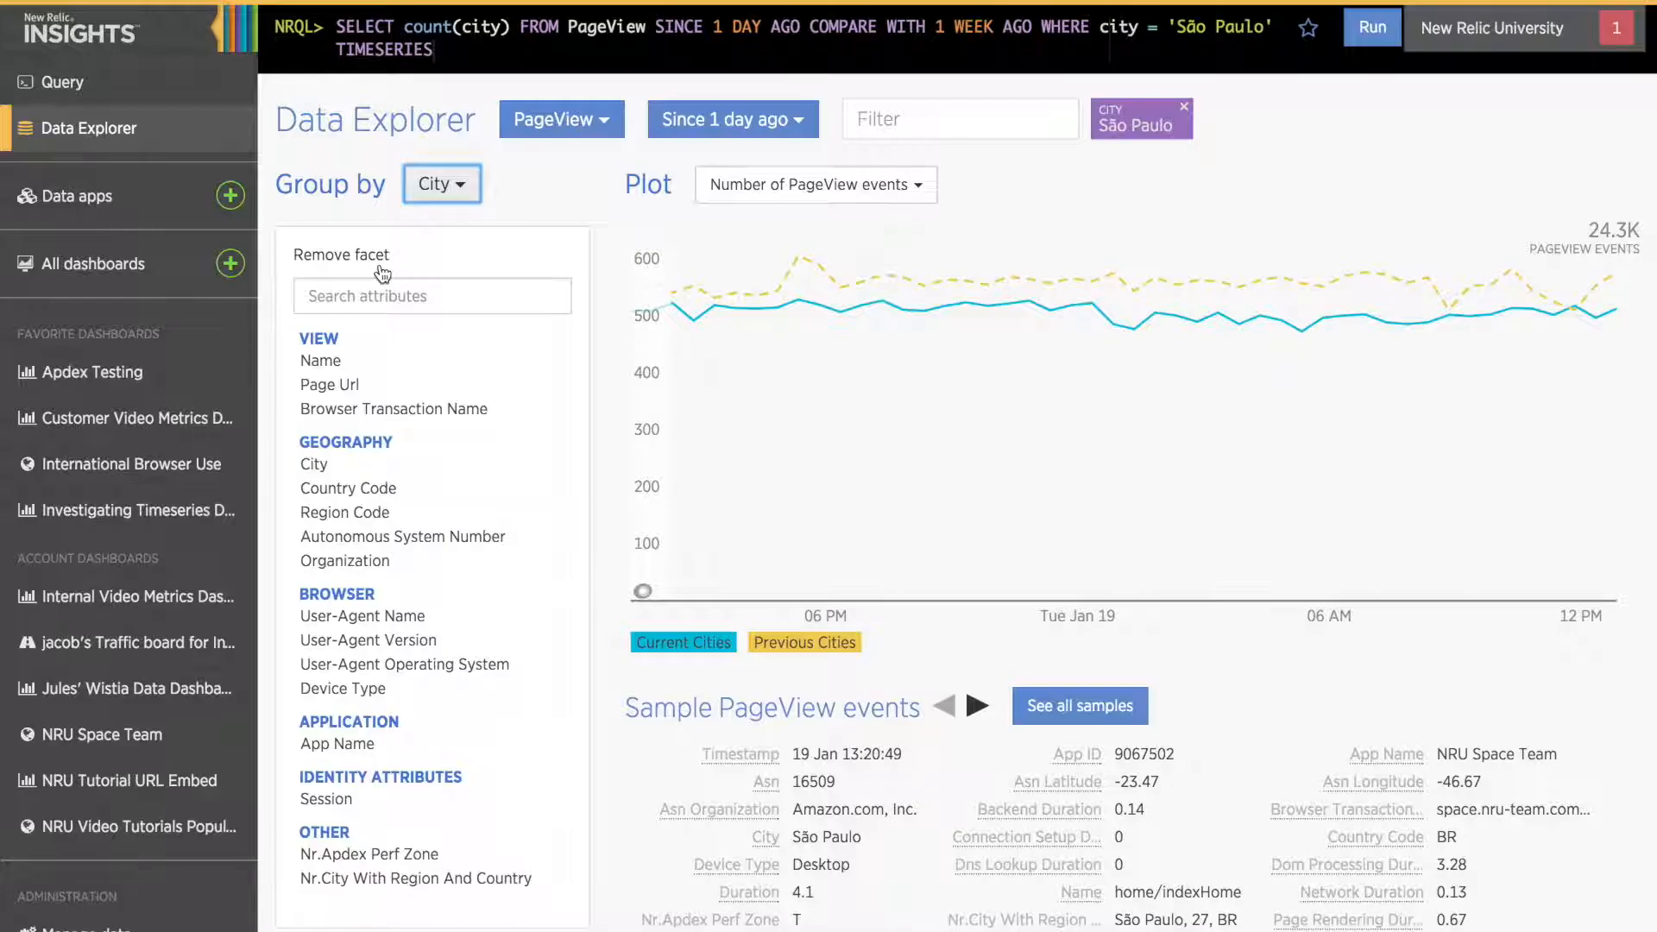
click(340, 253)
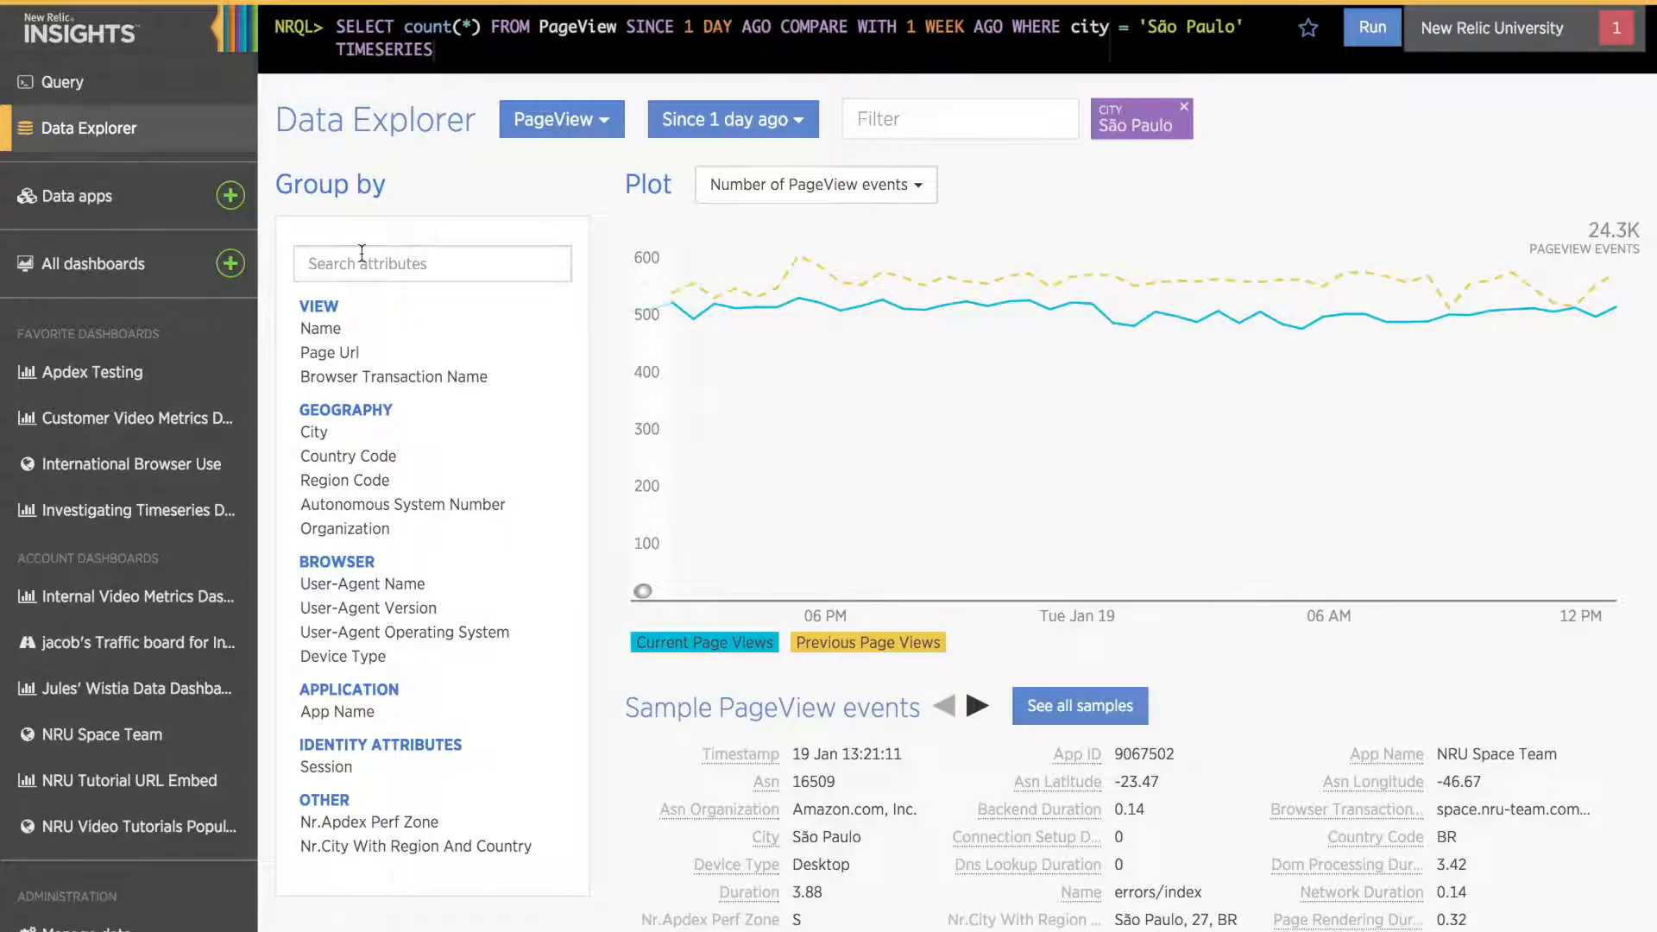
click(1180, 105)
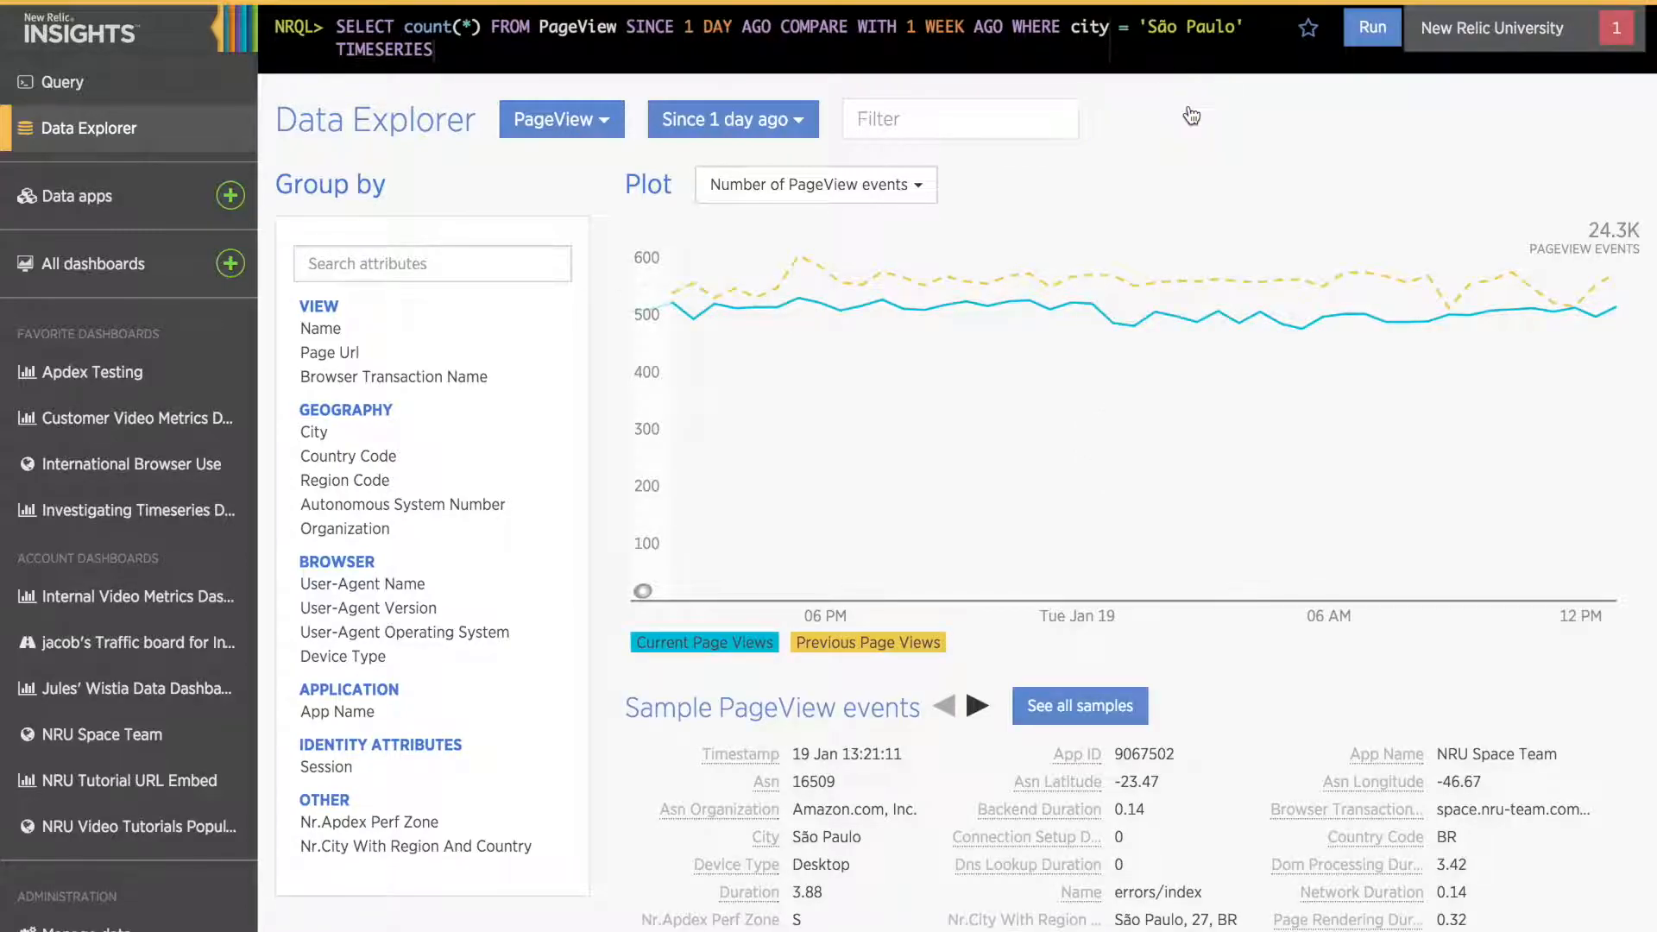
click(1370, 28)
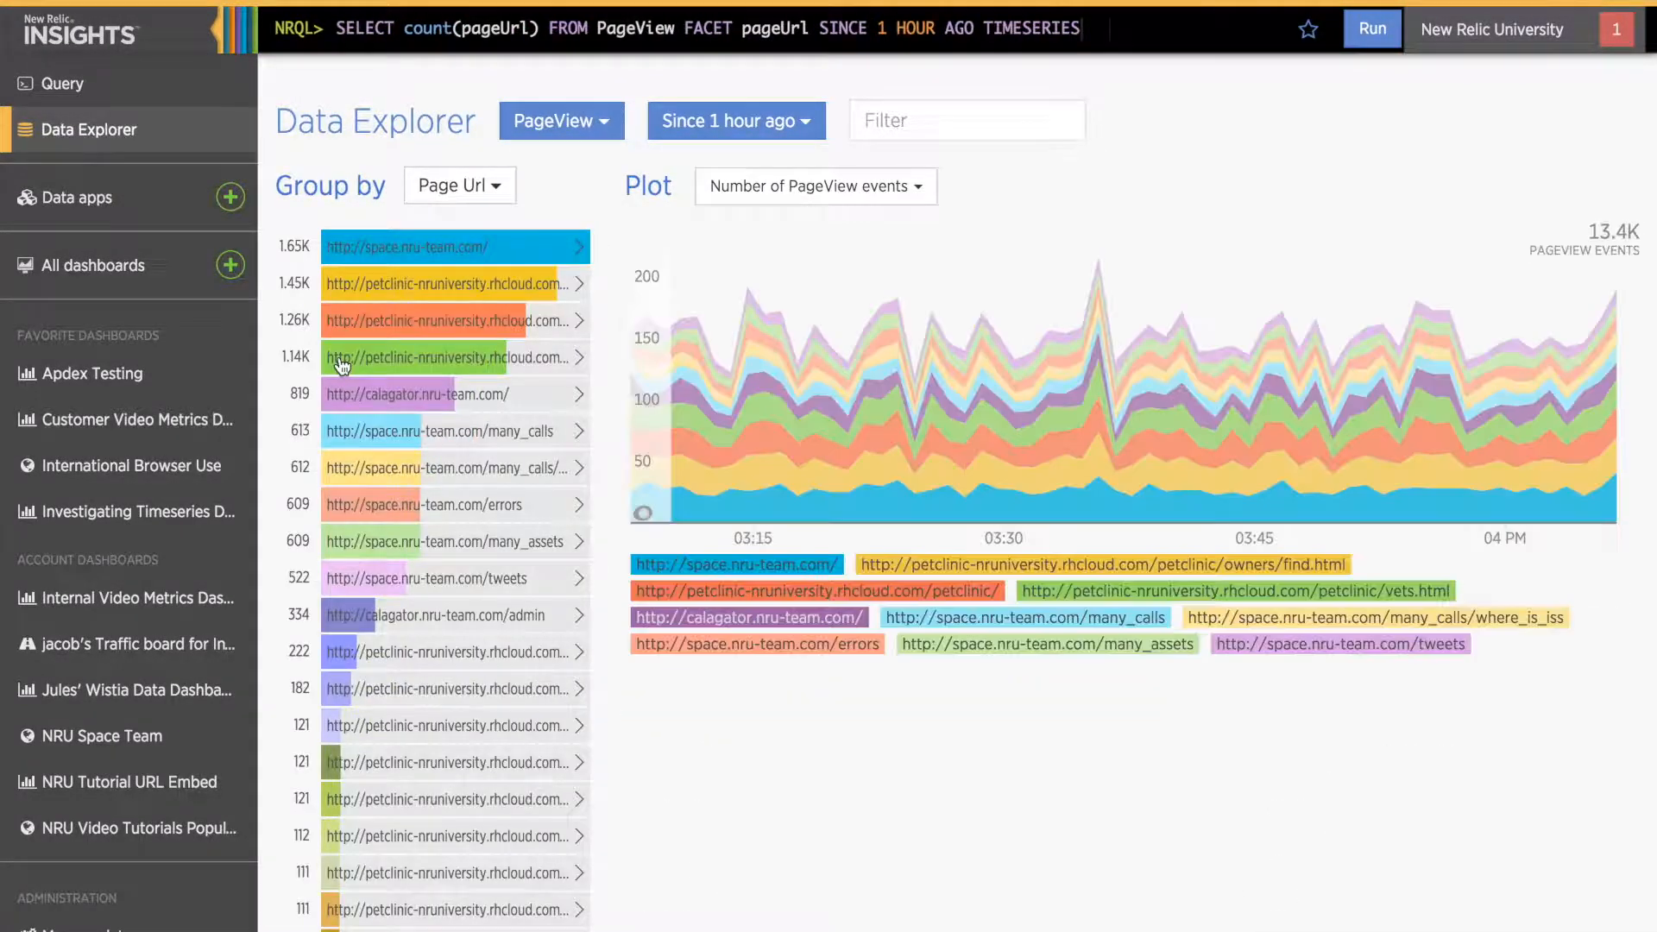
Step: Filter to the NRU Calagator Demo app, briefly adding then removing a Wilmington city filter
click(964, 119)
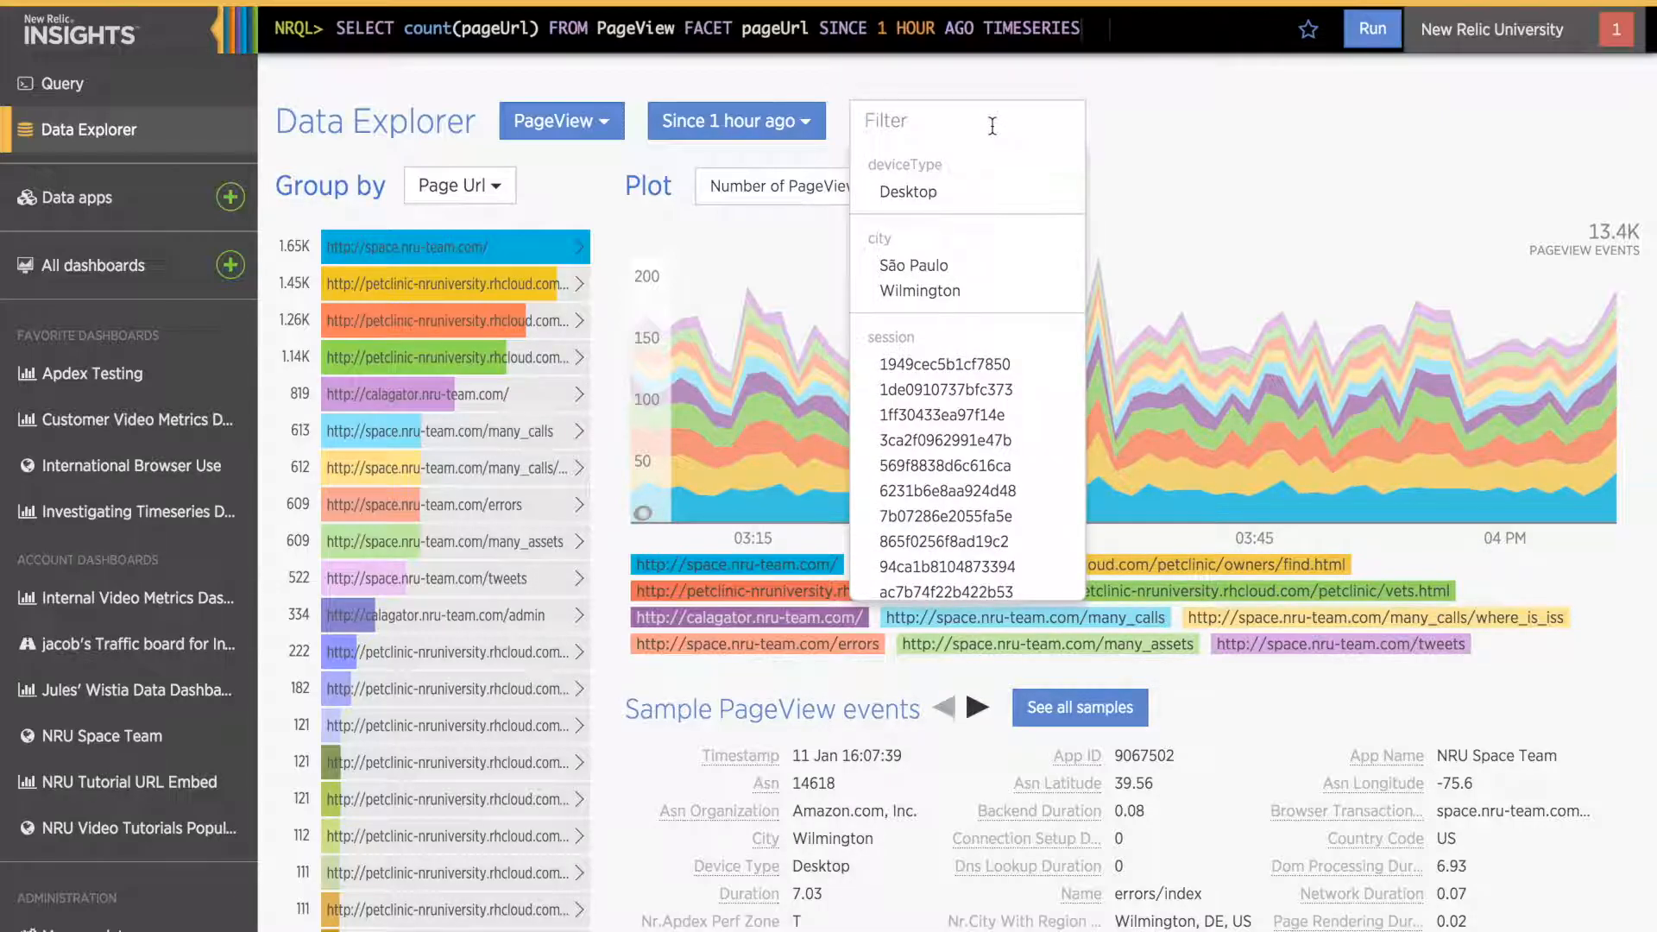
text(app na)
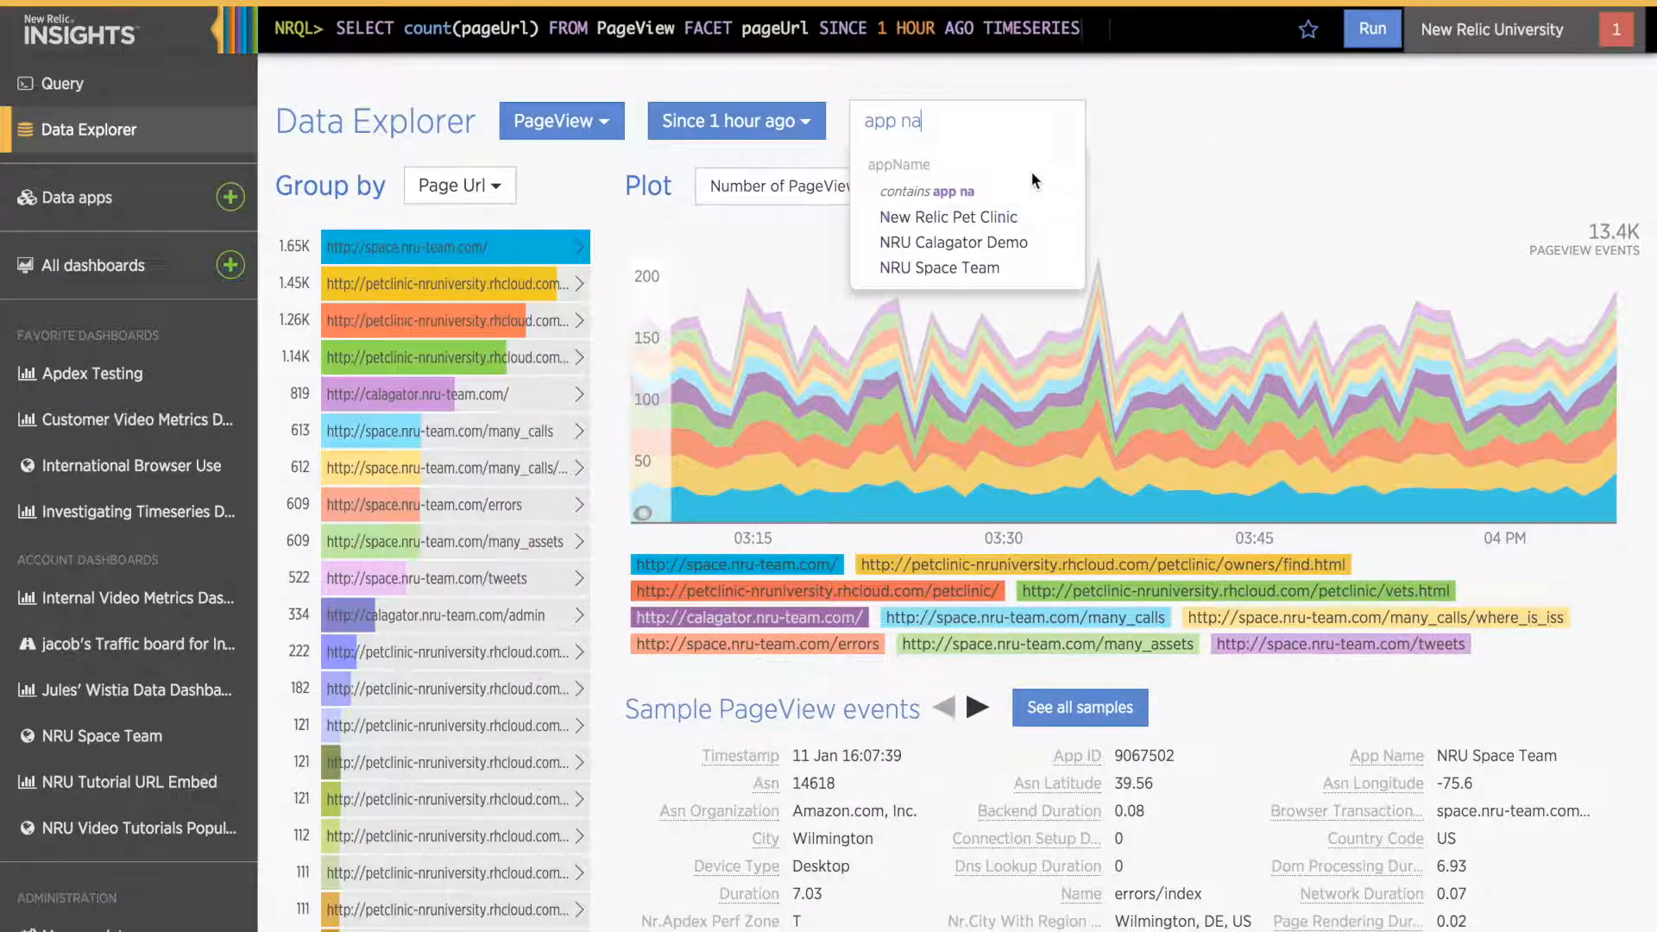
click(951, 241)
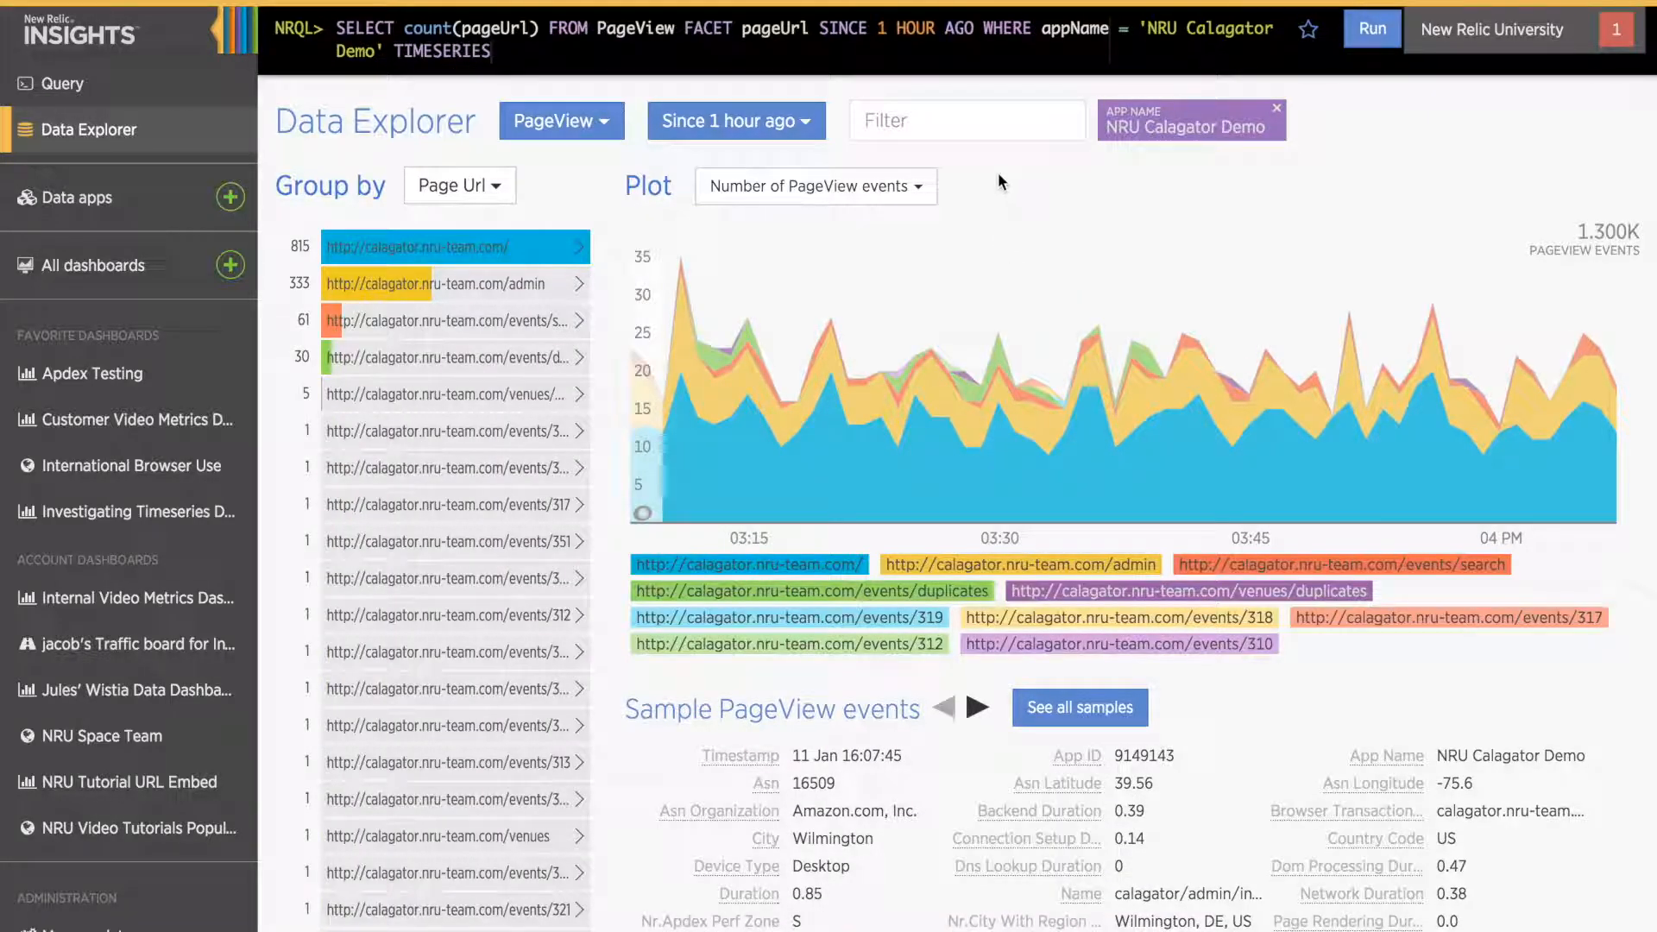
click(964, 119)
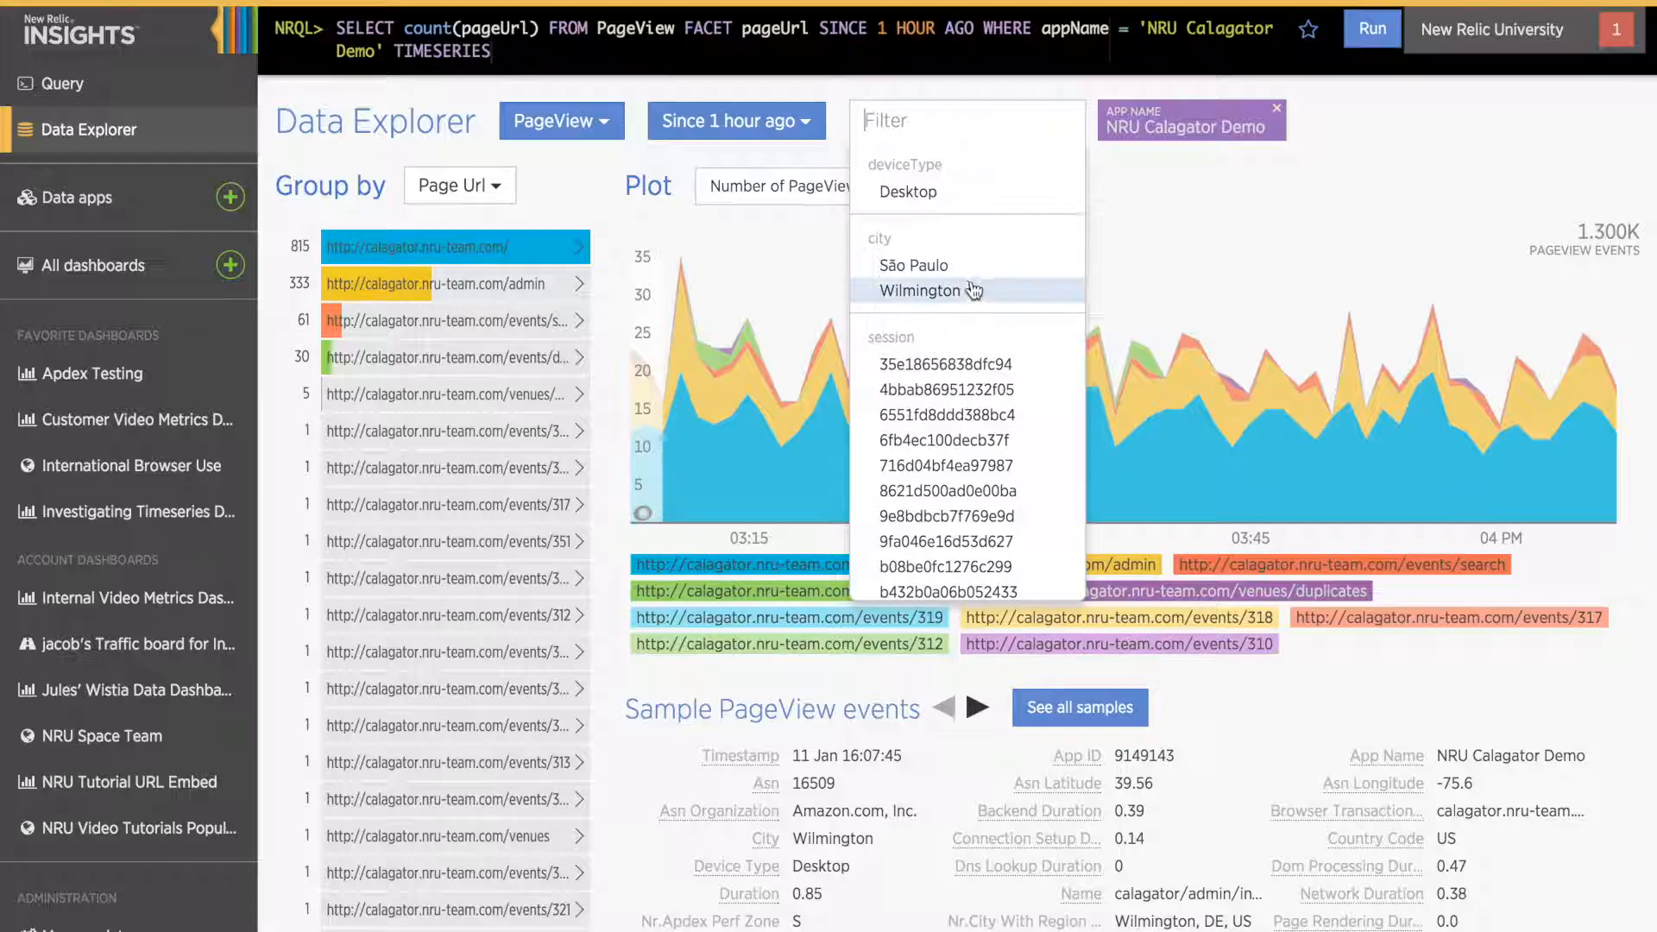
click(931, 291)
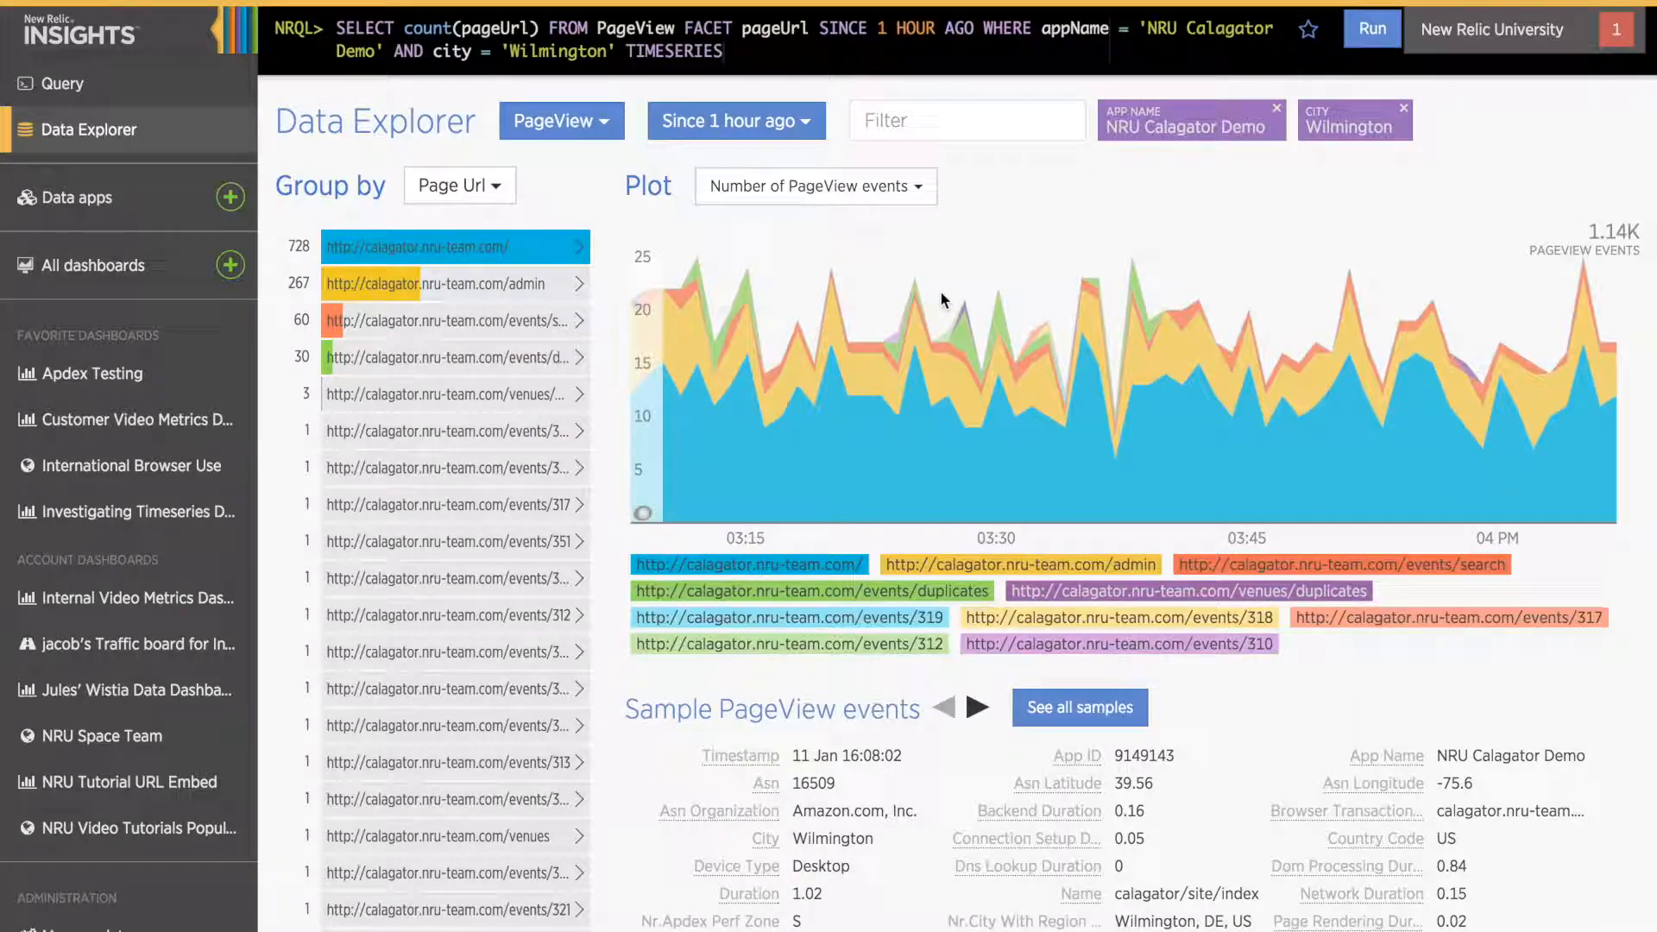
click(1399, 110)
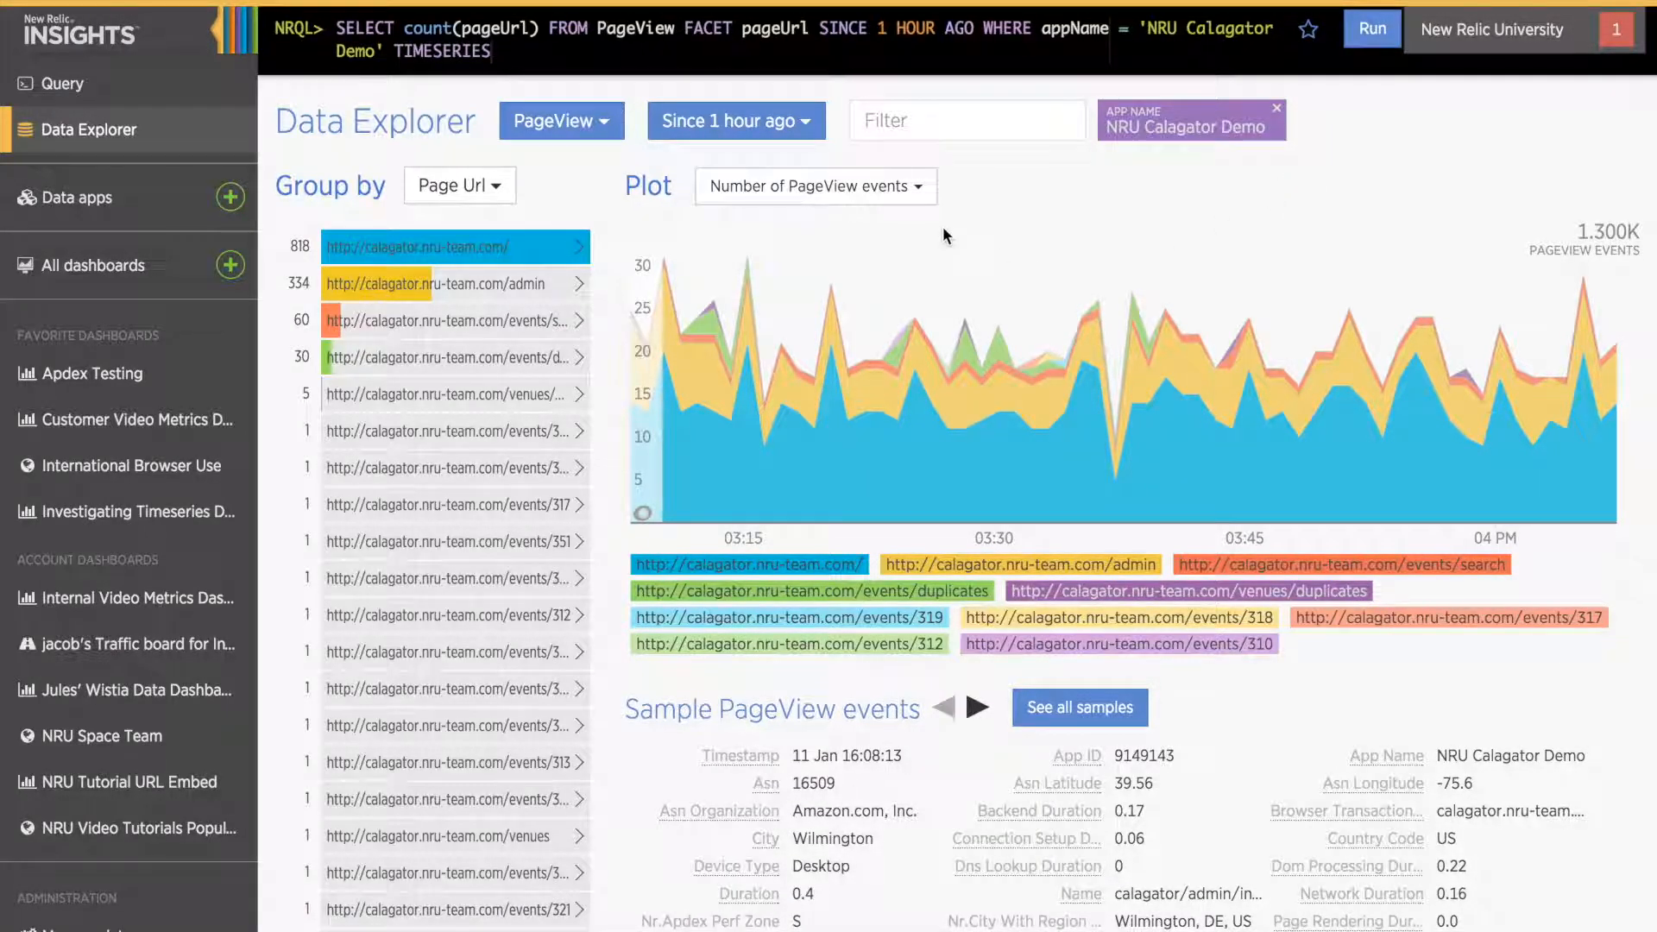
Step: Plot average Dom Processing Duration per page, then switch the plot to unique Asn count
click(815, 187)
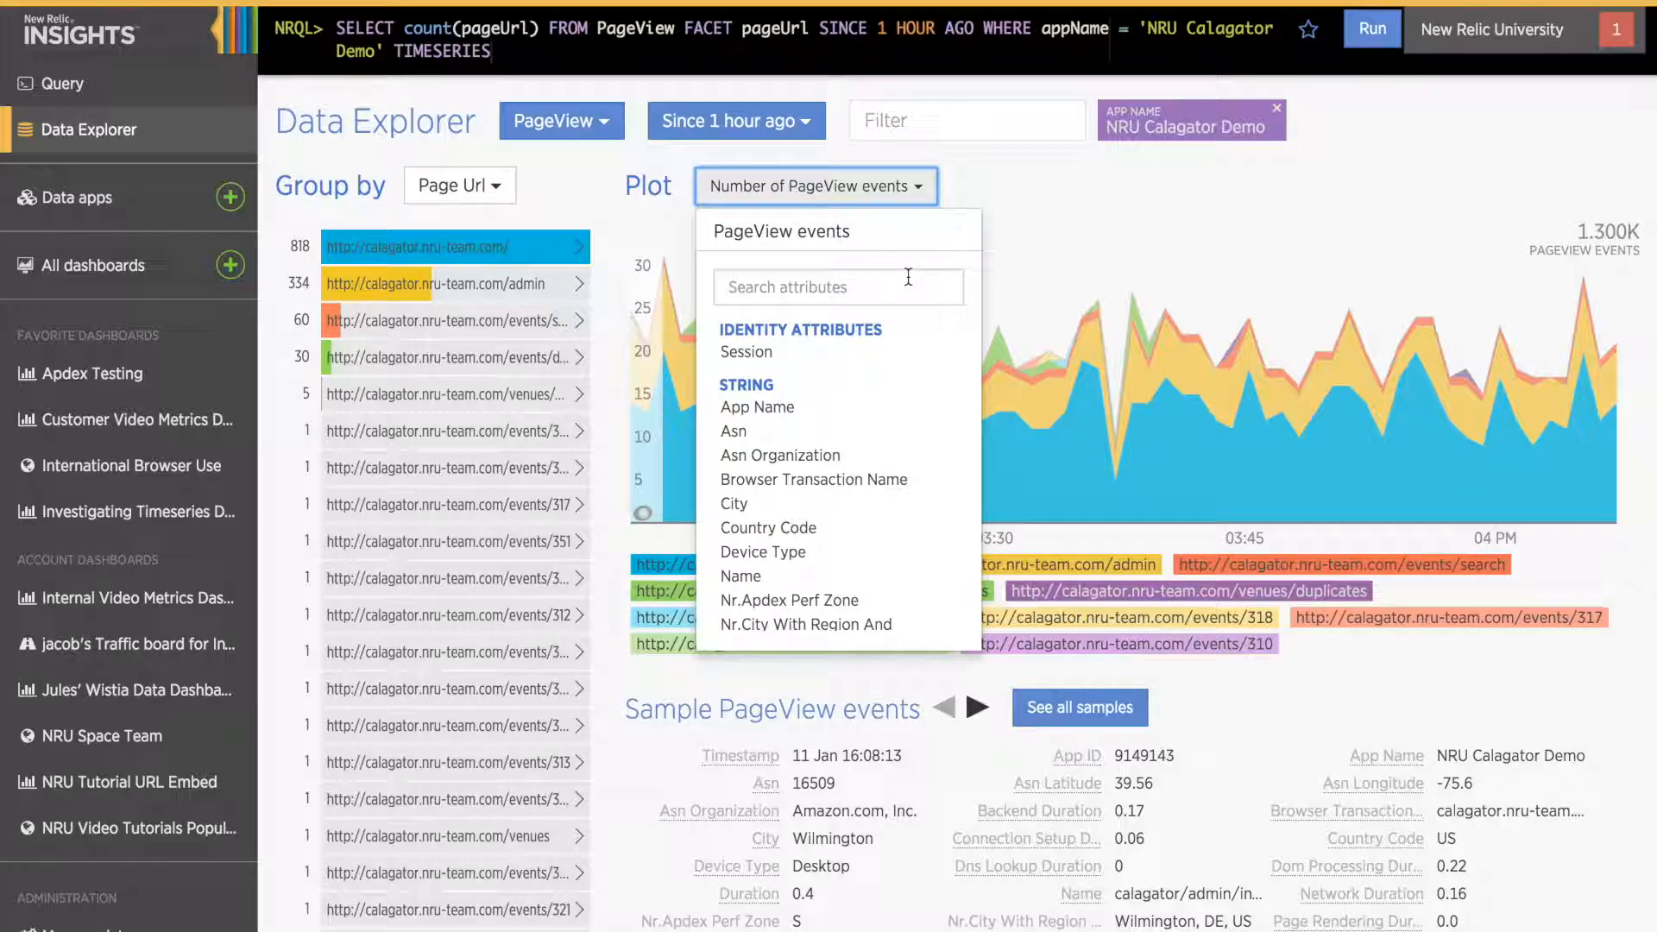
scroll(down, 3)
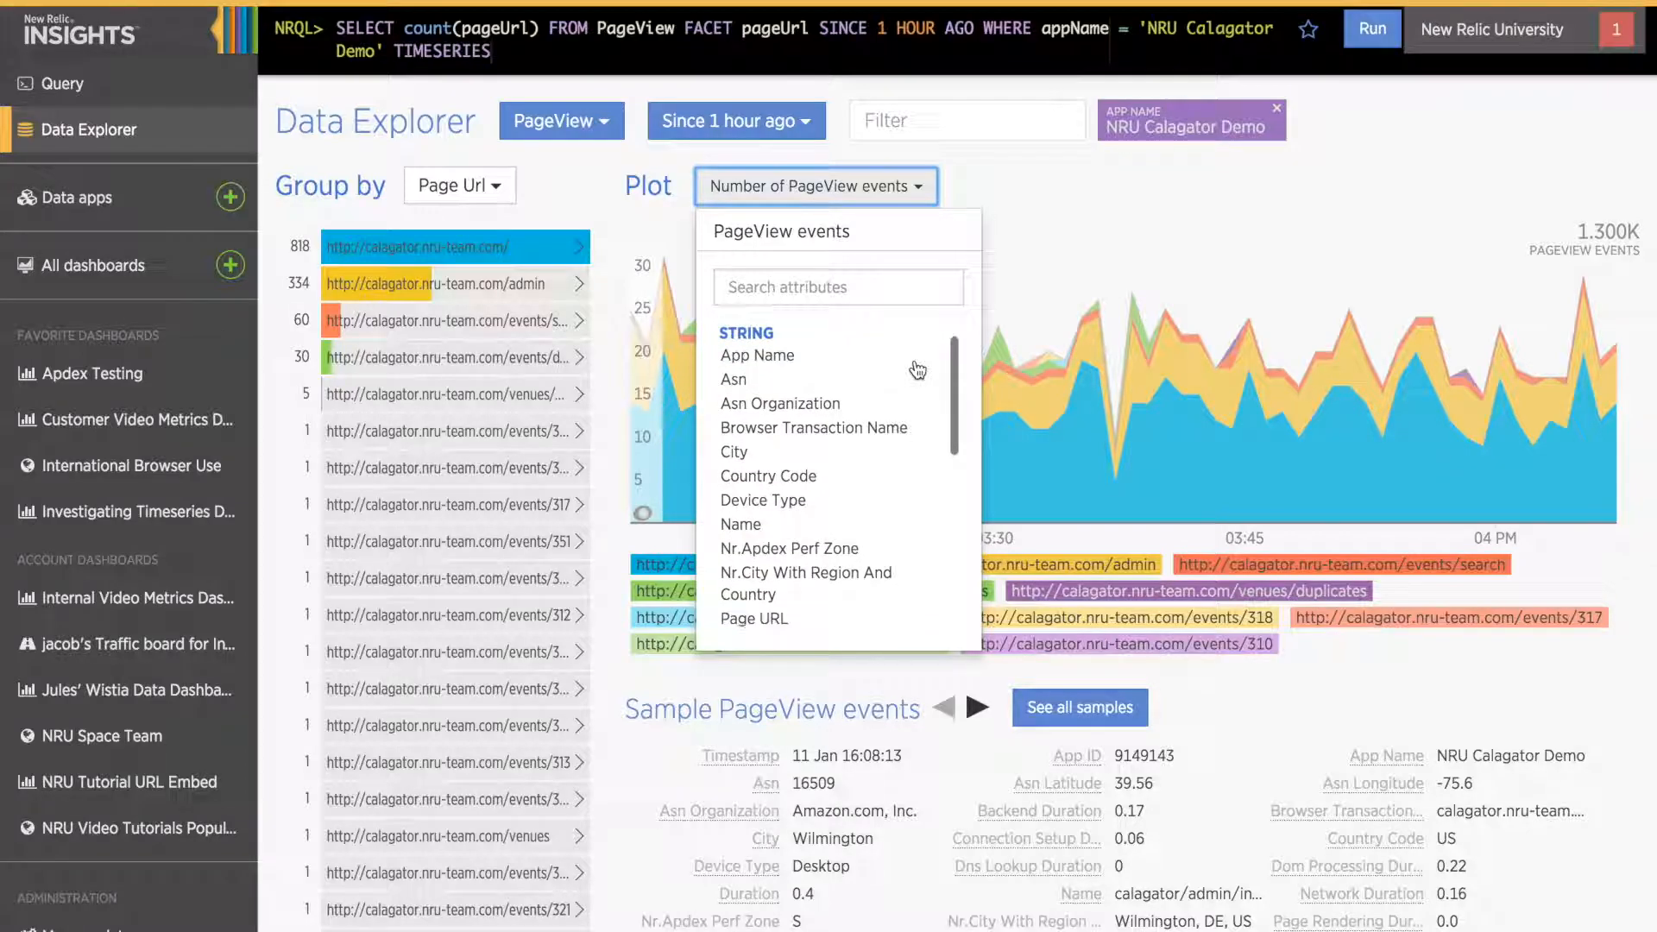
scroll(down, 3)
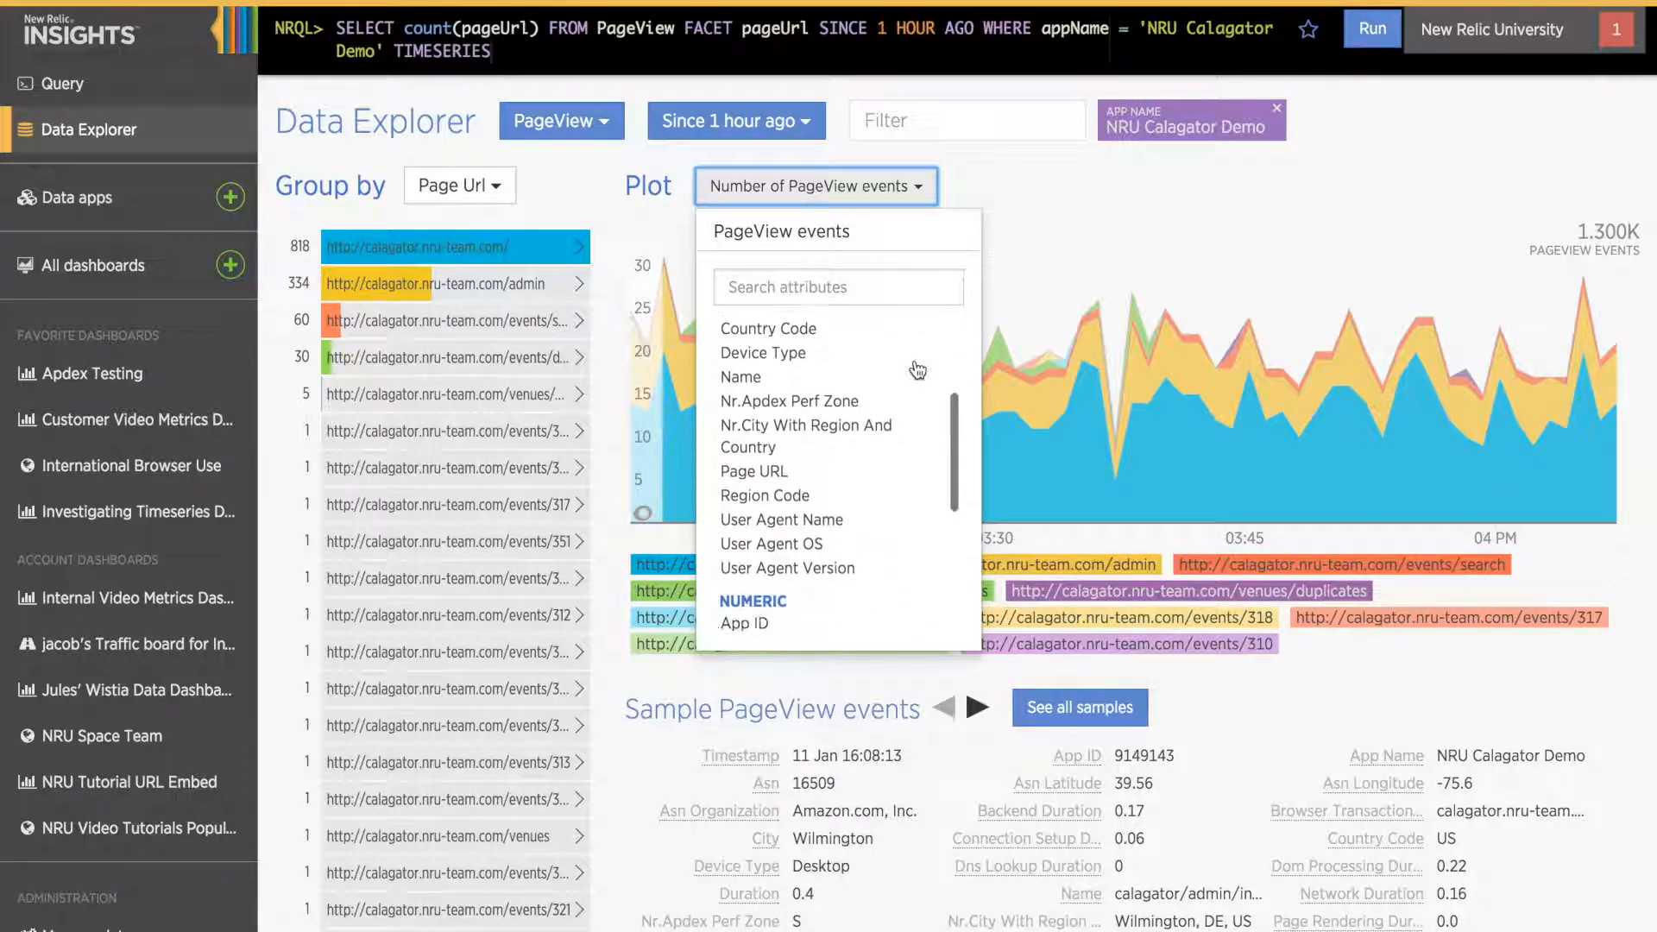
scroll(down, 3)
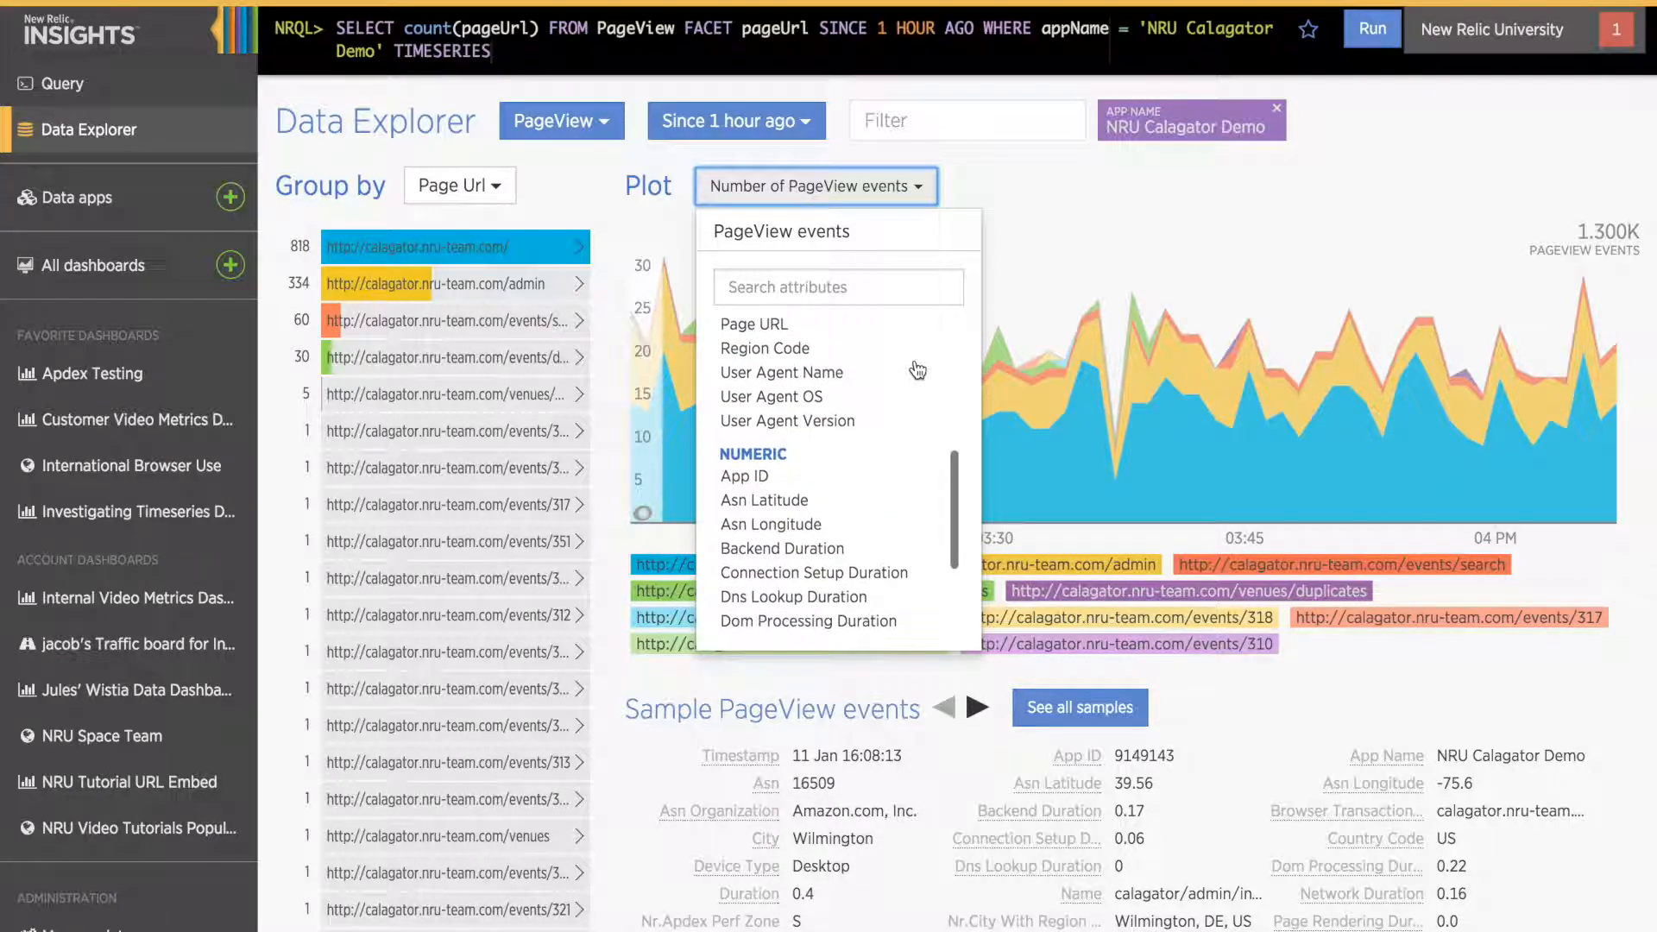
scroll(down, 3)
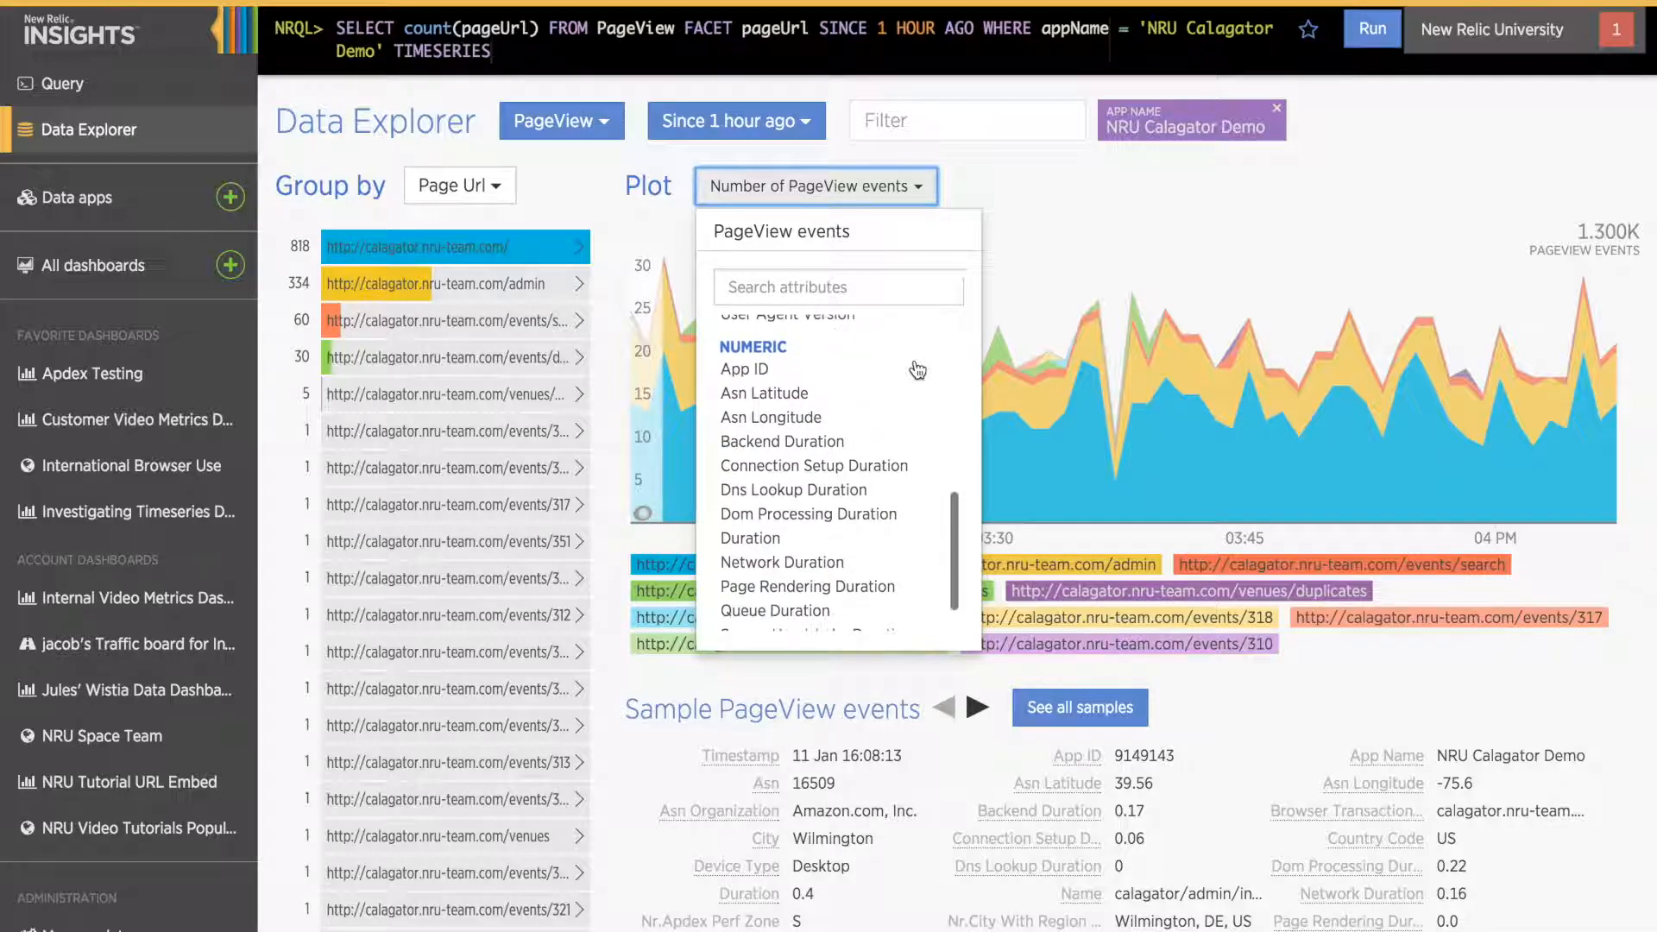
scroll(up, 3)
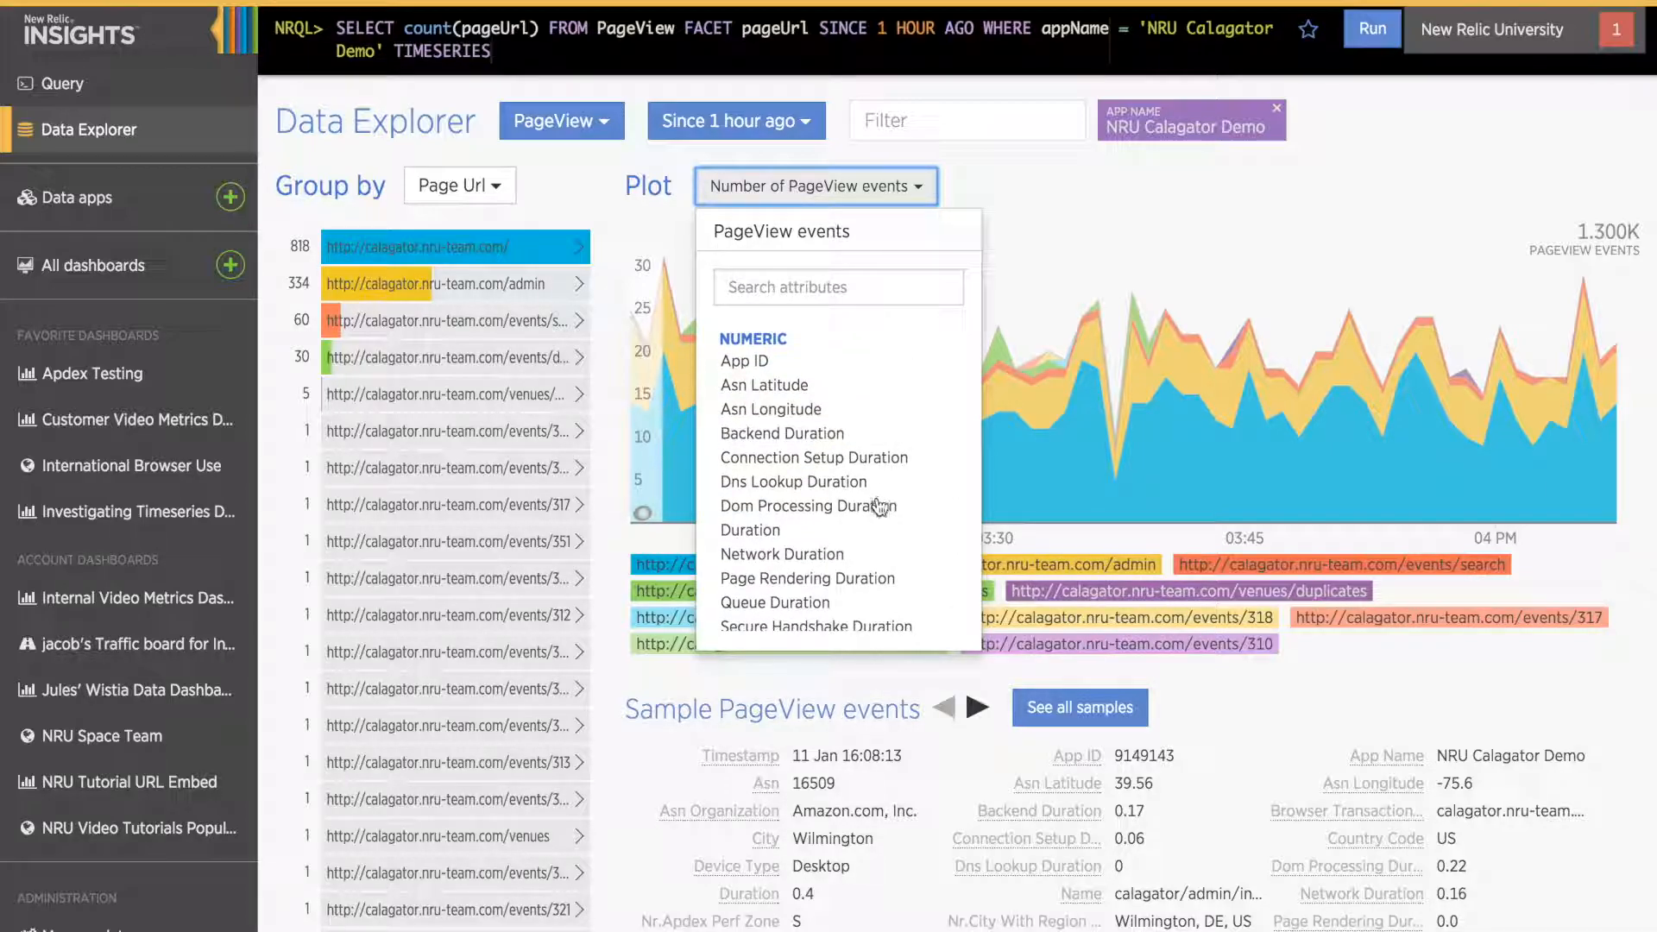
click(805, 505)
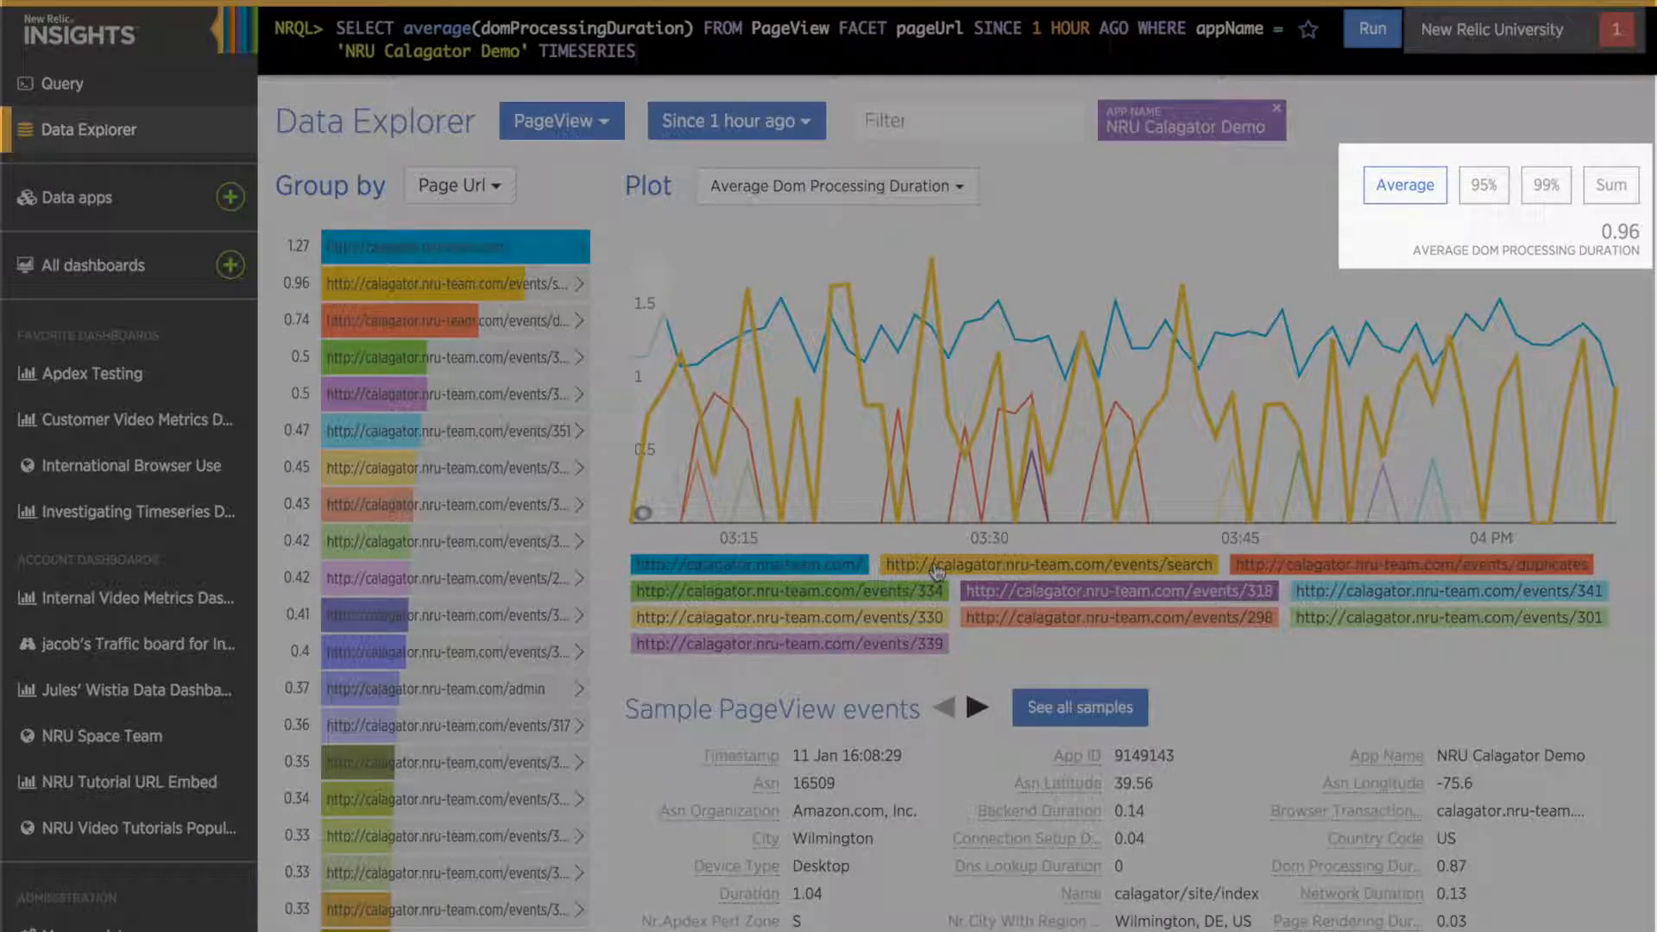
mouse_move(934, 570)
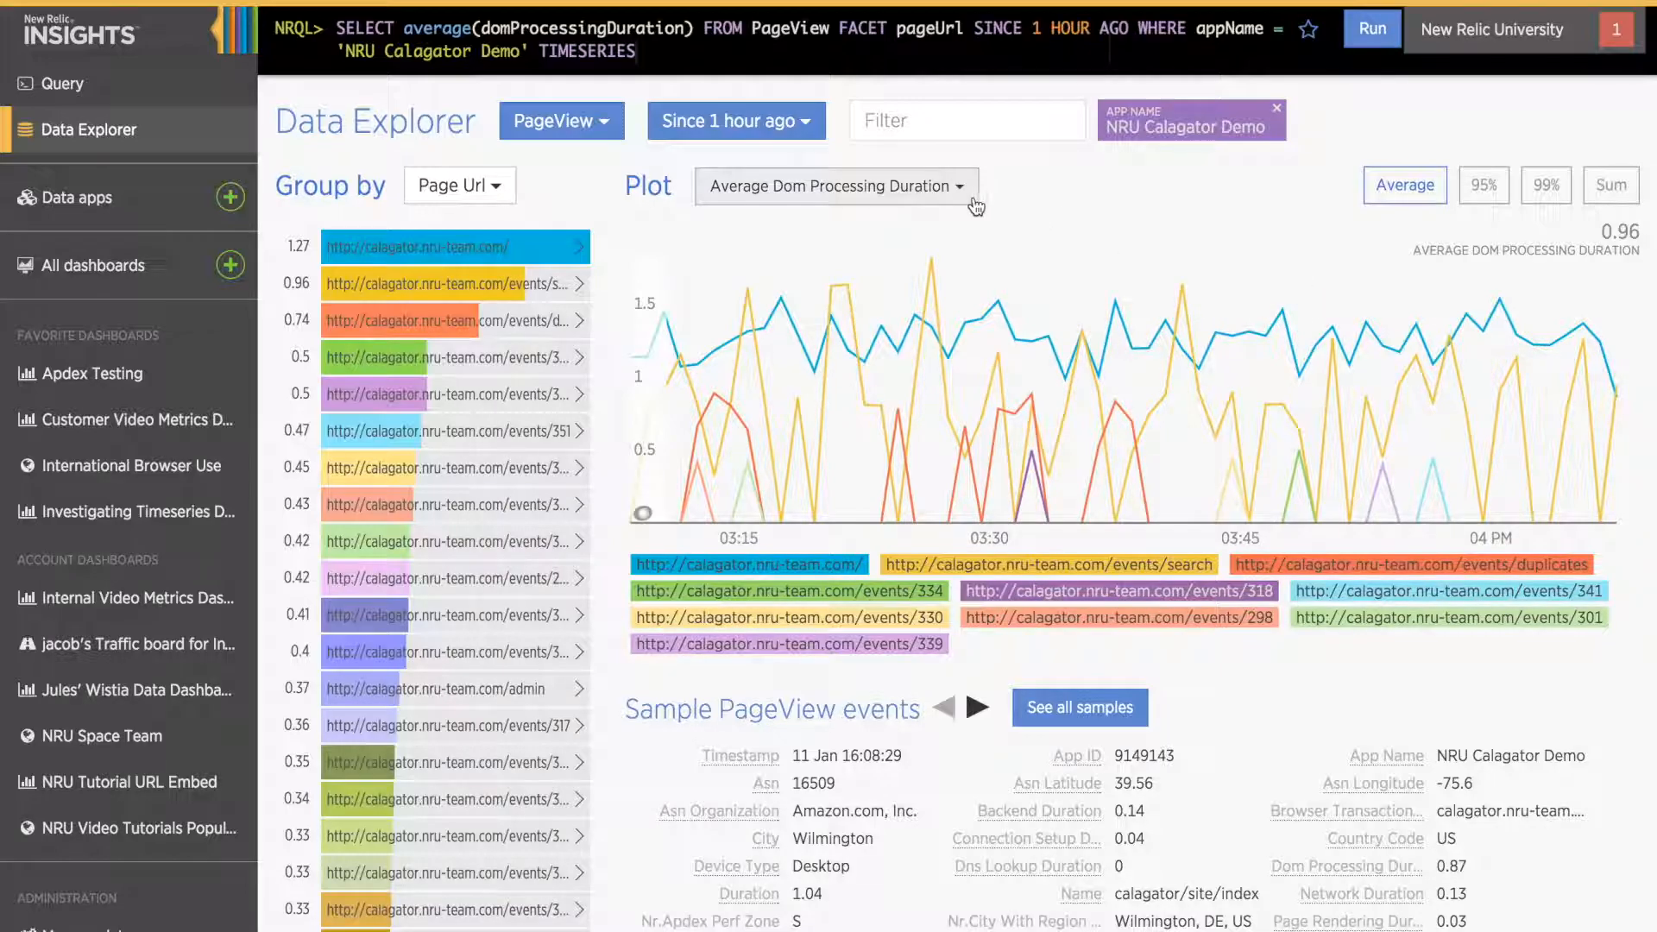
click(835, 187)
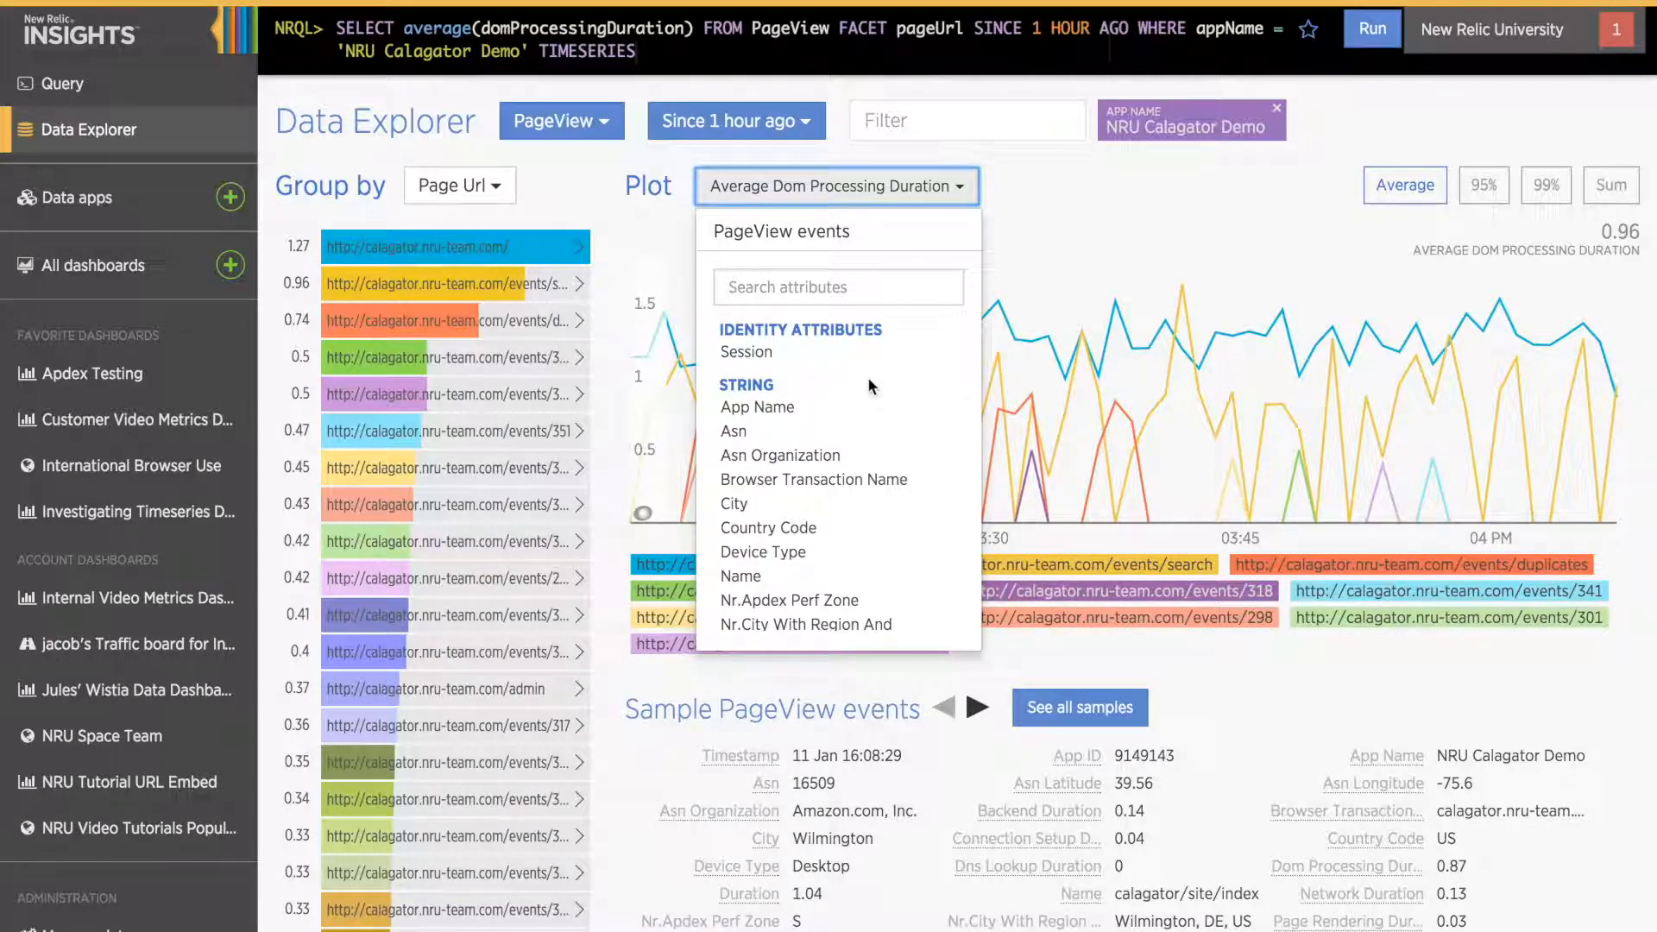
click(730, 432)
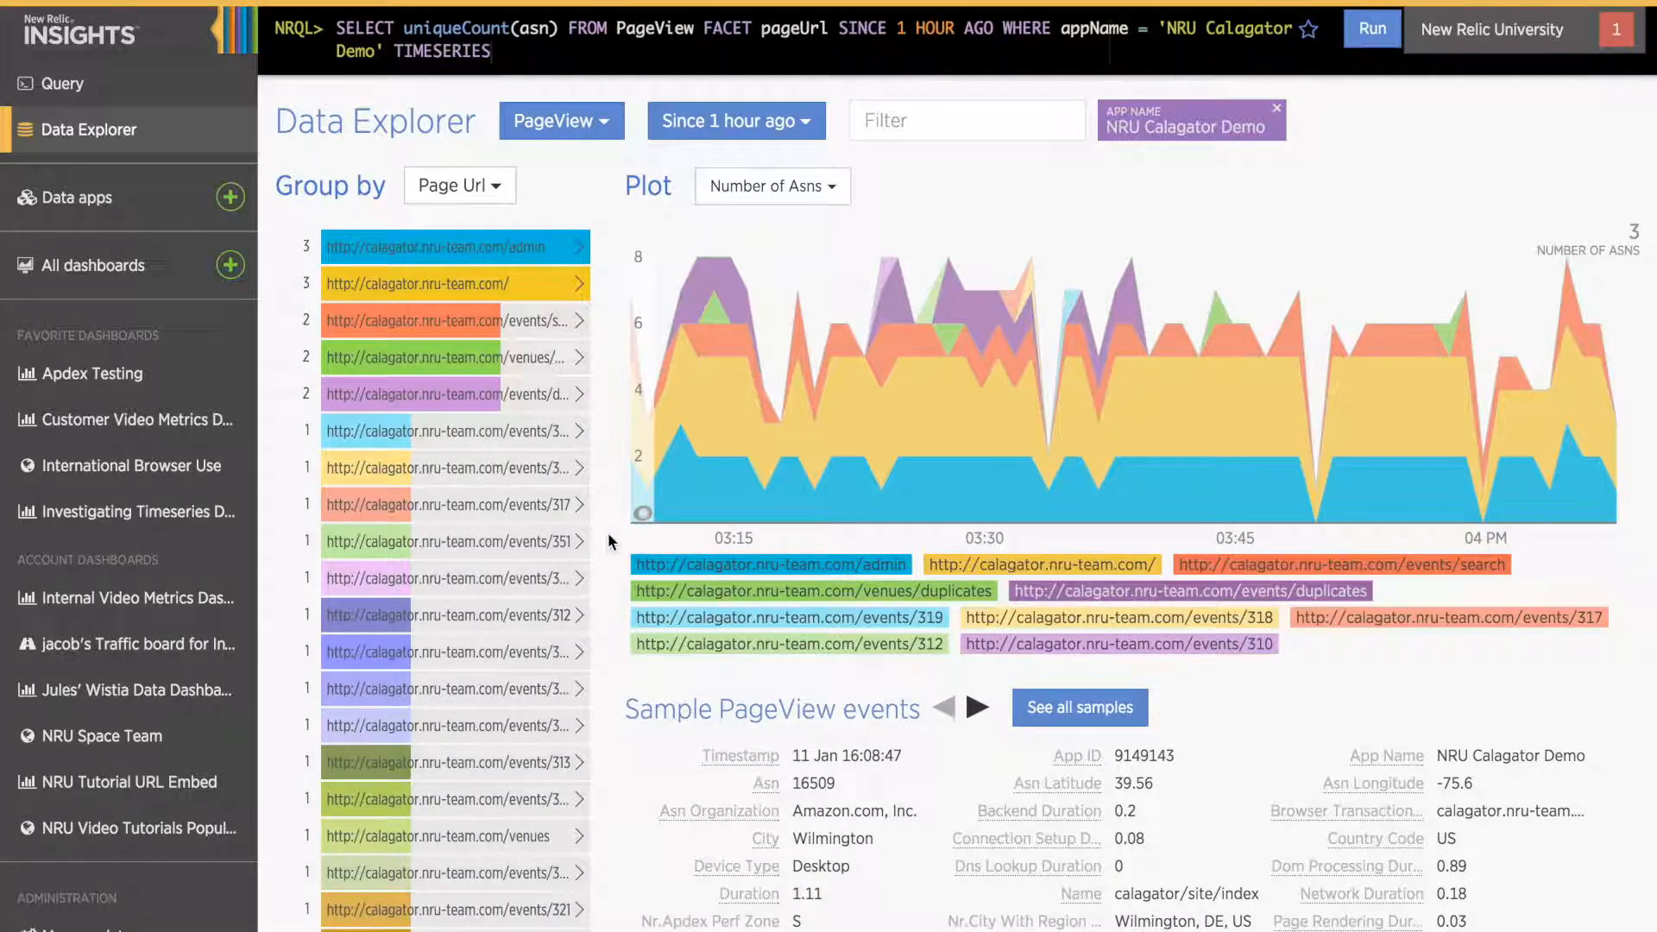
mouse_move(676, 560)
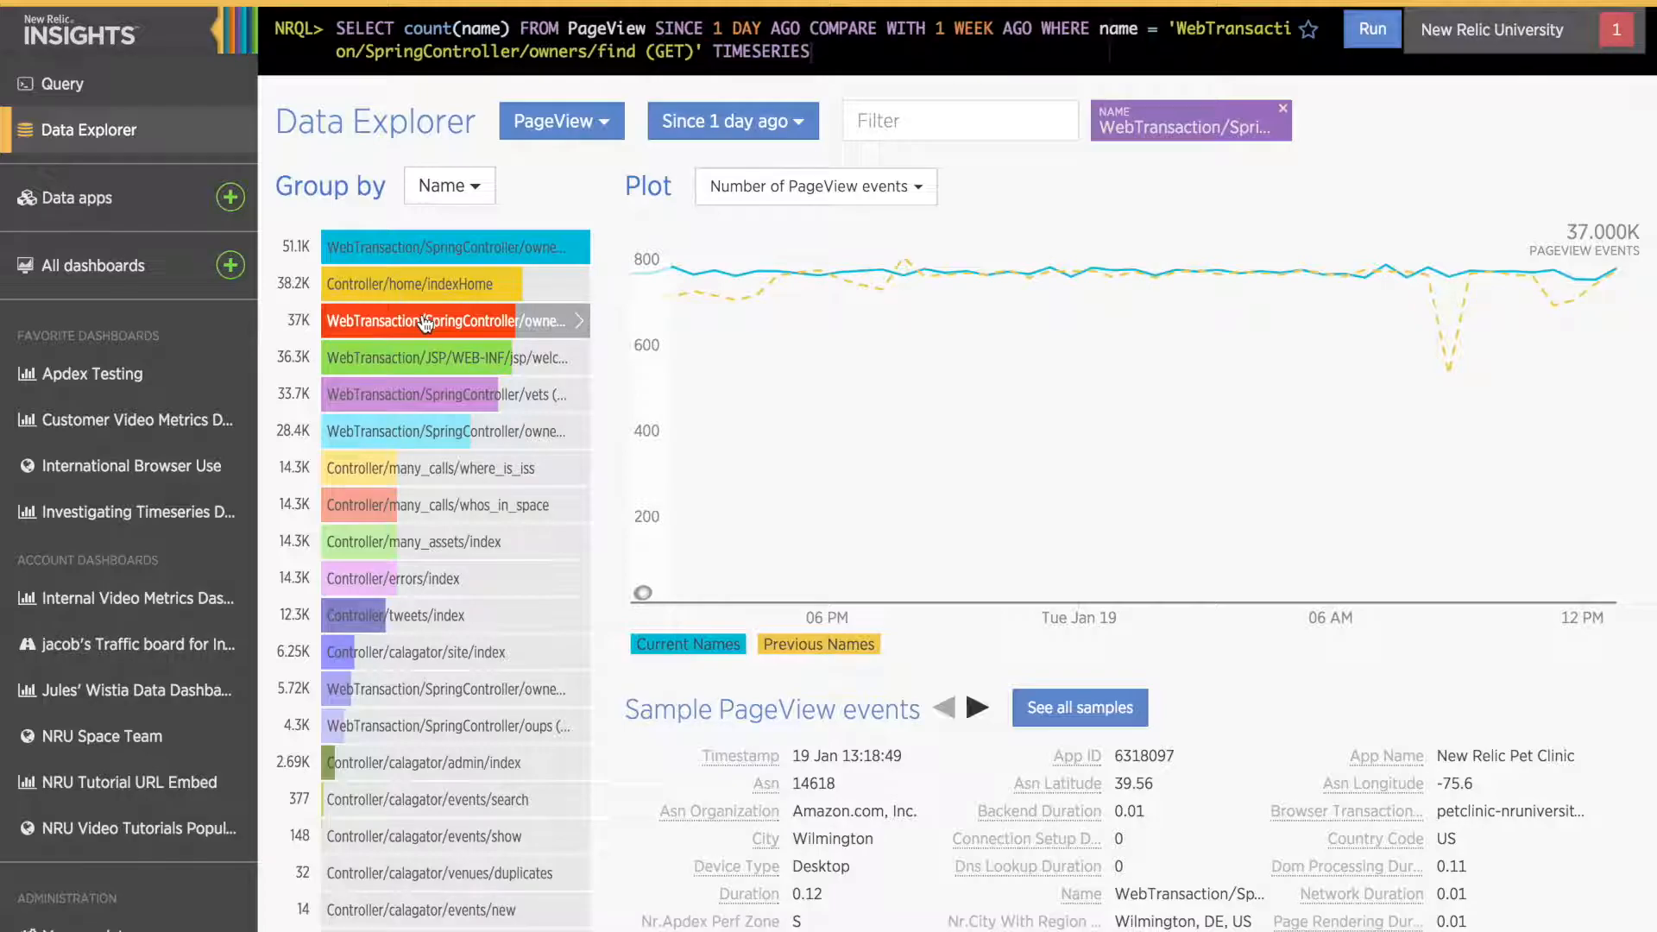
mouse_move(575, 247)
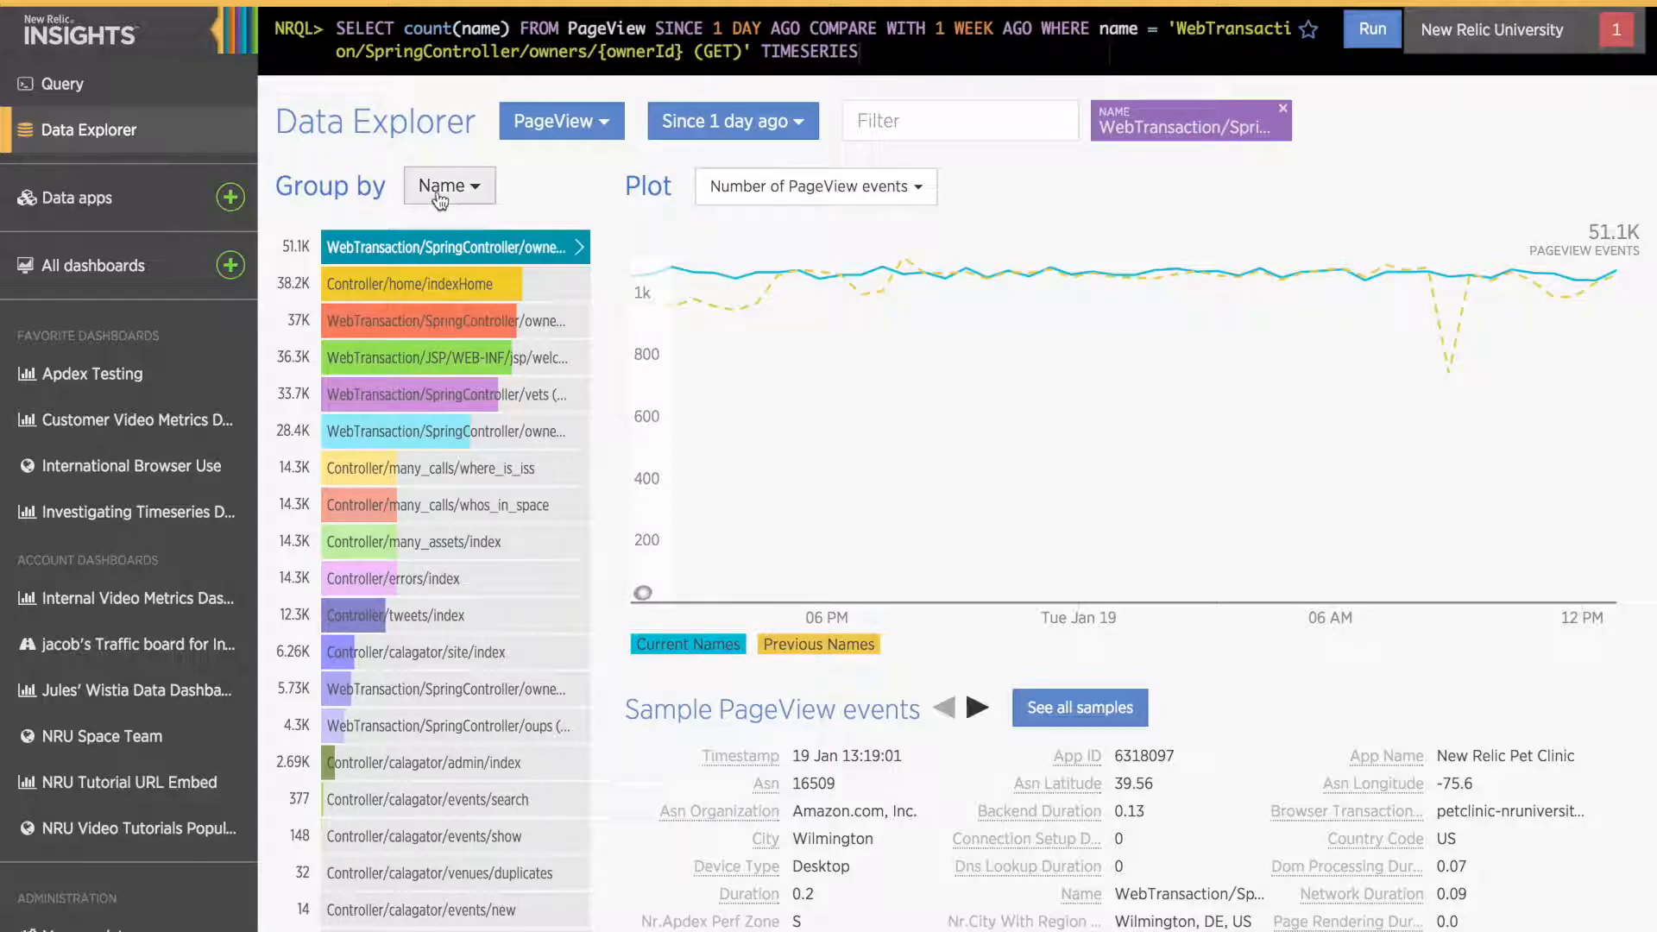
Step: Group the past day's owners/{ownerId} transaction page views by Page Url
click(447, 186)
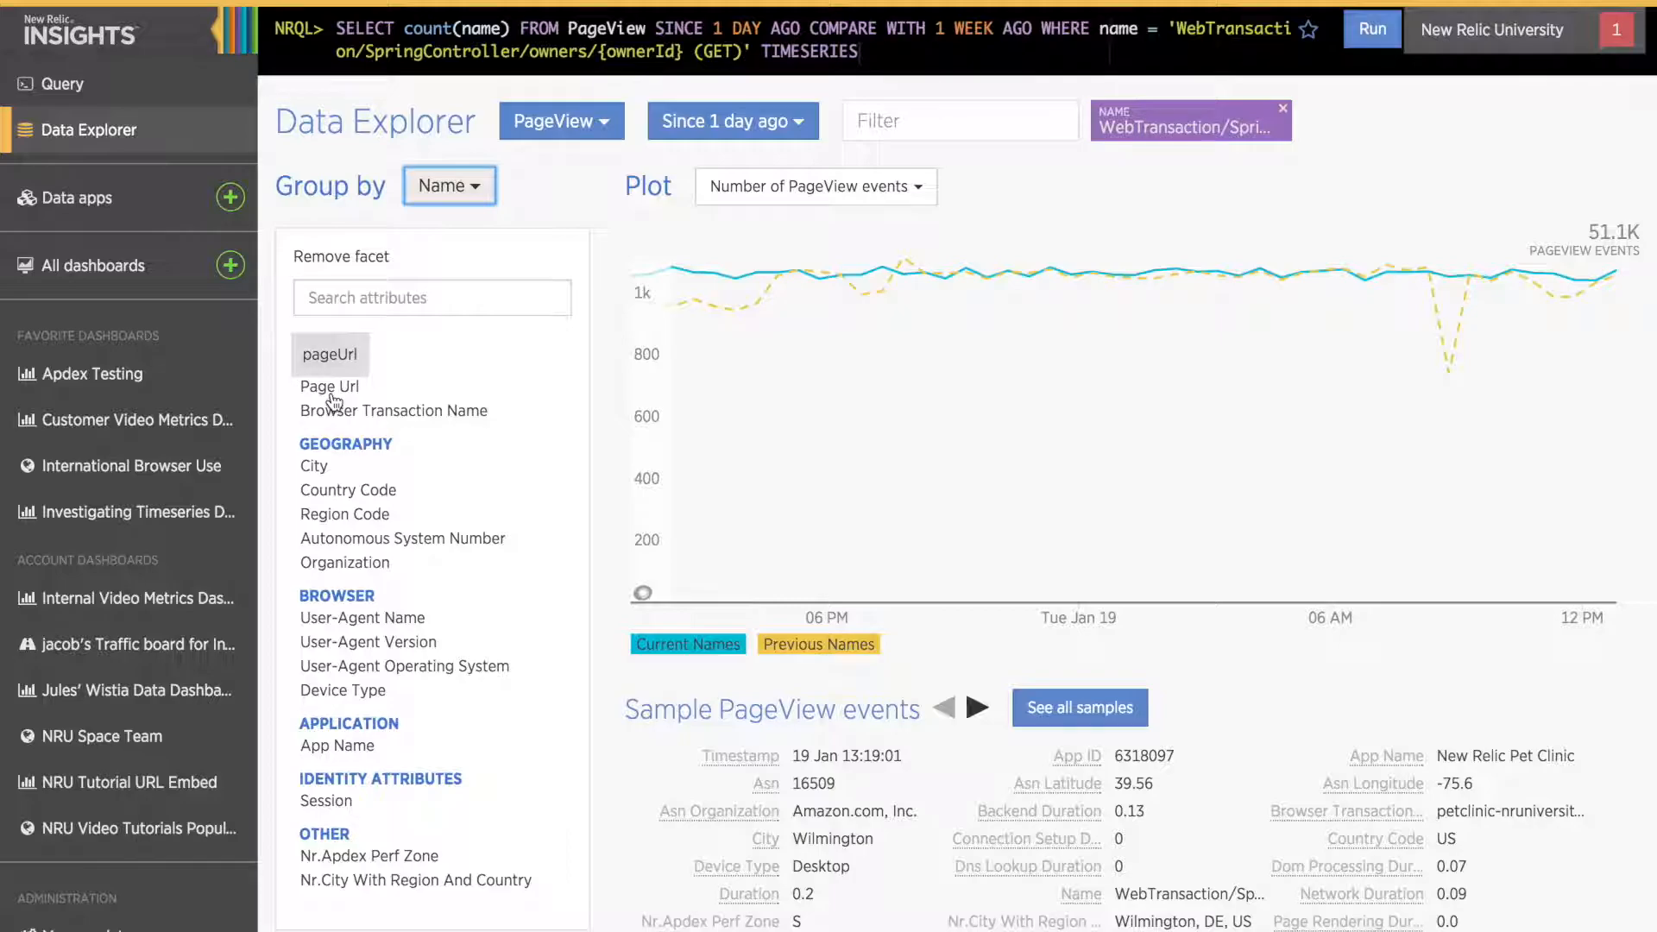
click(329, 386)
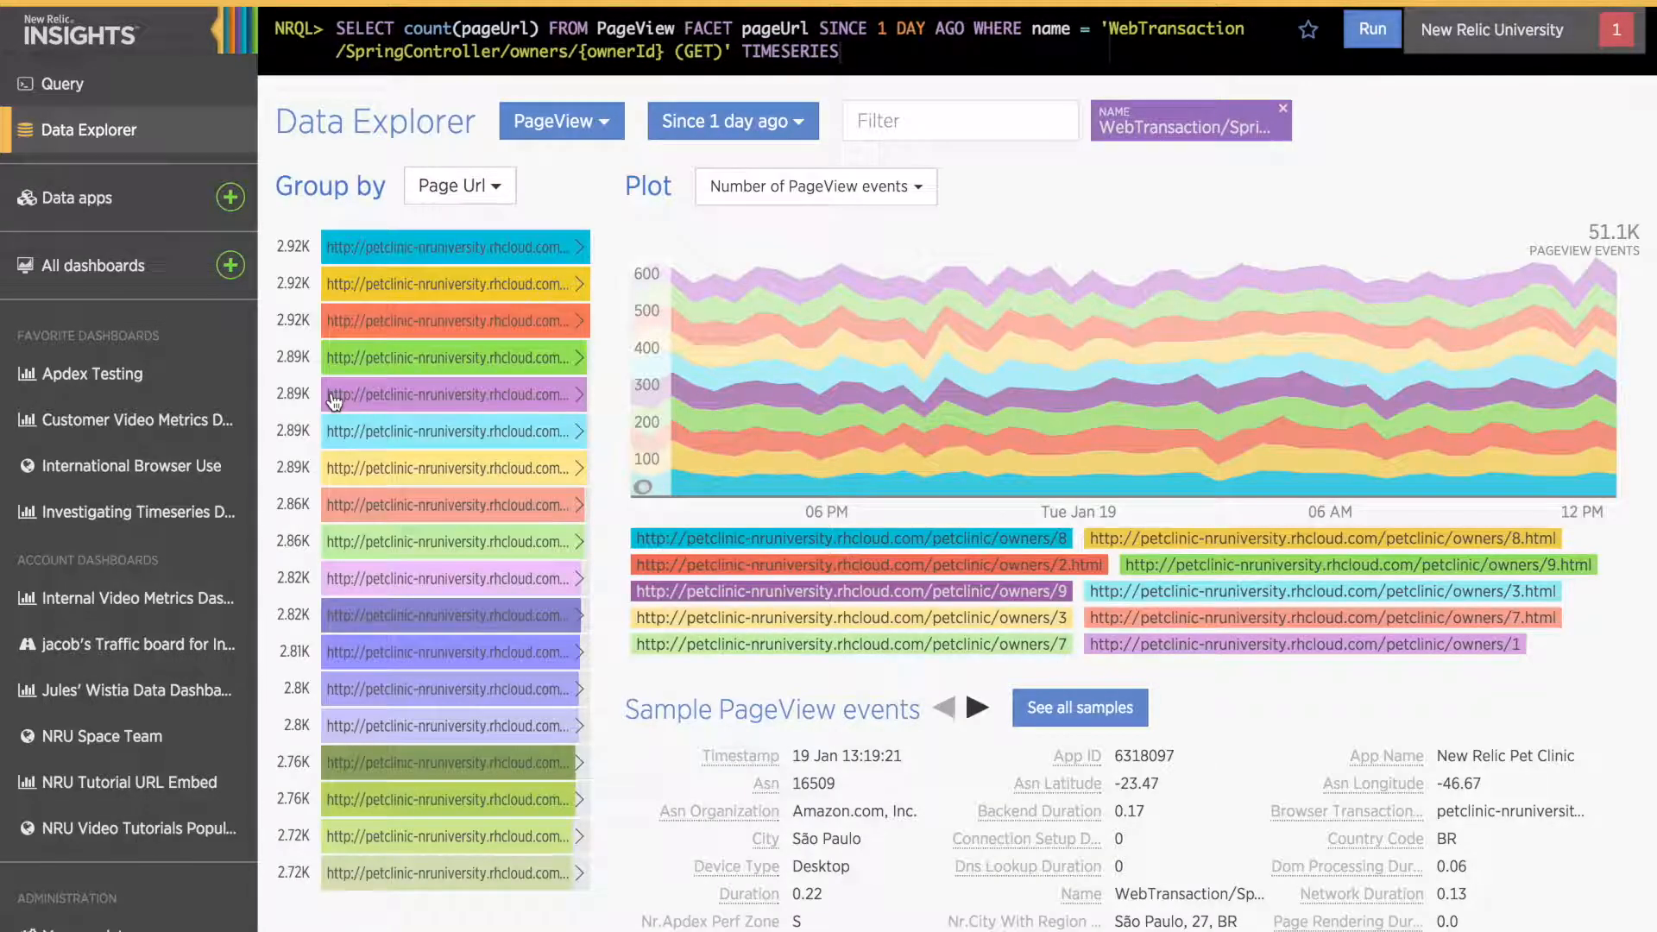